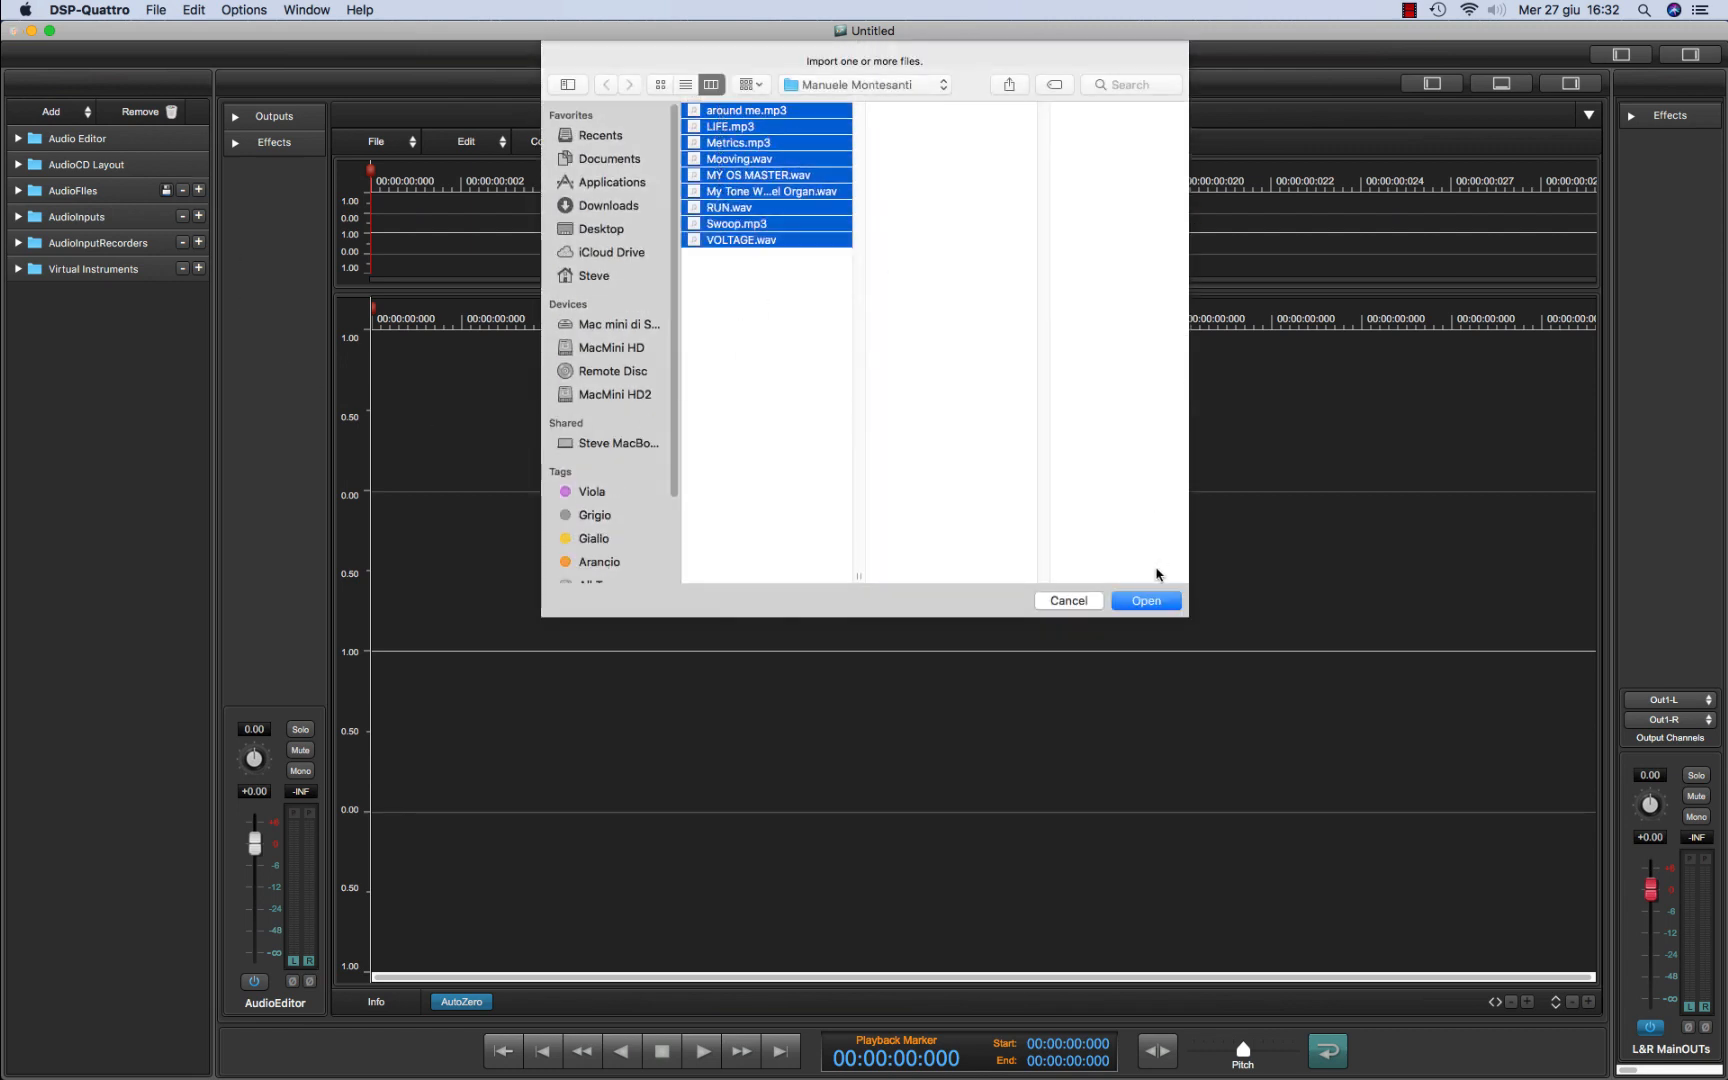
Import the nine selected audio files into the project
left_click(1145, 601)
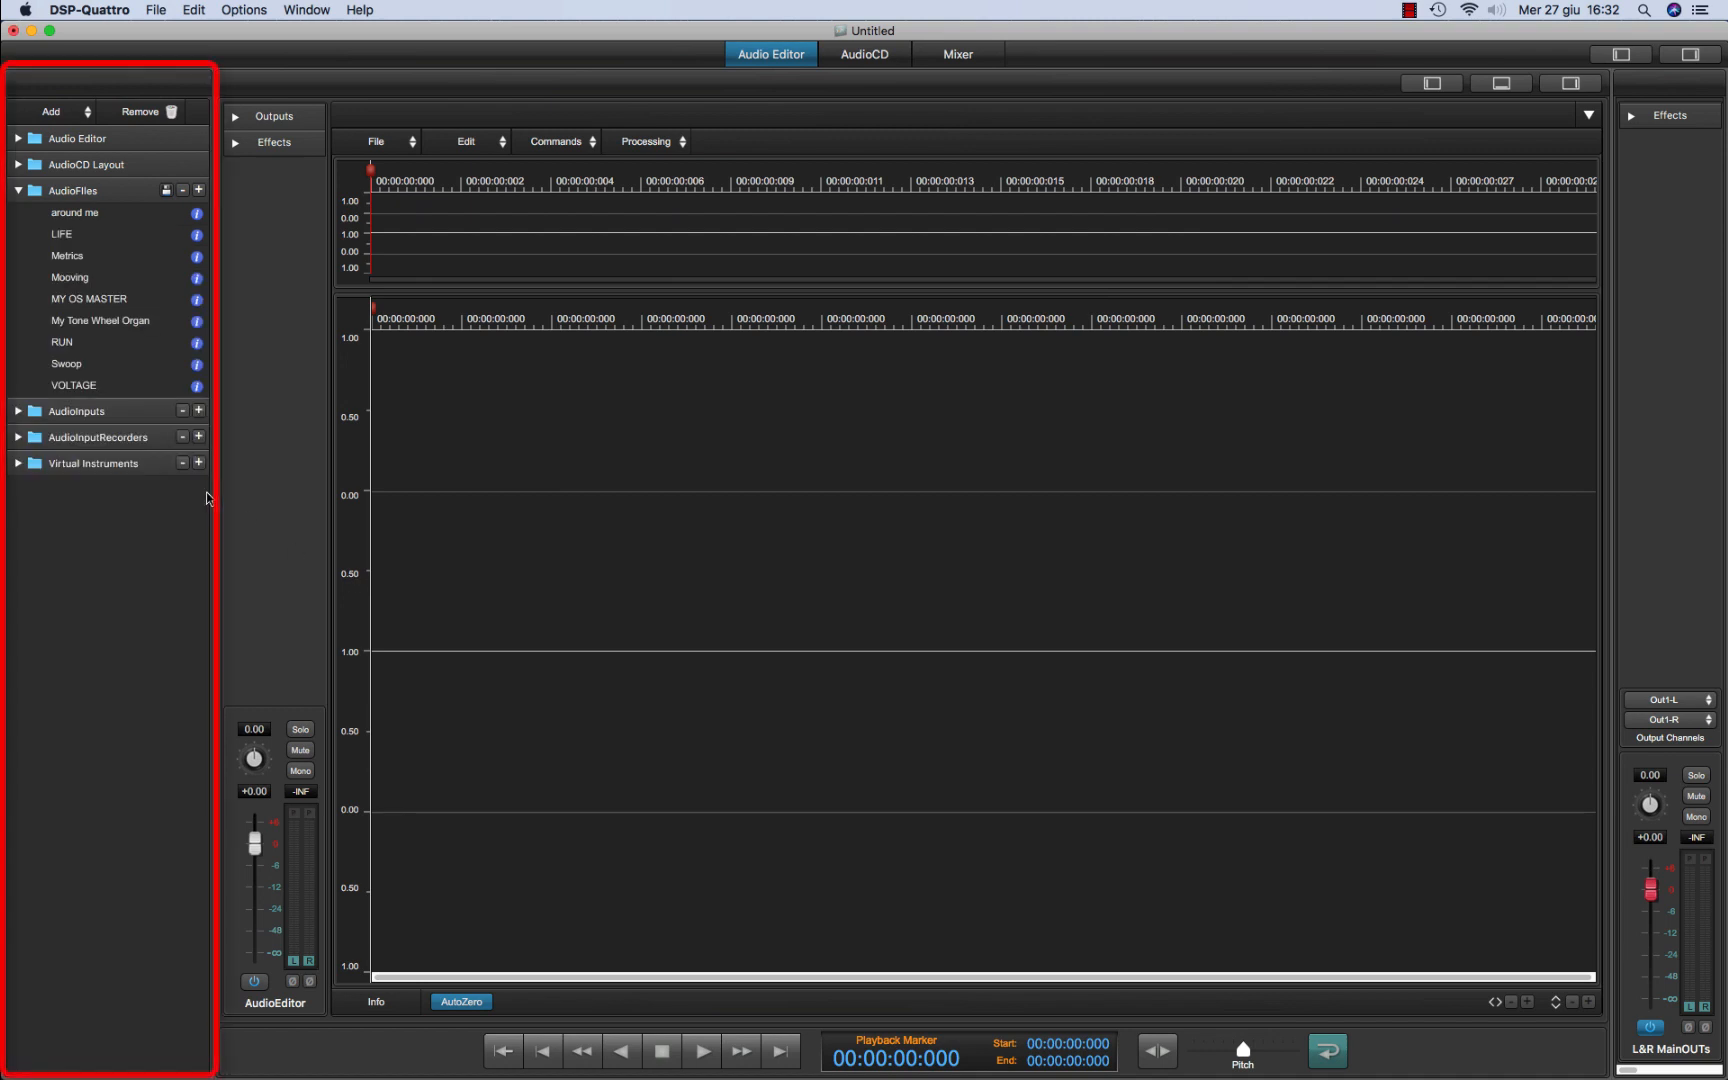
mouse_move(100, 335)
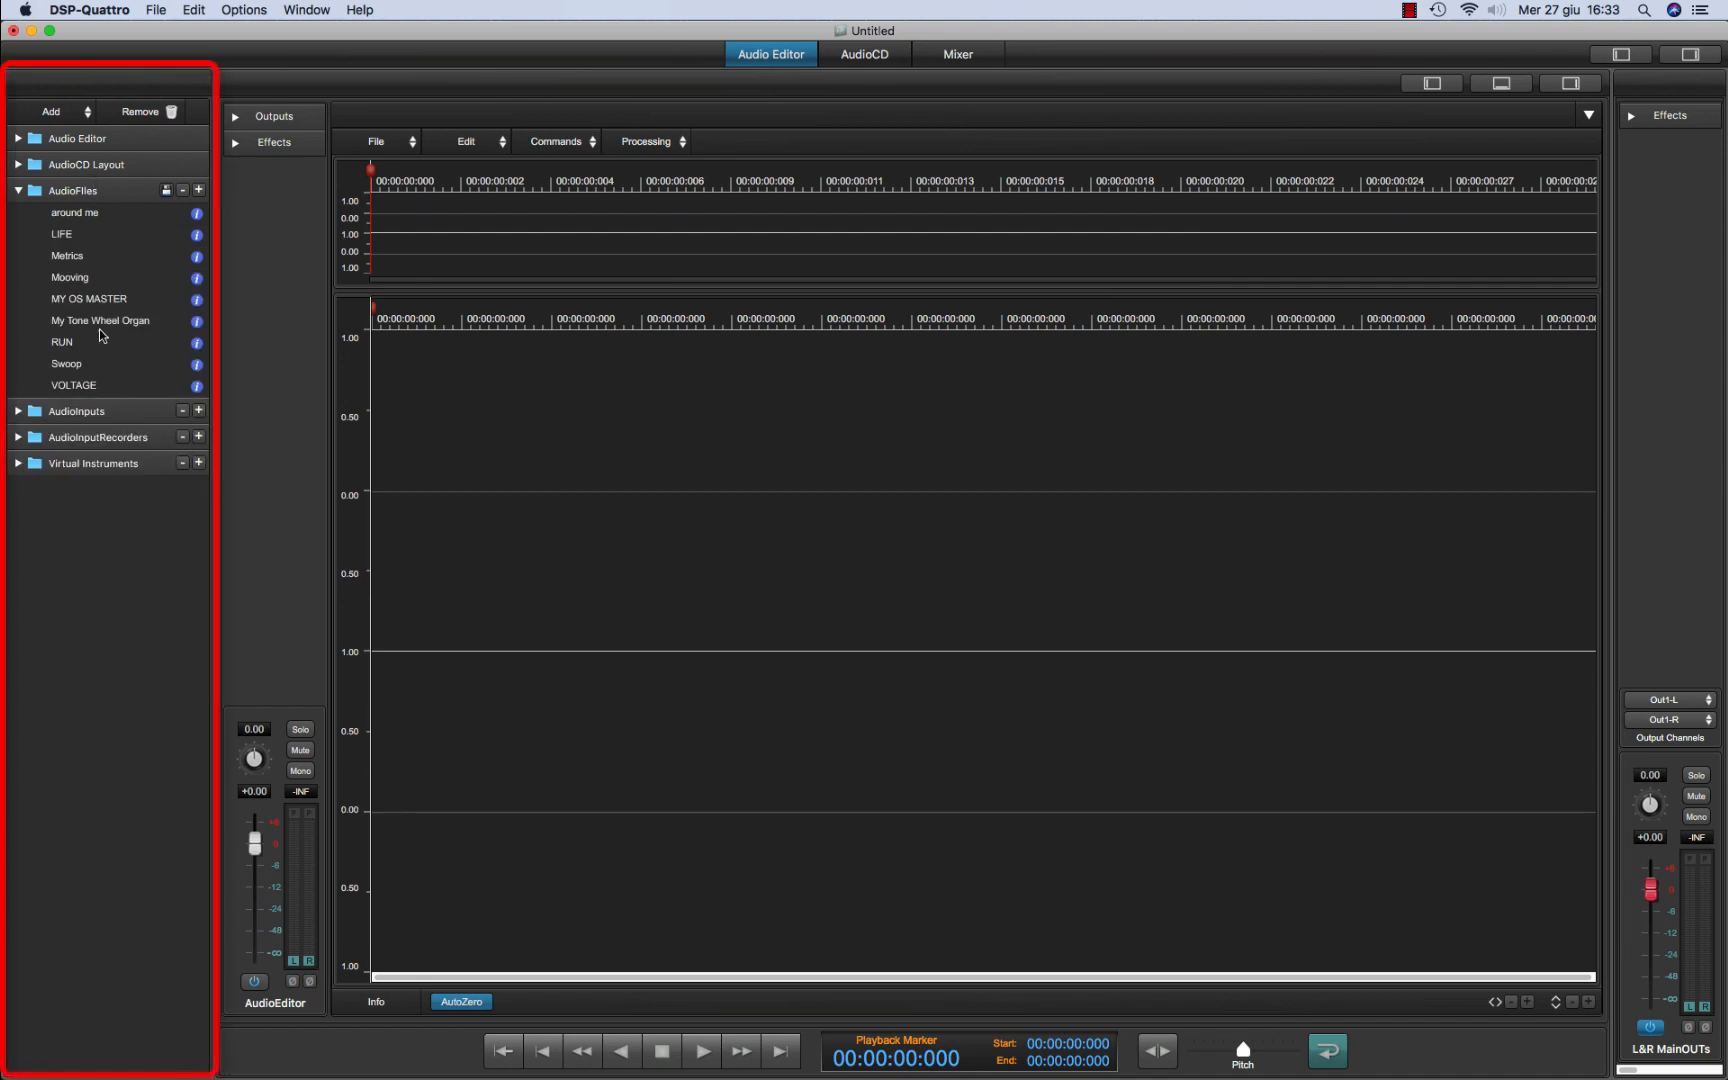
mouse_move(57, 163)
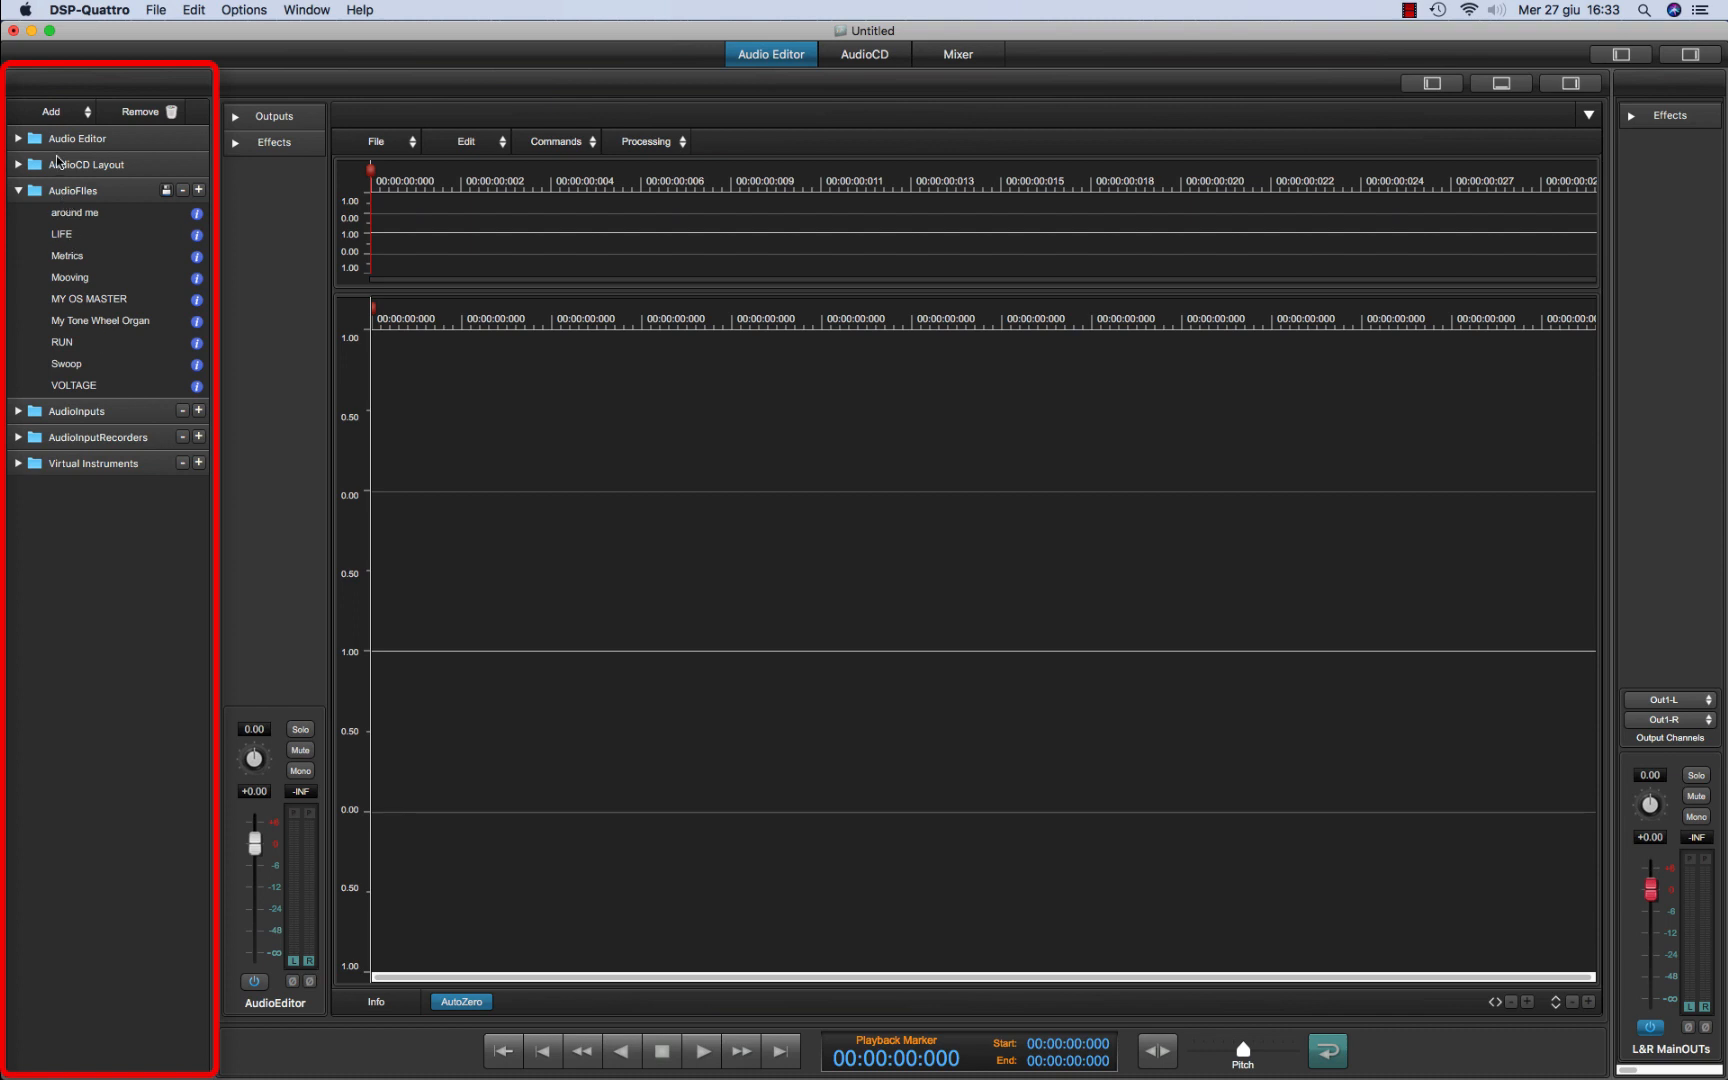
Expand the Audio Editor and AudioCD Layout folders in the sidebar
left_click(18, 138)
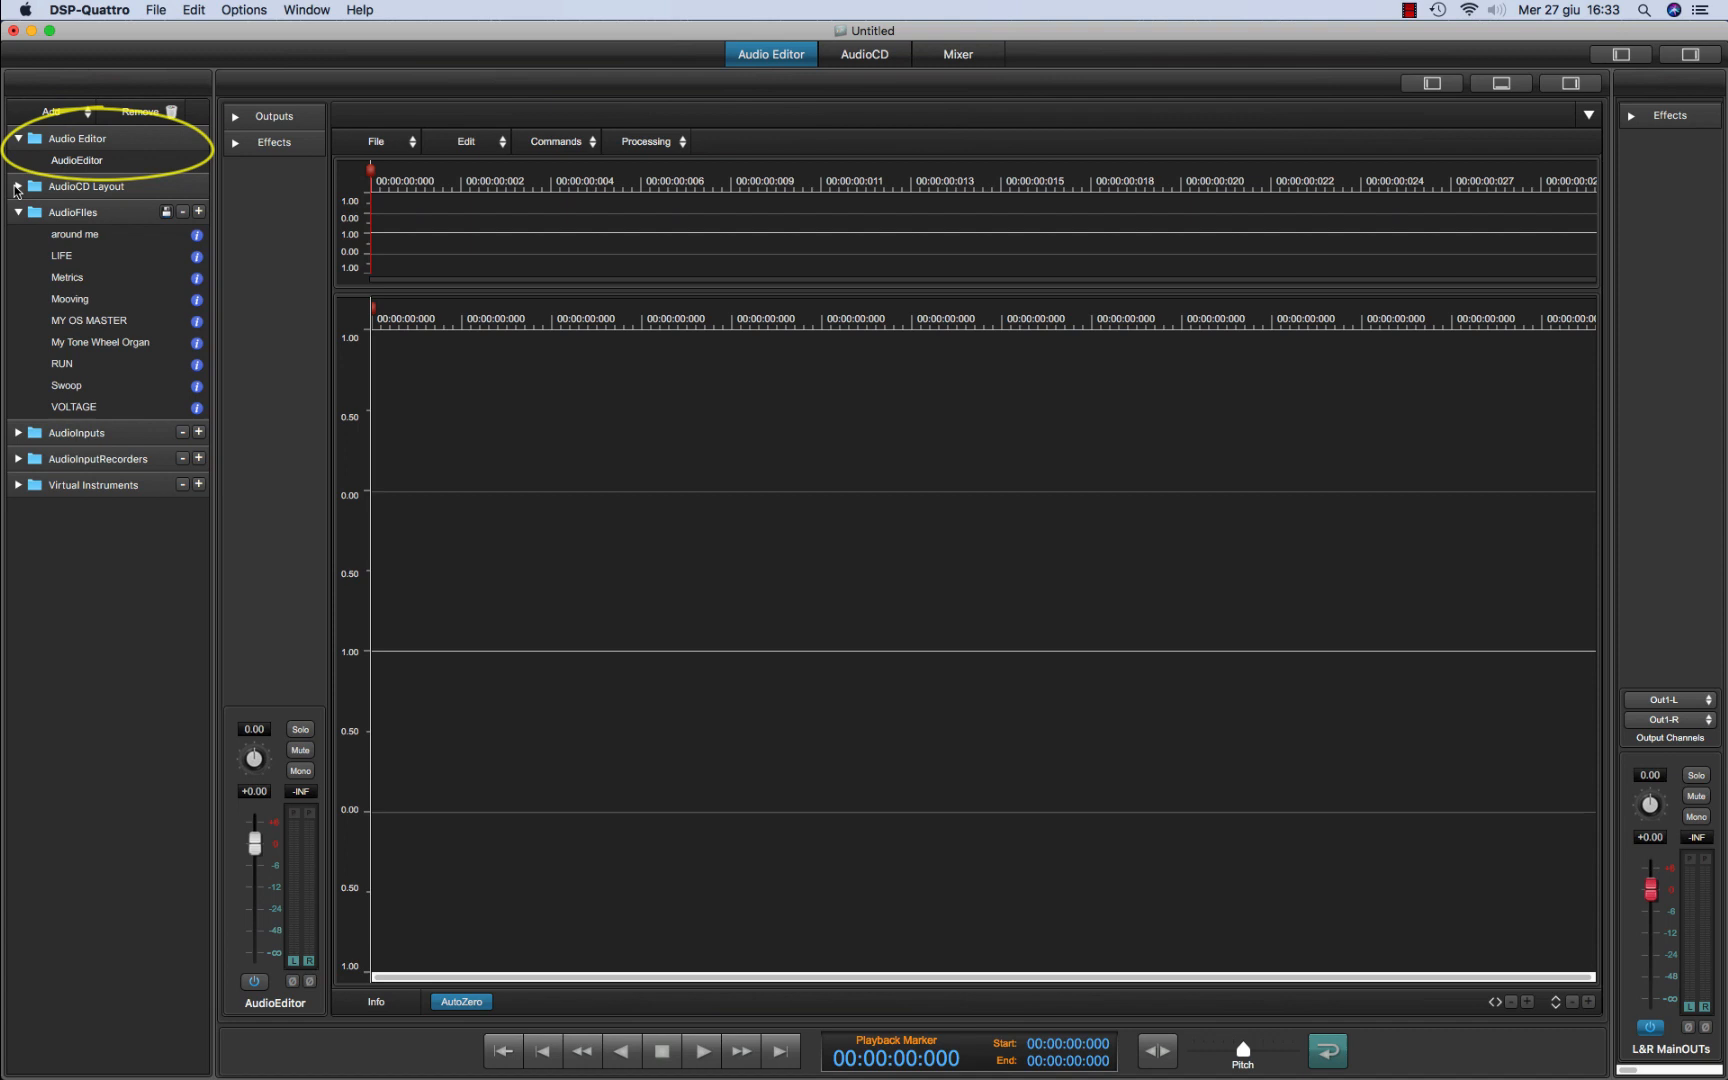
left_click(18, 185)
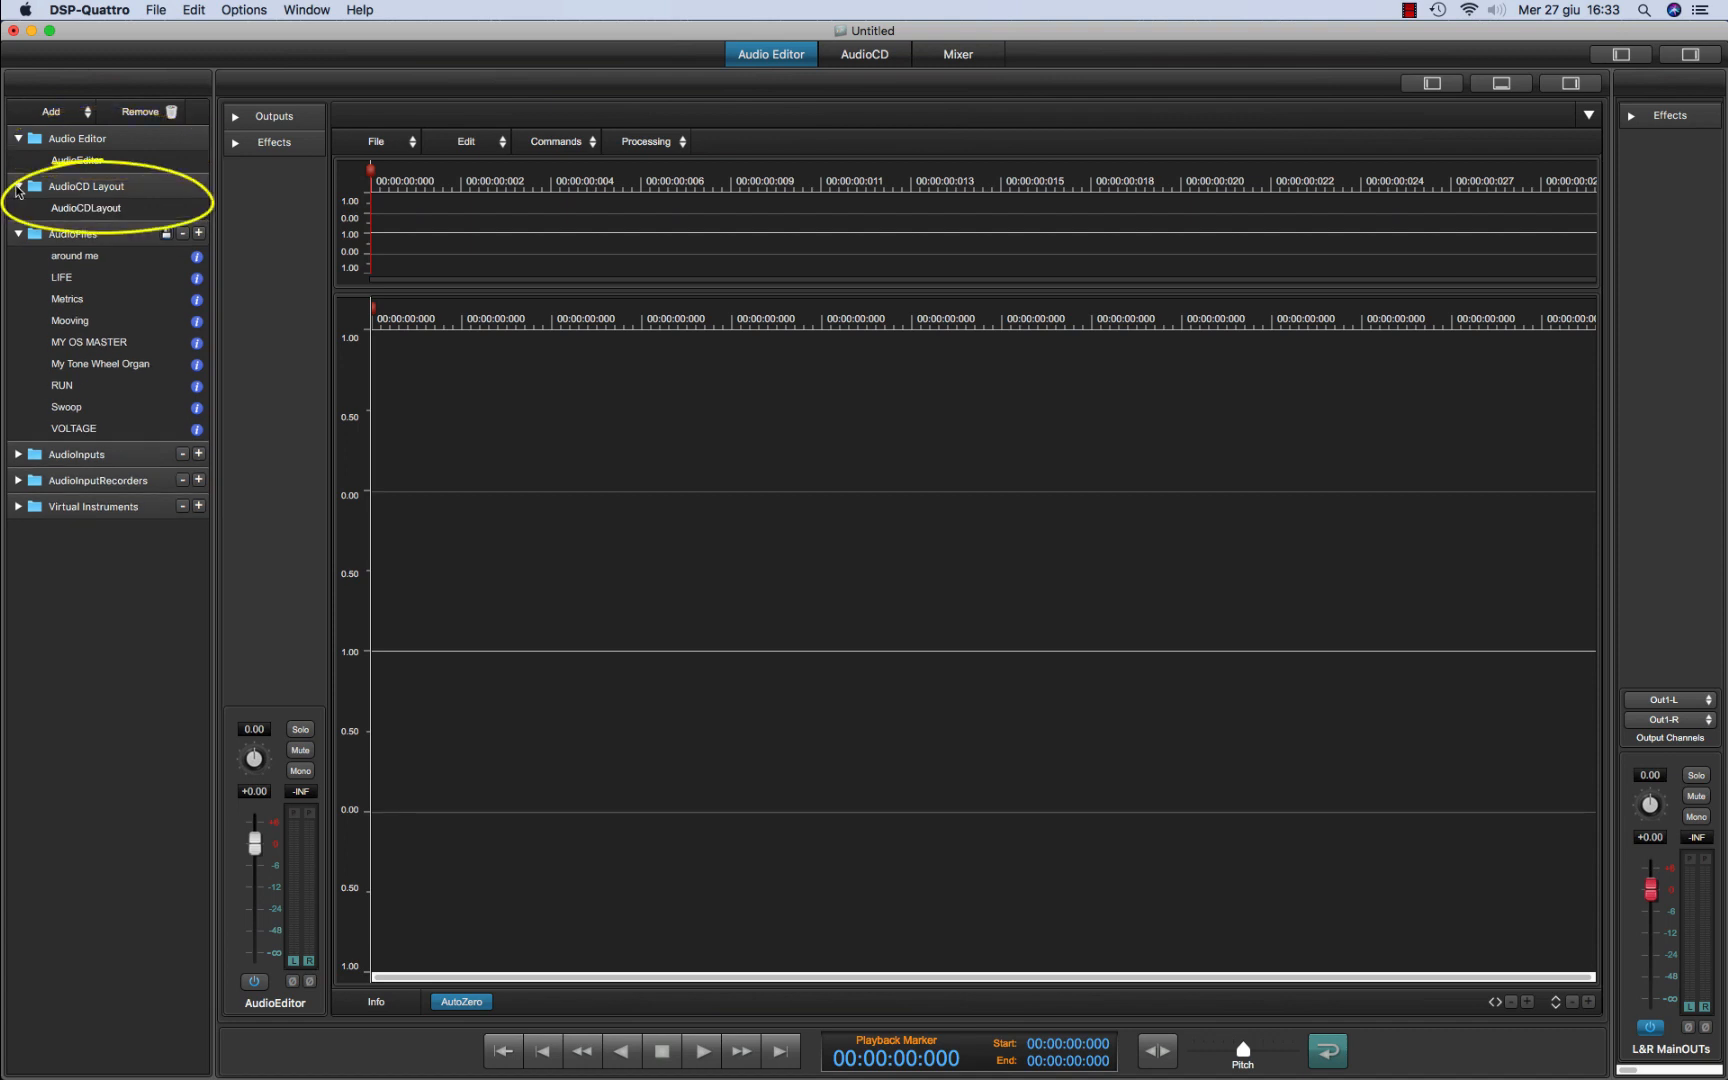
mouse_move(75, 256)
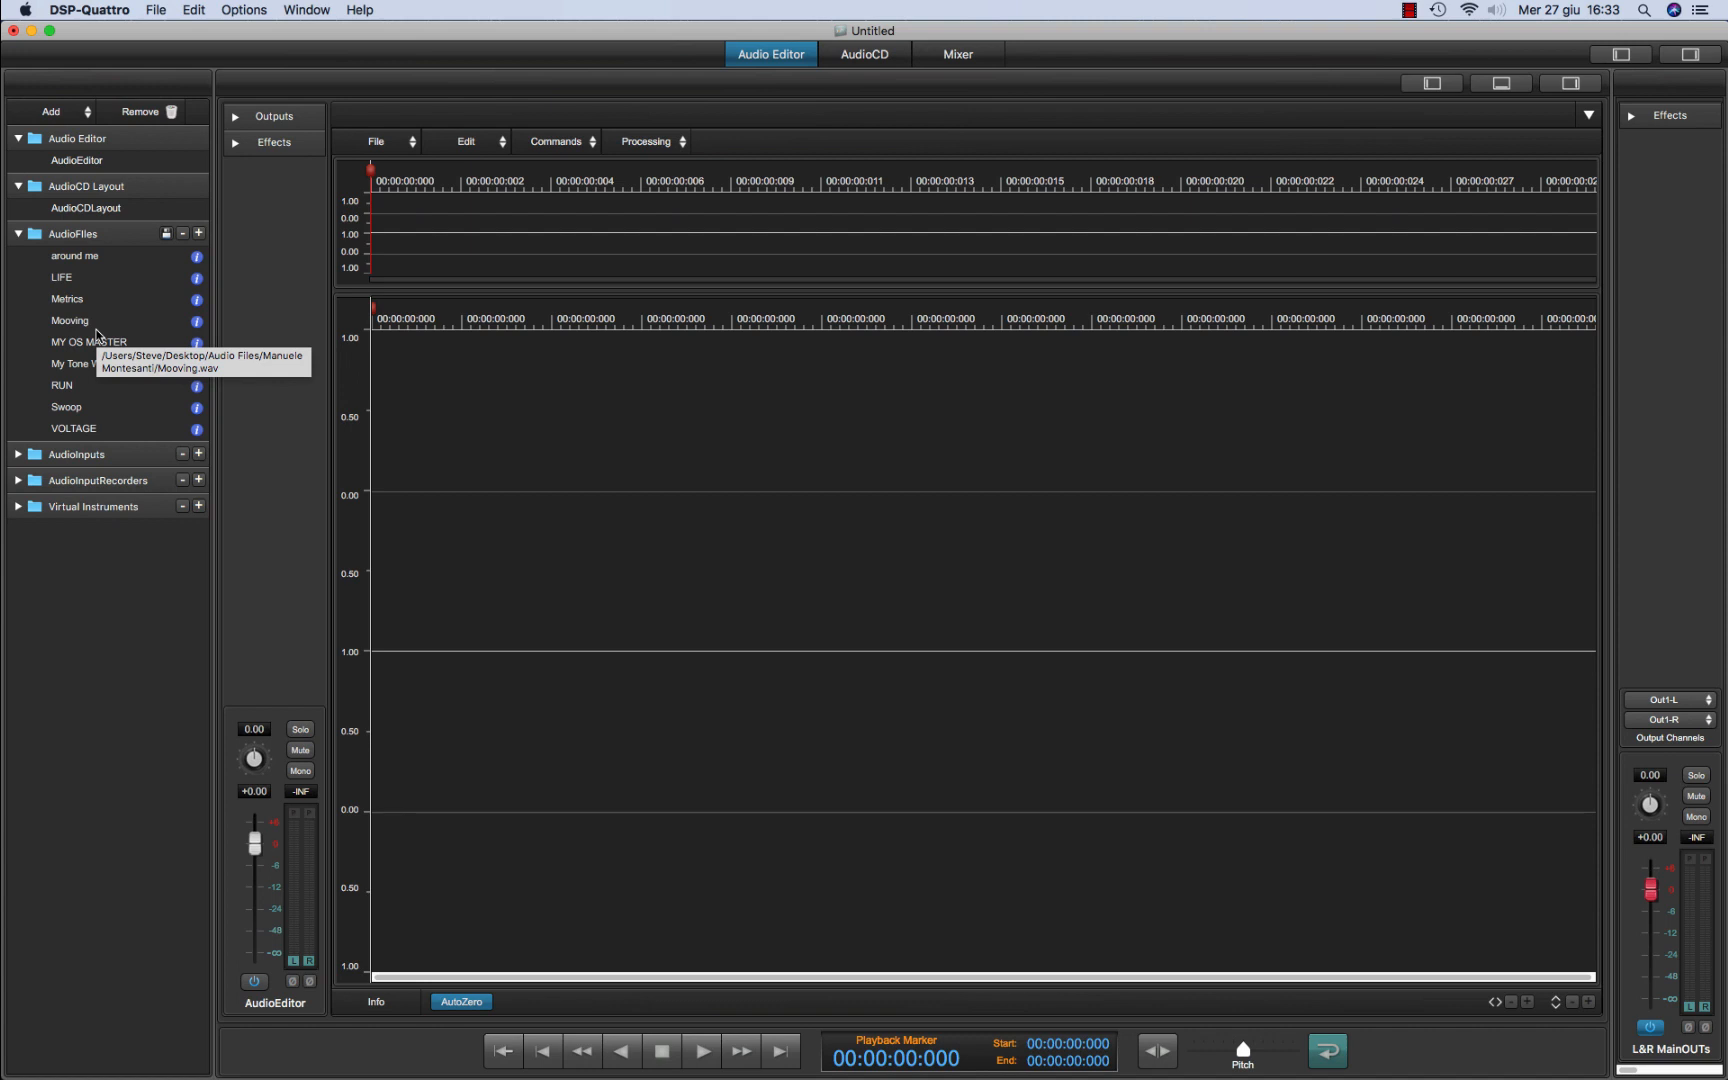
mouse_move(151, 460)
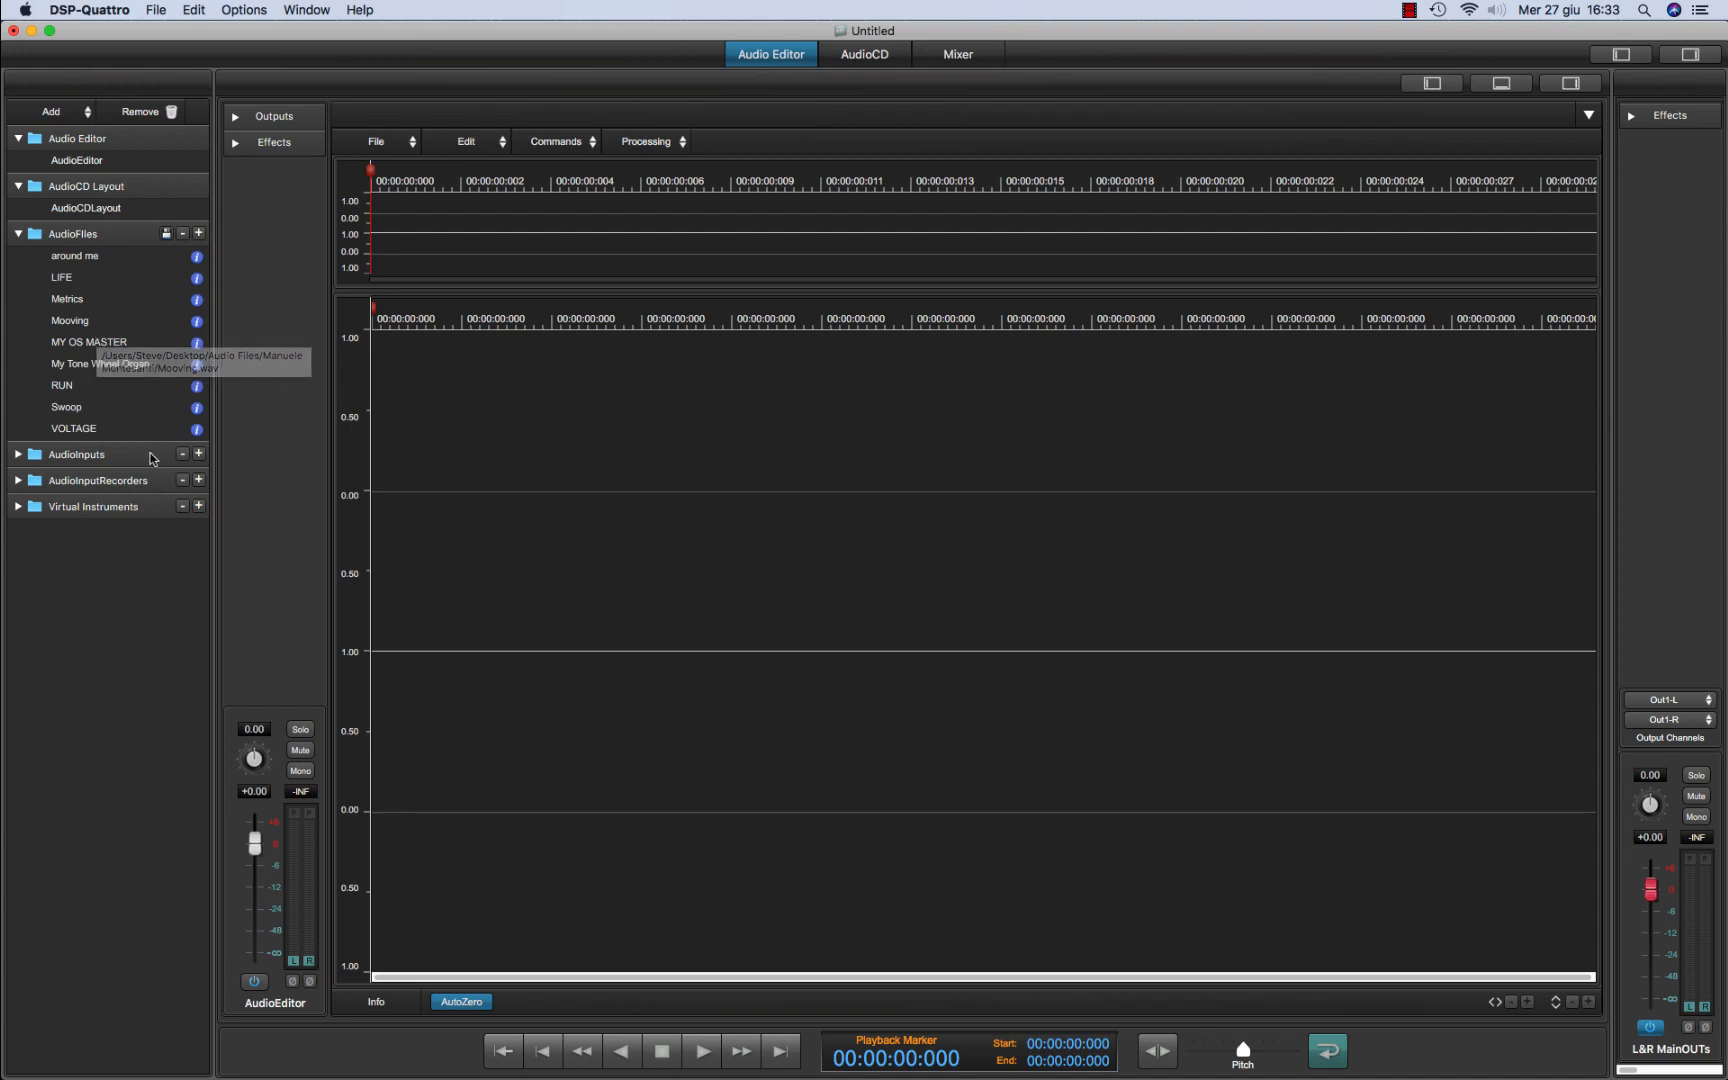
Add two audio input modules, dismissing the muted-input warning, then add another mixer module
left_click(199, 454)
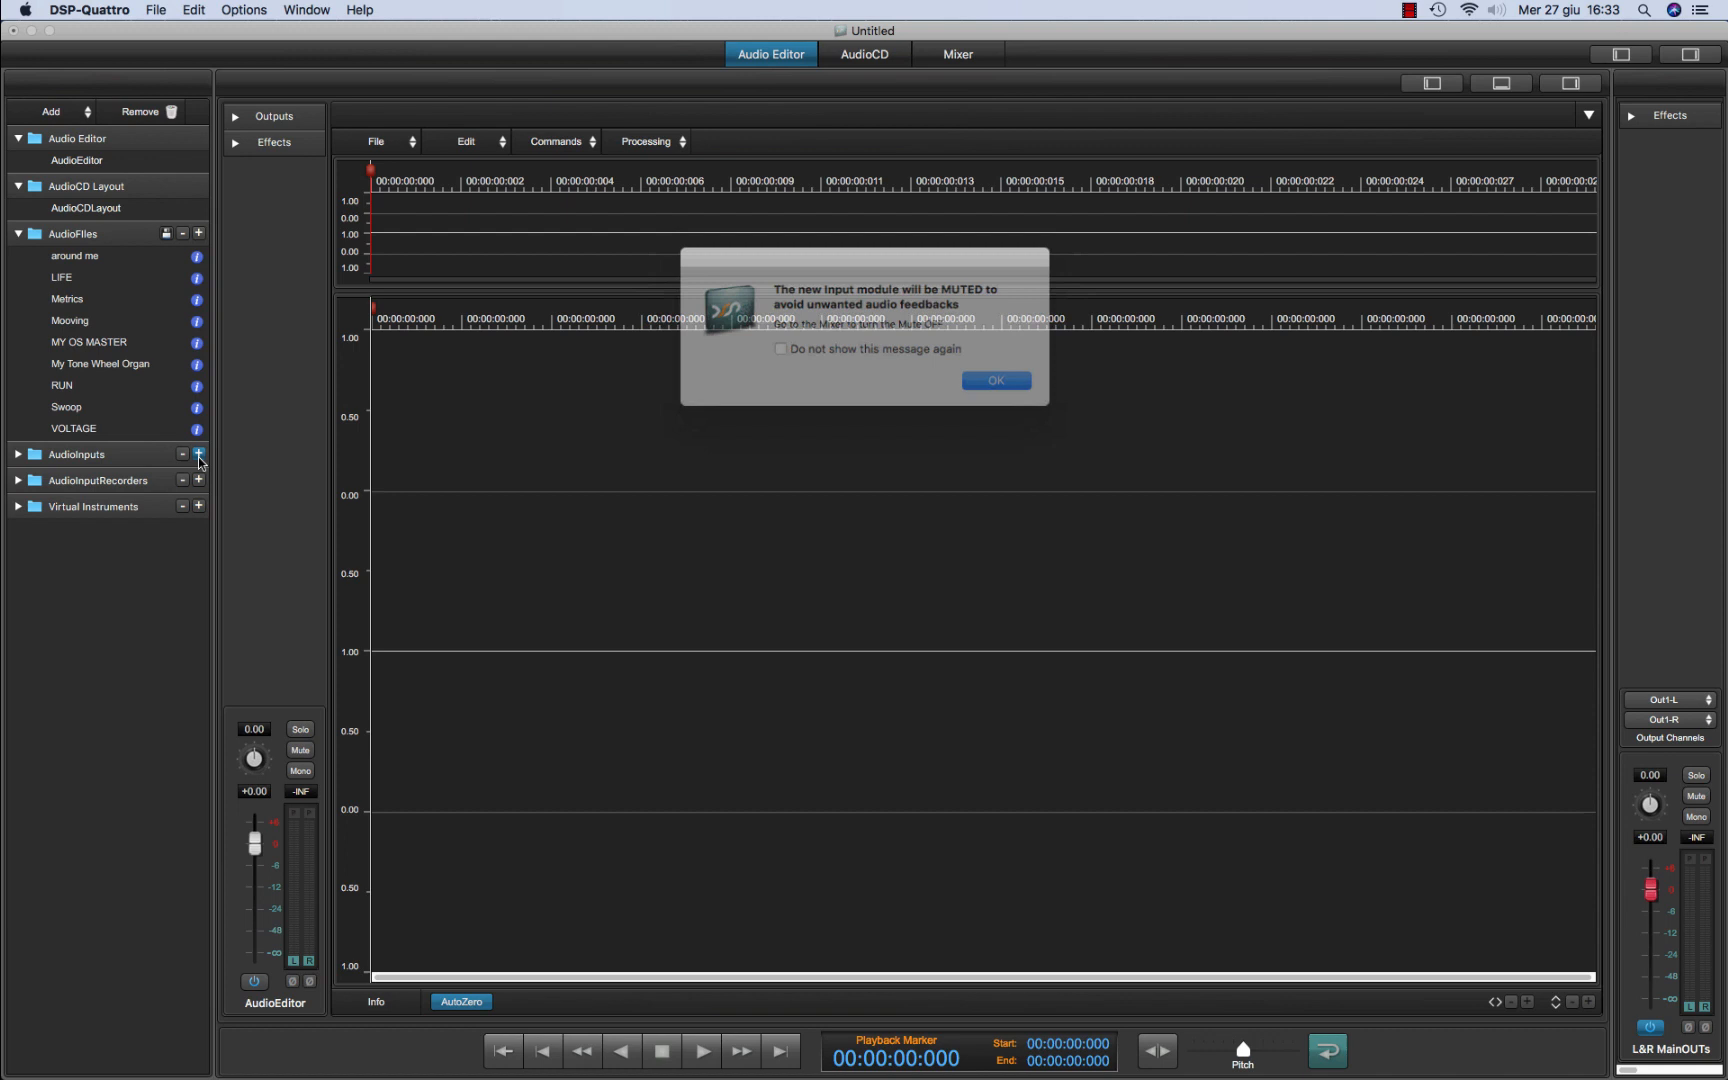
left_click(778, 349)
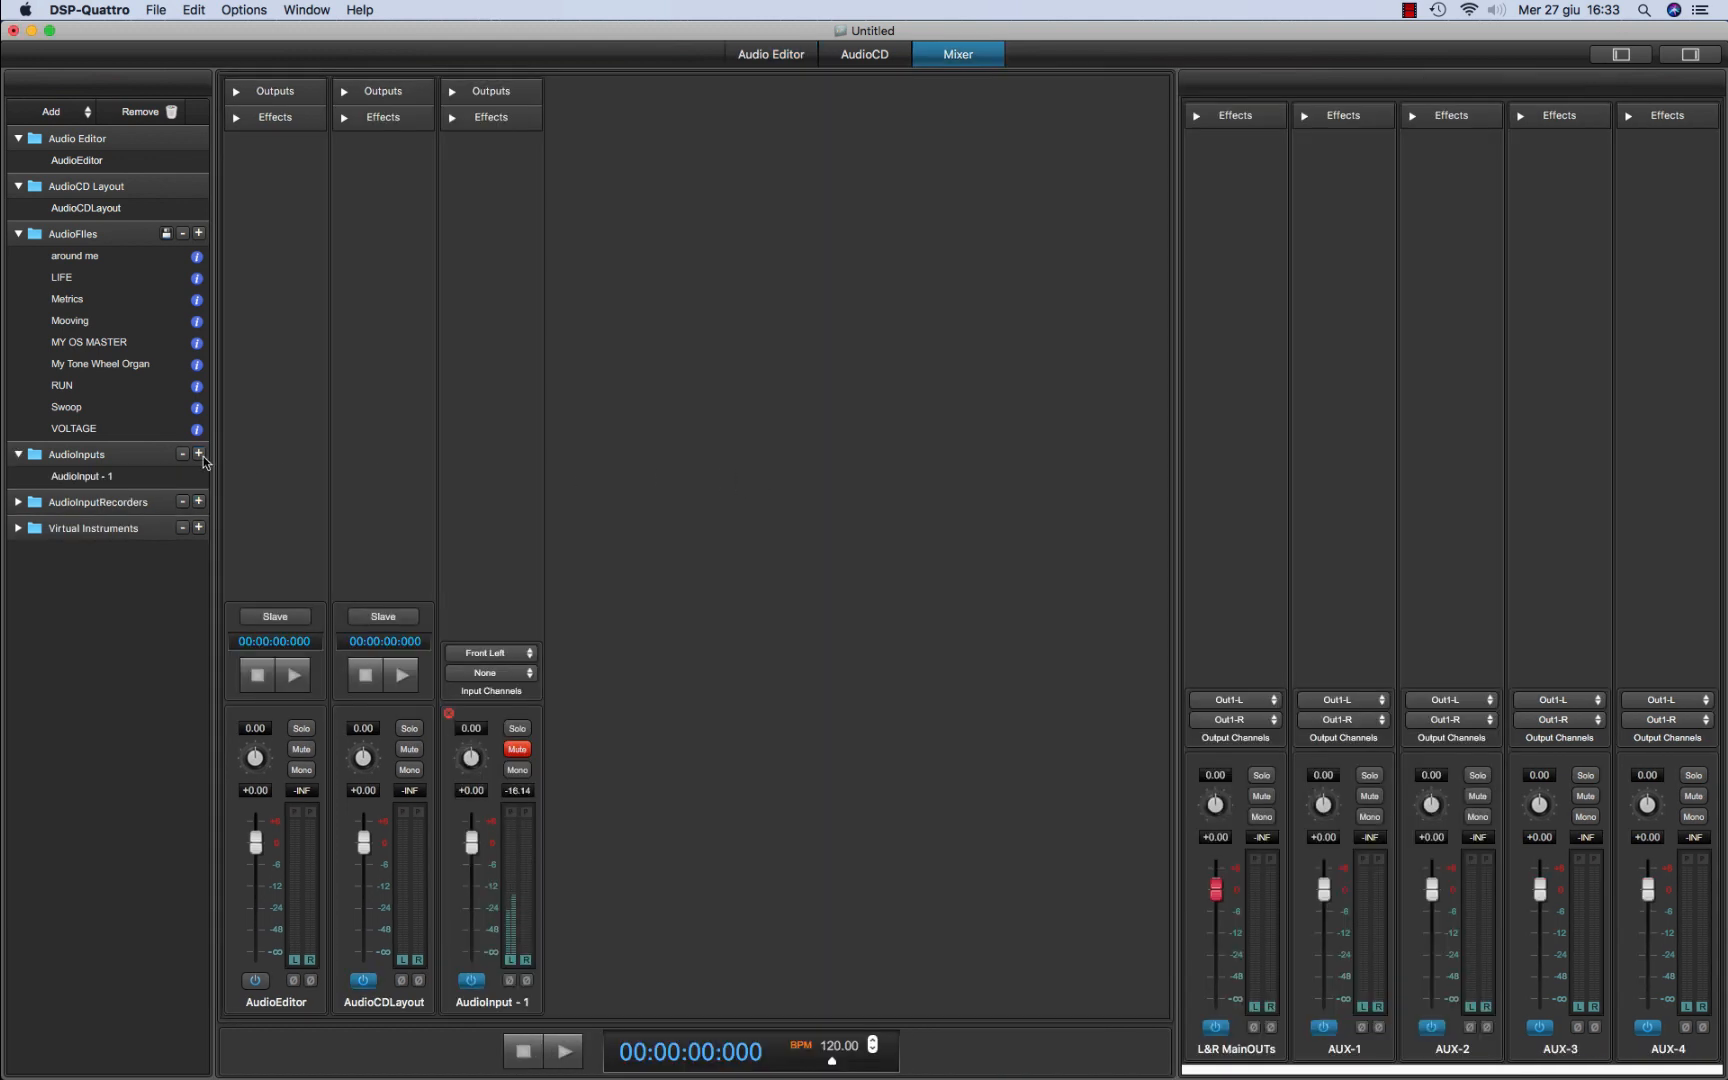
left_click(199, 454)
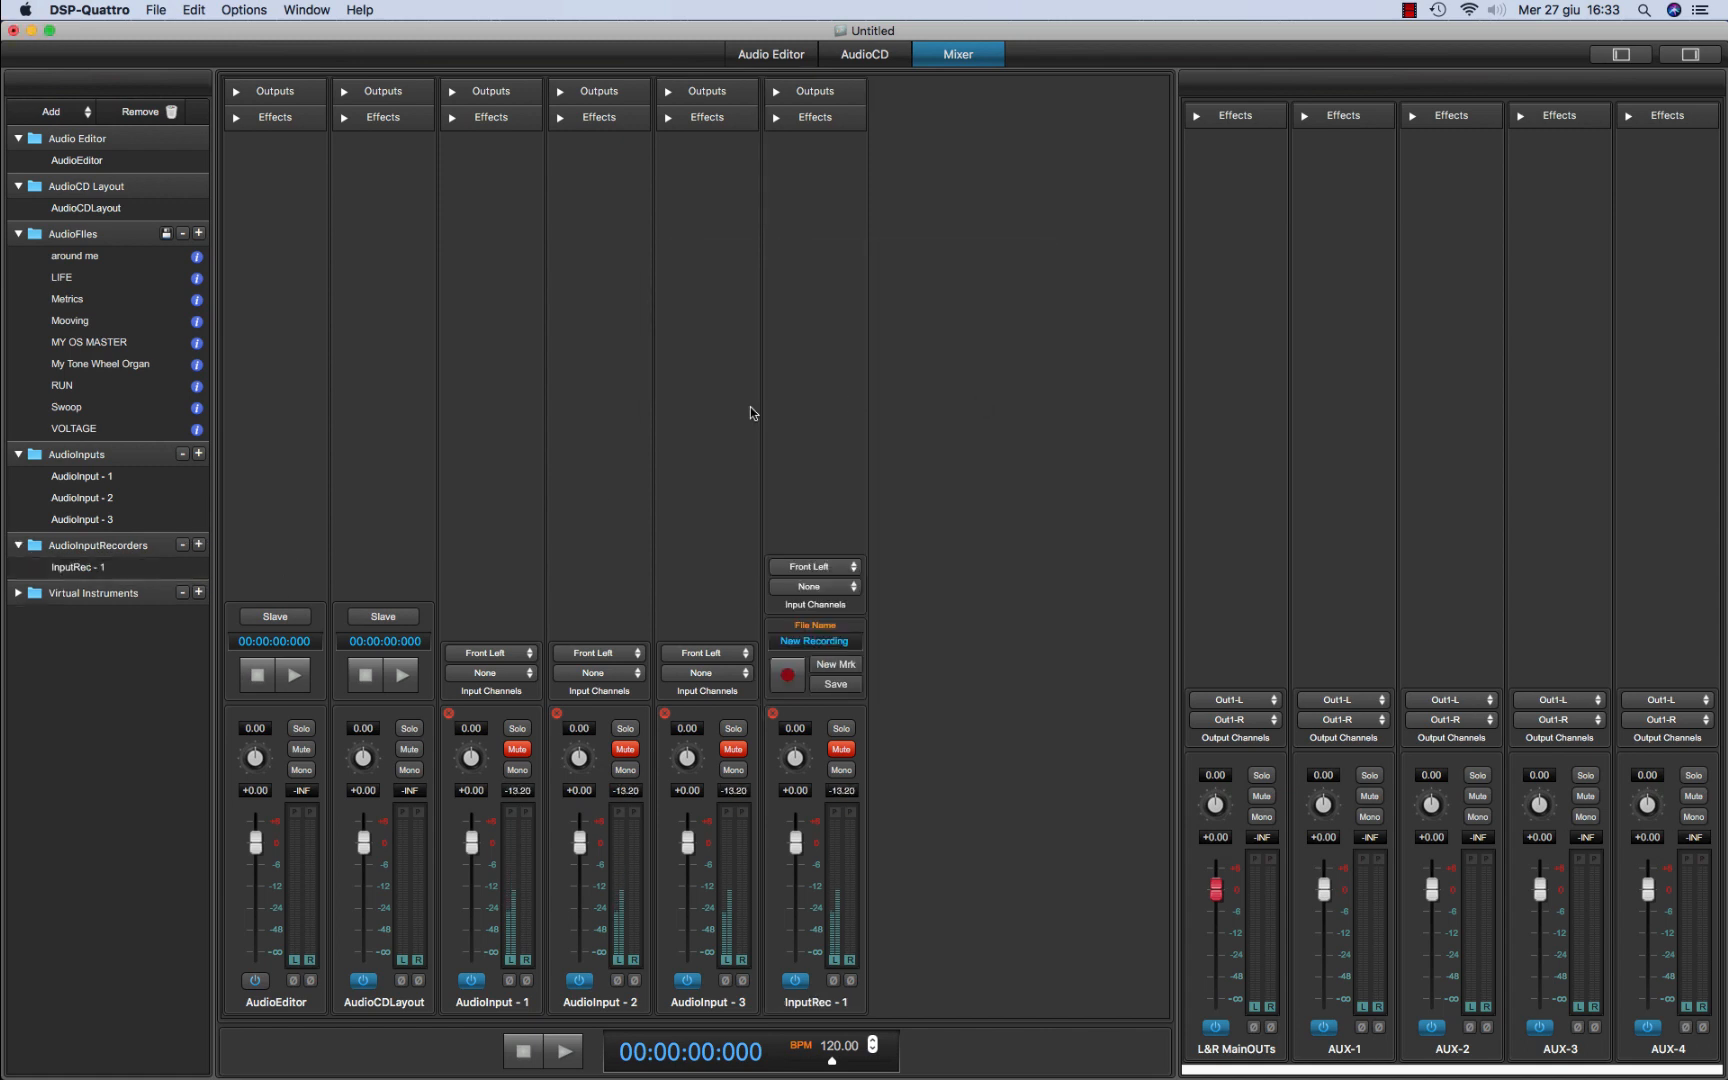
left_click(199, 544)
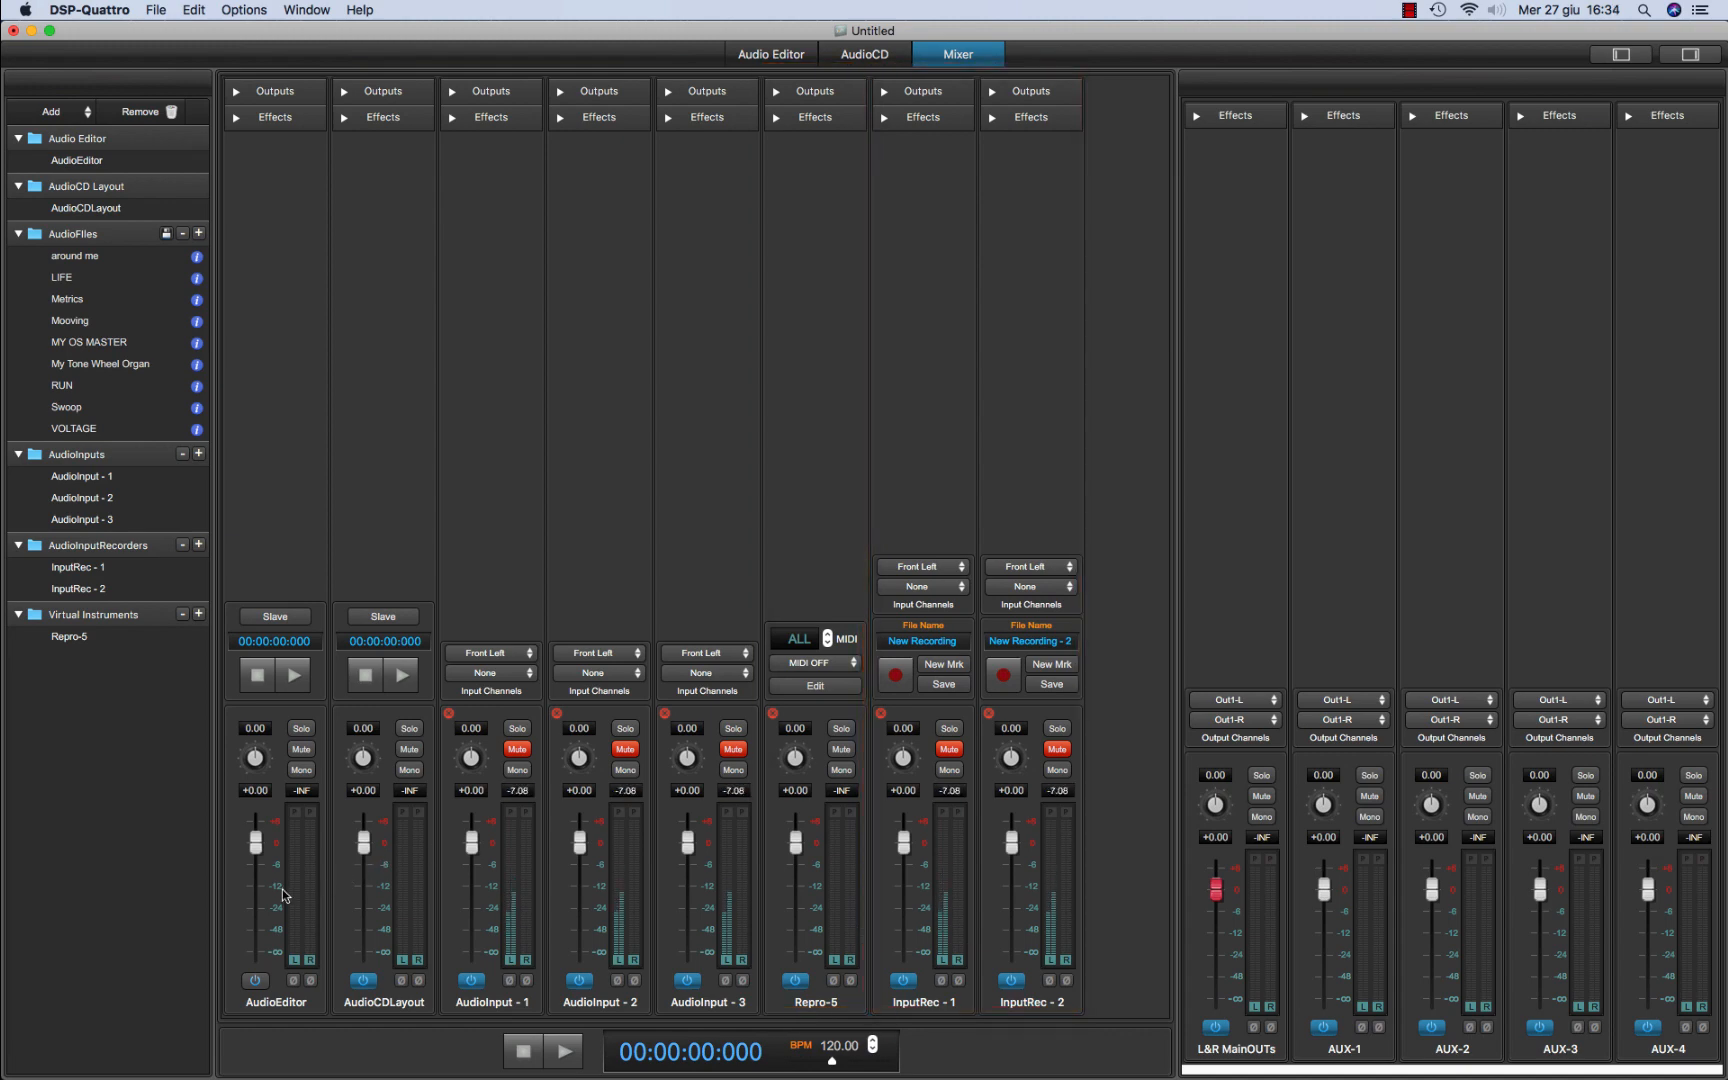
mouse_move(293, 673)
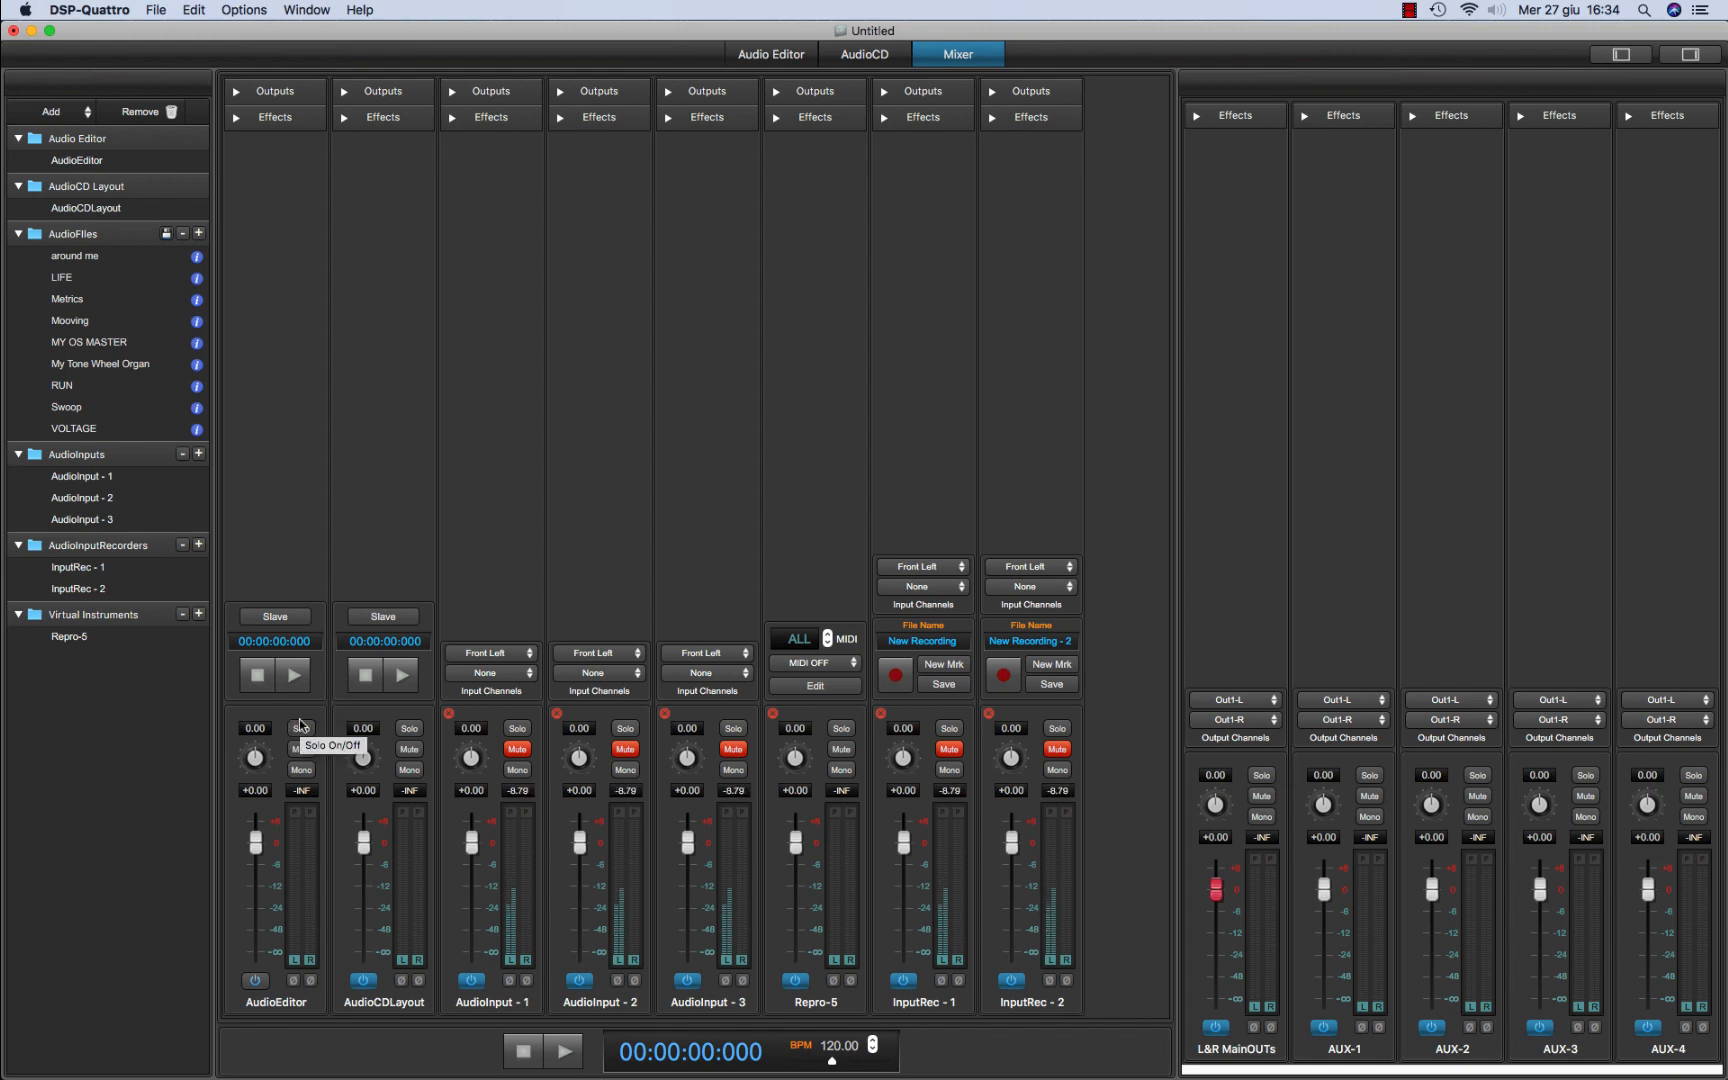
left_click(236, 117)
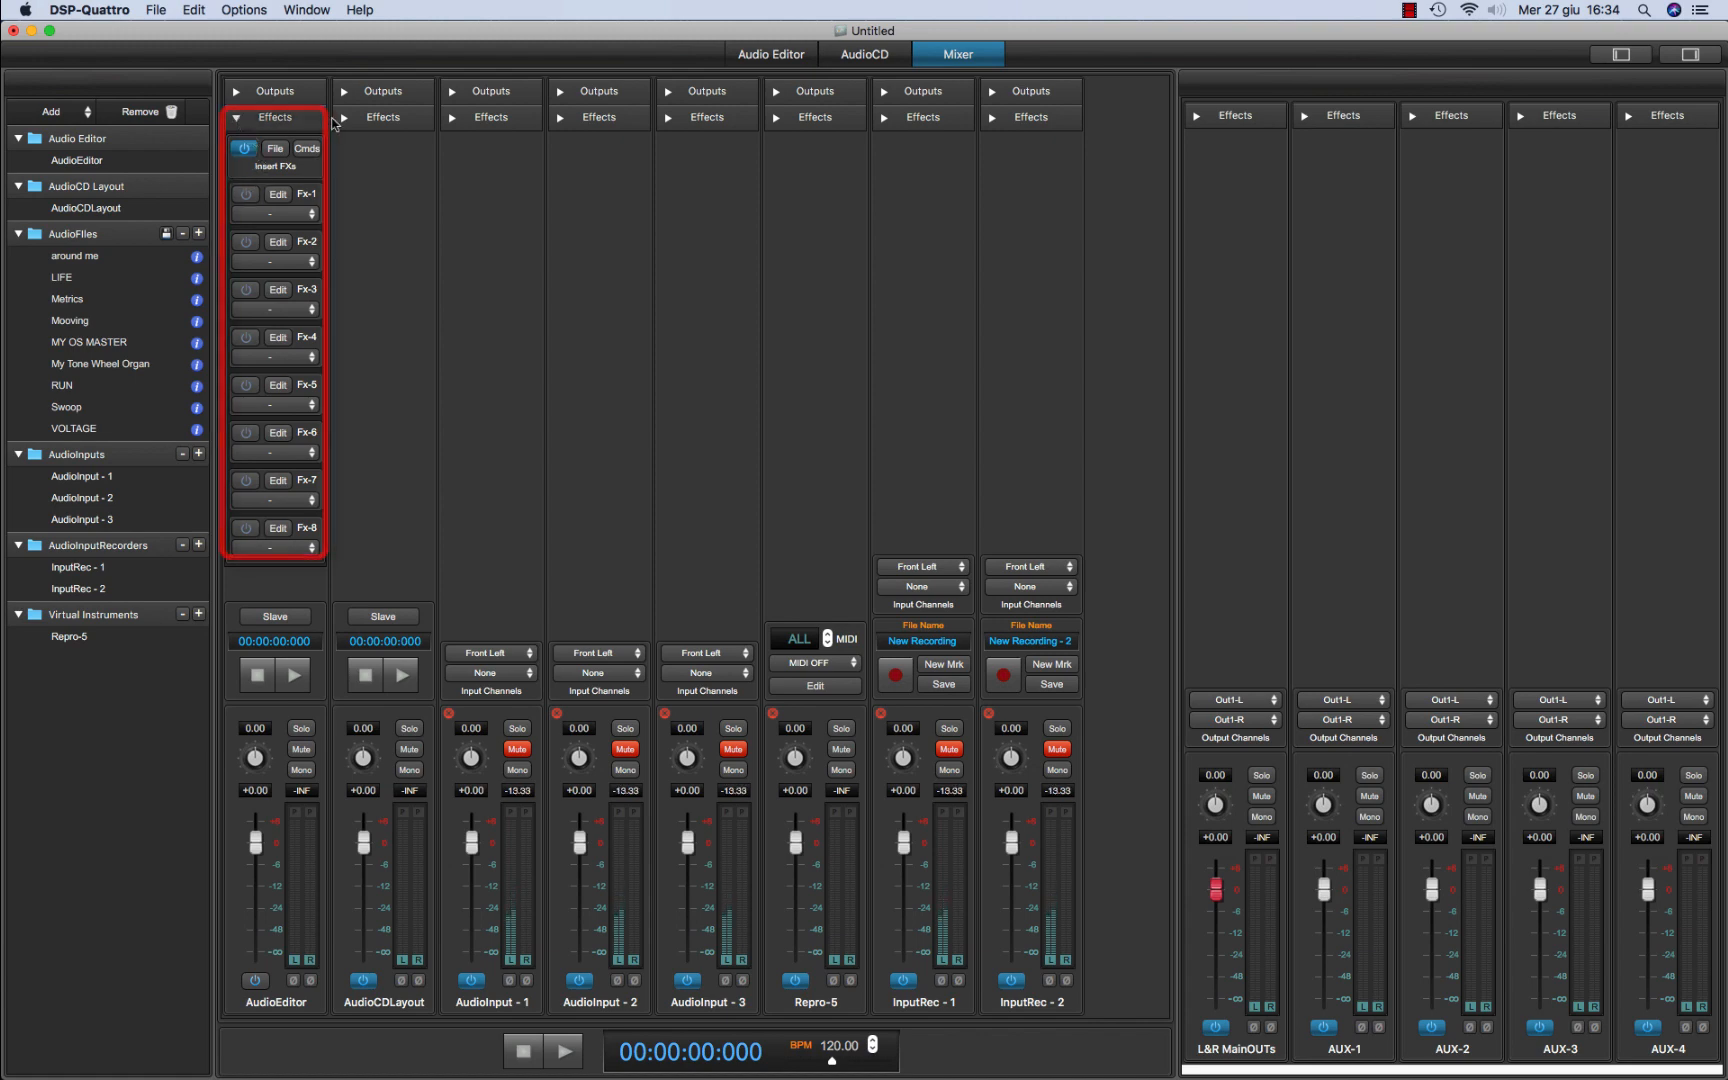
left_click(343, 117)
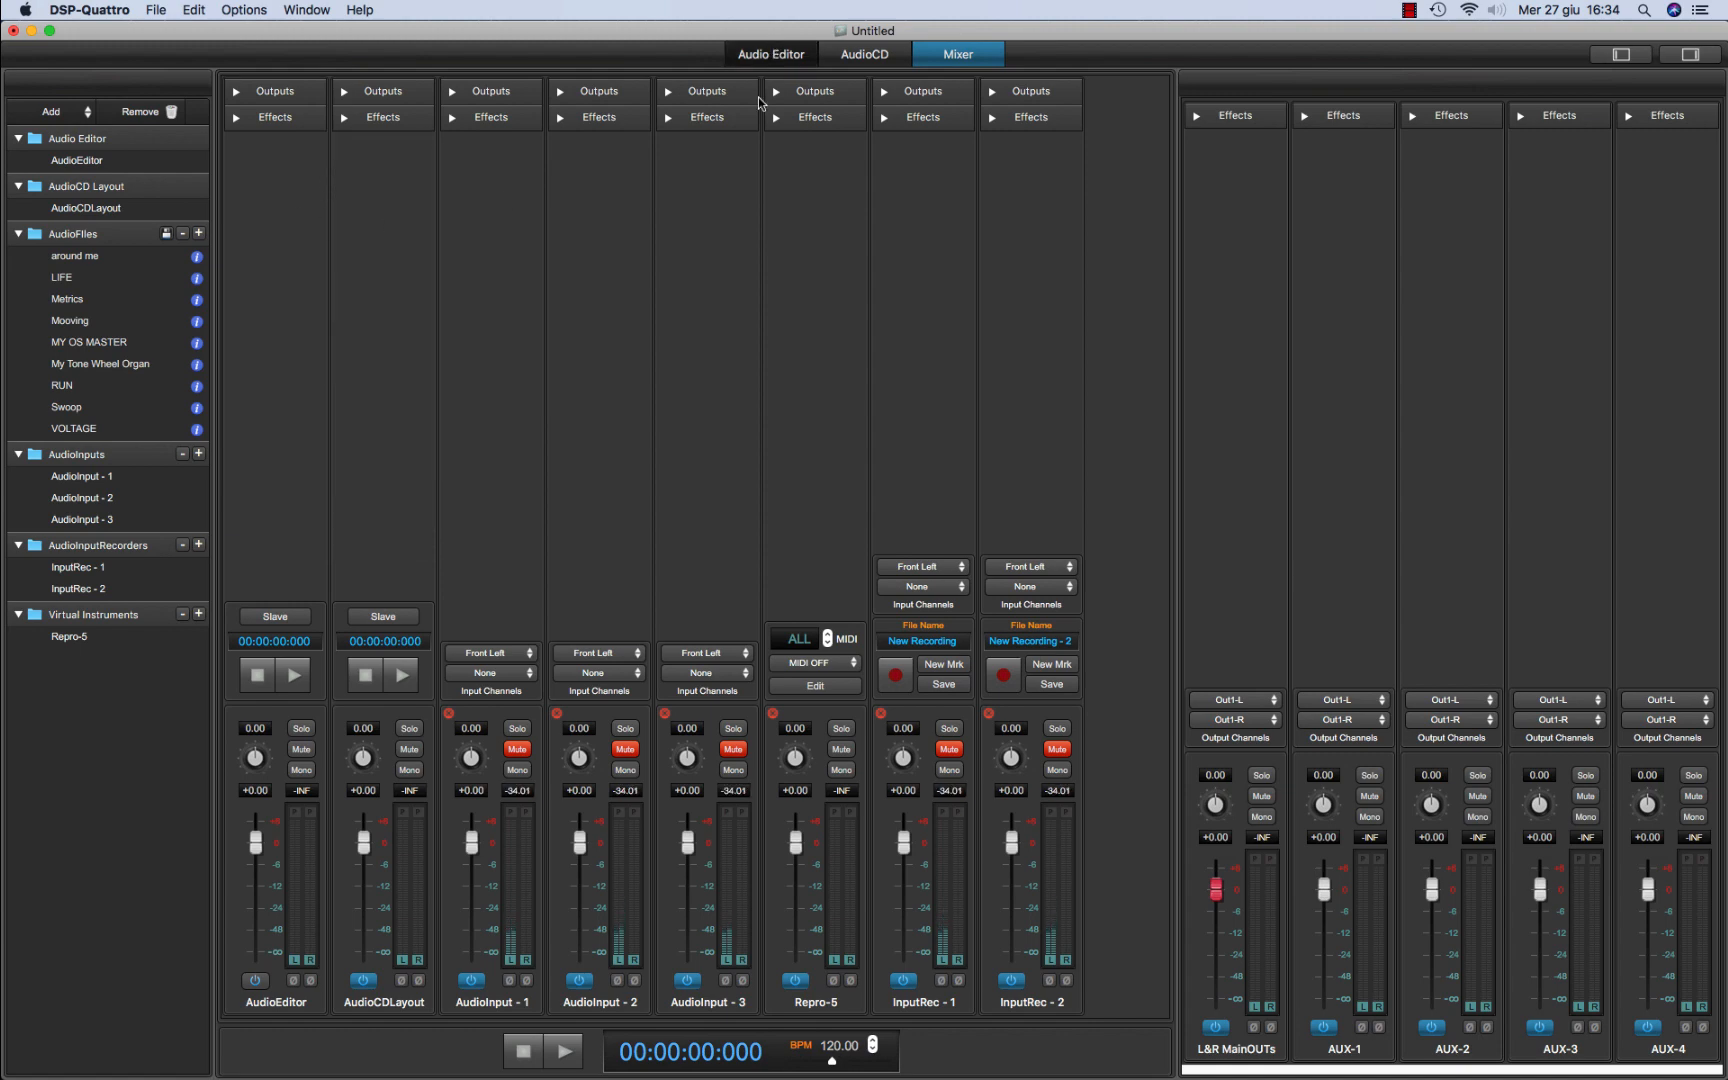
Open Mooving in the Audio Editor, show its insert slots, and play briefly from about 49 seconds
left_click(770, 53)
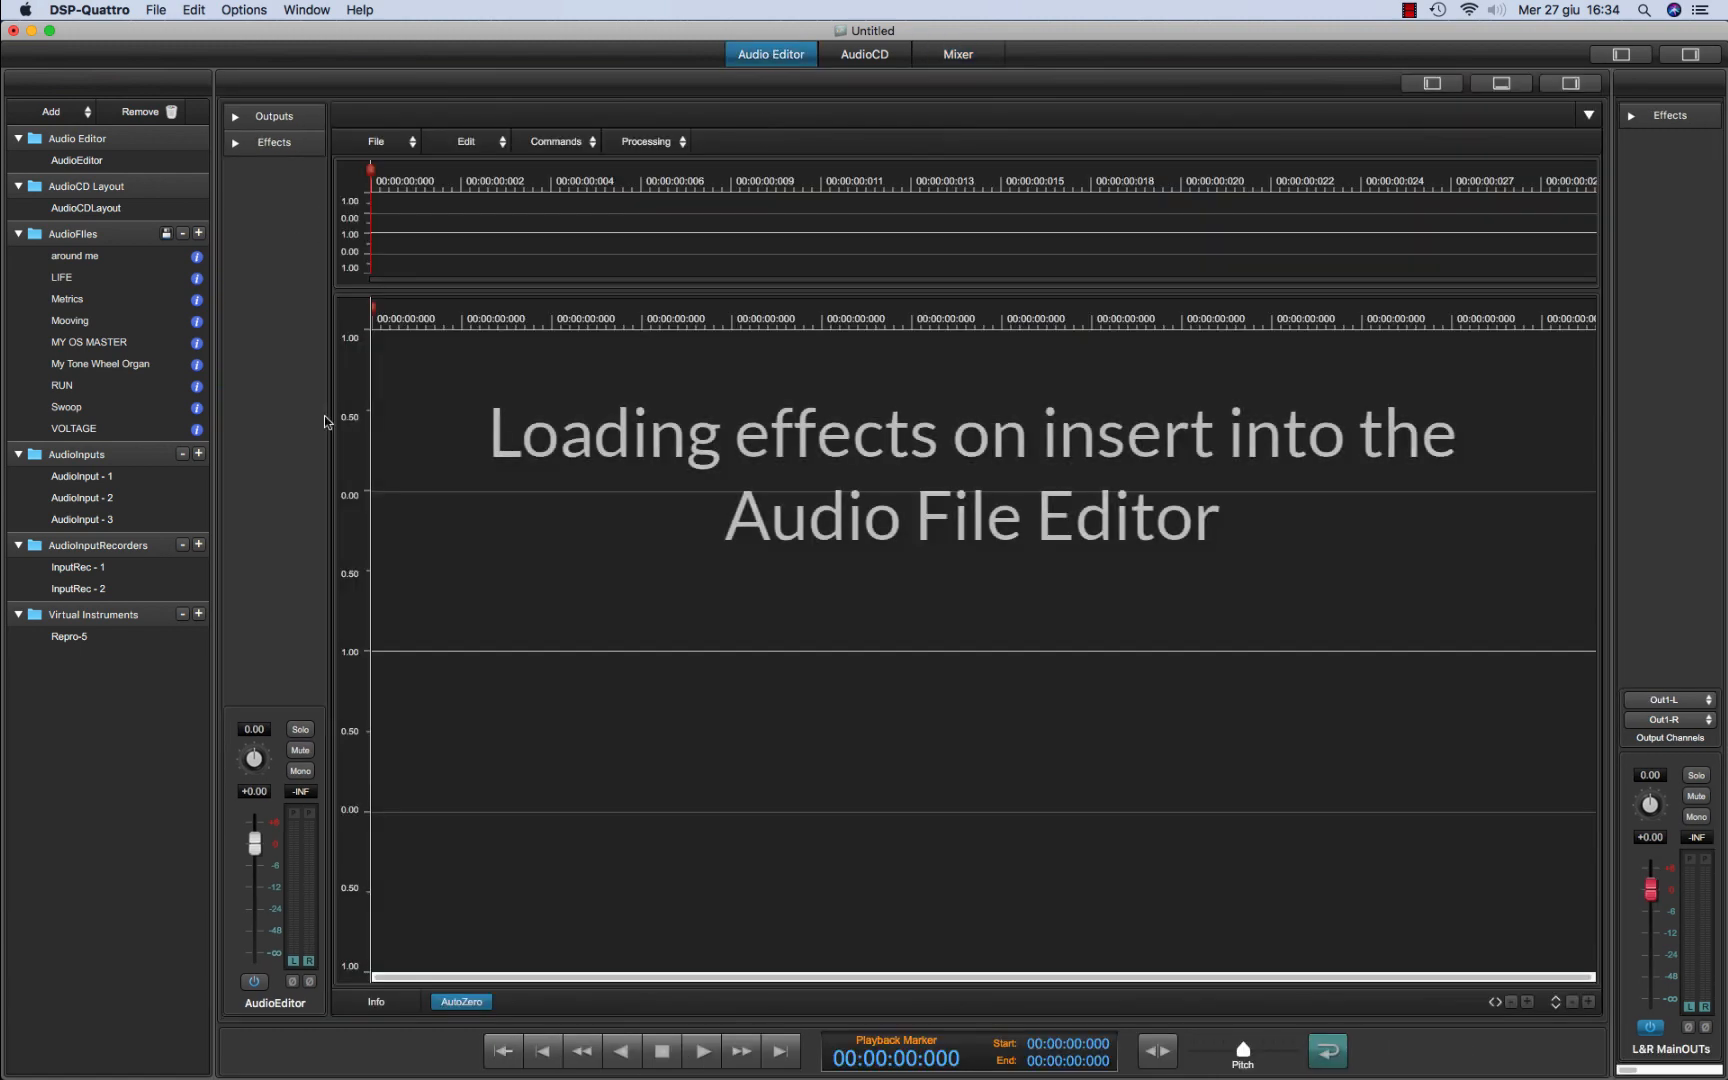
mouse_move(69, 321)
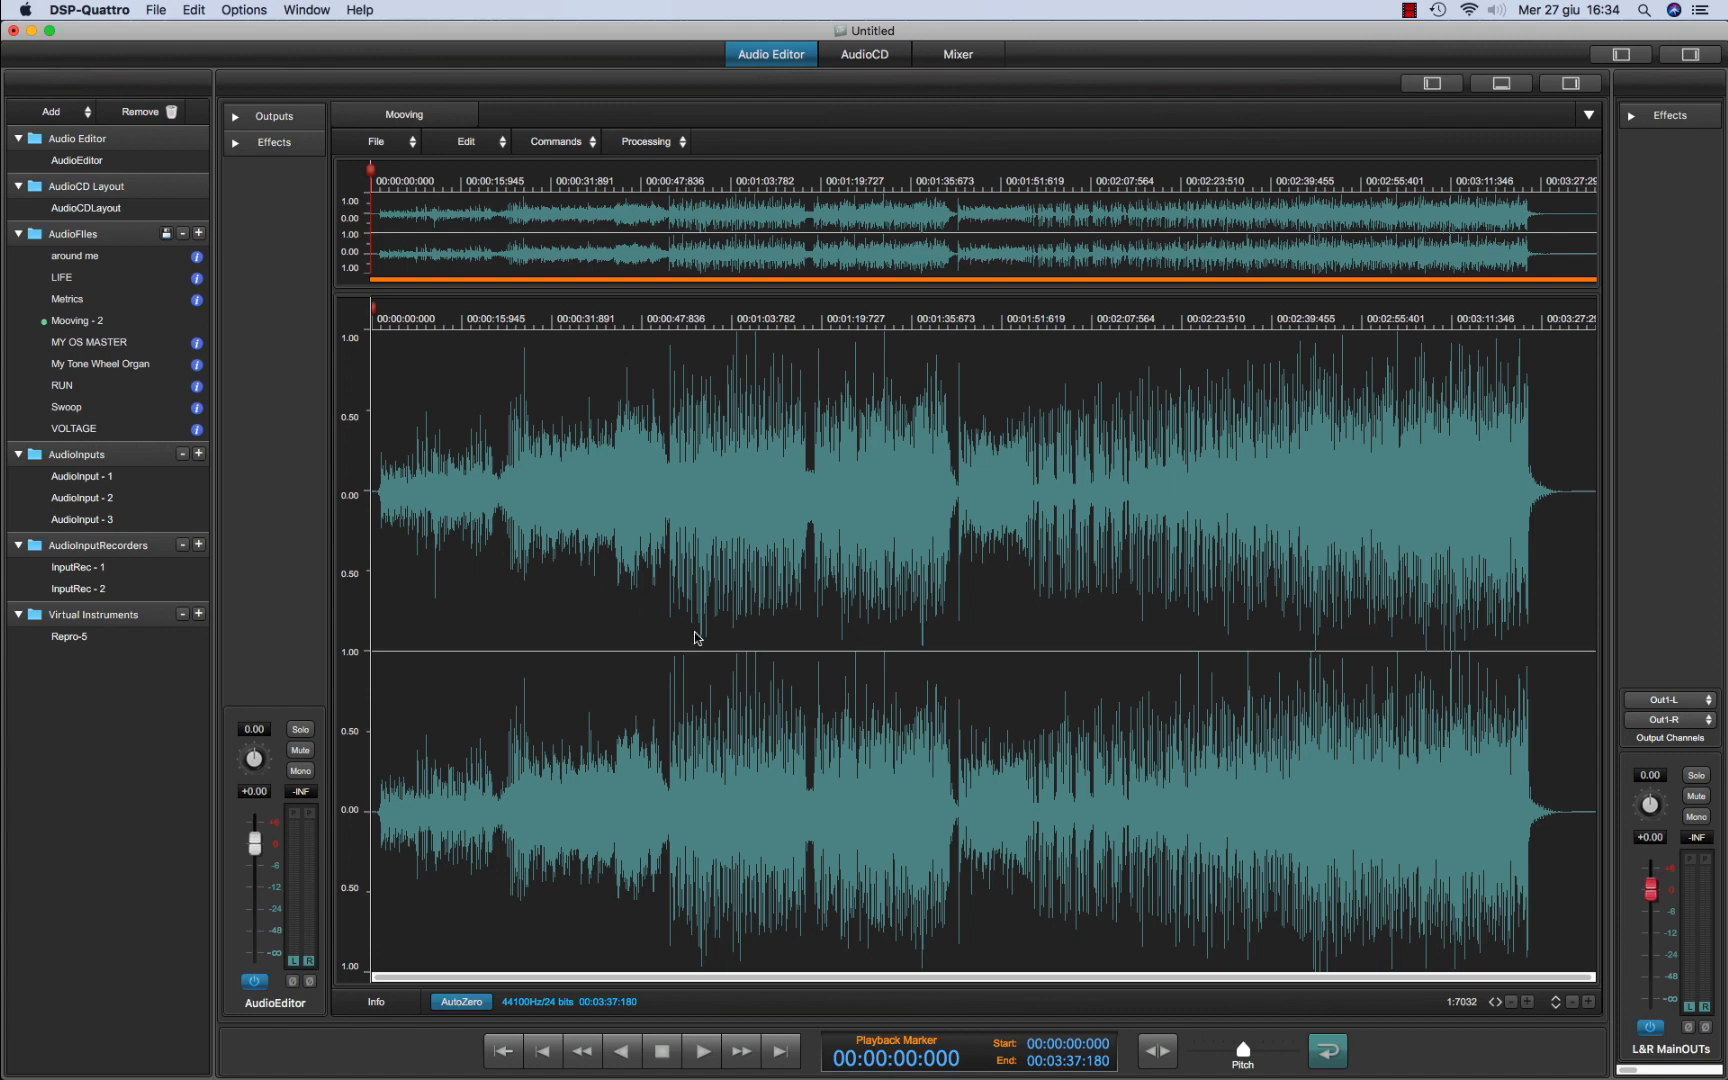
mouse_move(634, 660)
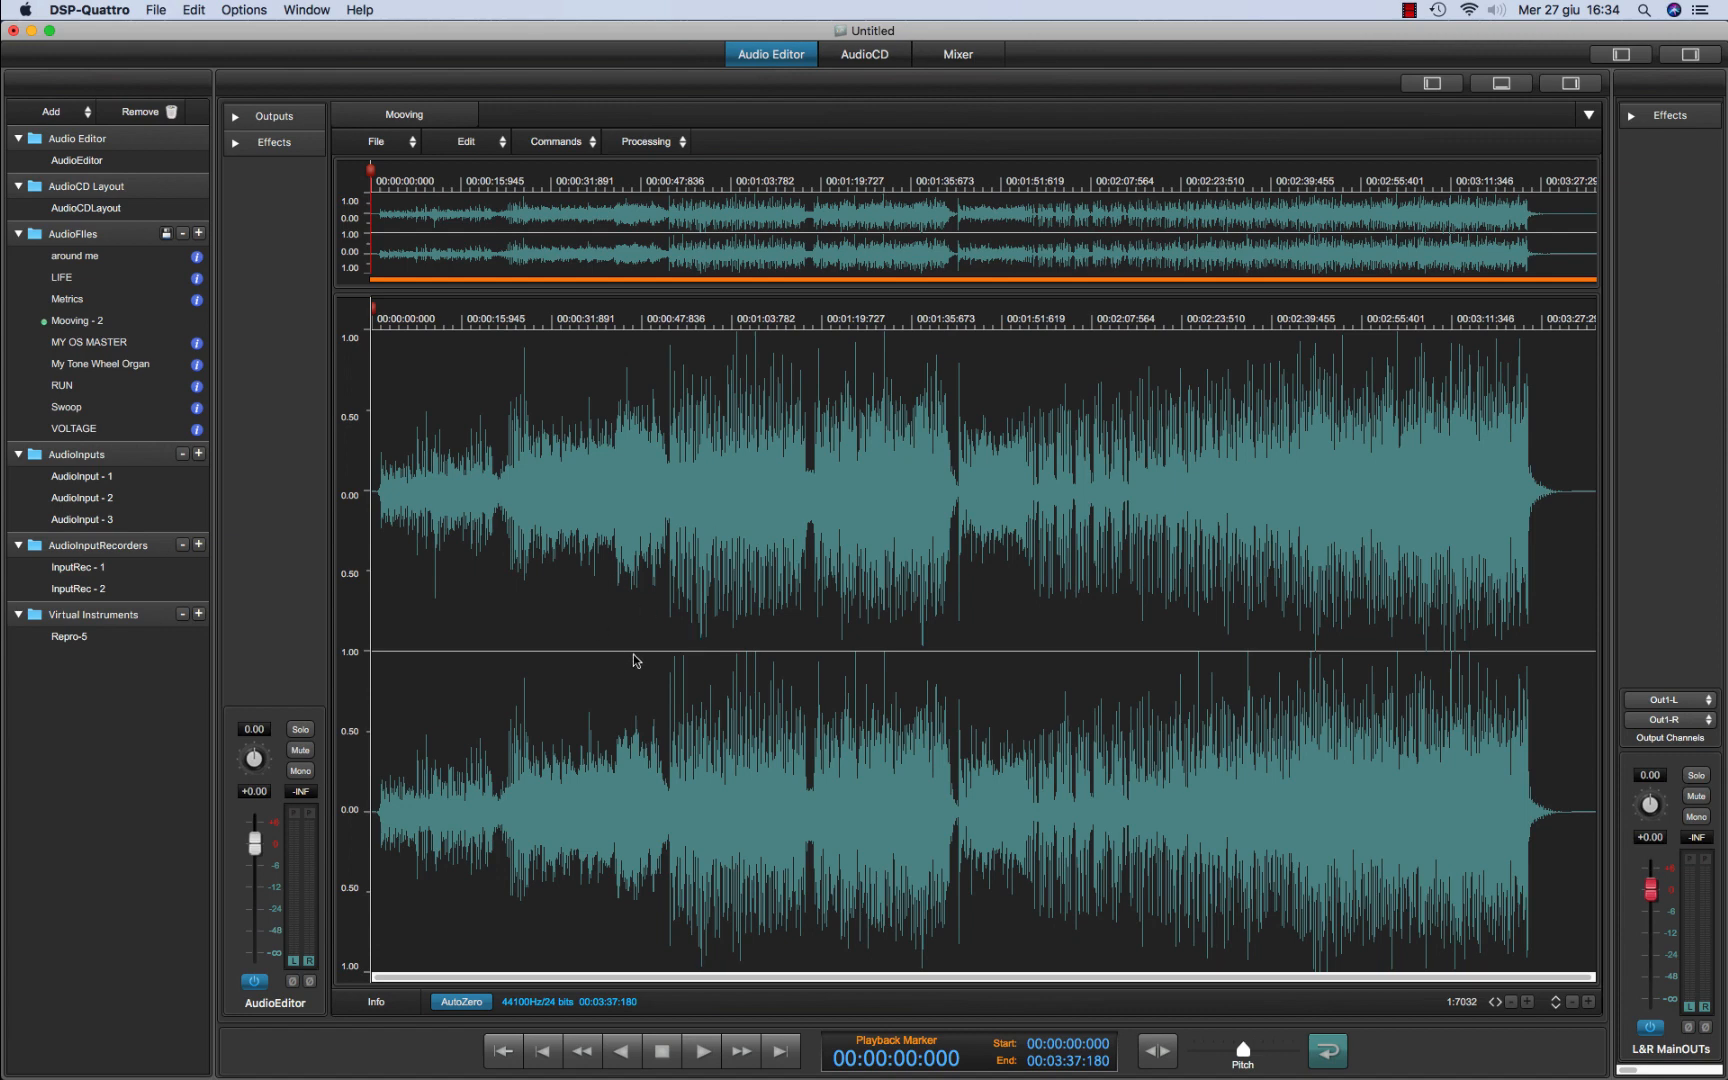
left_click_drag(529, 813, 854, 636)
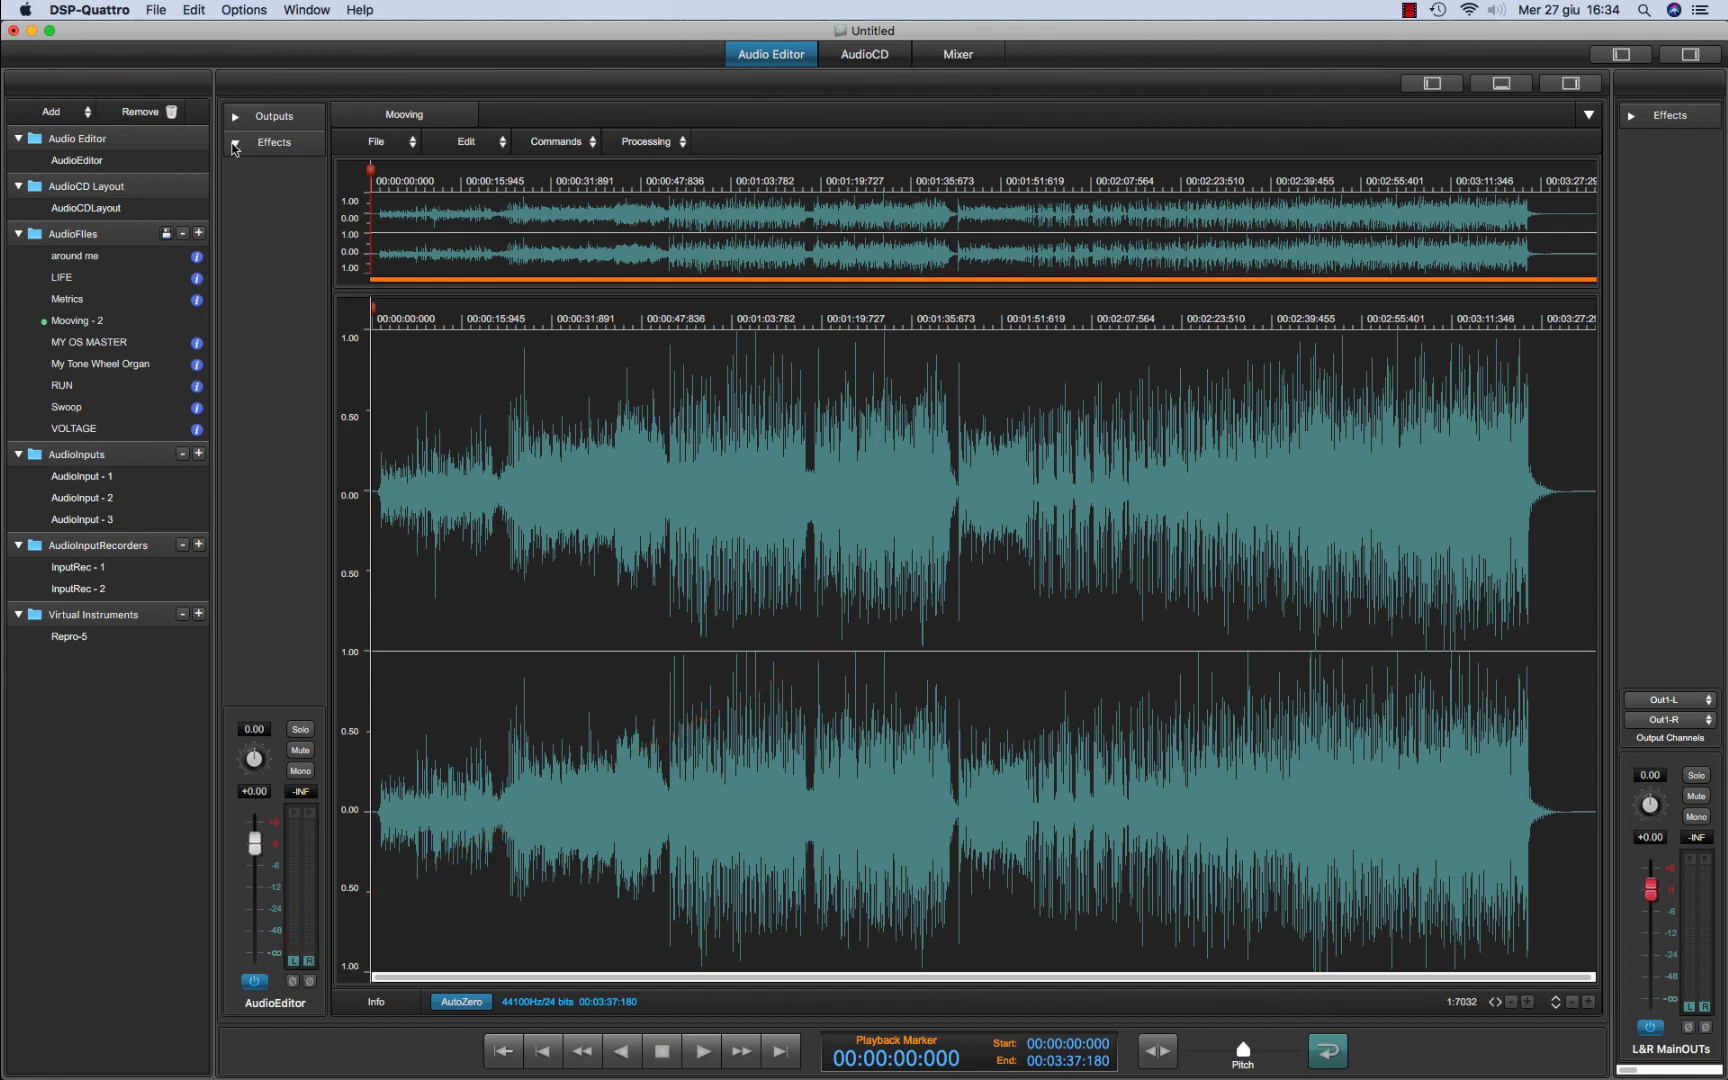
left_click(233, 143)
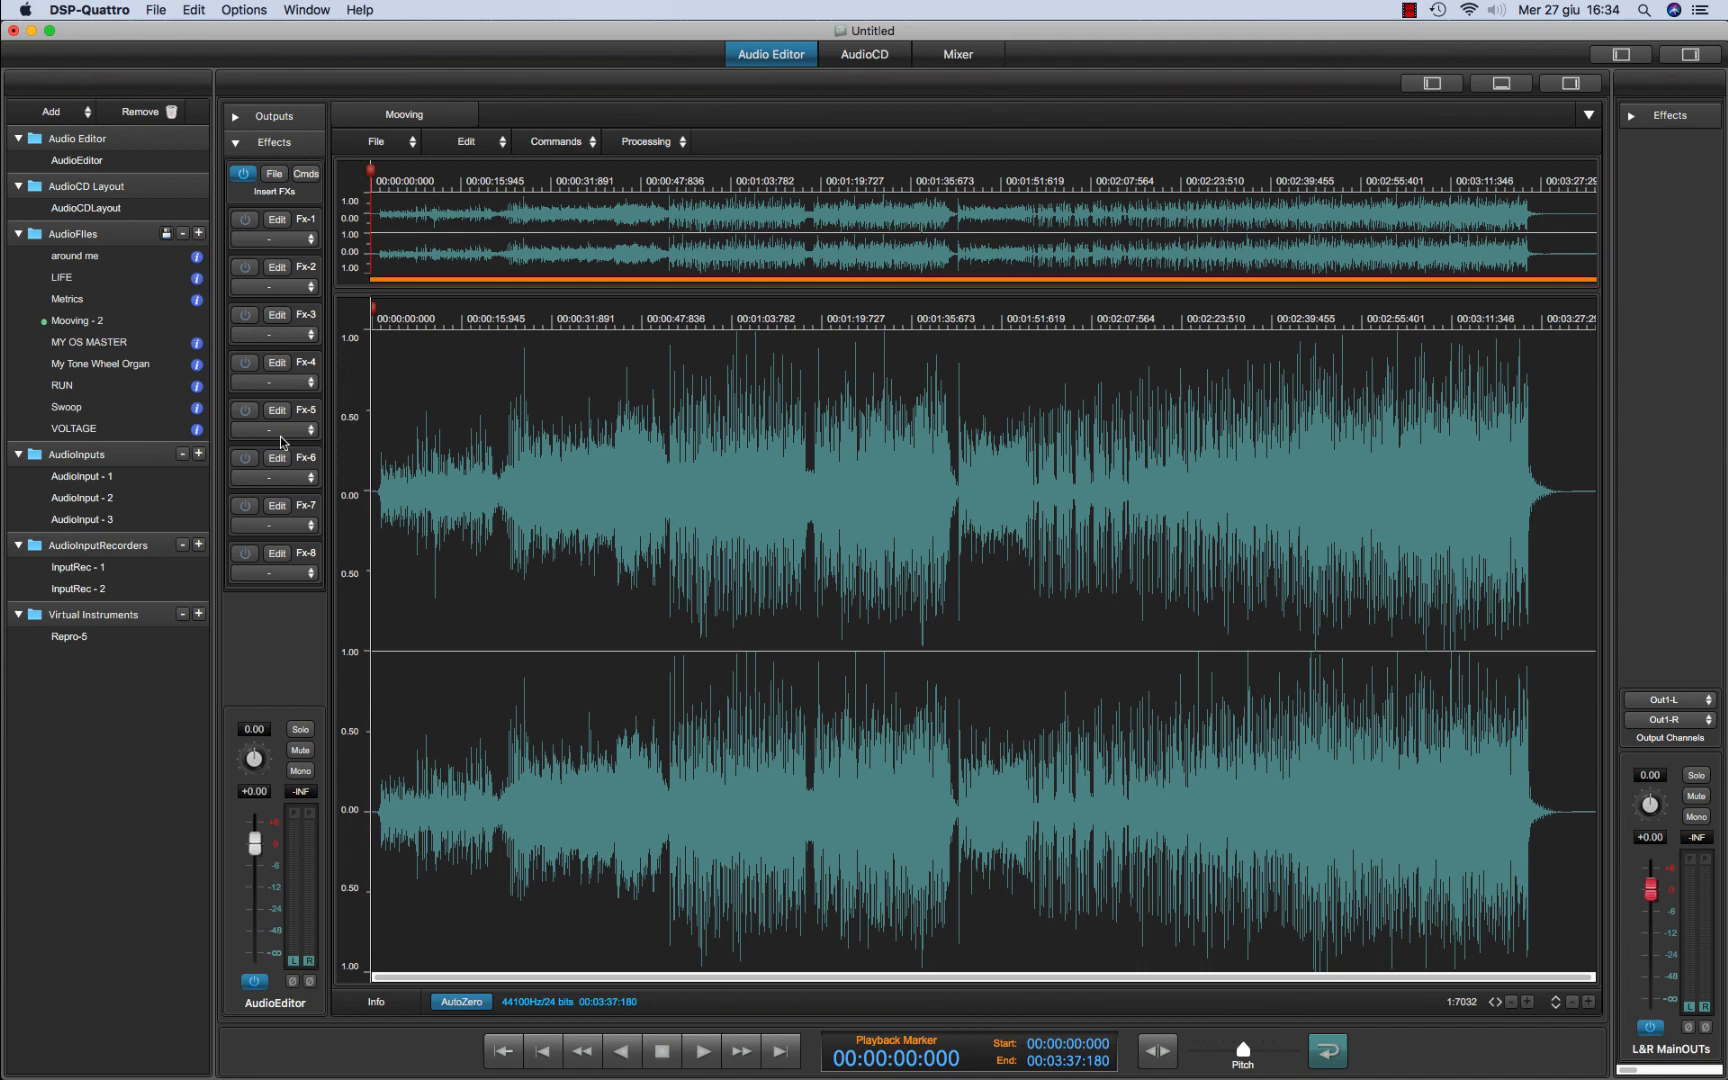
mouse_move(651, 906)
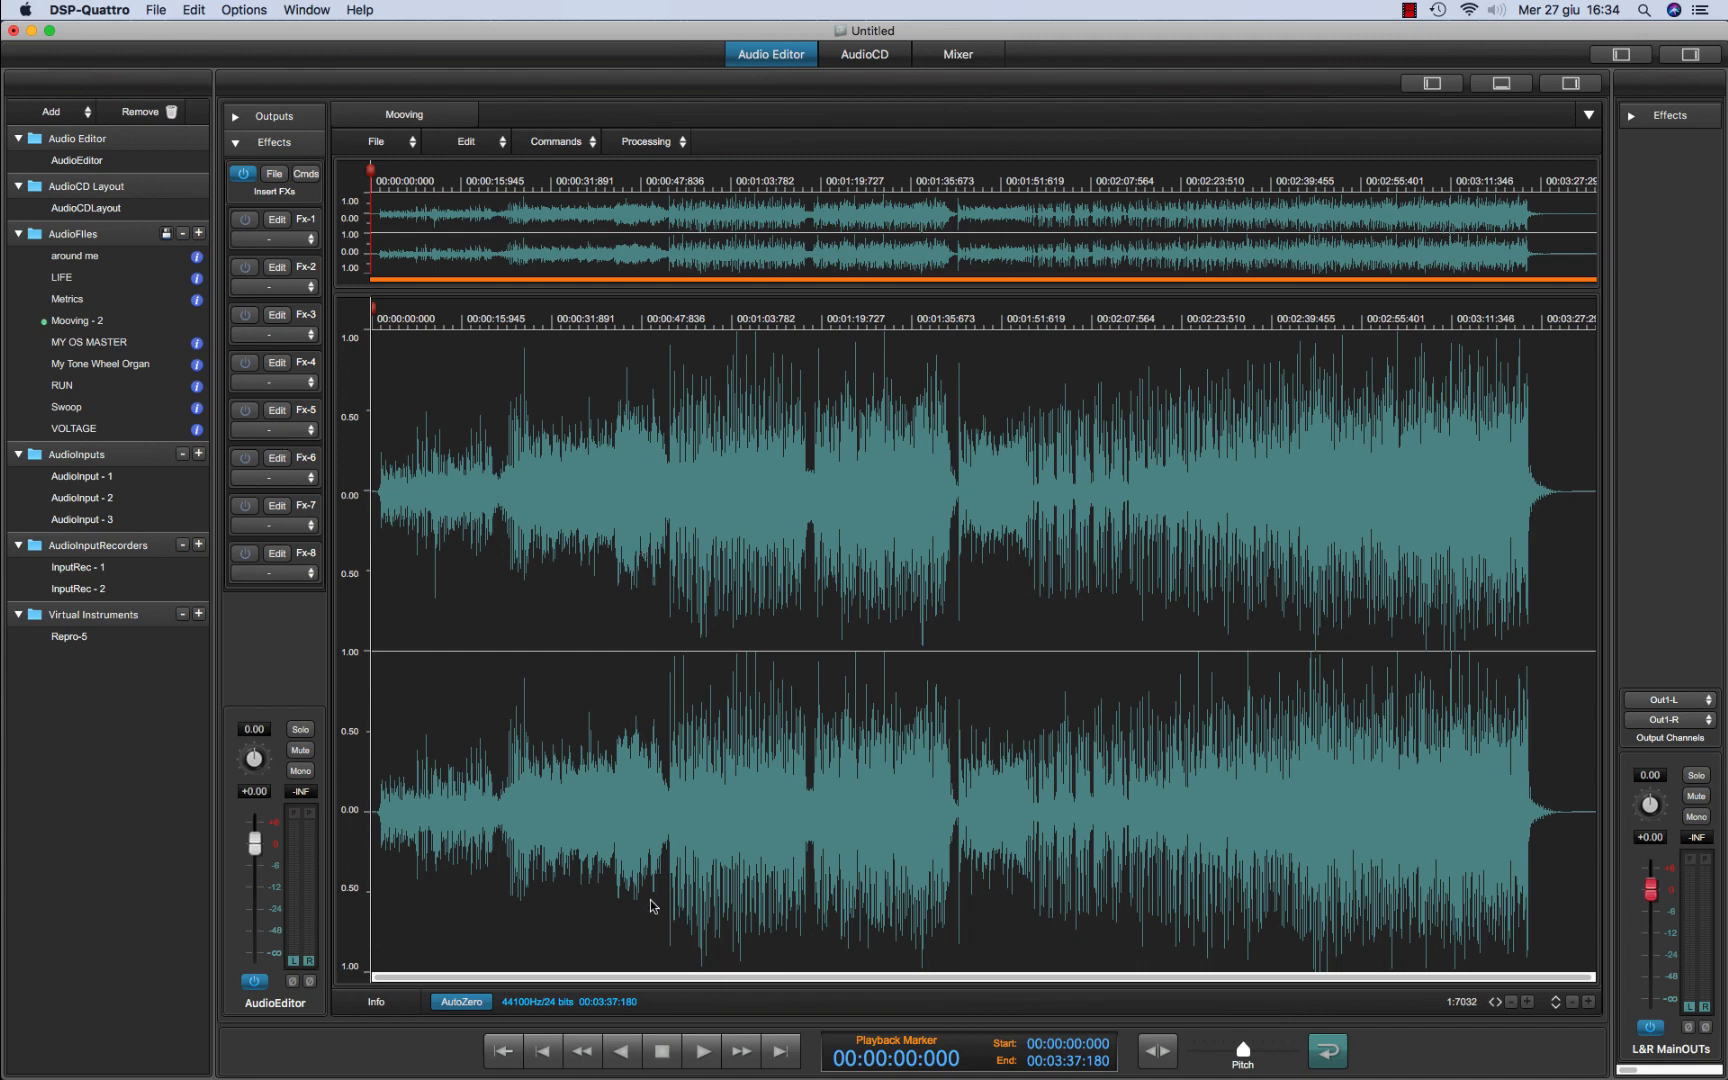
left_click(701, 1048)
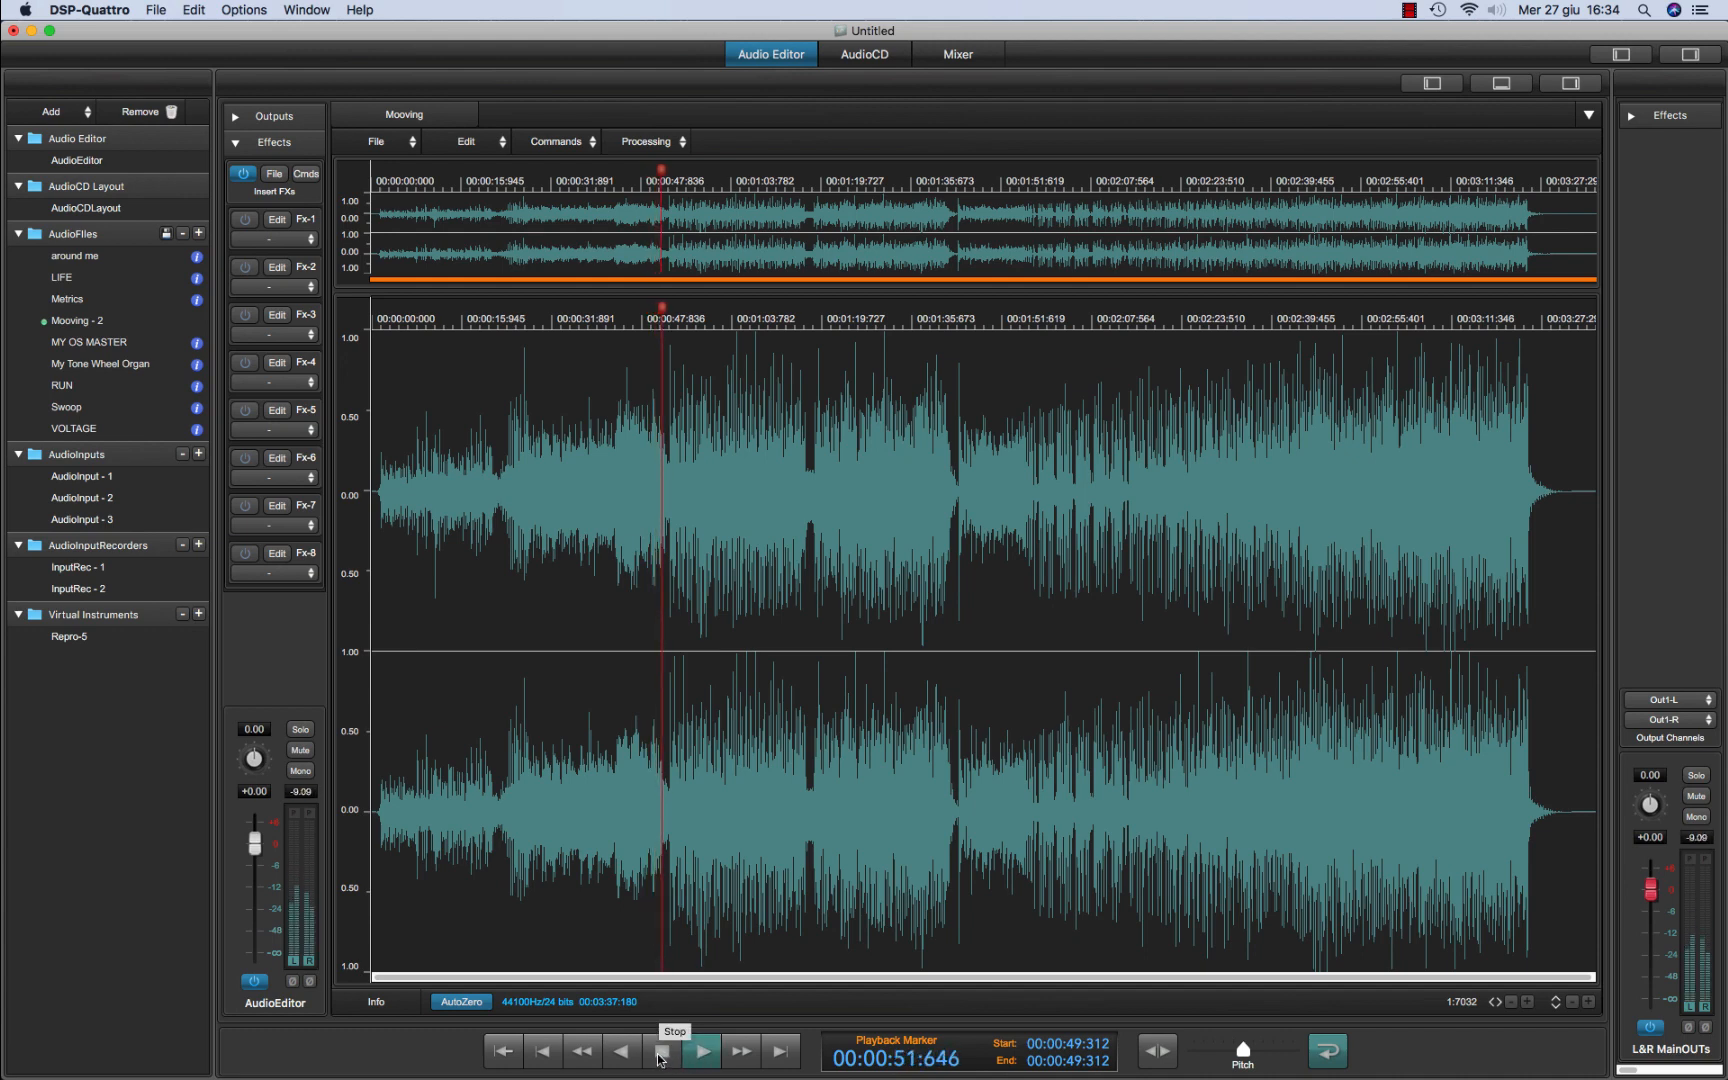
left_click(659, 1049)
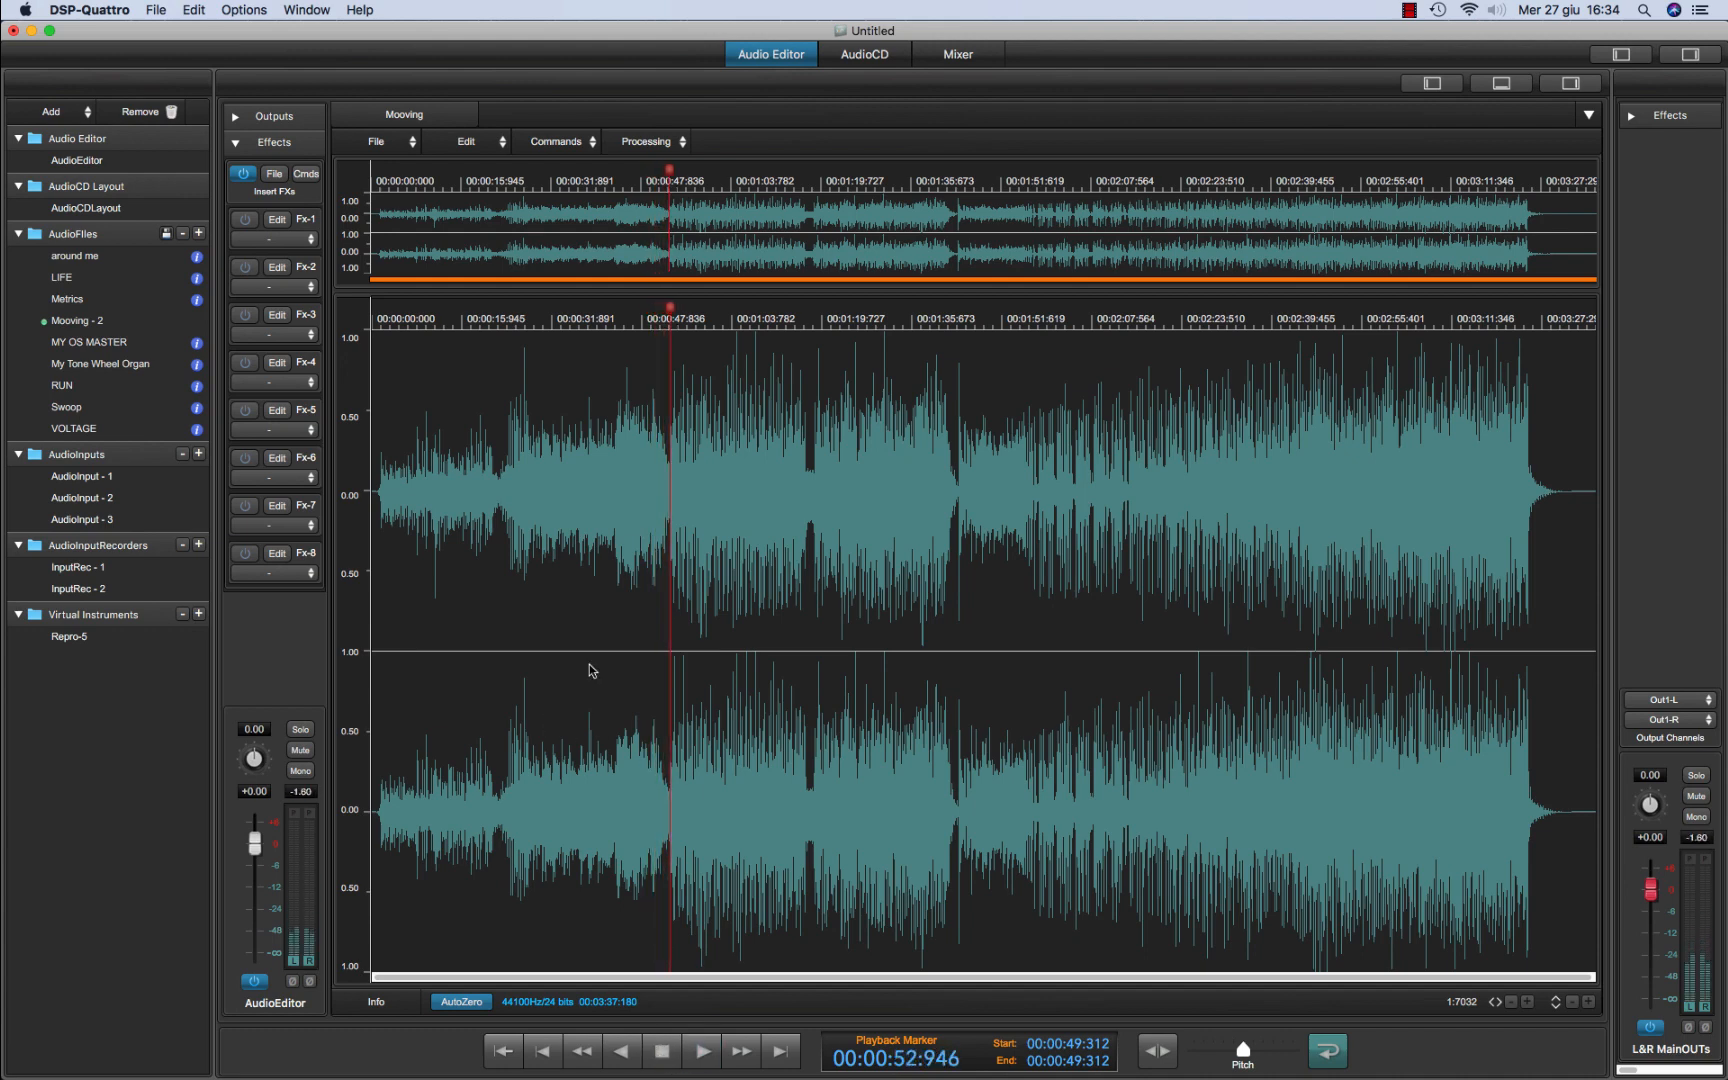
Open the effect list for Mooving's first insert slot
left_click(273, 238)
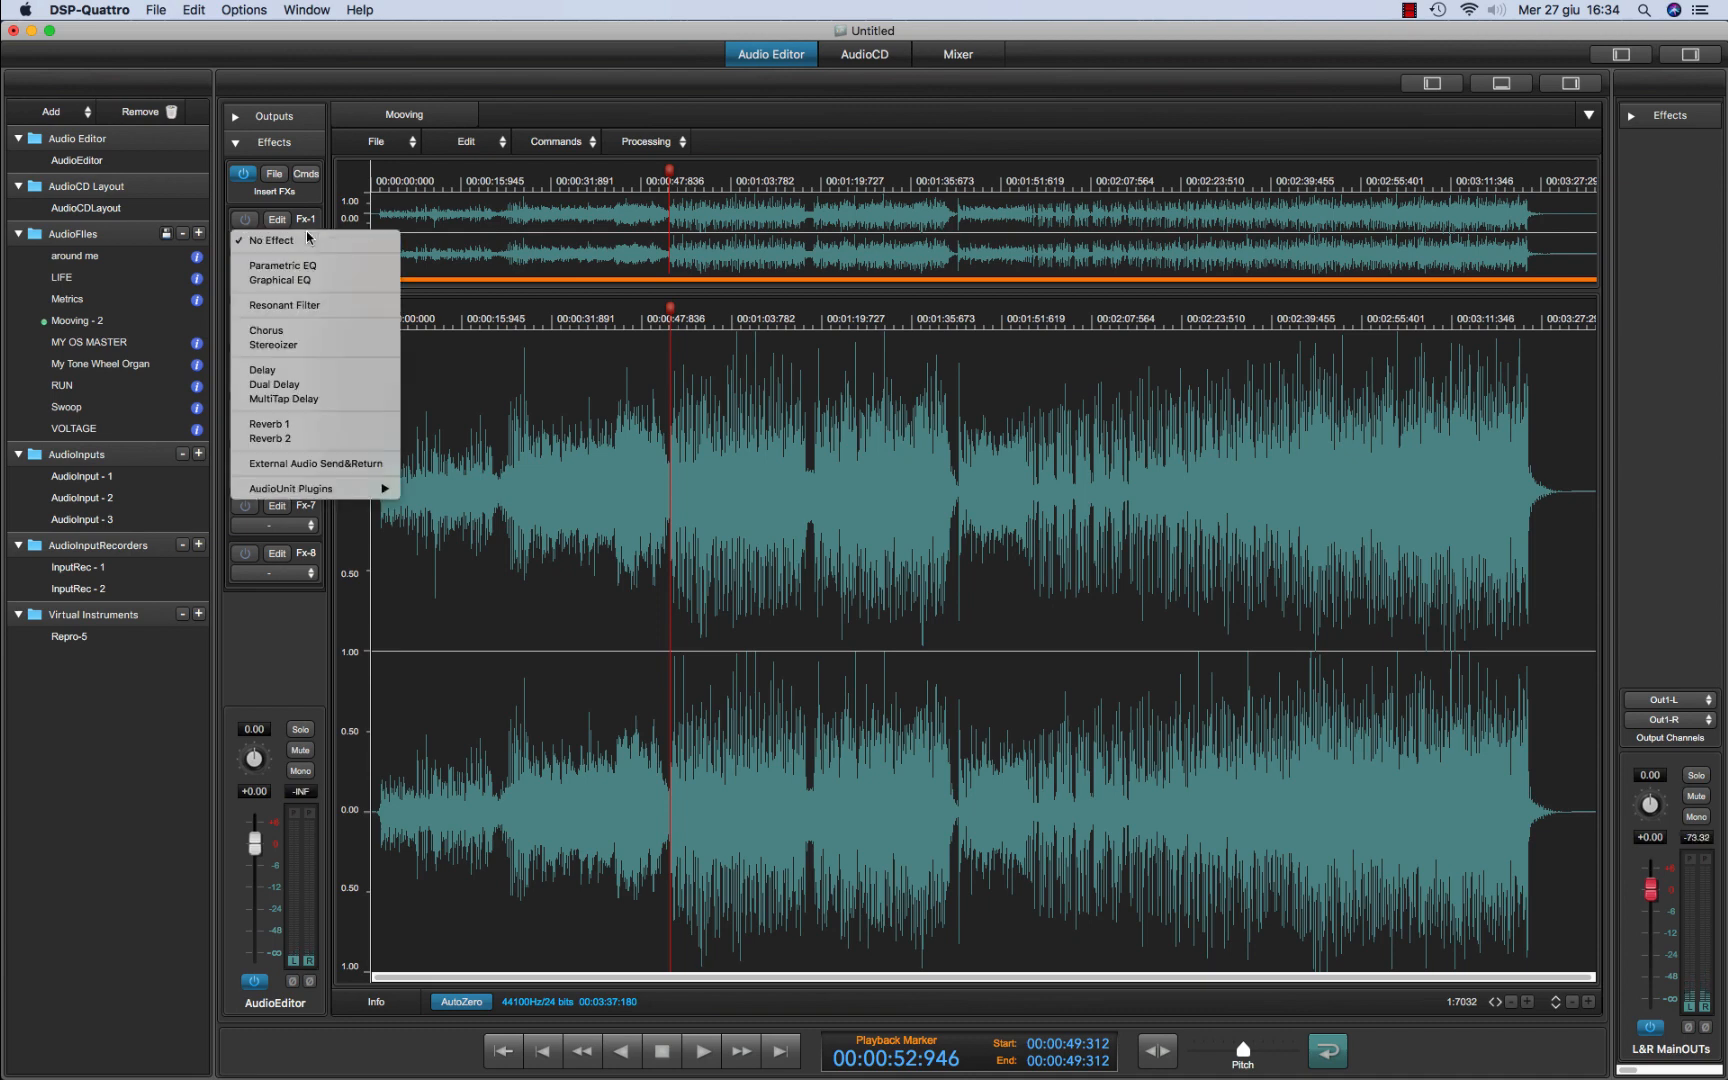
mouse_move(312, 488)
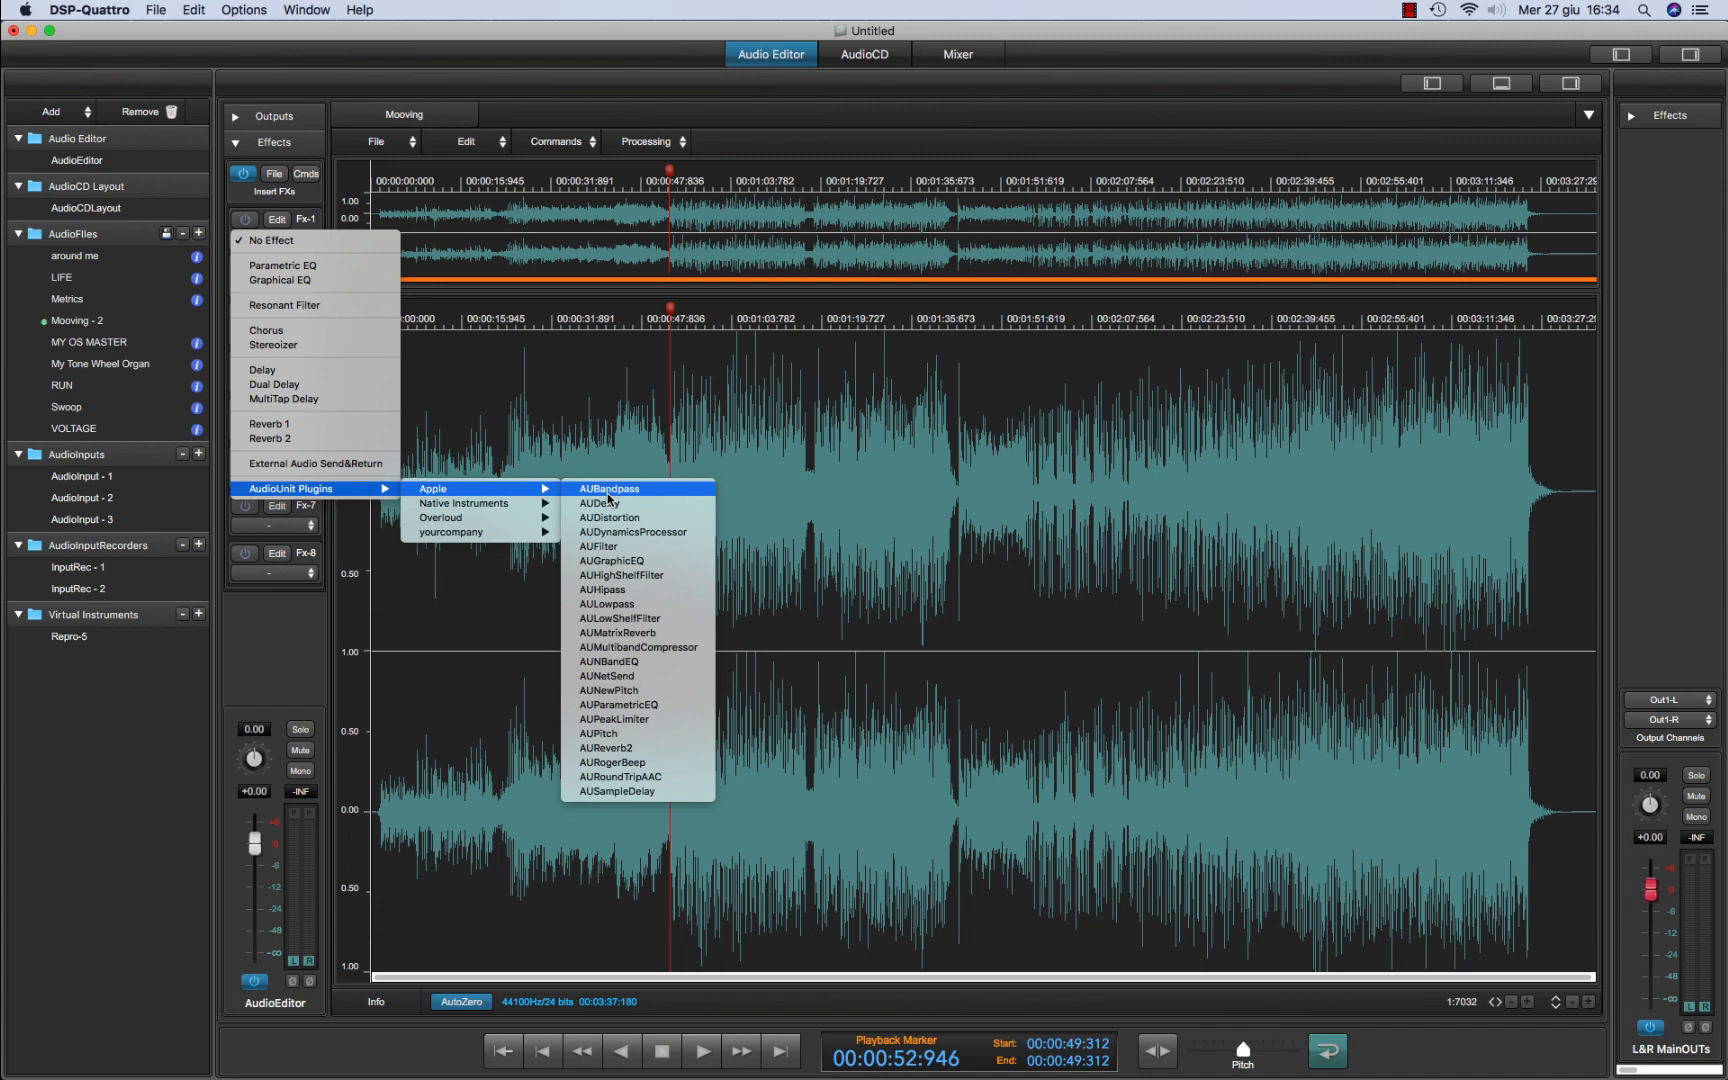
mouse_move(634, 719)
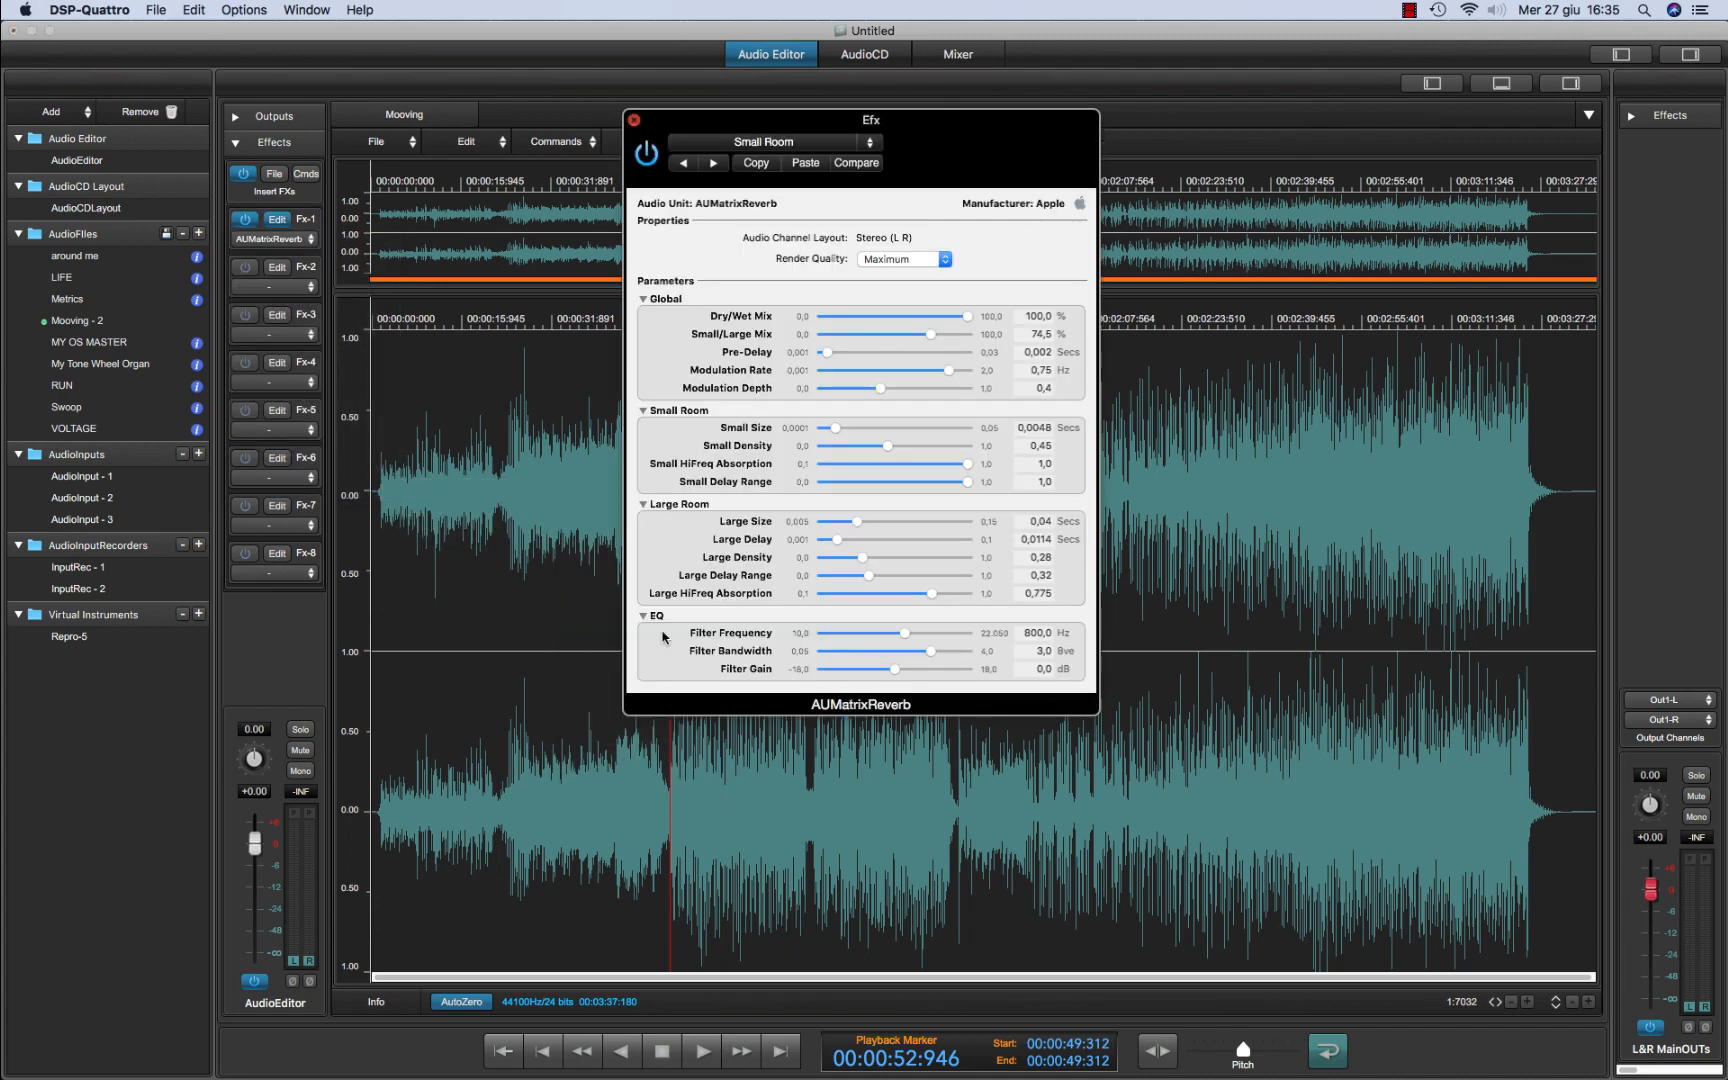
Apply the Cathedral preset to AUMatrixReverb and audition Mooving through it
left_click(870, 141)
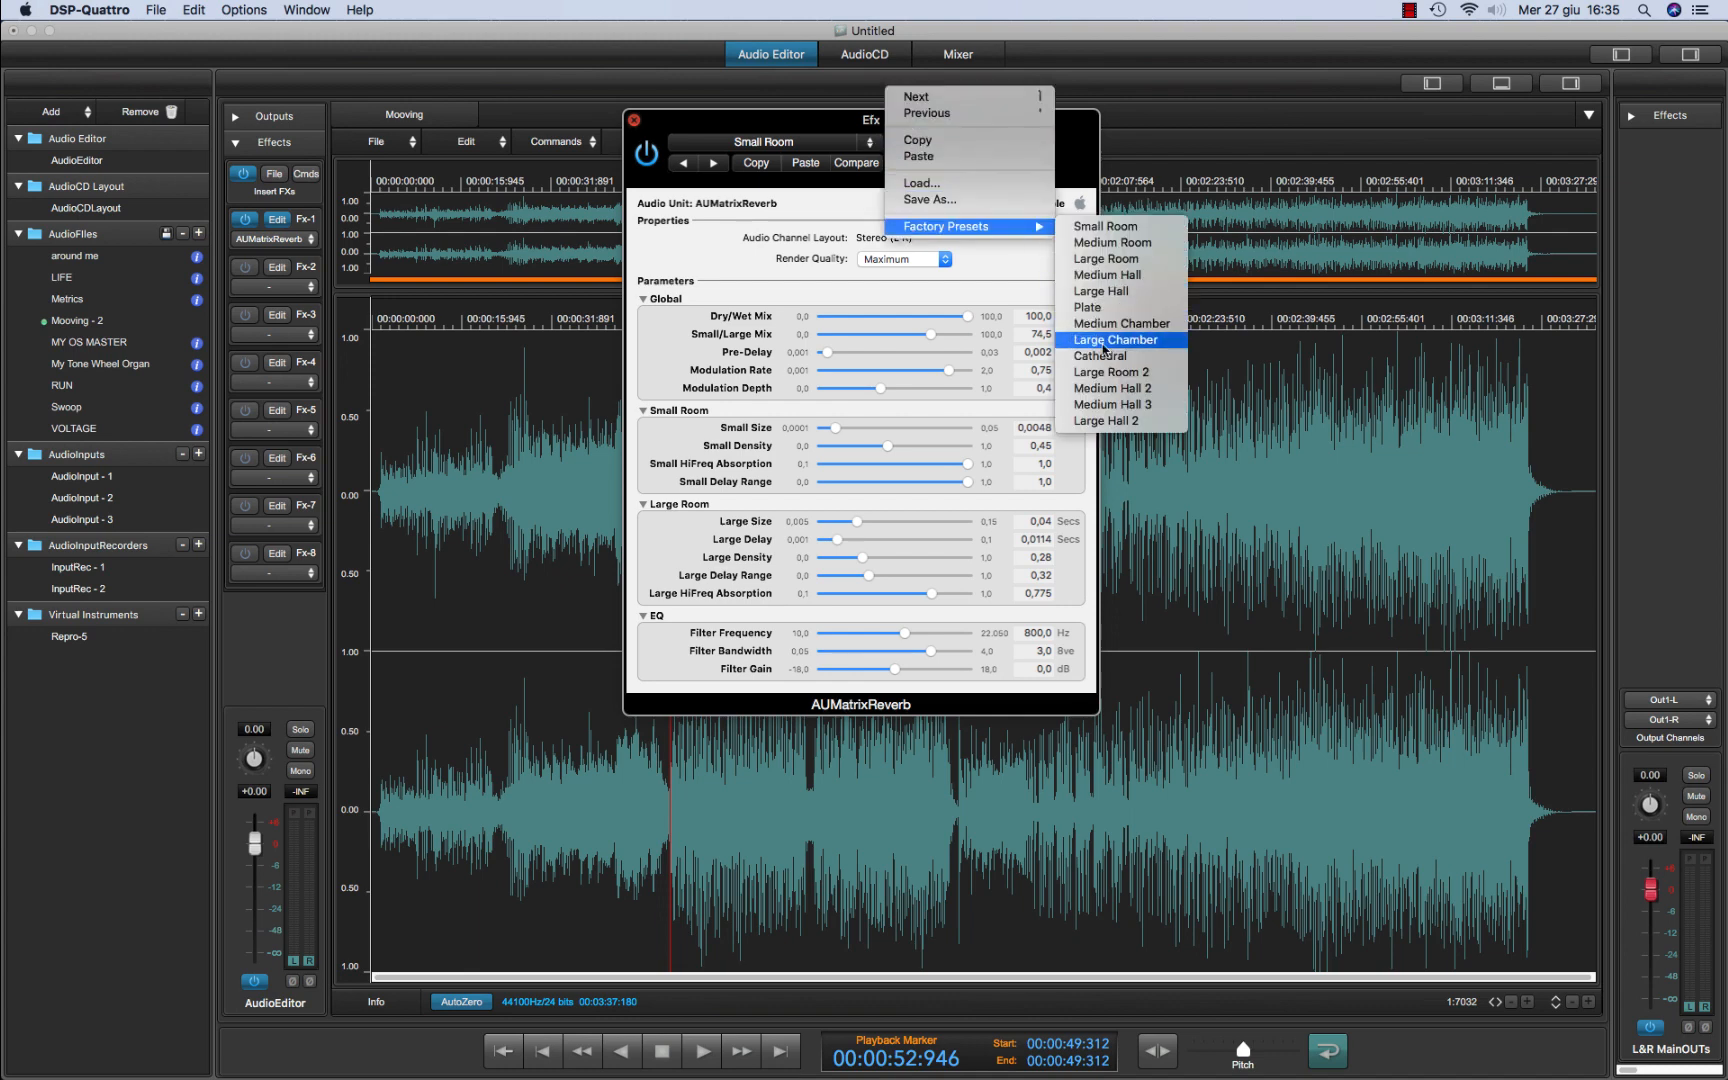
left_click(1098, 355)
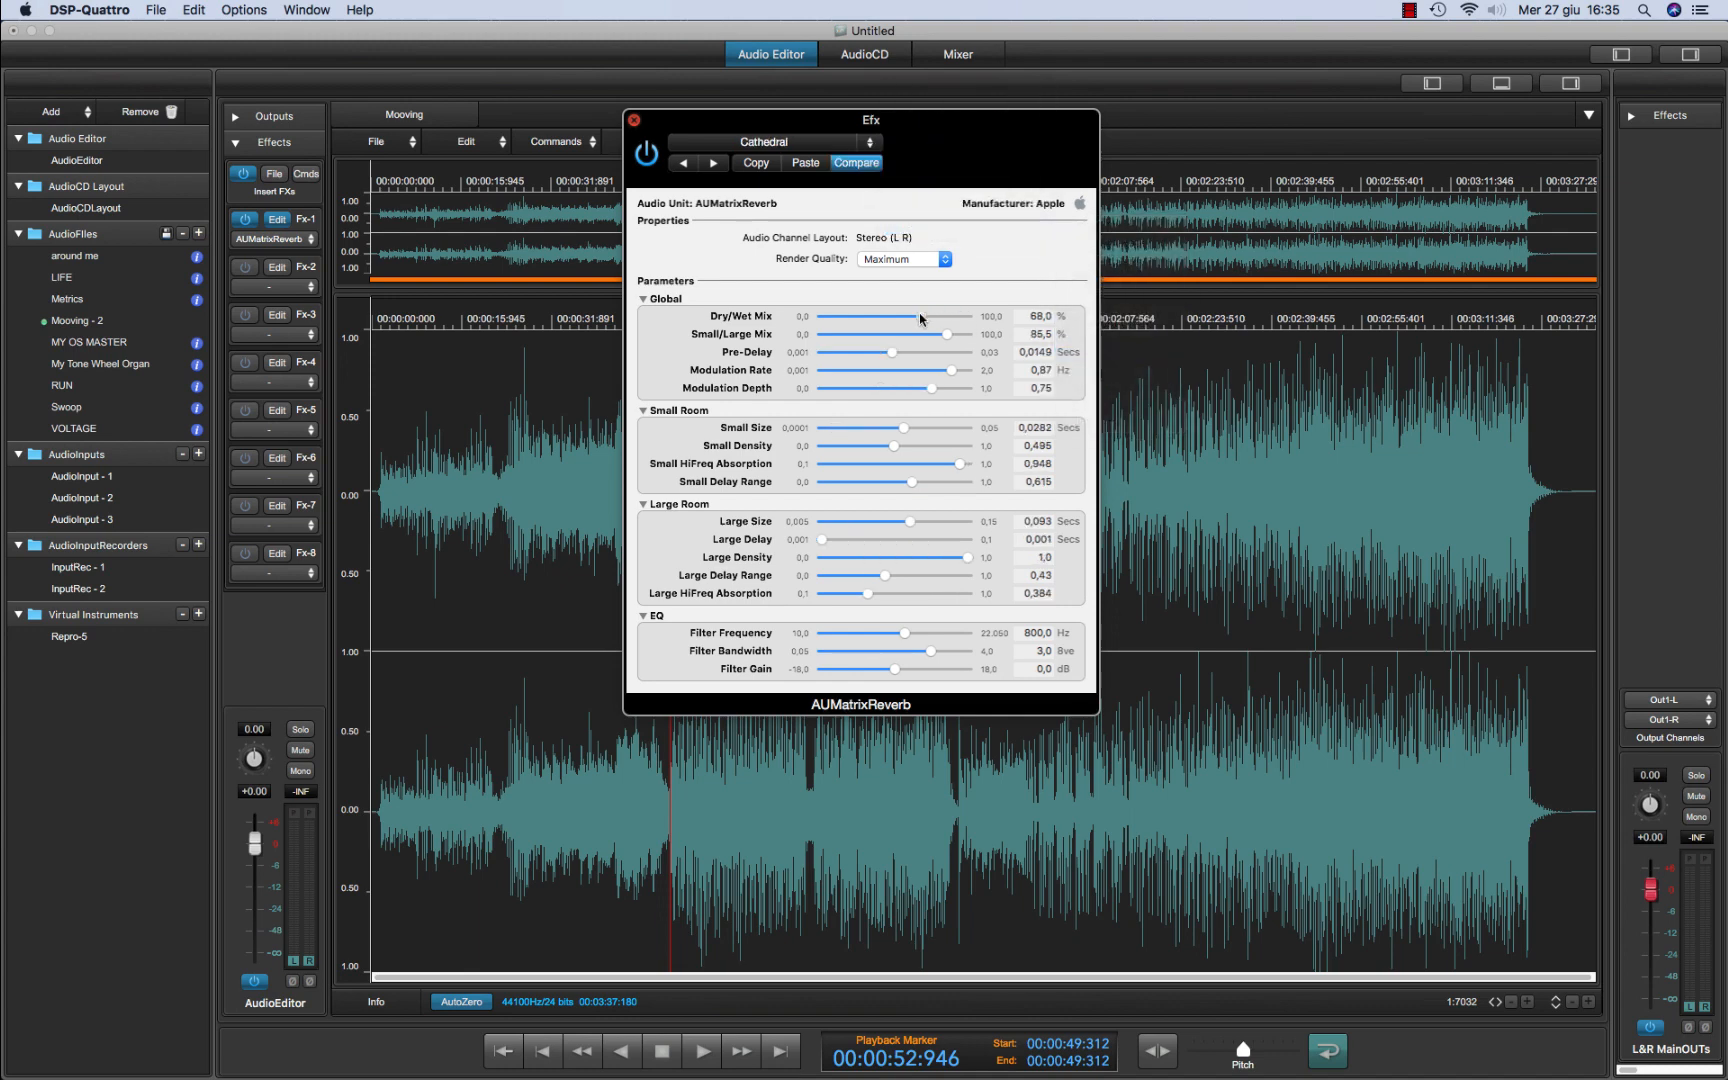
left_click_drag(921, 316, 917, 316)
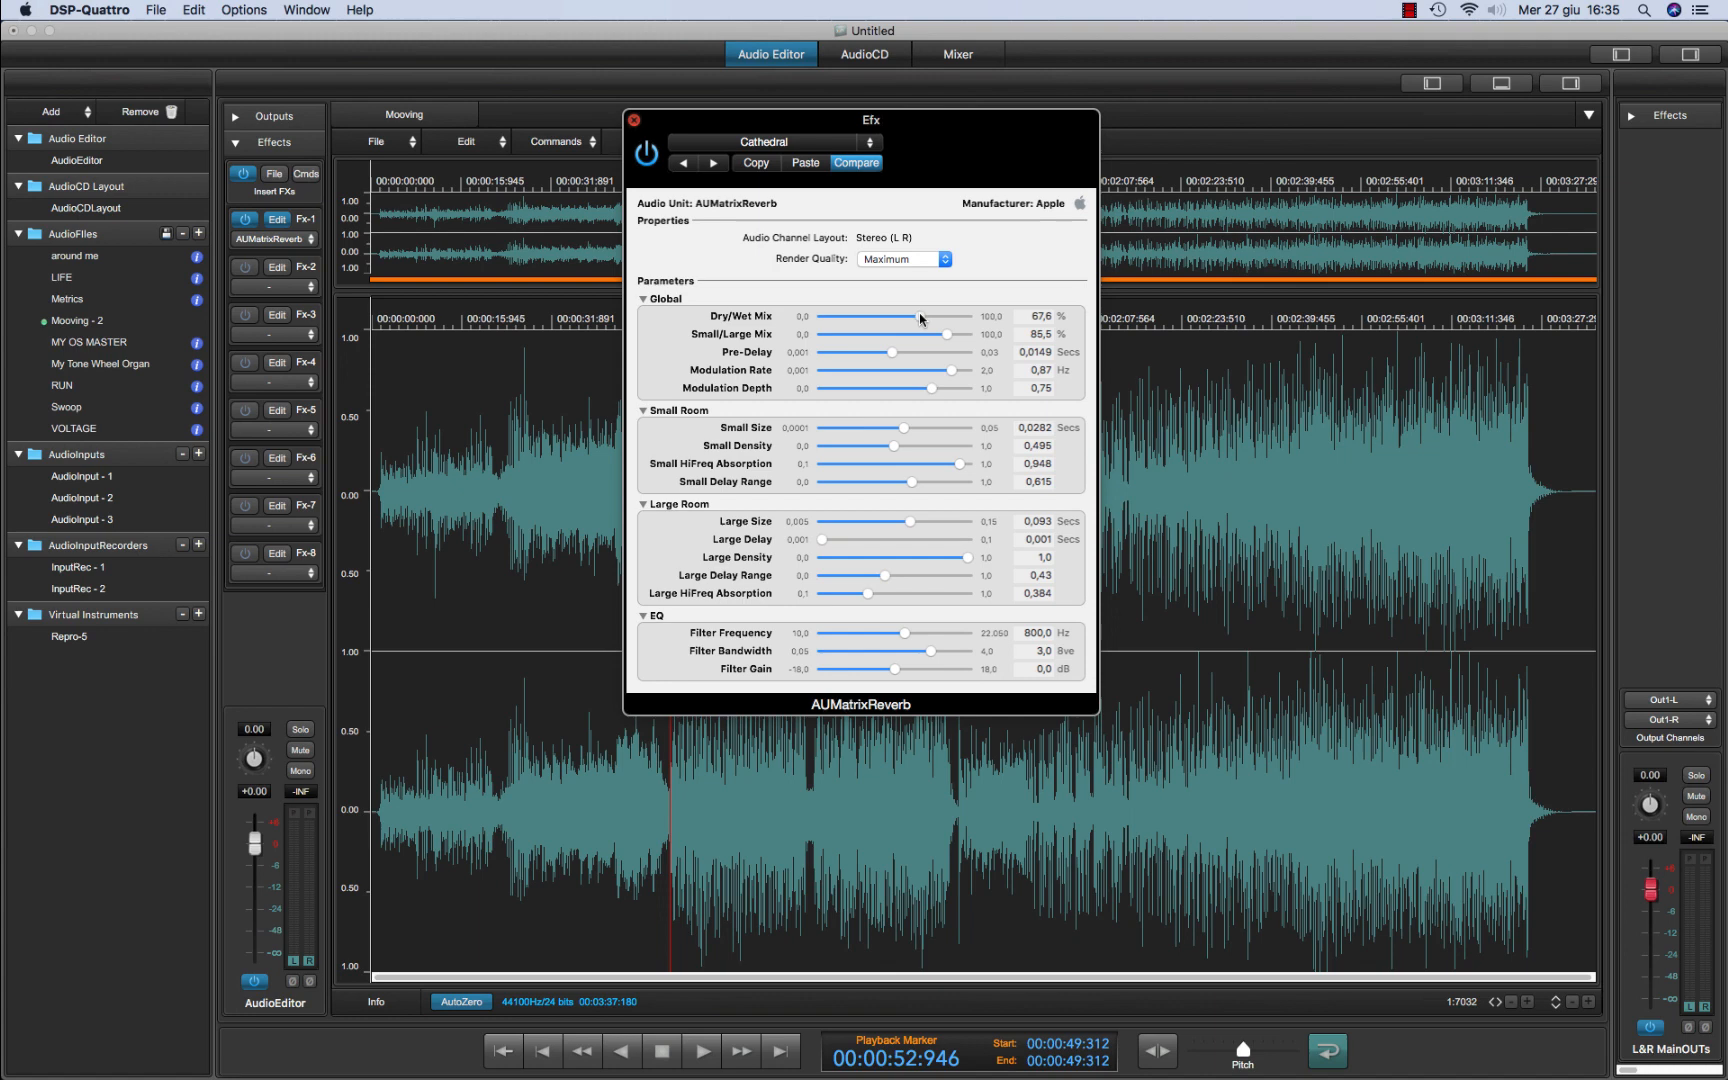
key("space")
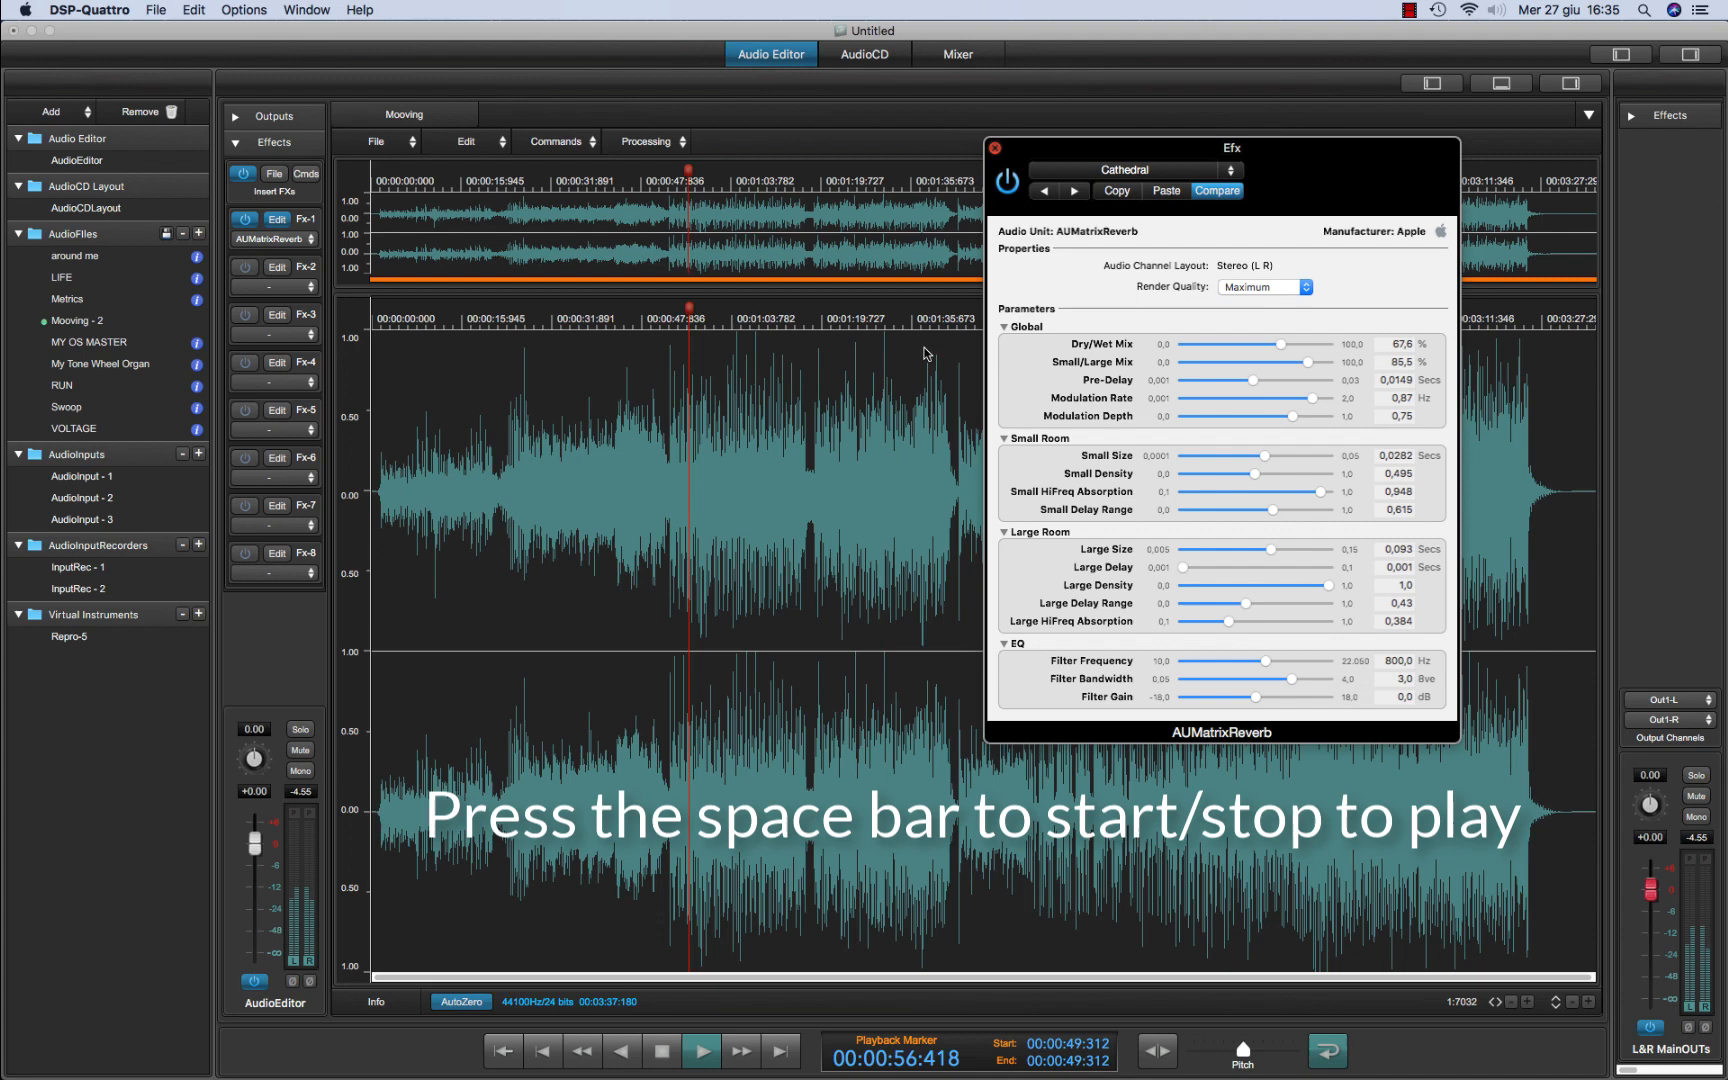
key("space")
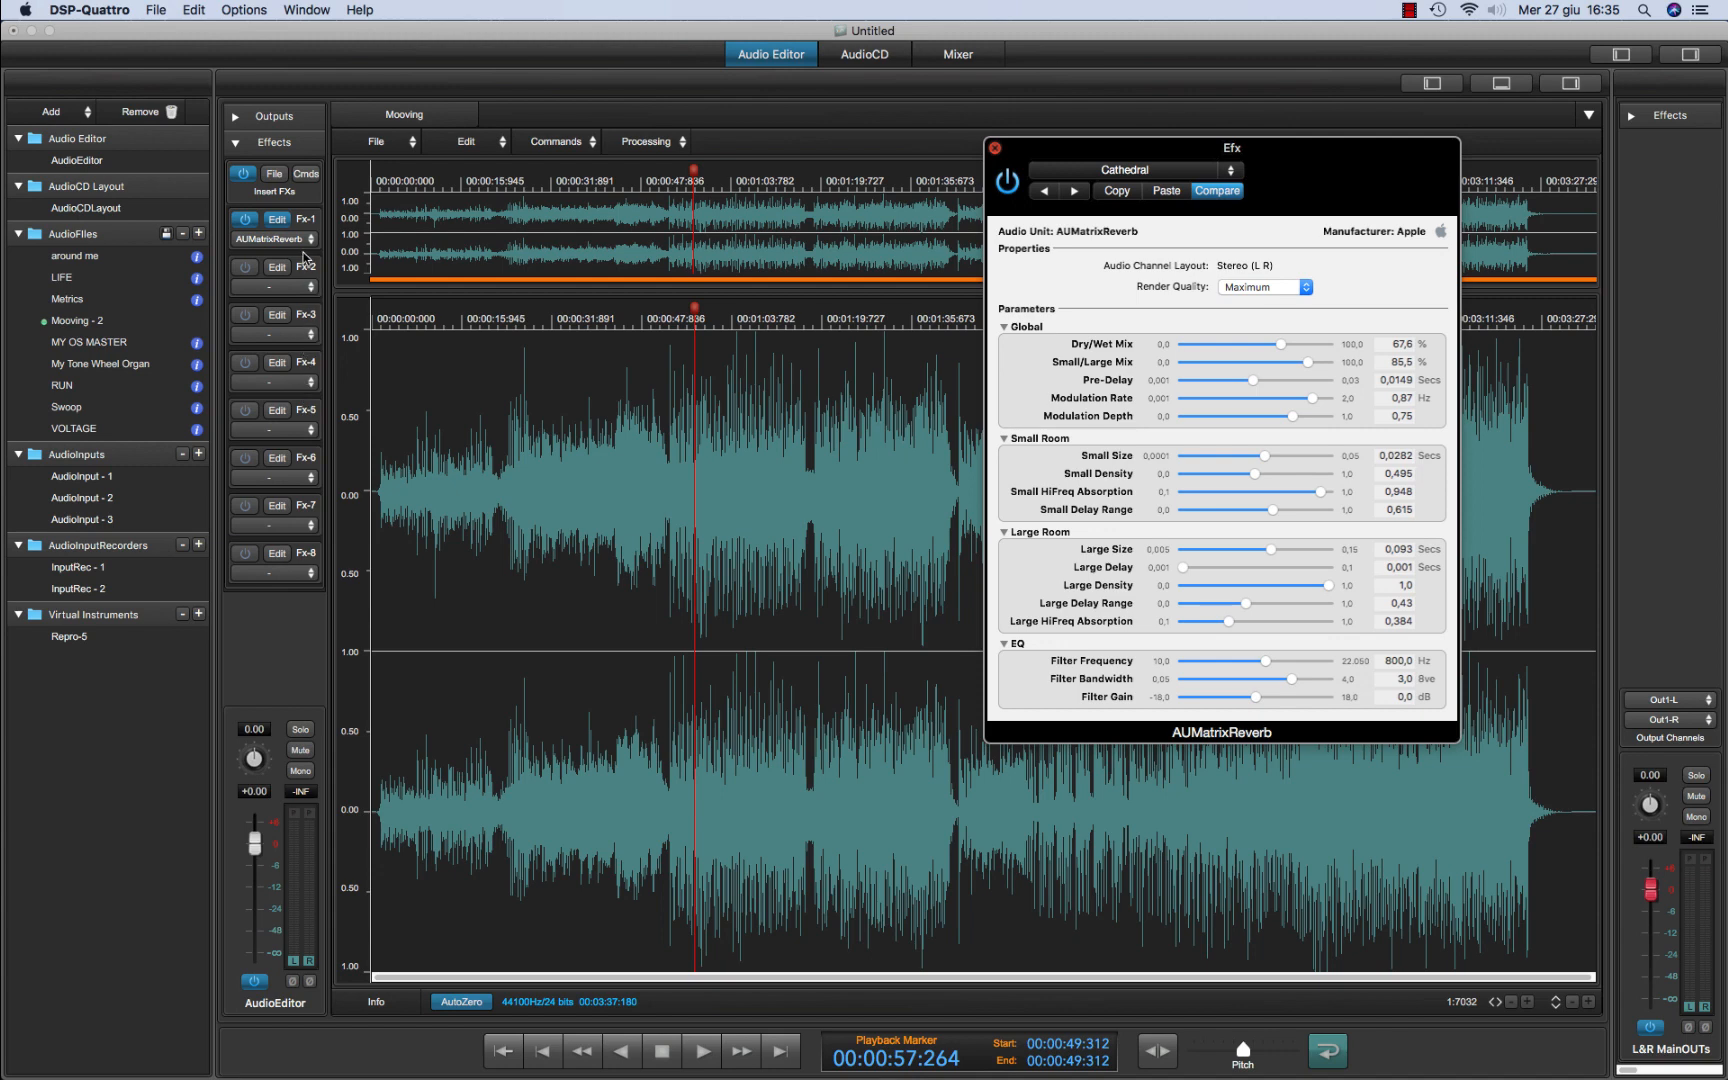
mouse_move(303, 250)
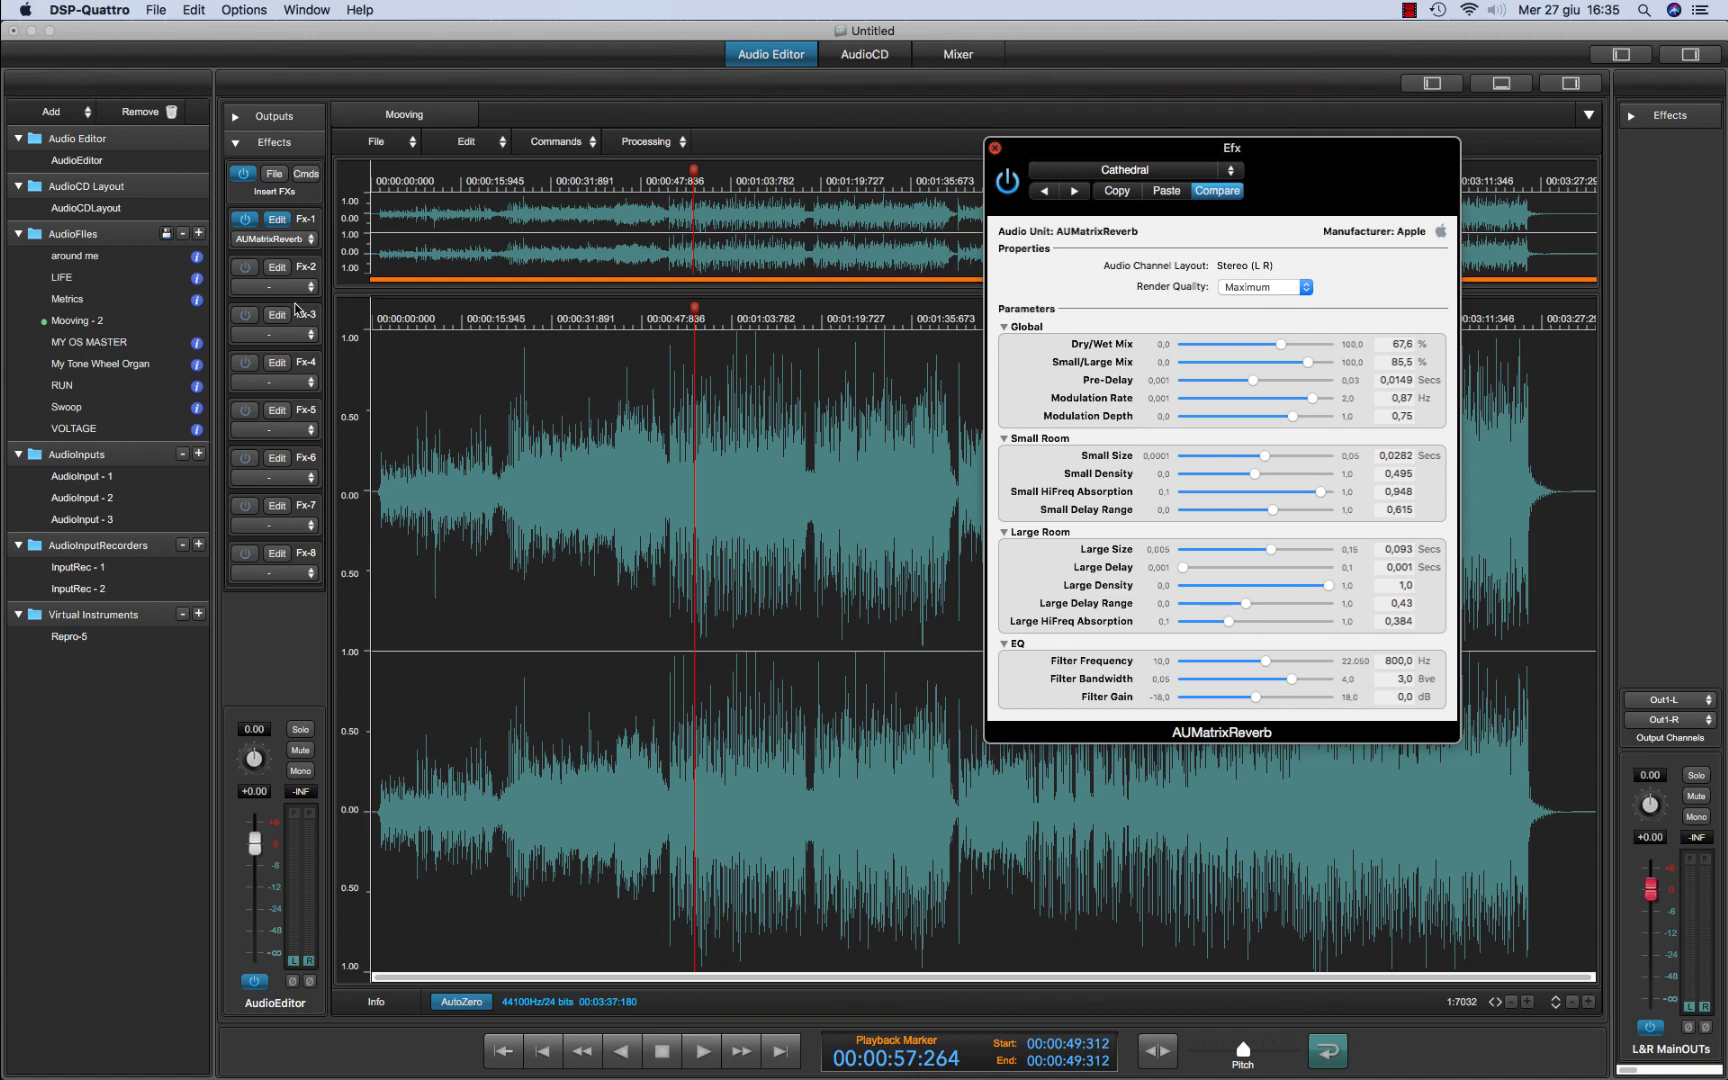
mouse_move(512, 367)
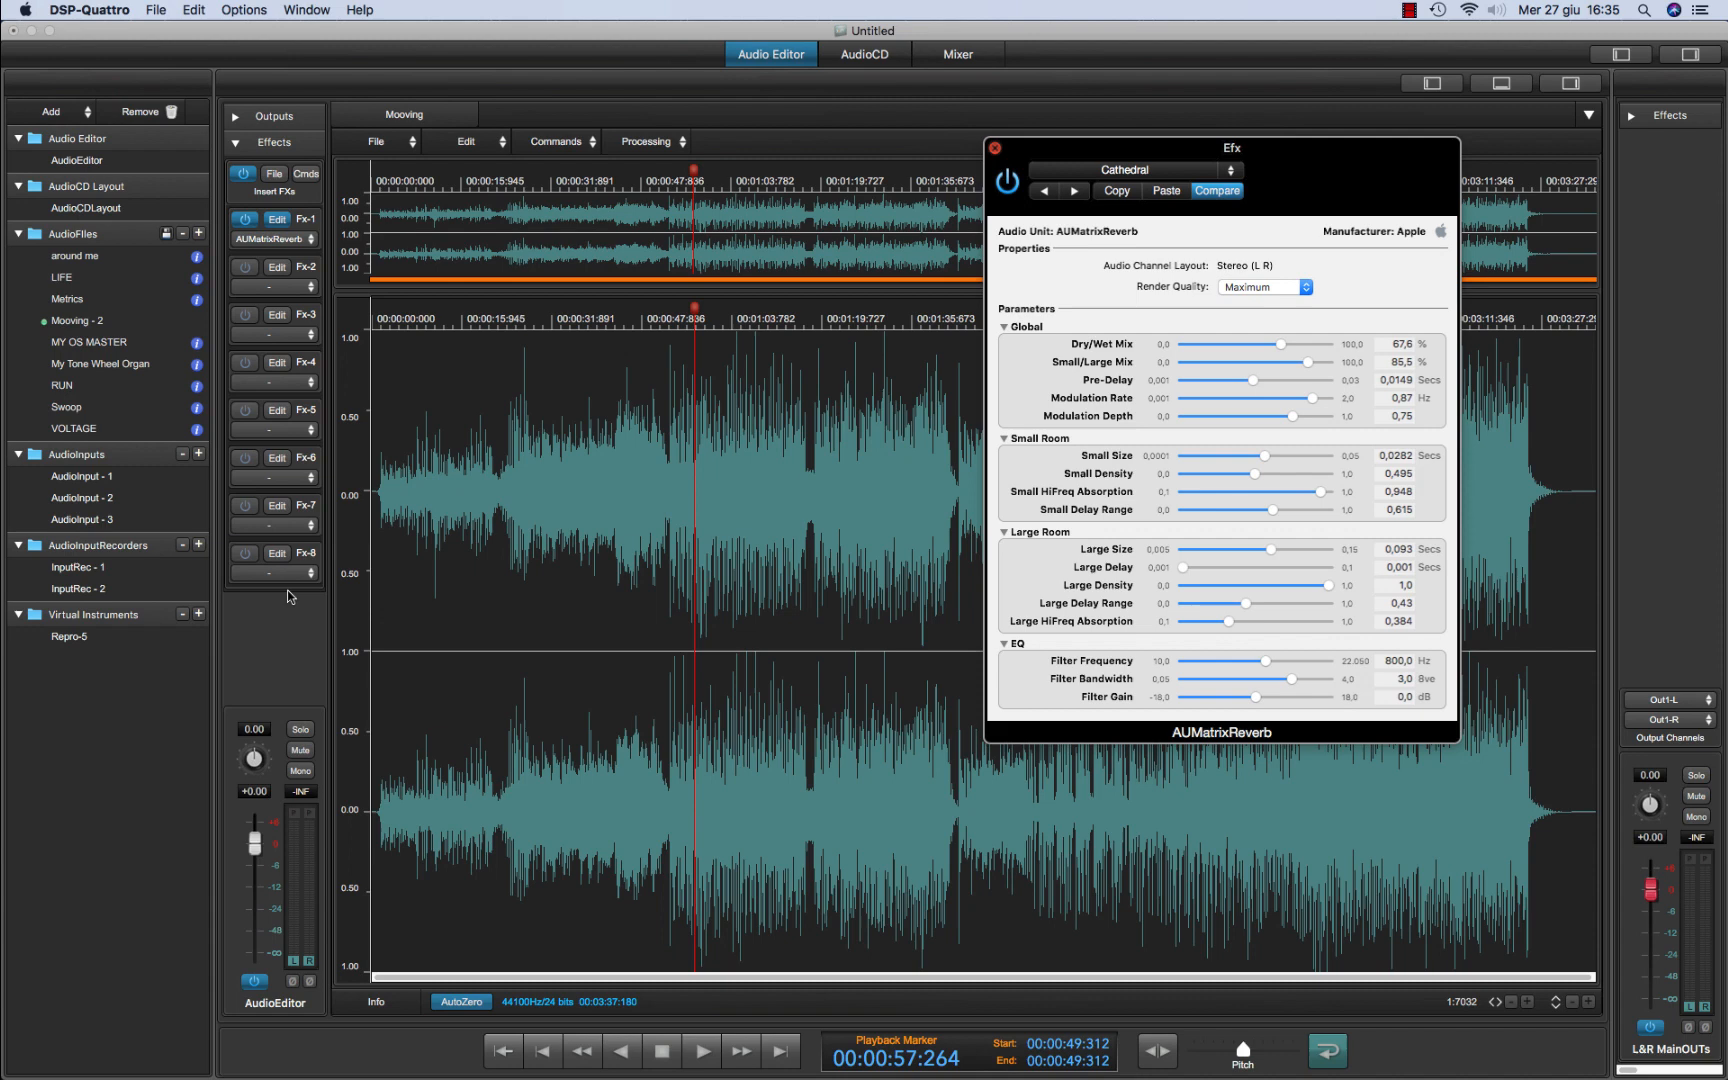
mouse_move(236, 480)
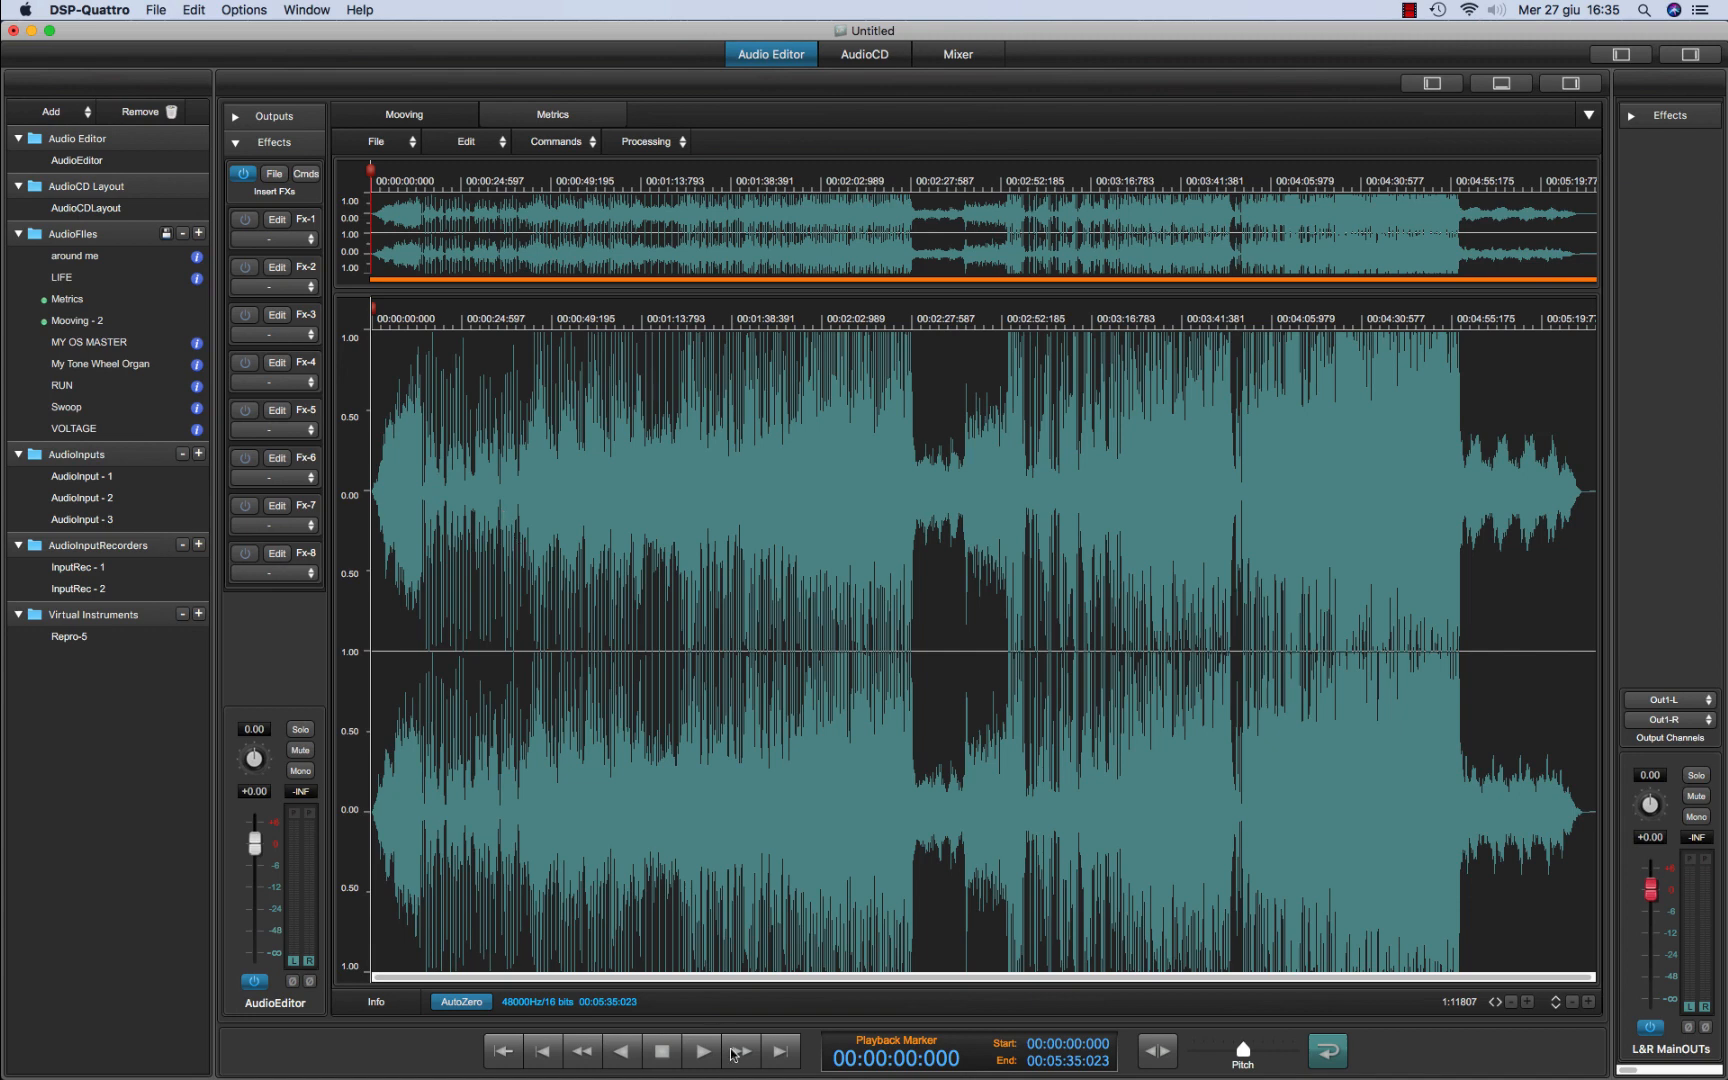
Play Metrics, briefly switch to Mooving, then return to Metrics
left_click(701, 1050)
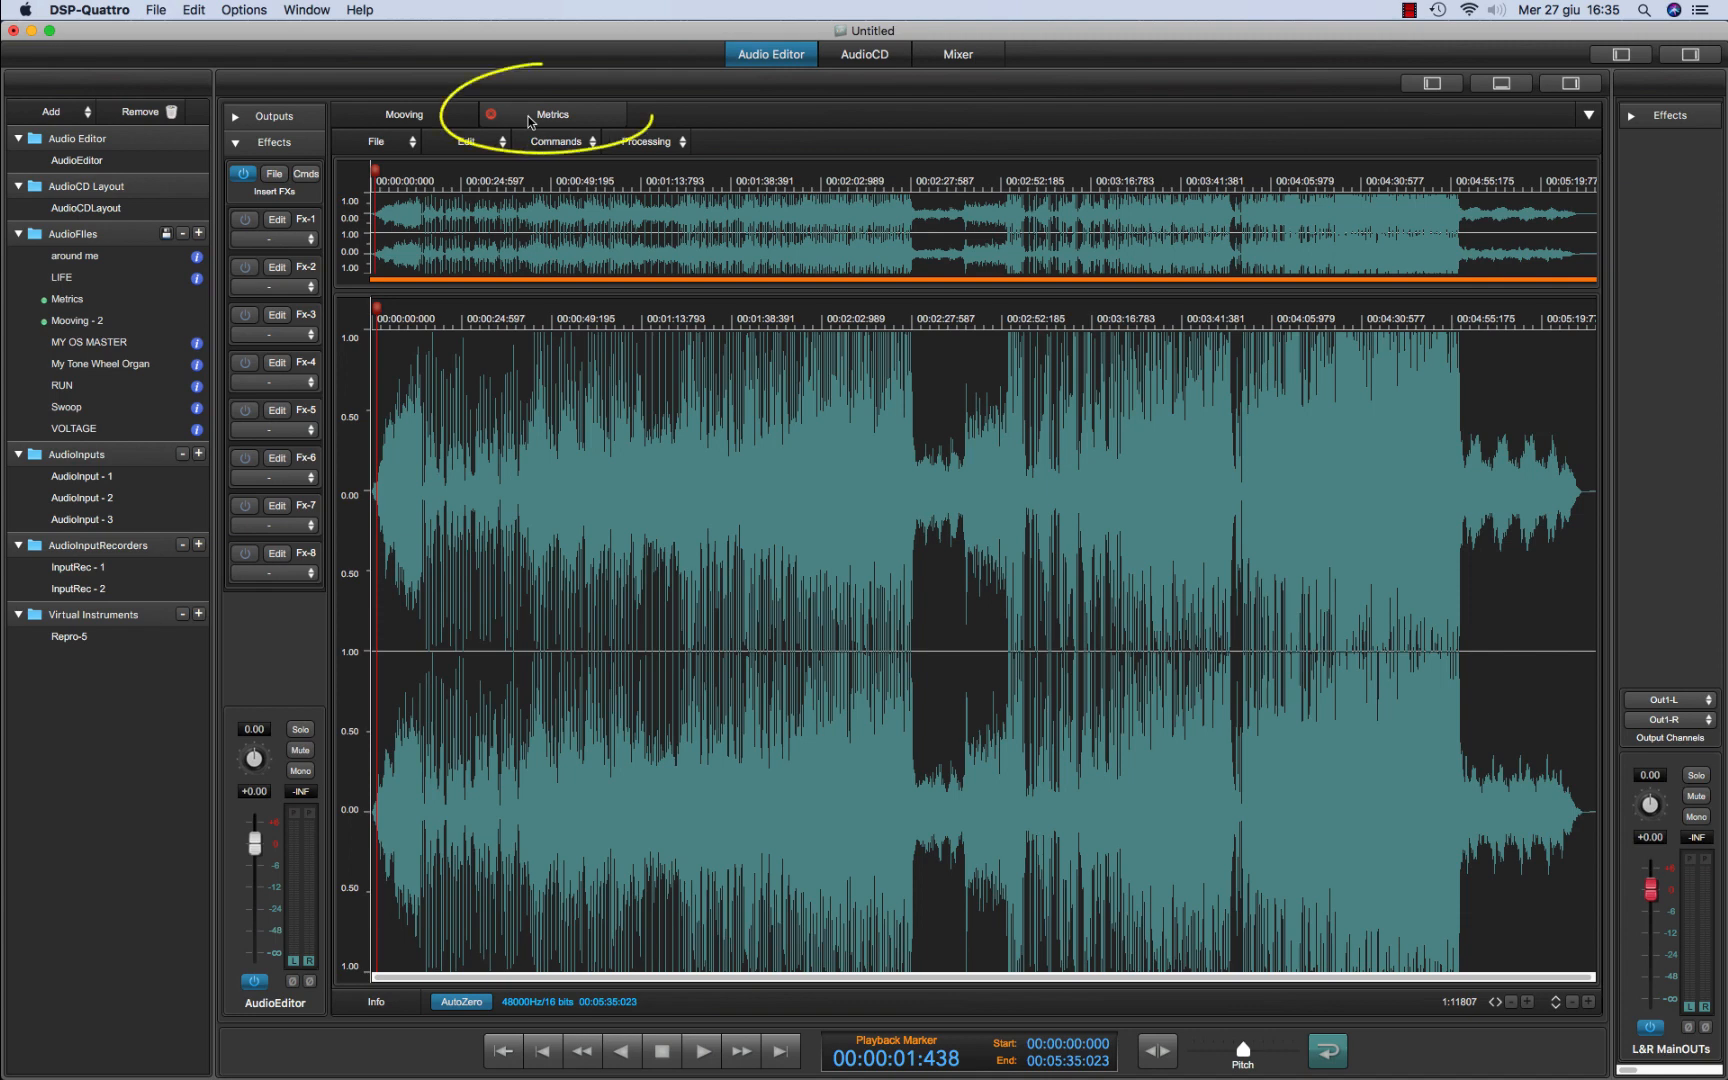
left_click(277, 219)
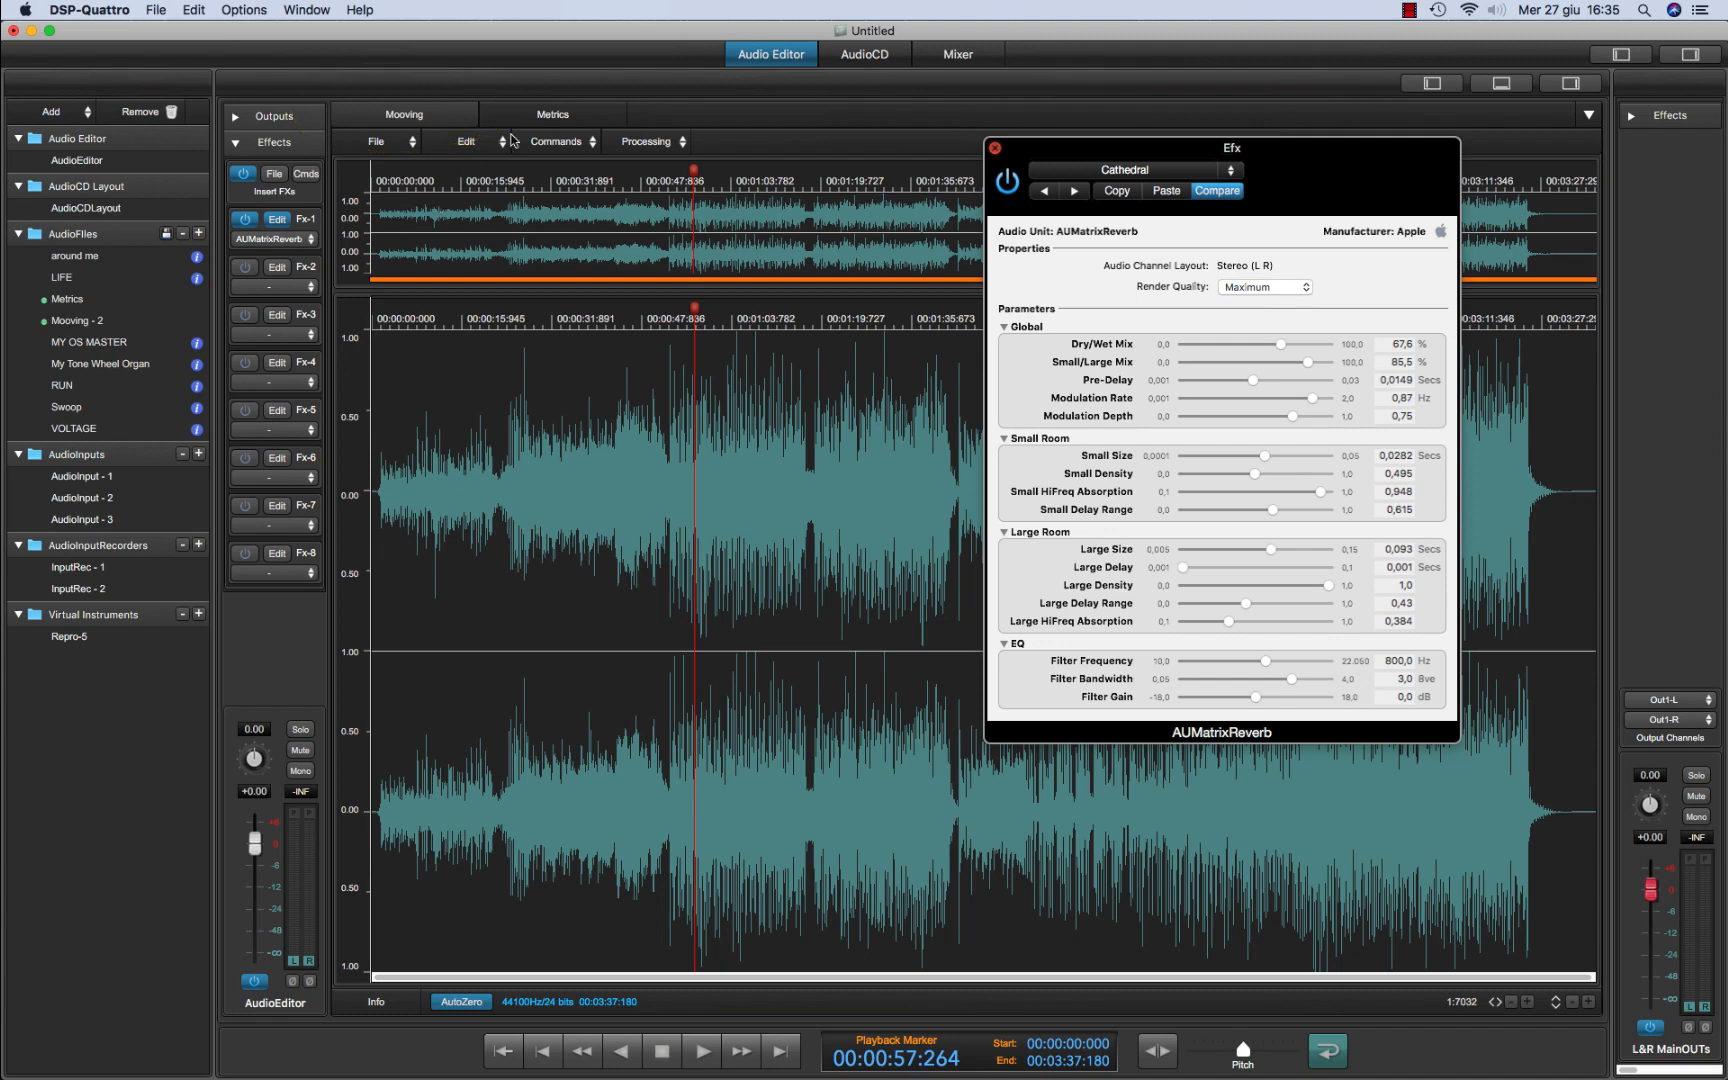
left_click(995, 148)
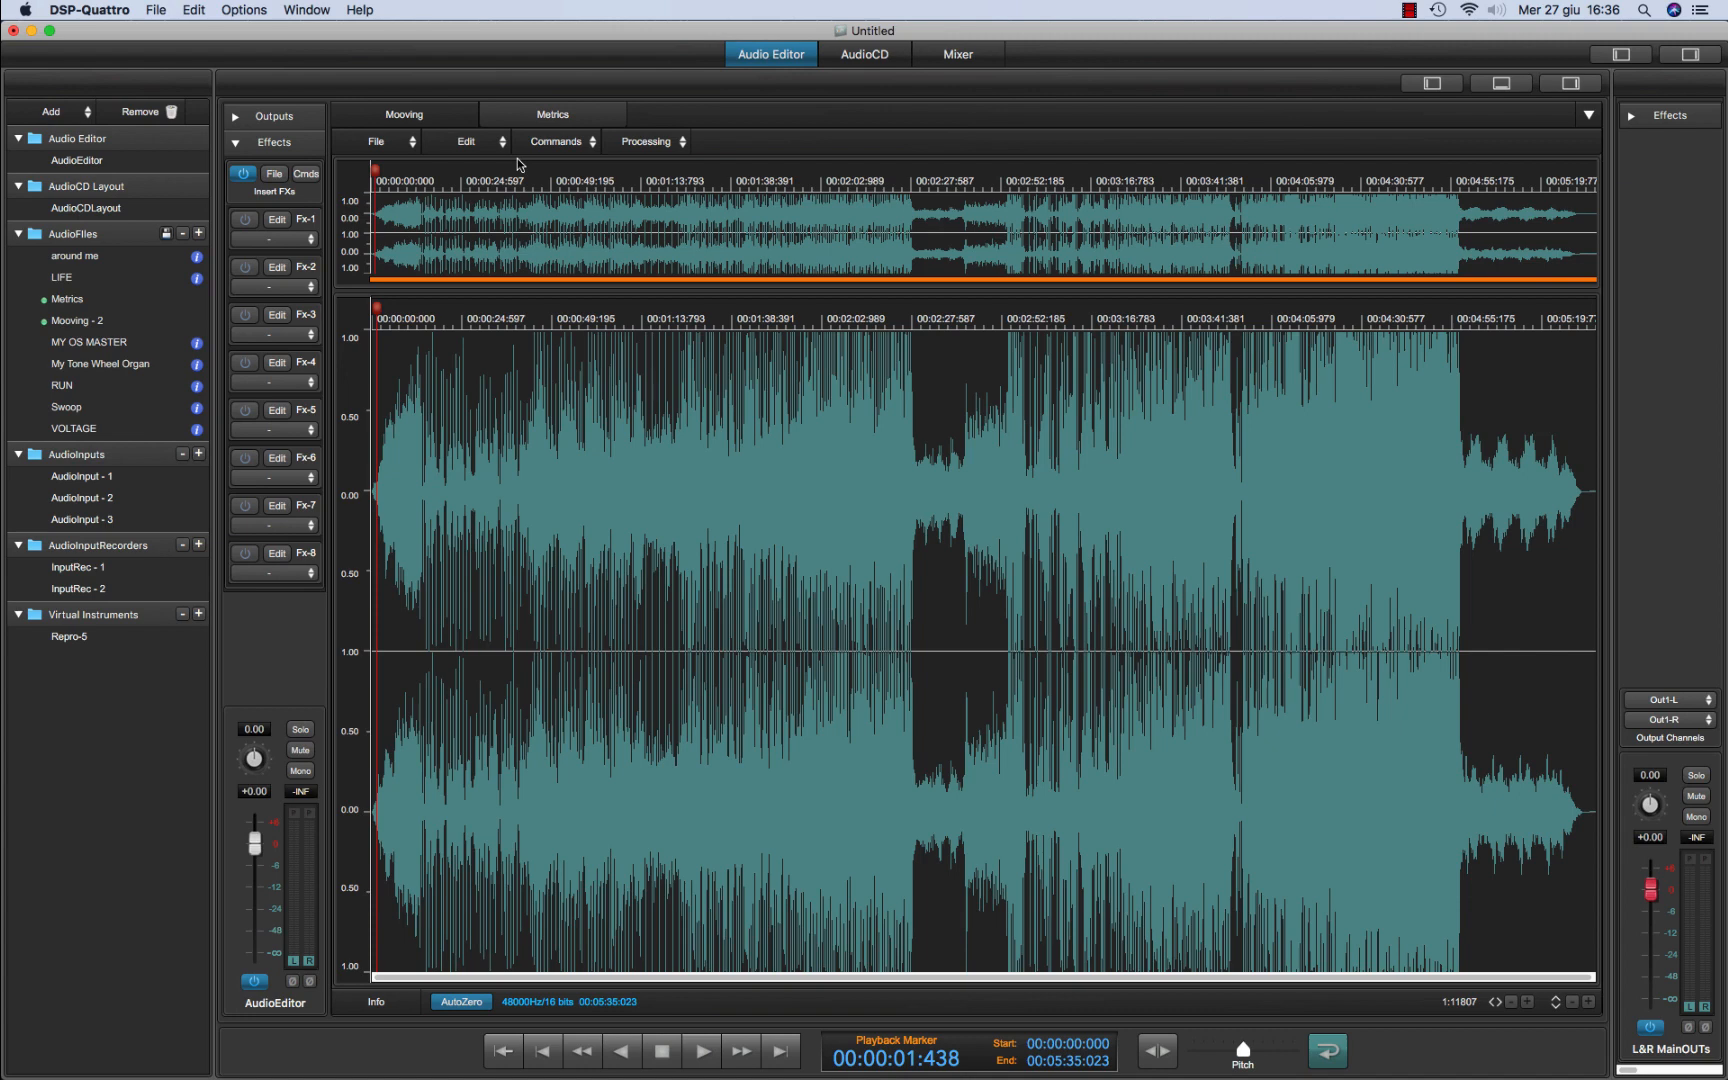
mouse_move(364, 835)
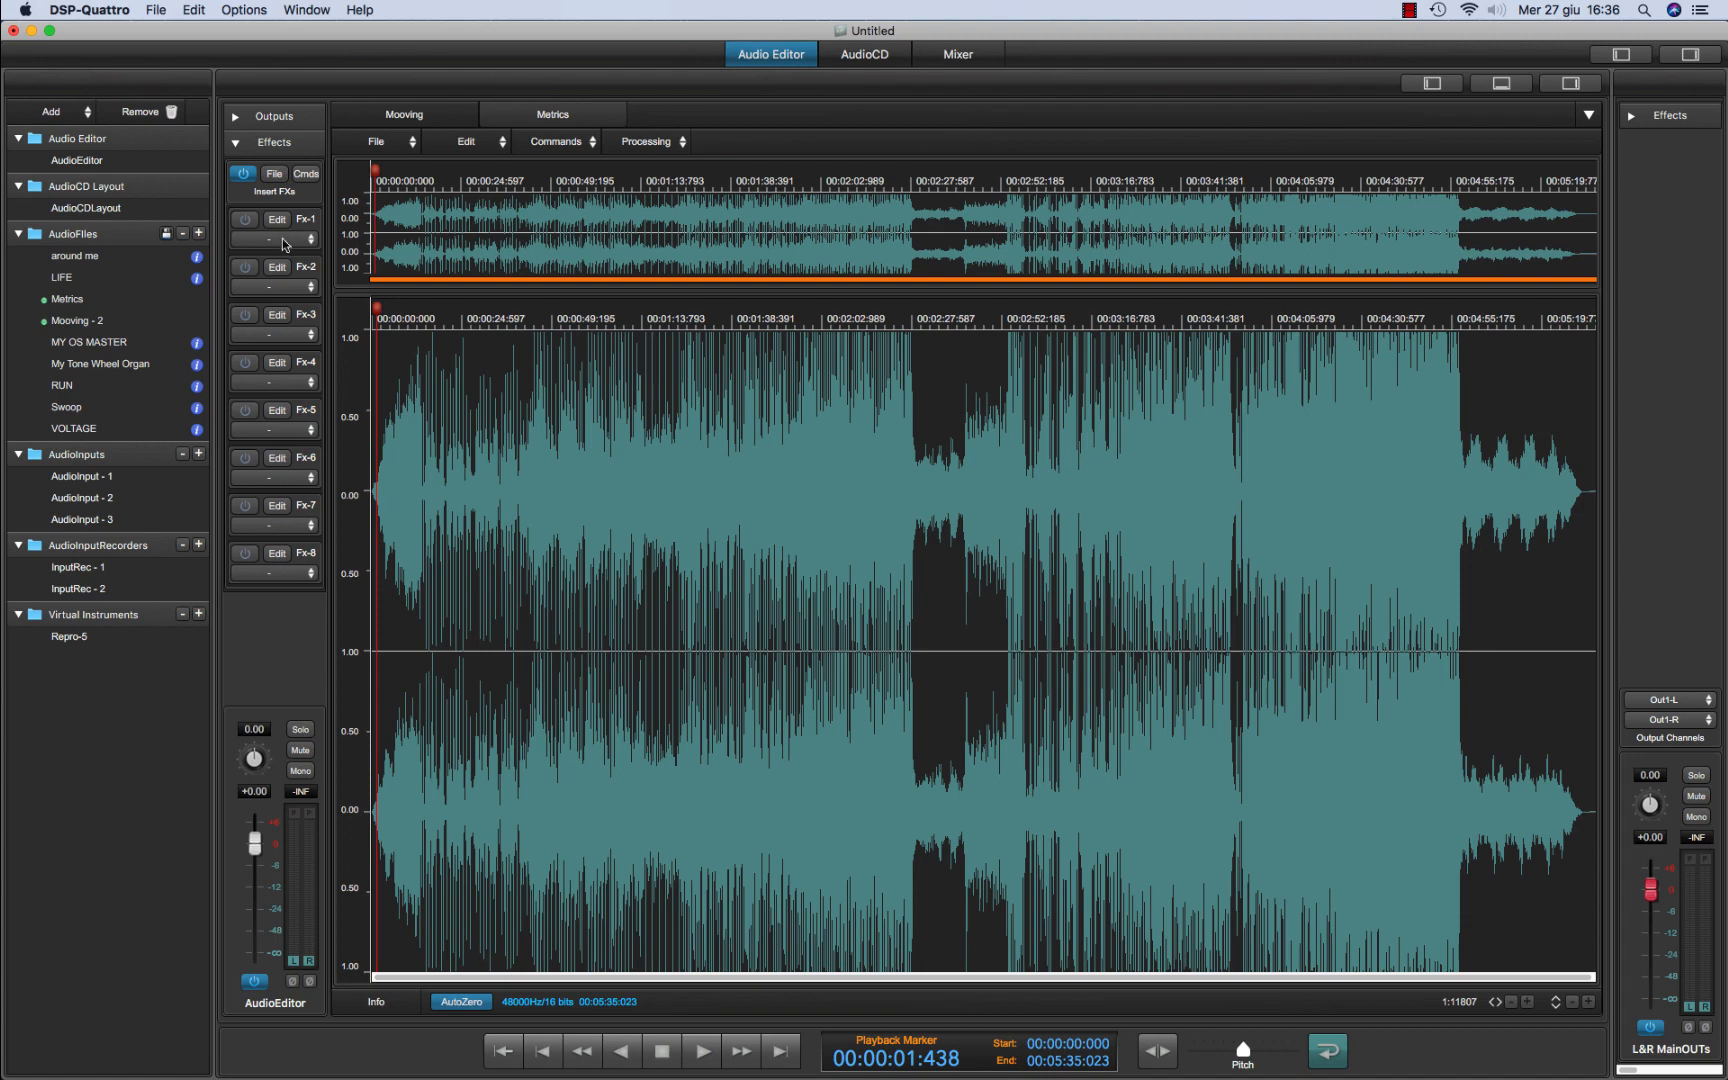
Add a Resonant Filter to Metrics' second insert and lower its frequency to about 255
left_click(273, 239)
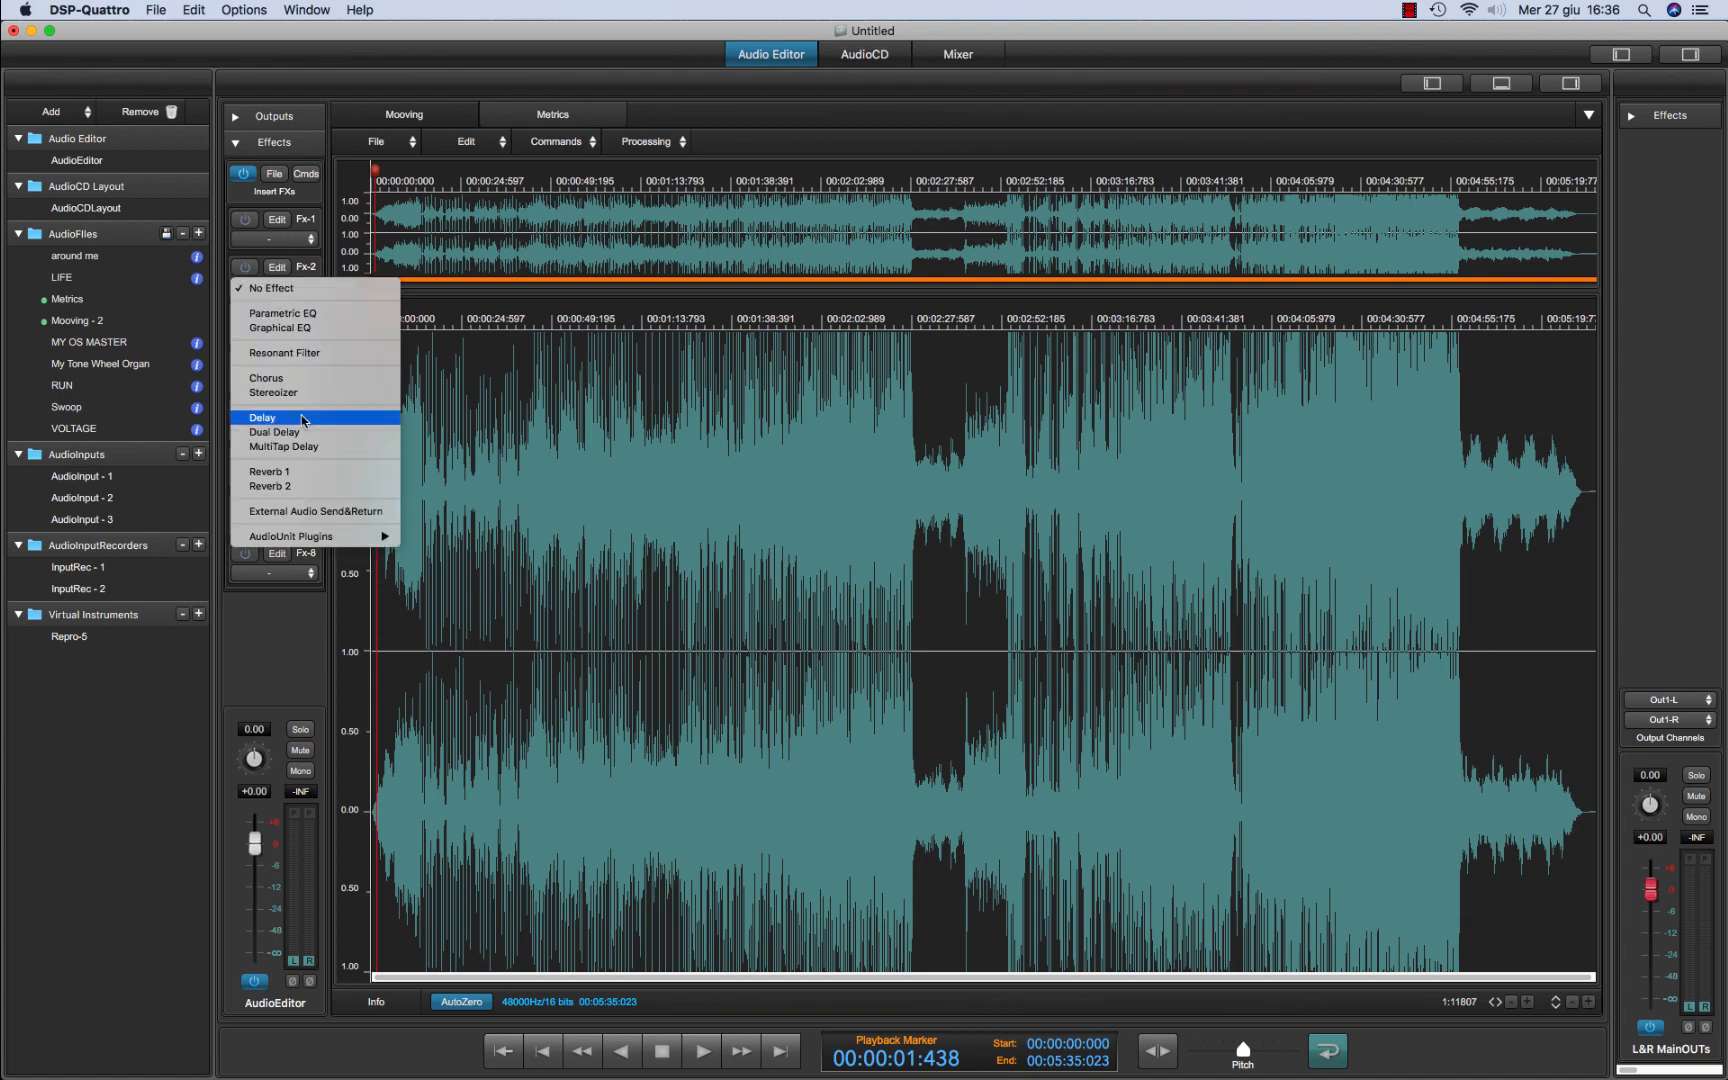
mouse_move(306, 357)
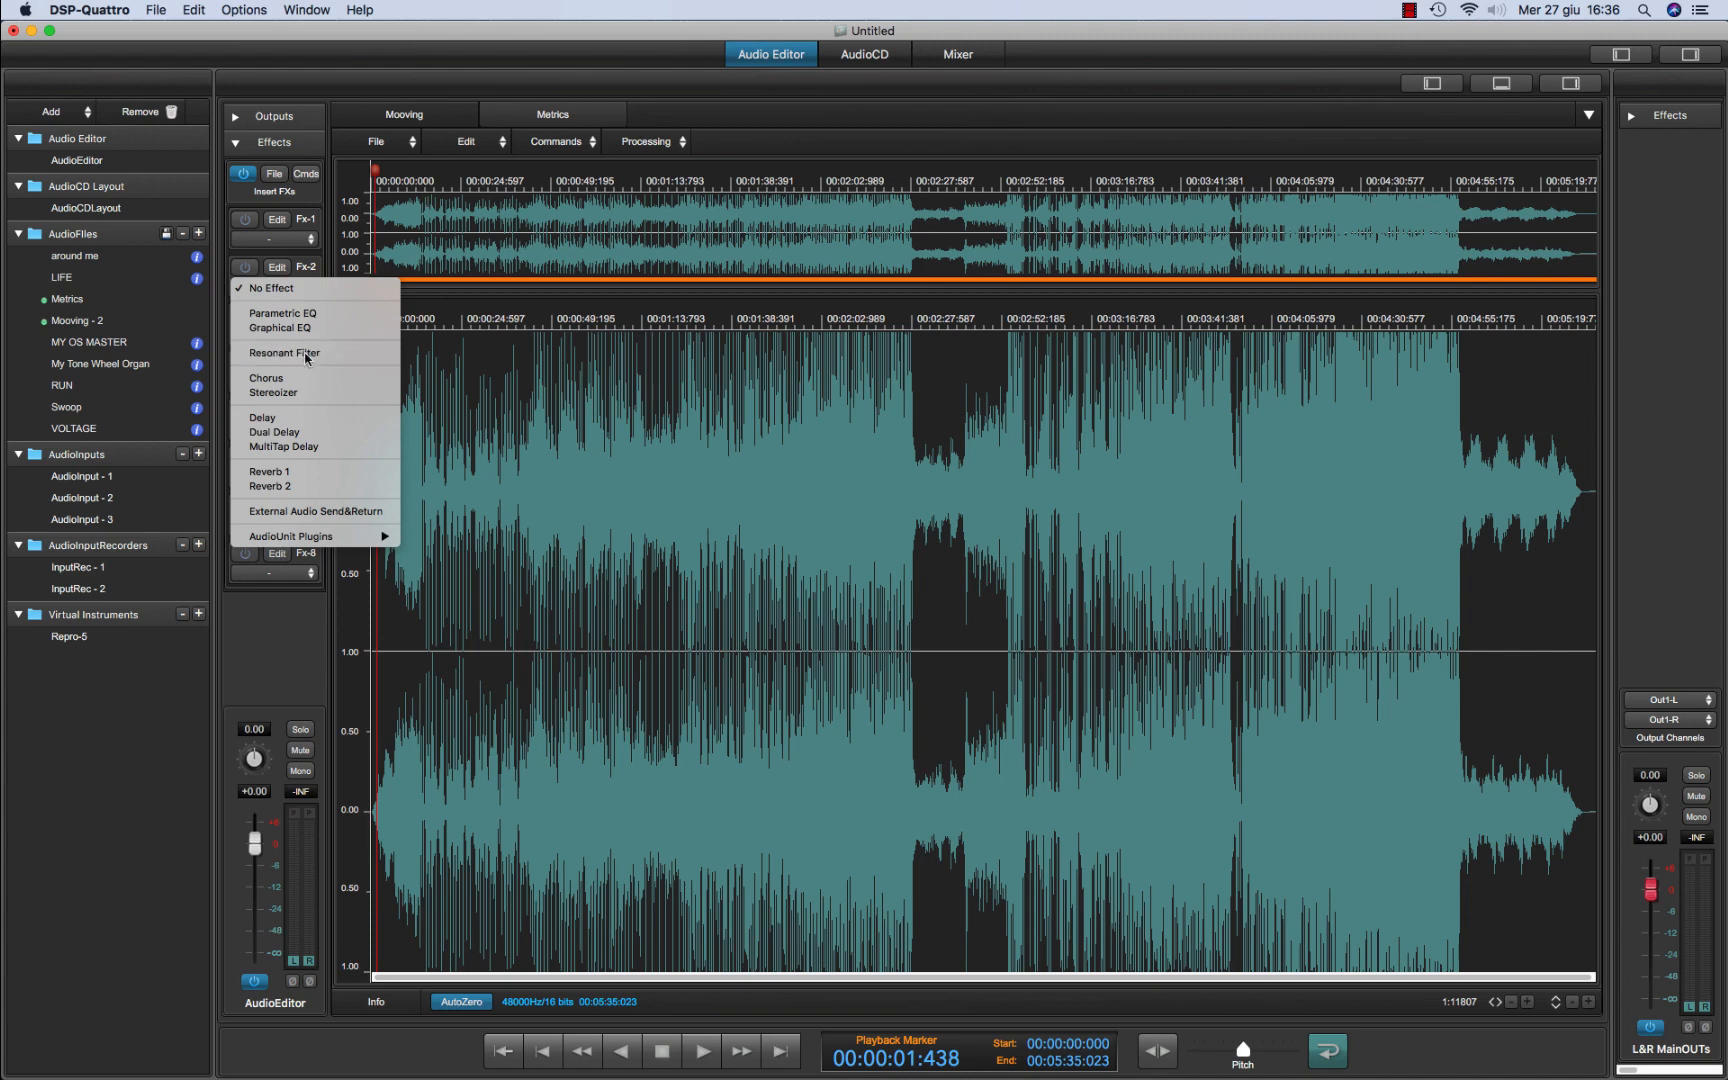
left_click(282, 353)
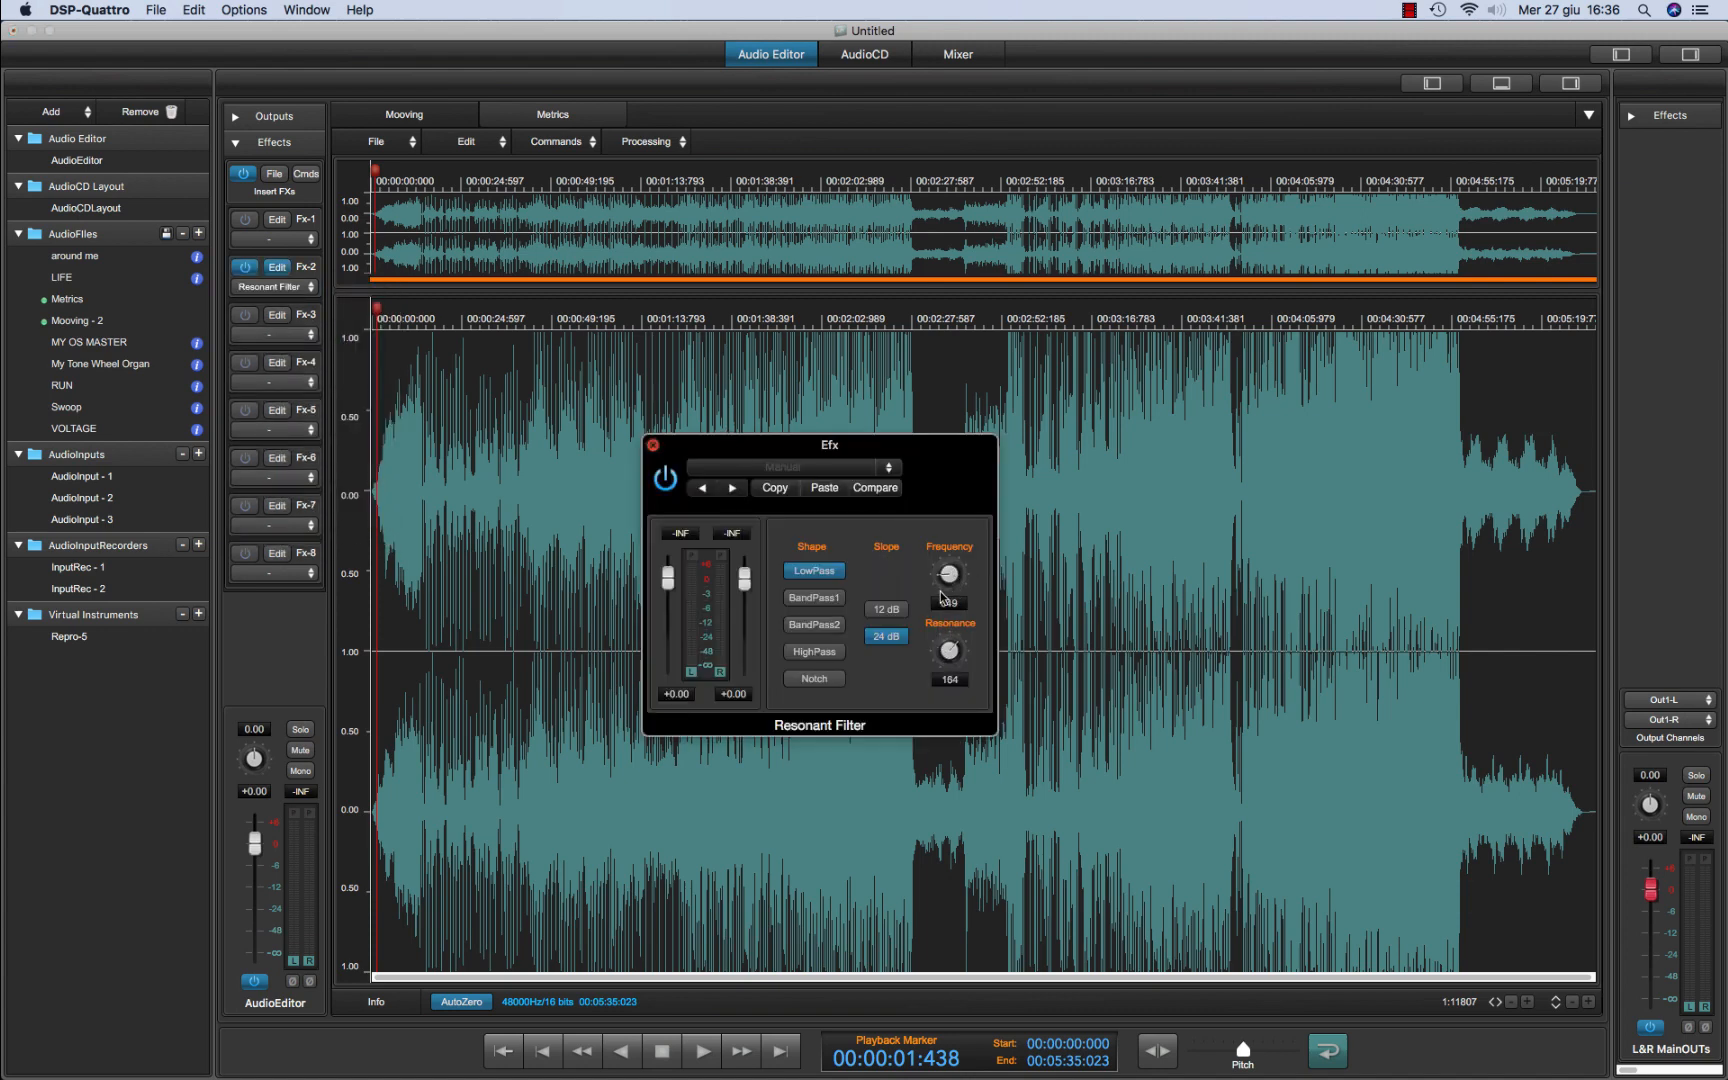
left_click(701, 1049)
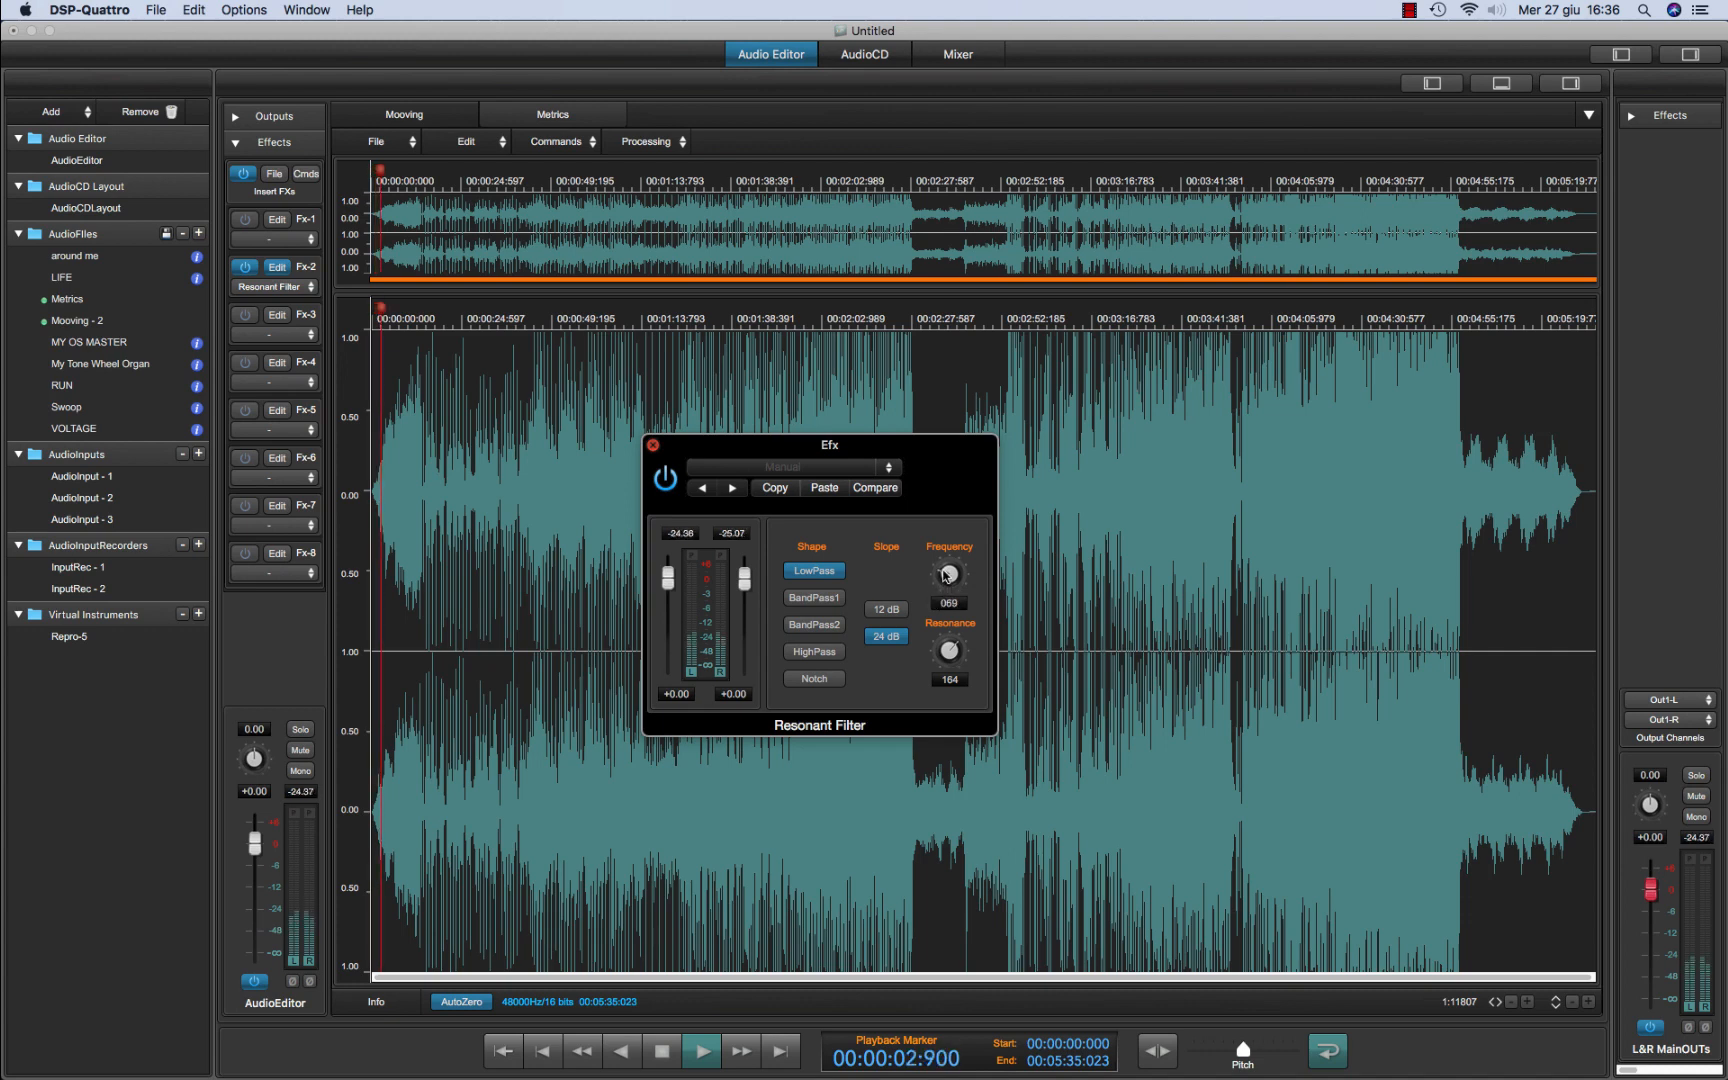
left_click_drag(947, 570, 953, 557)
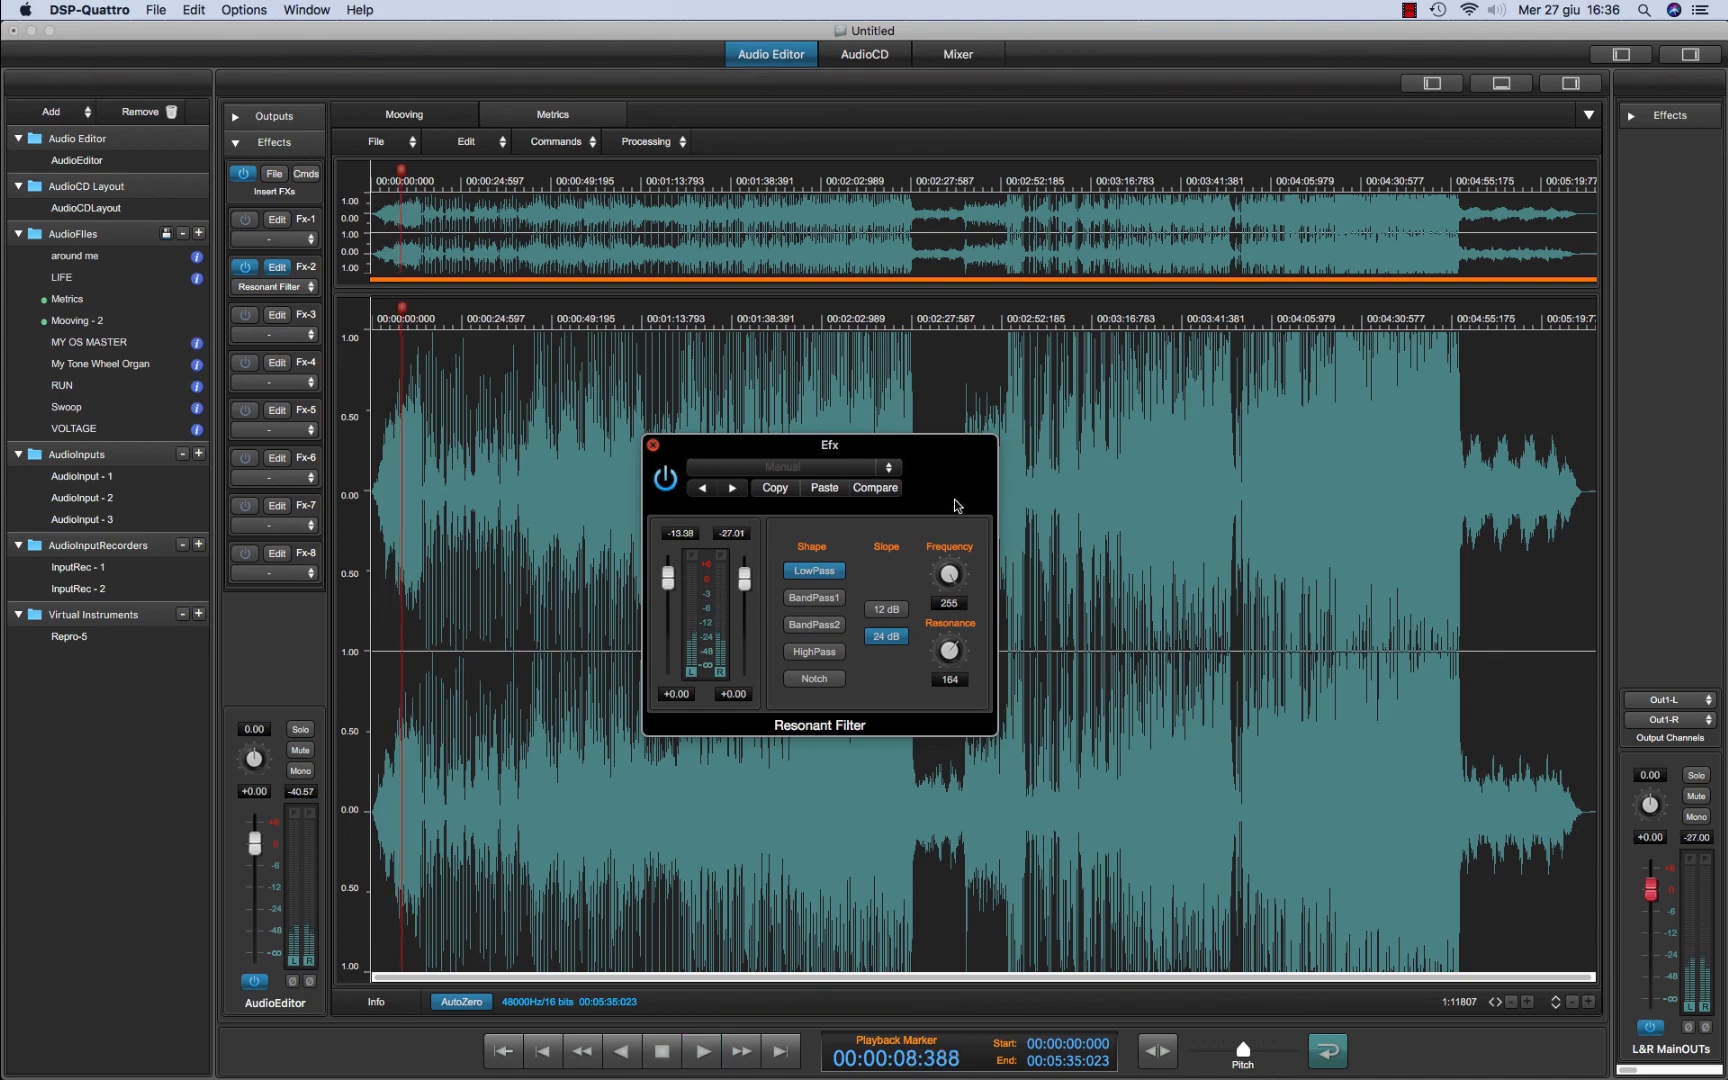
left_click_drag(829, 444, 670, 507)
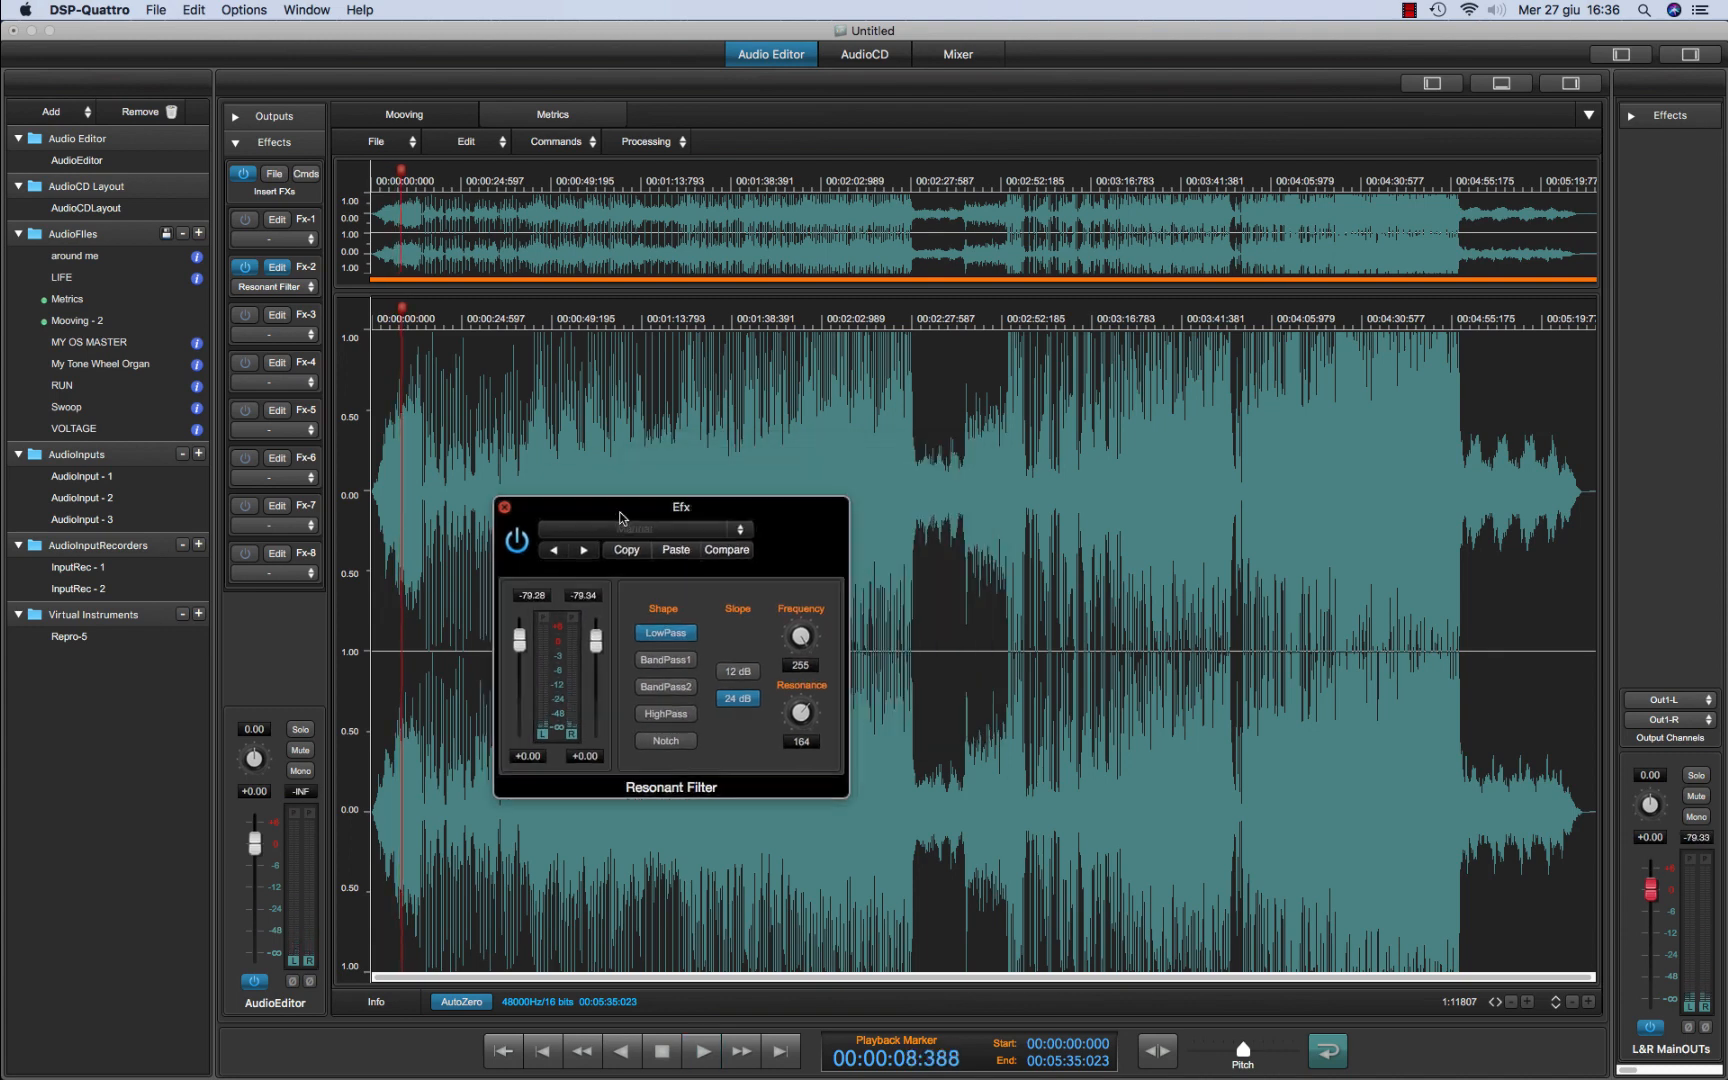
left_click_drag(679, 507, 648, 526)
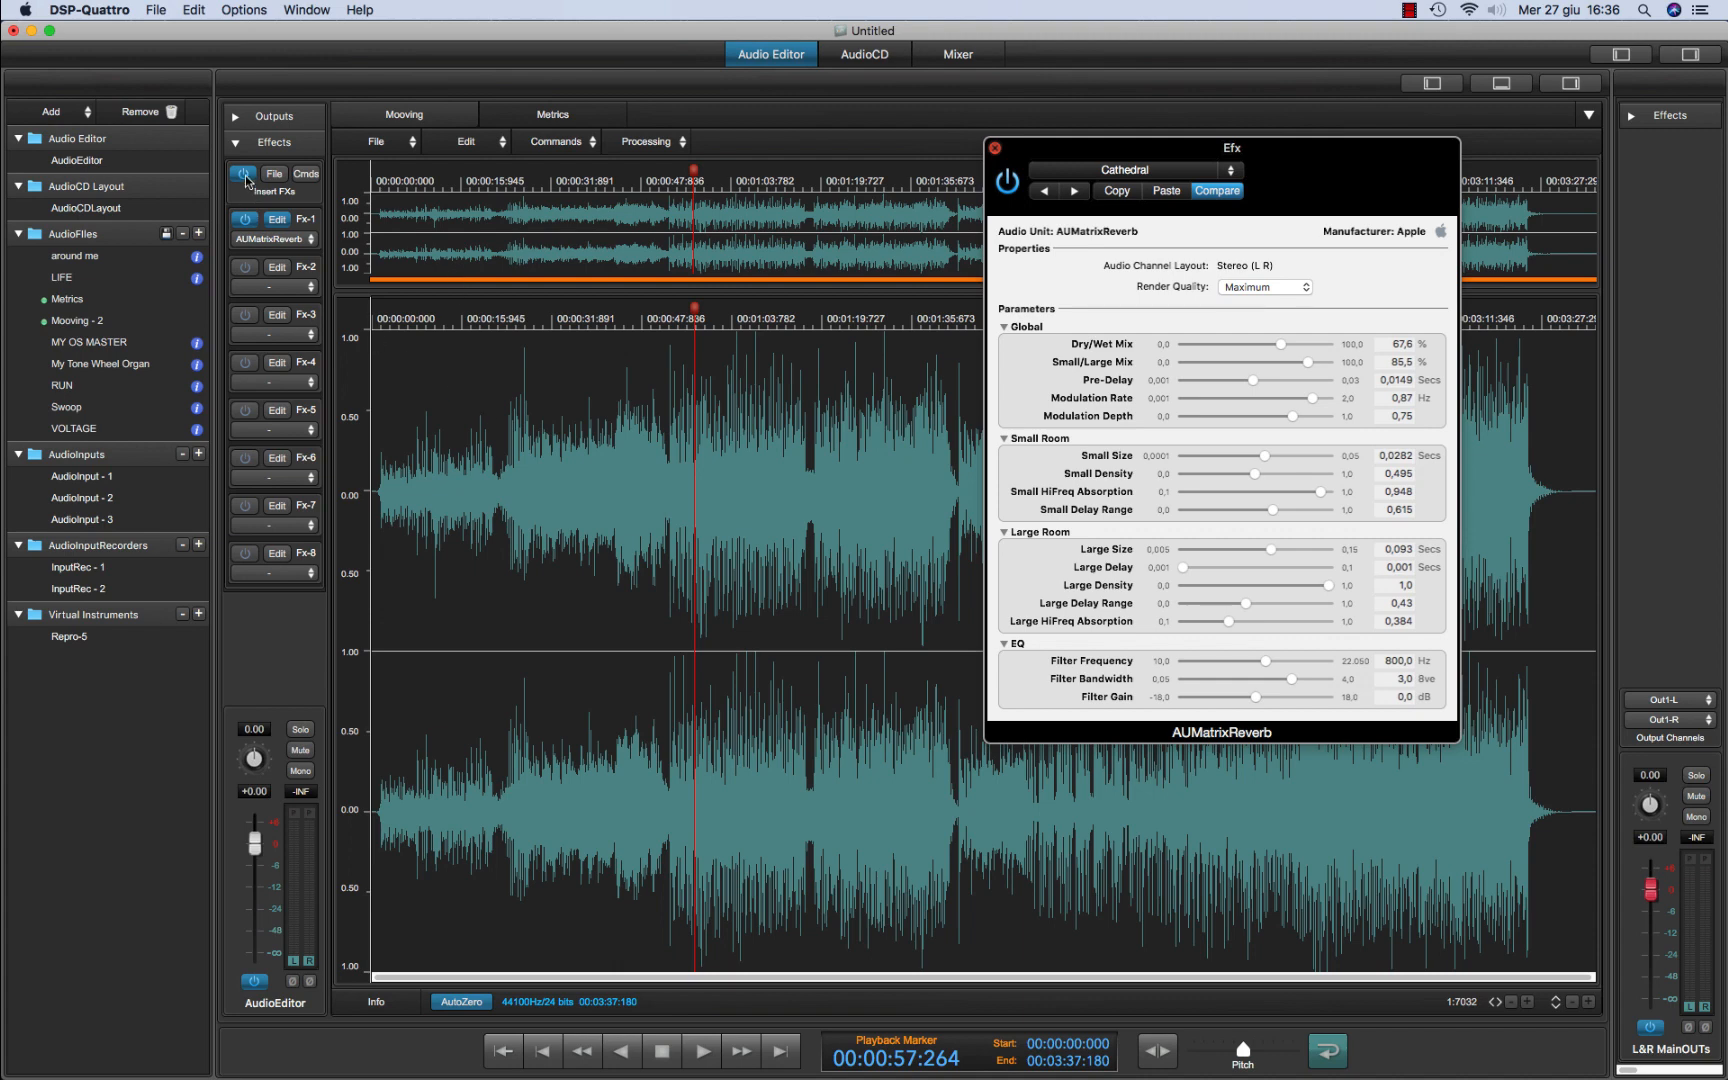
mouse_move(257, 422)
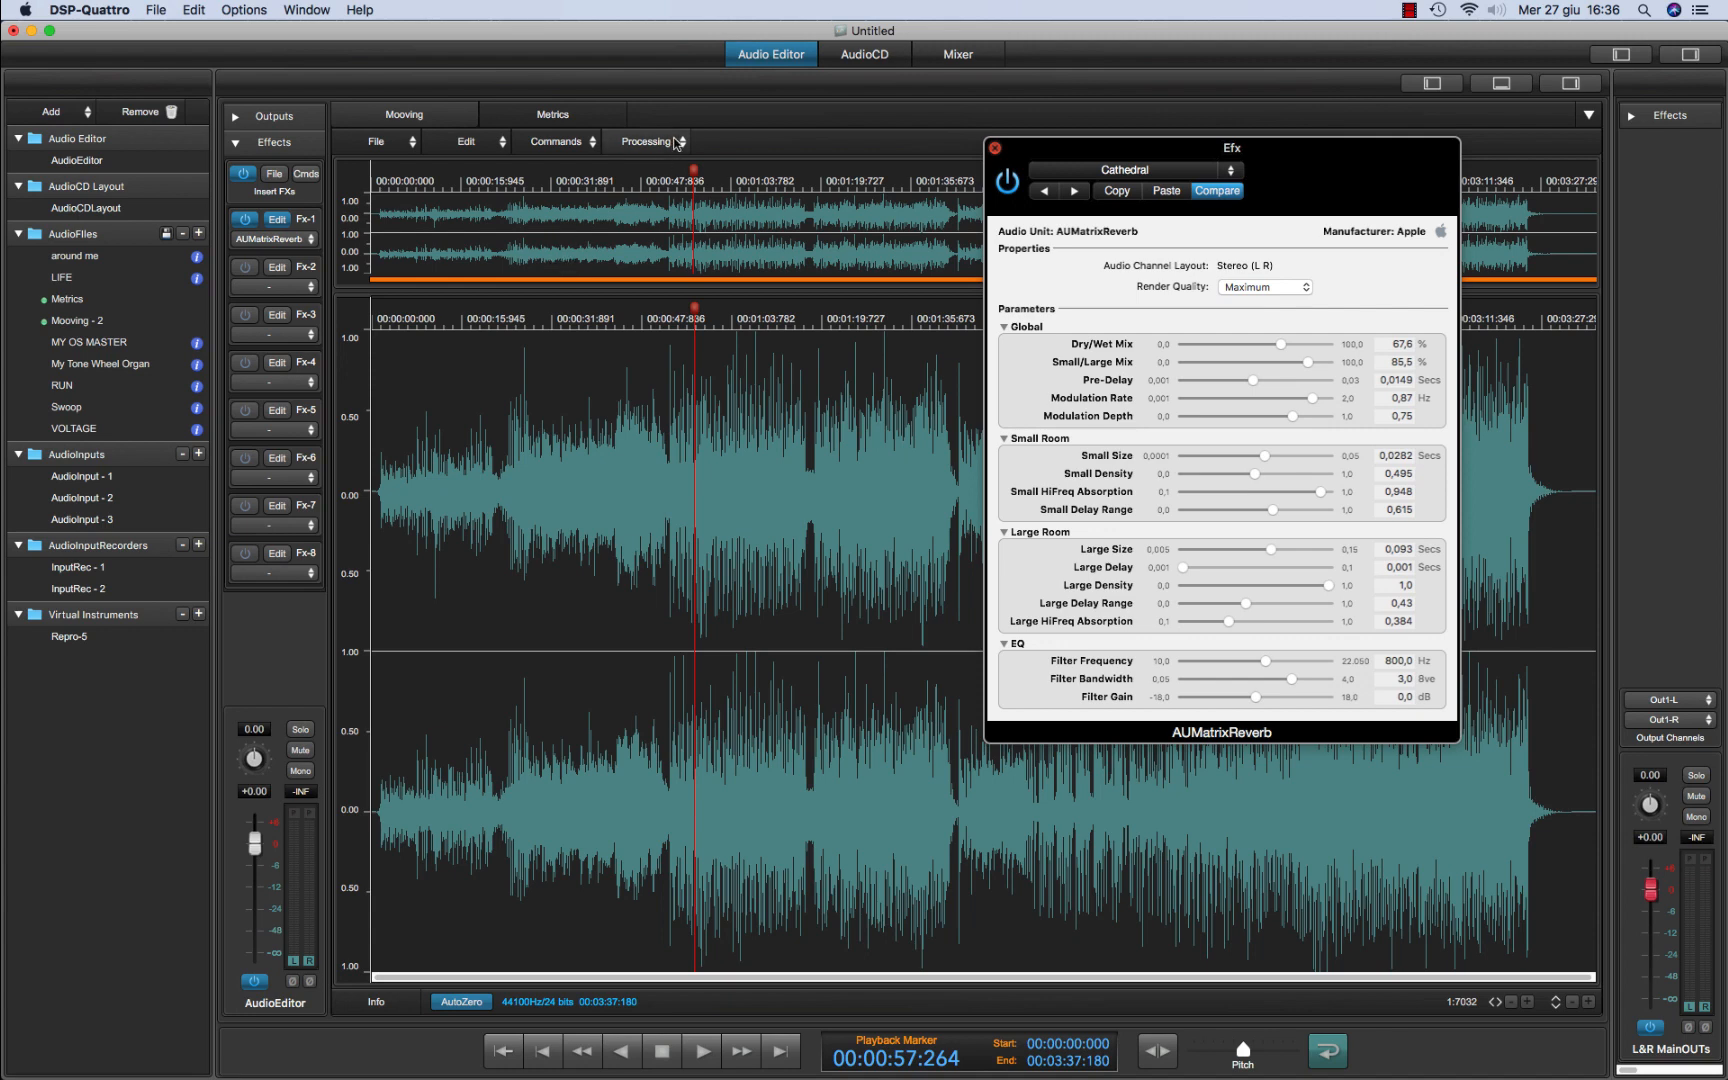
Choose Render Insert Fx from the Processing menu for Mooving
left_click(648, 141)
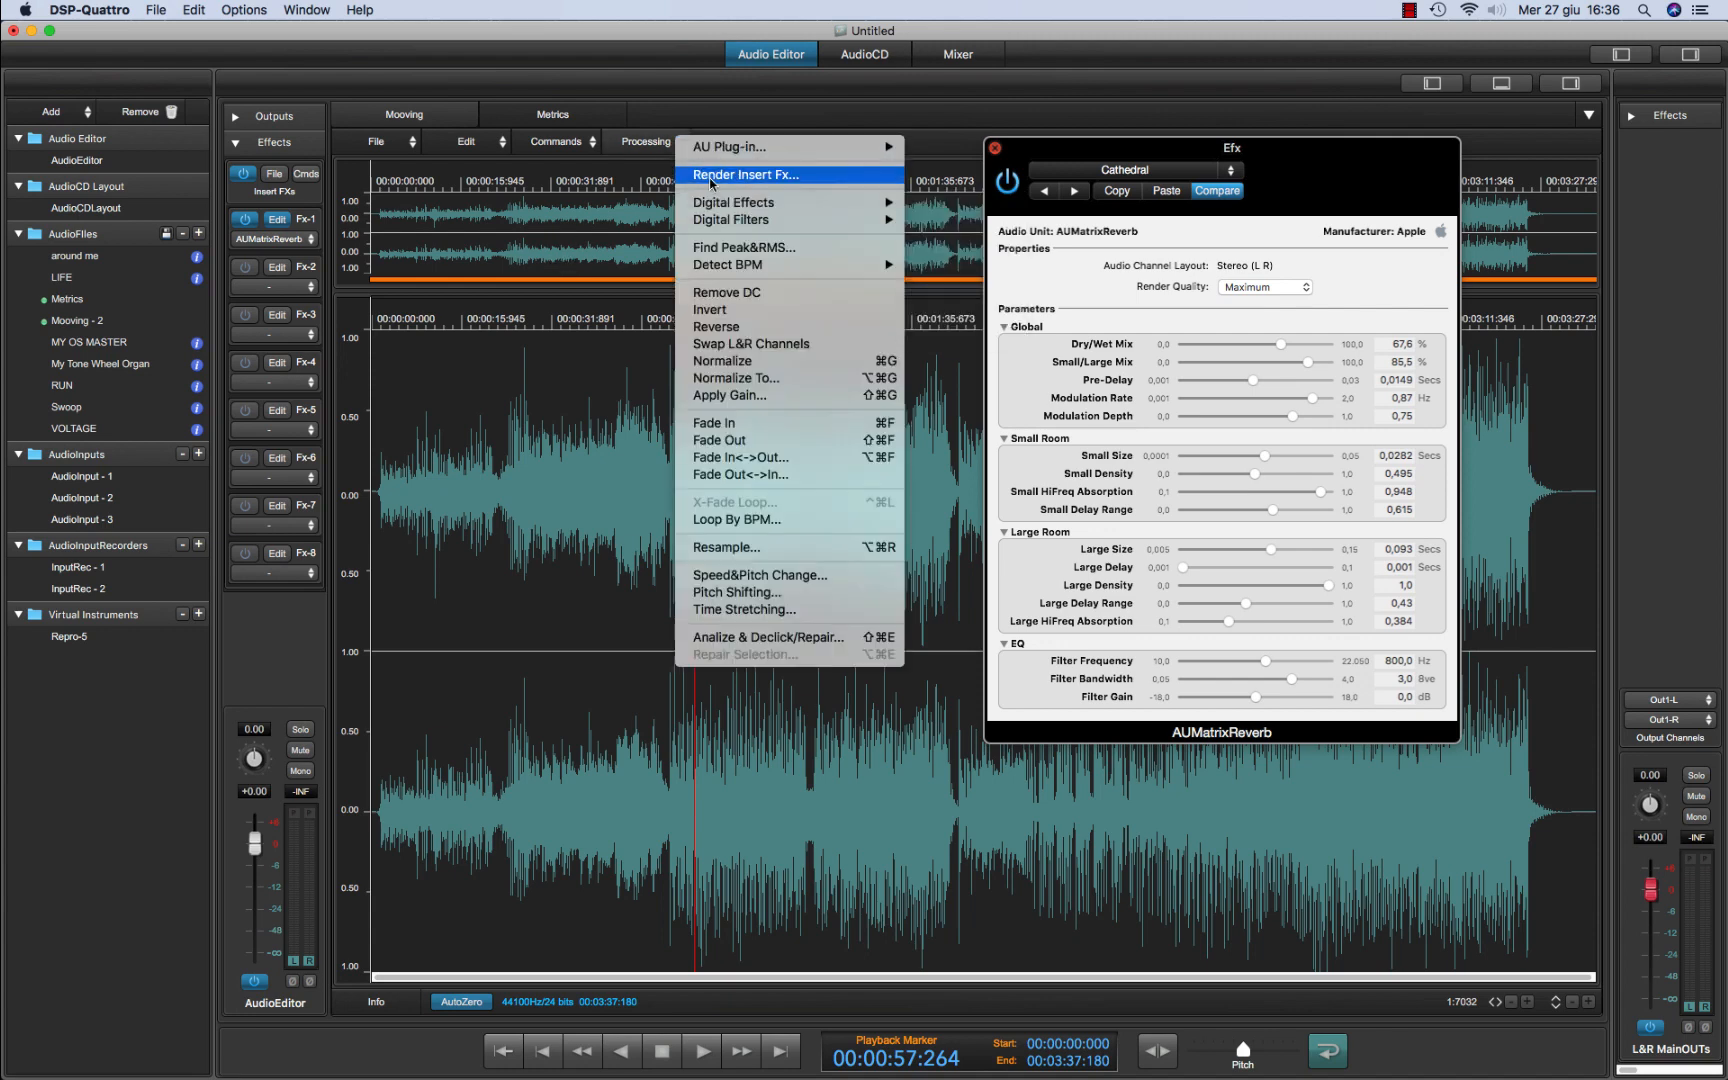
left_click(745, 174)
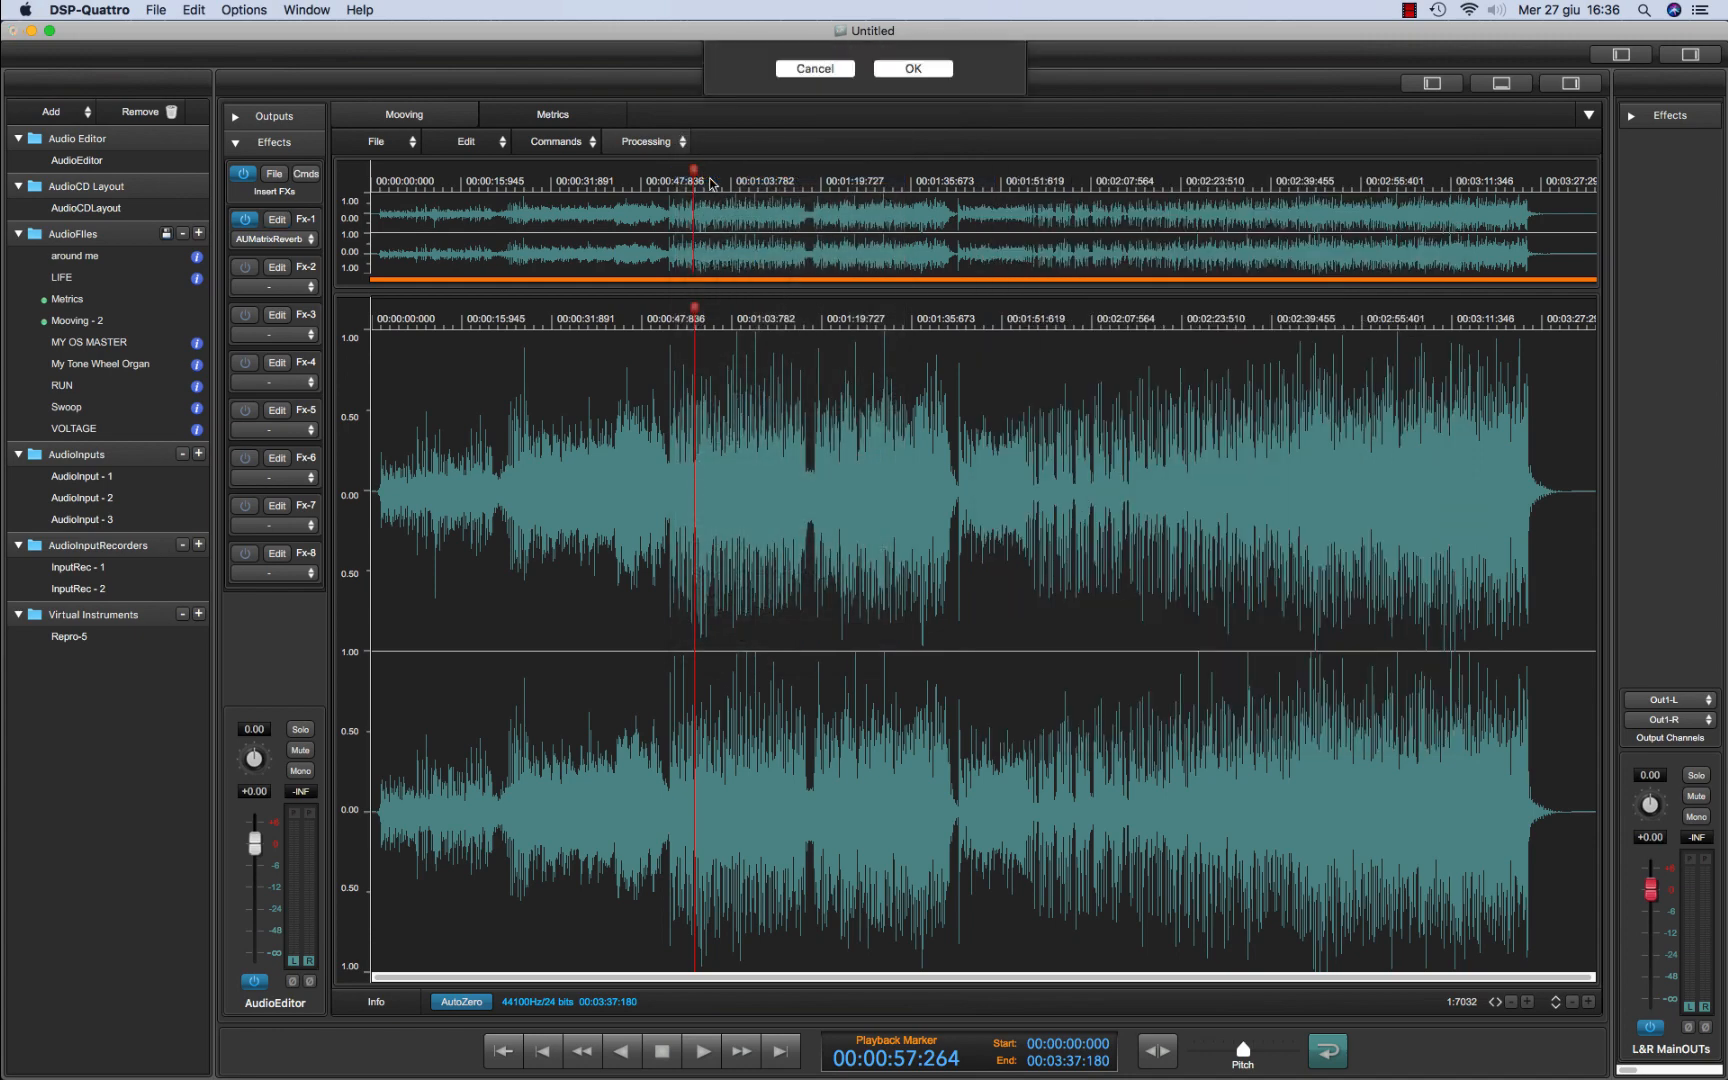
left_click(911, 68)
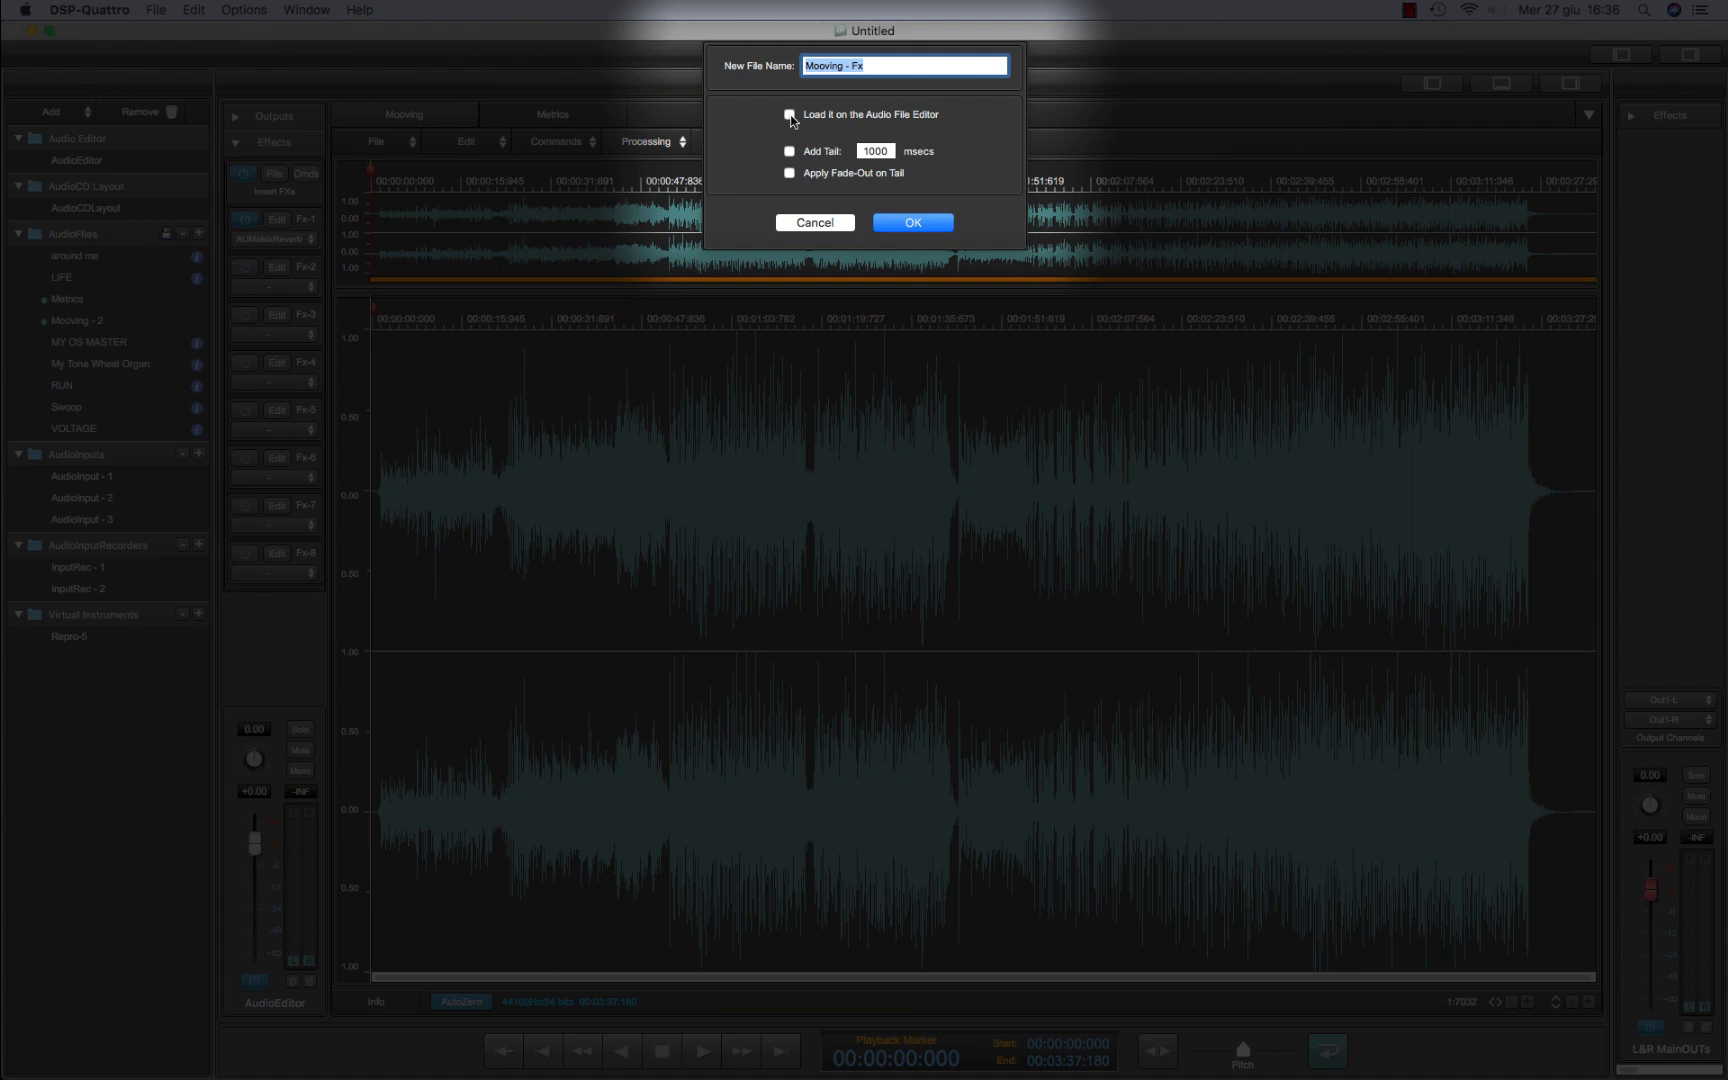
Render Mooving to 'Mooving - Fx' with a faded 1000 ms tail, loaded in the editor
left_click(789, 114)
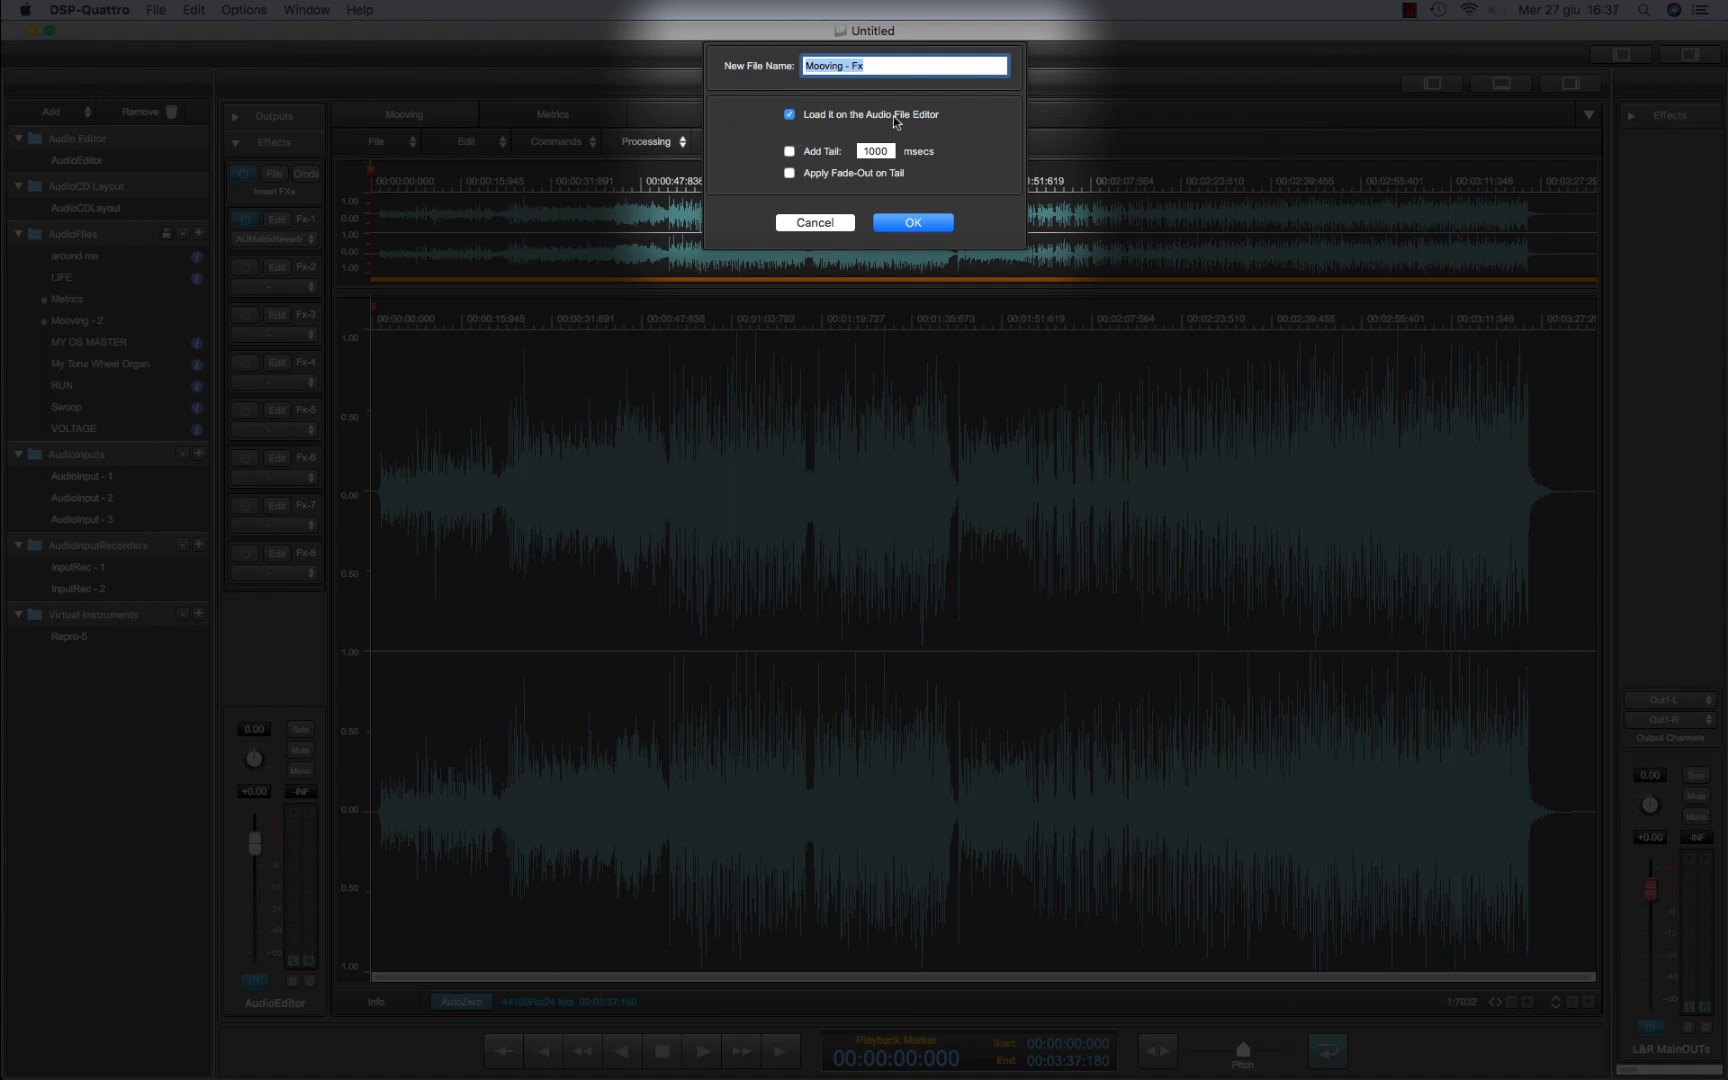
left_click(789, 151)
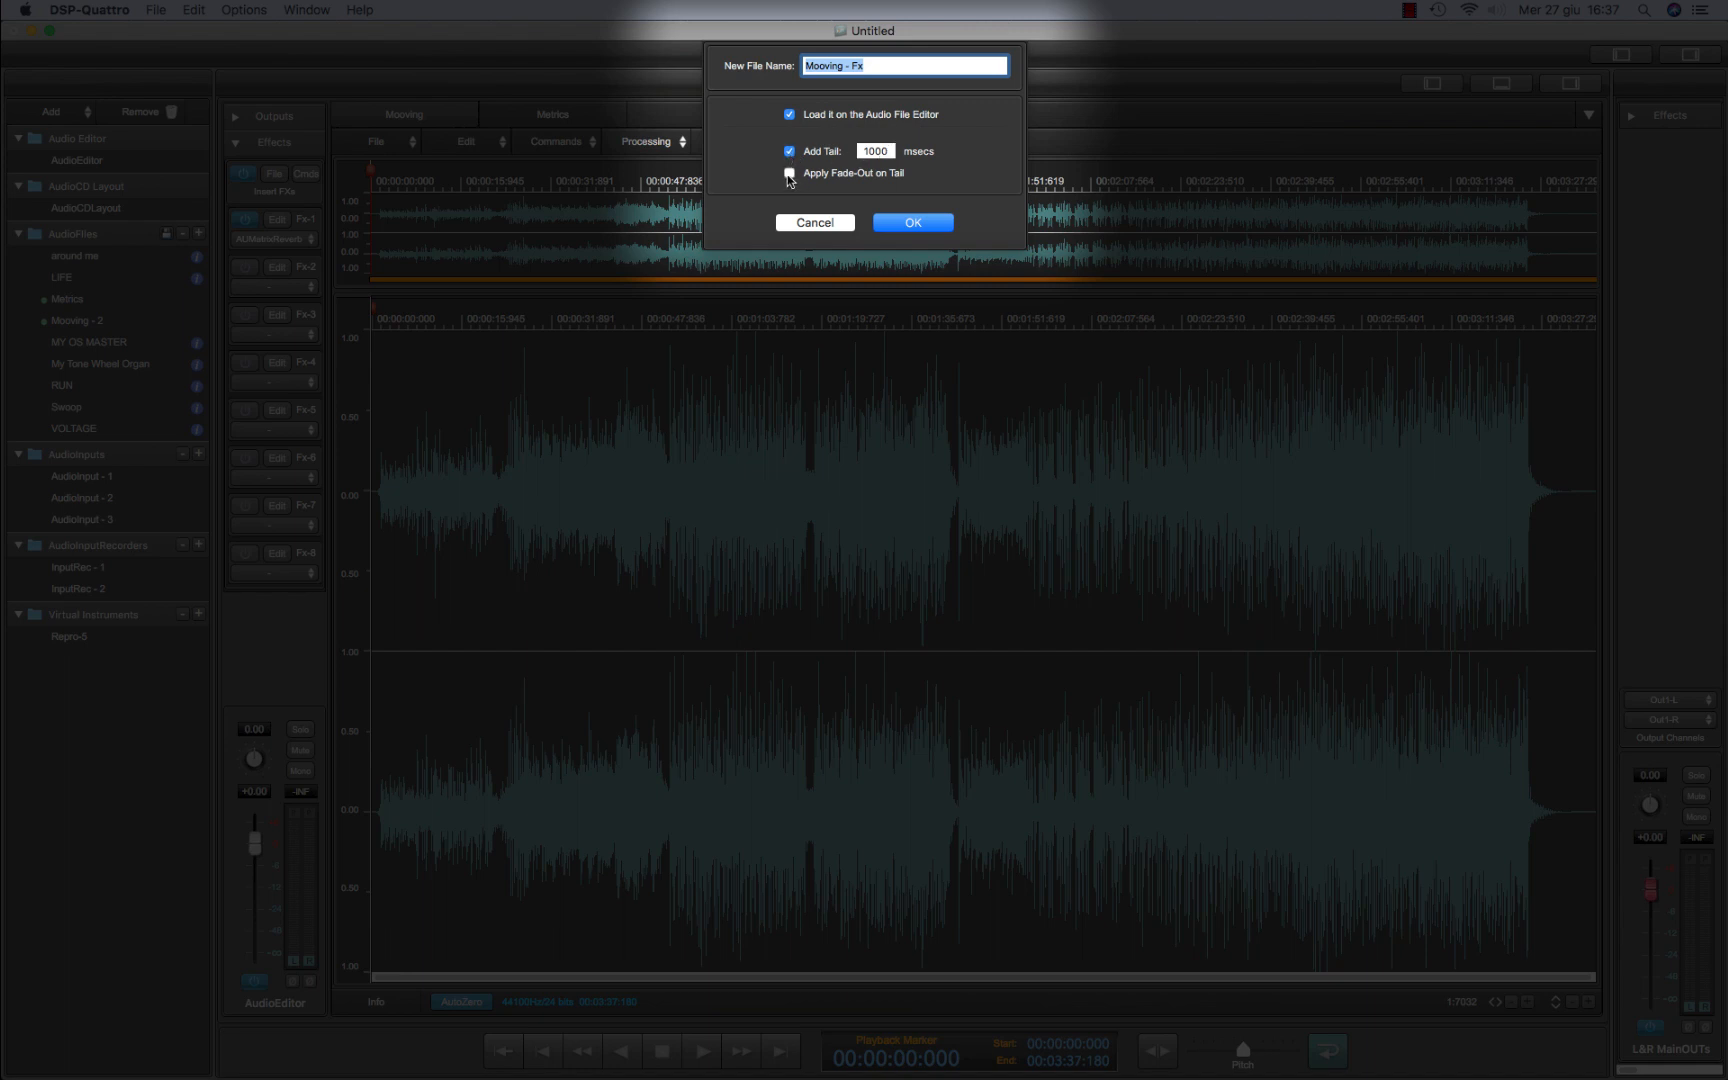
left_click(790, 173)
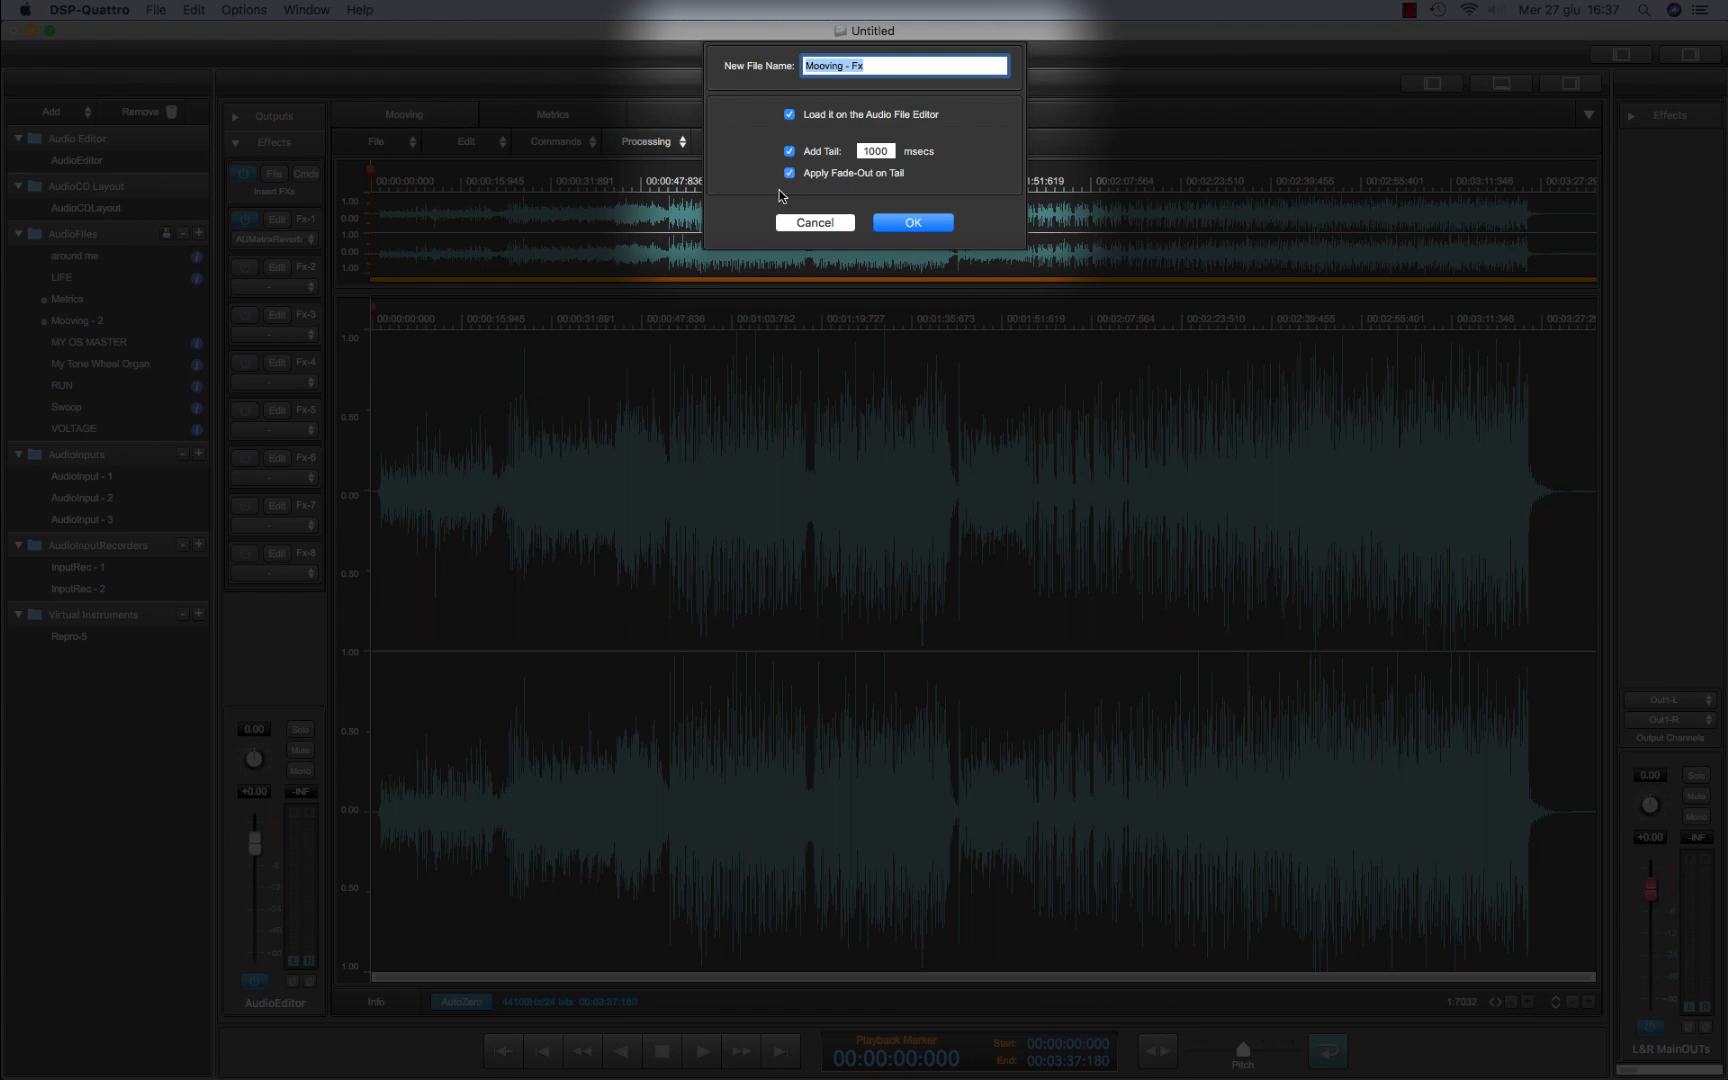
left_click(911, 223)
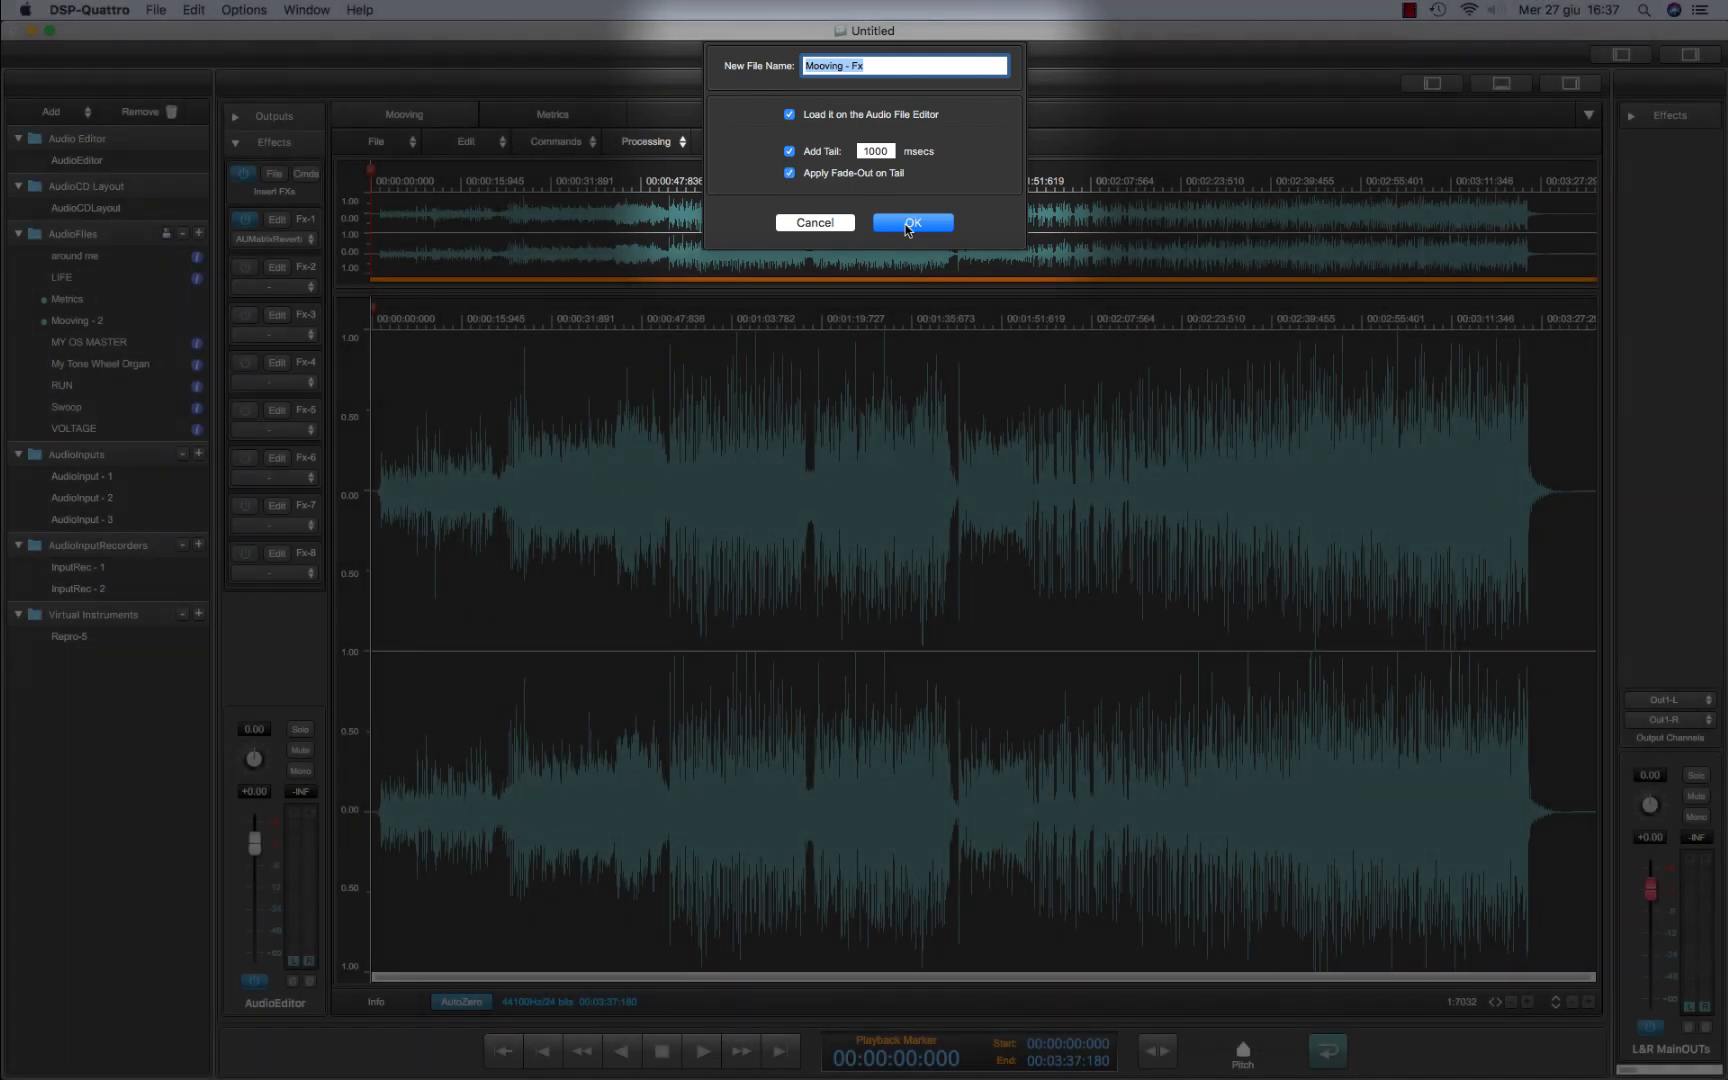
left_click(912, 223)
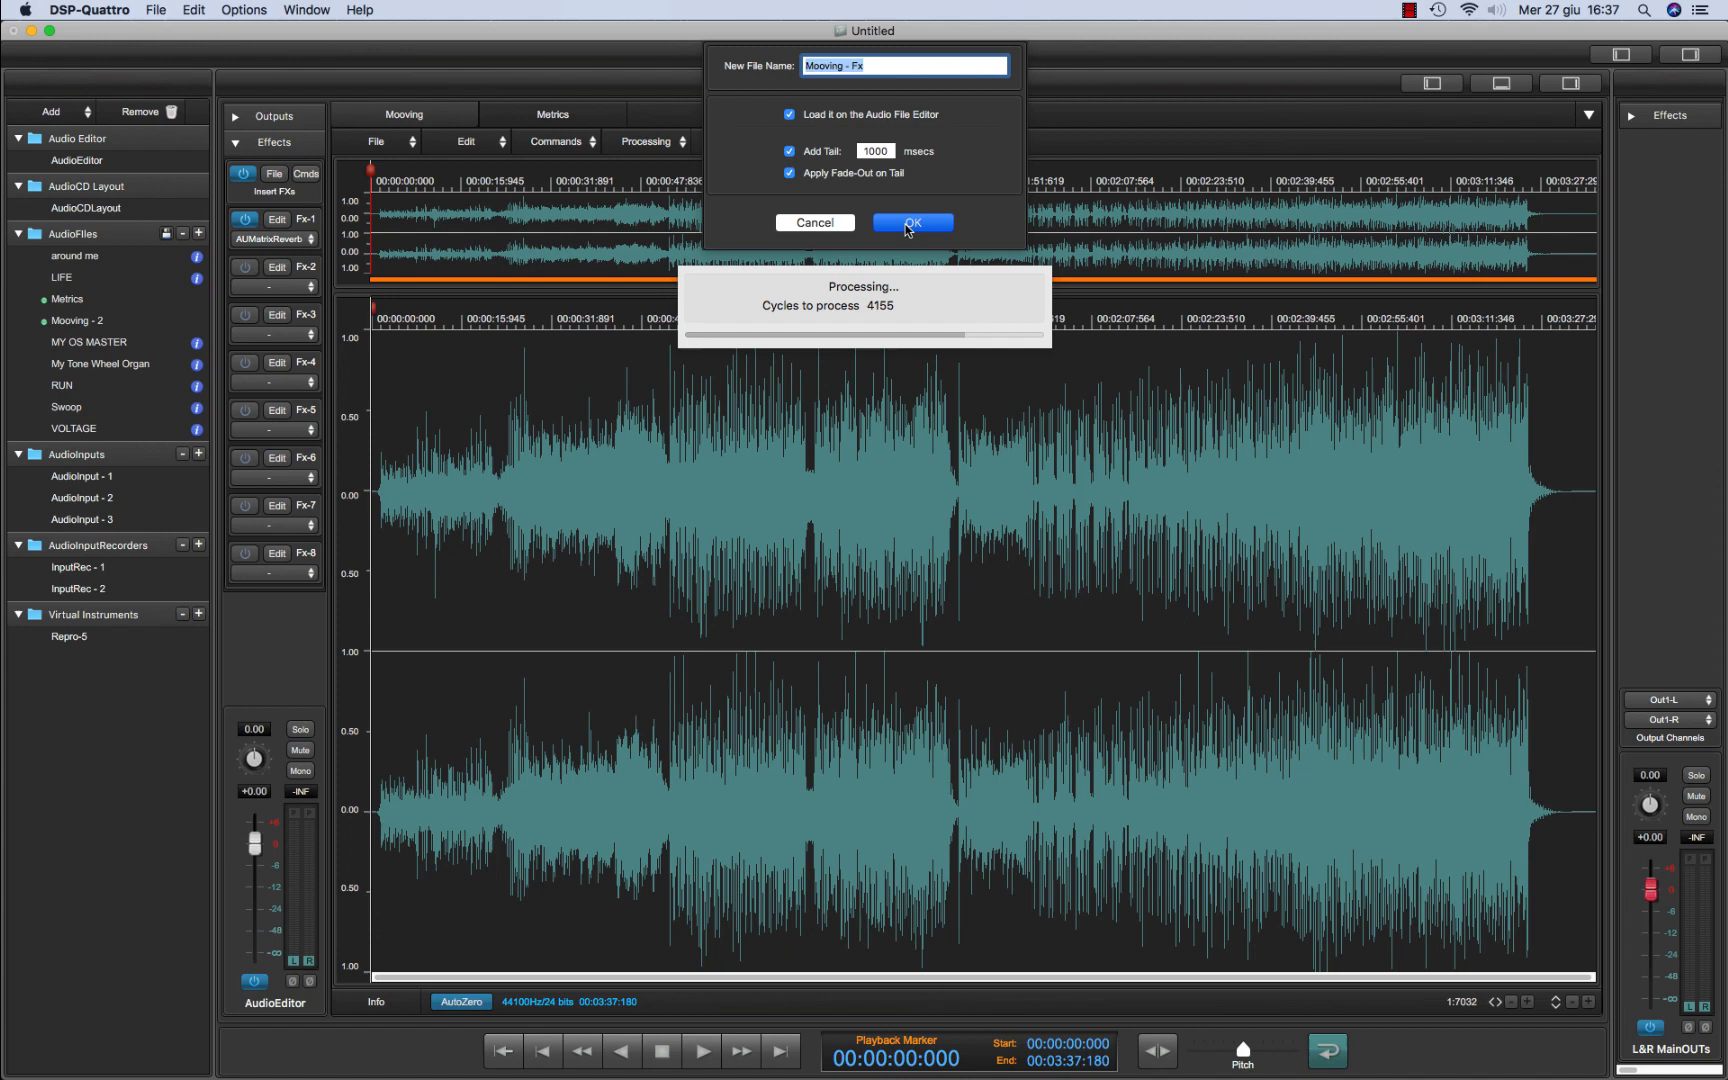
left_click(911, 223)
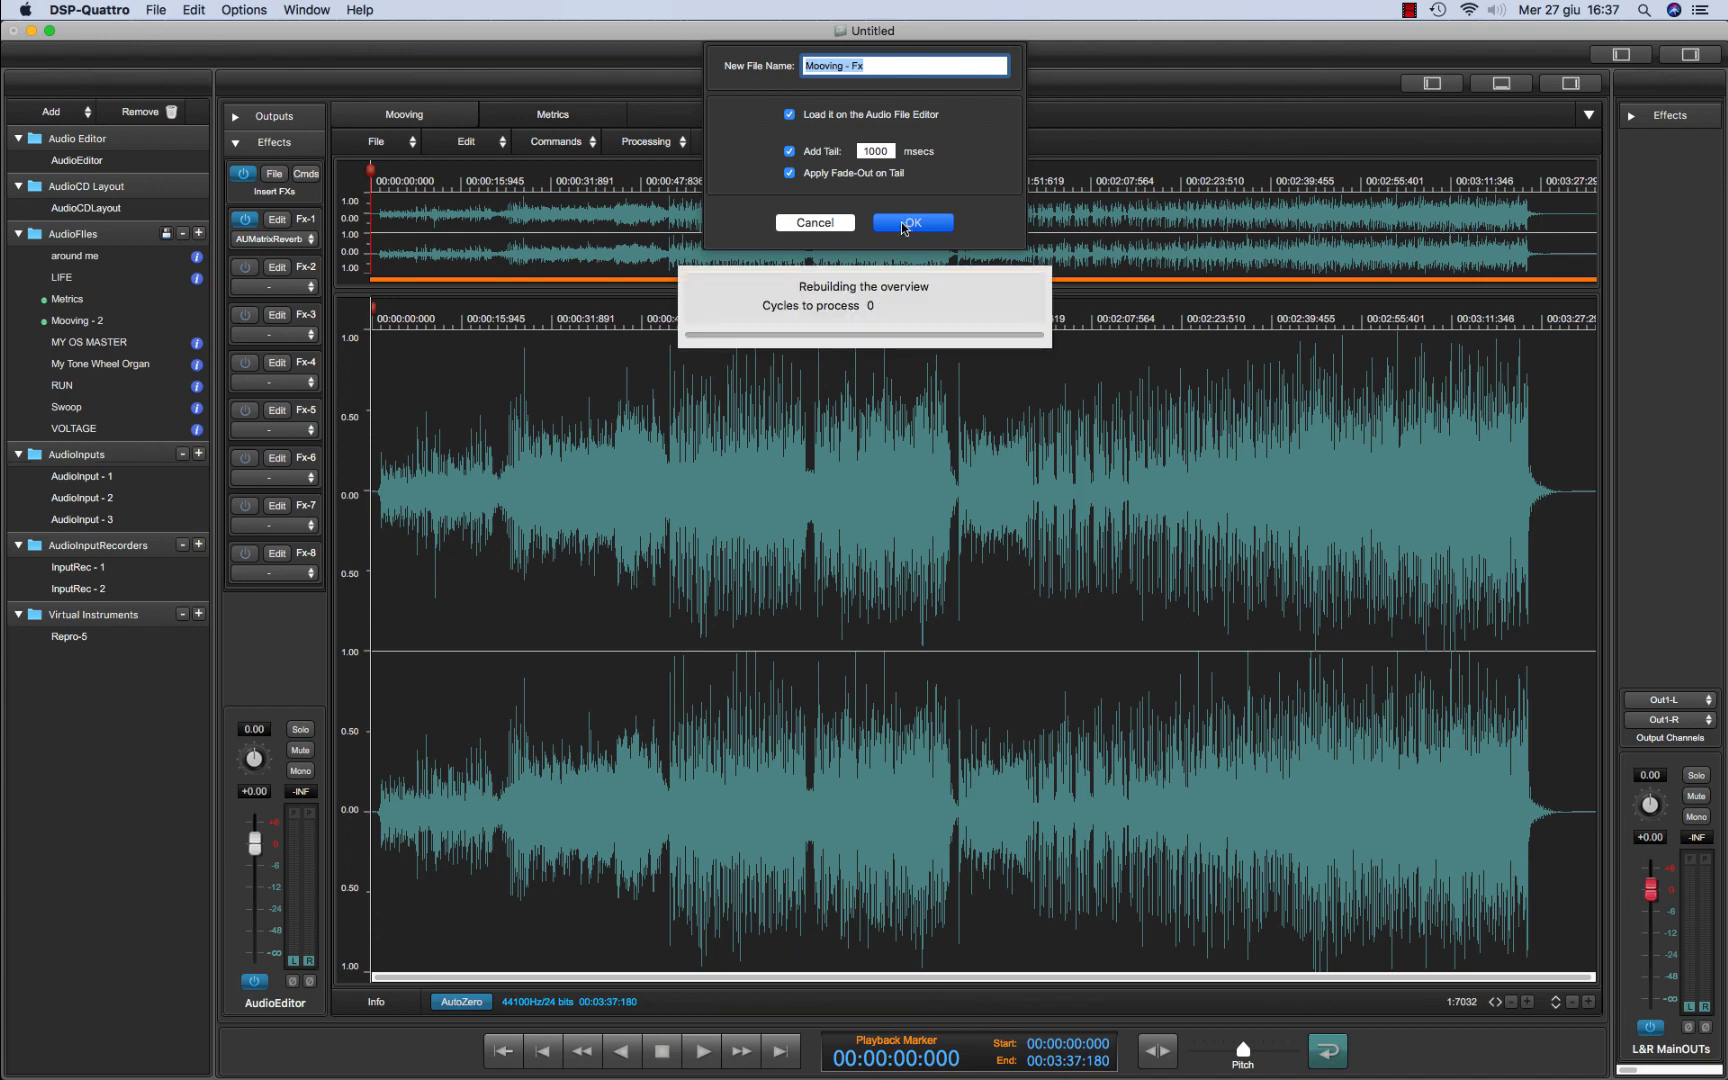
left_click(910, 223)
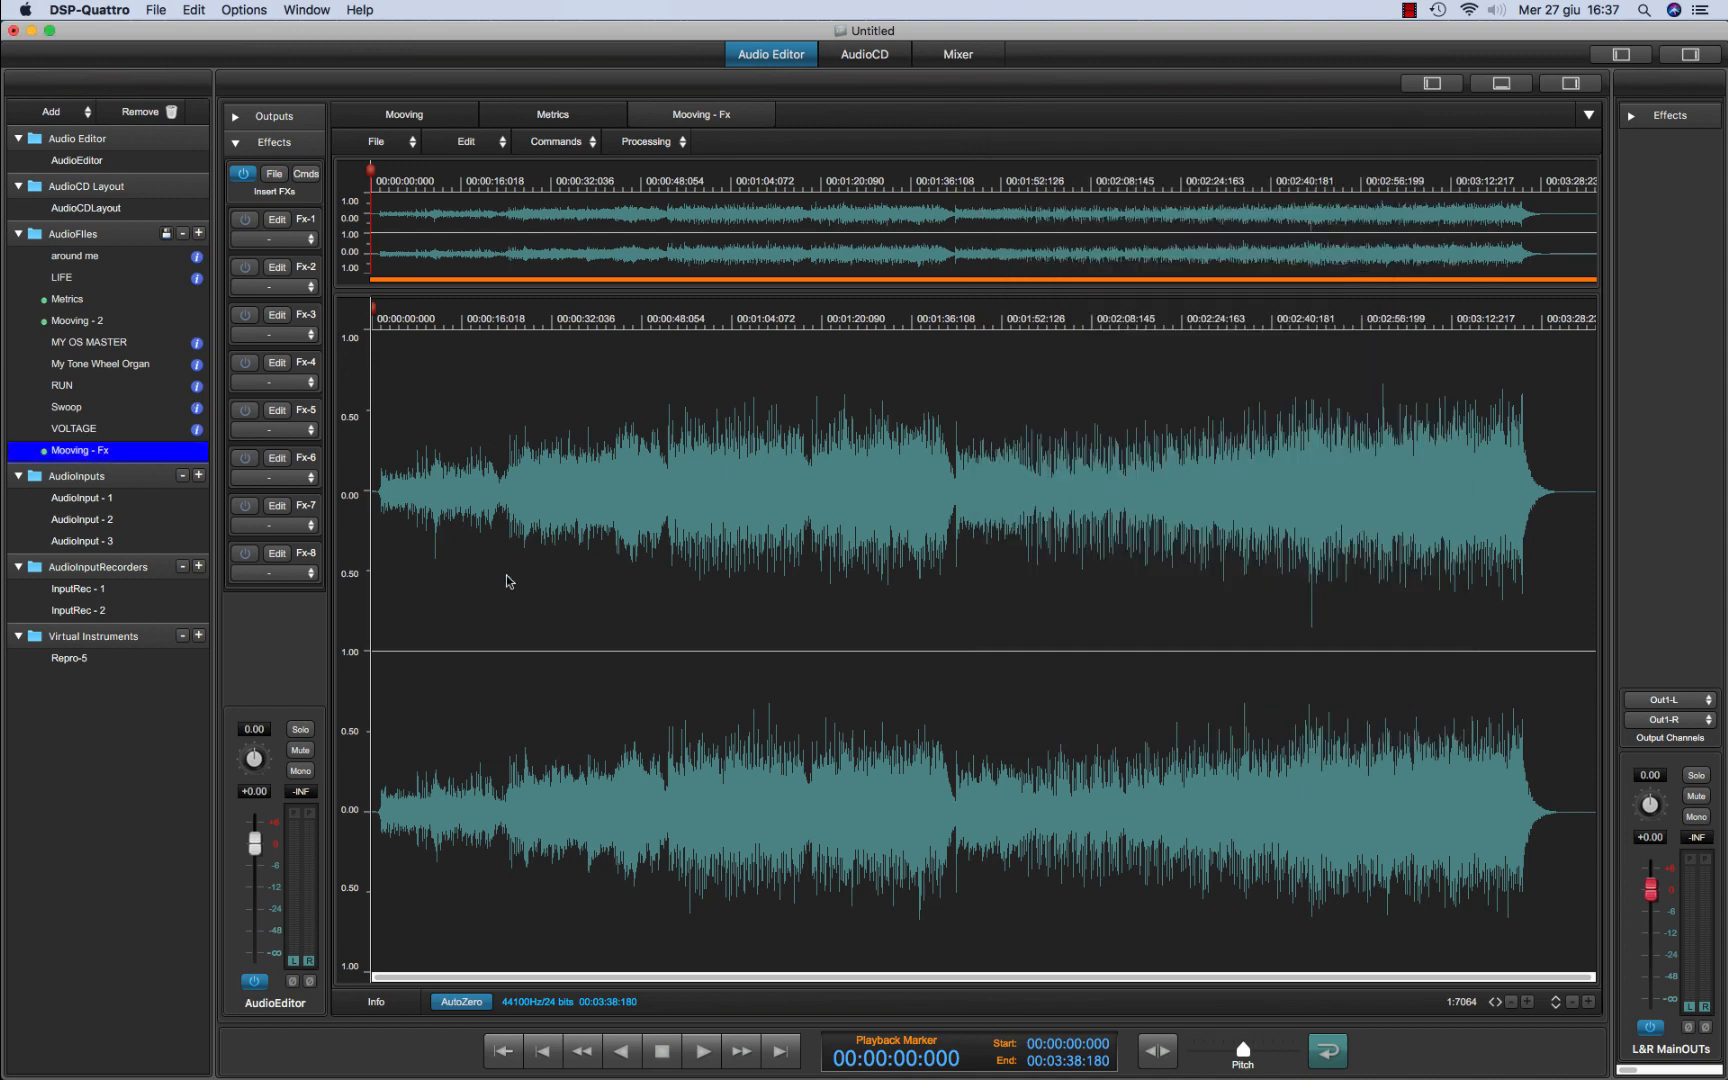
Play back the rendered Mooving - Fx file, then stop it
left_click(701, 1049)
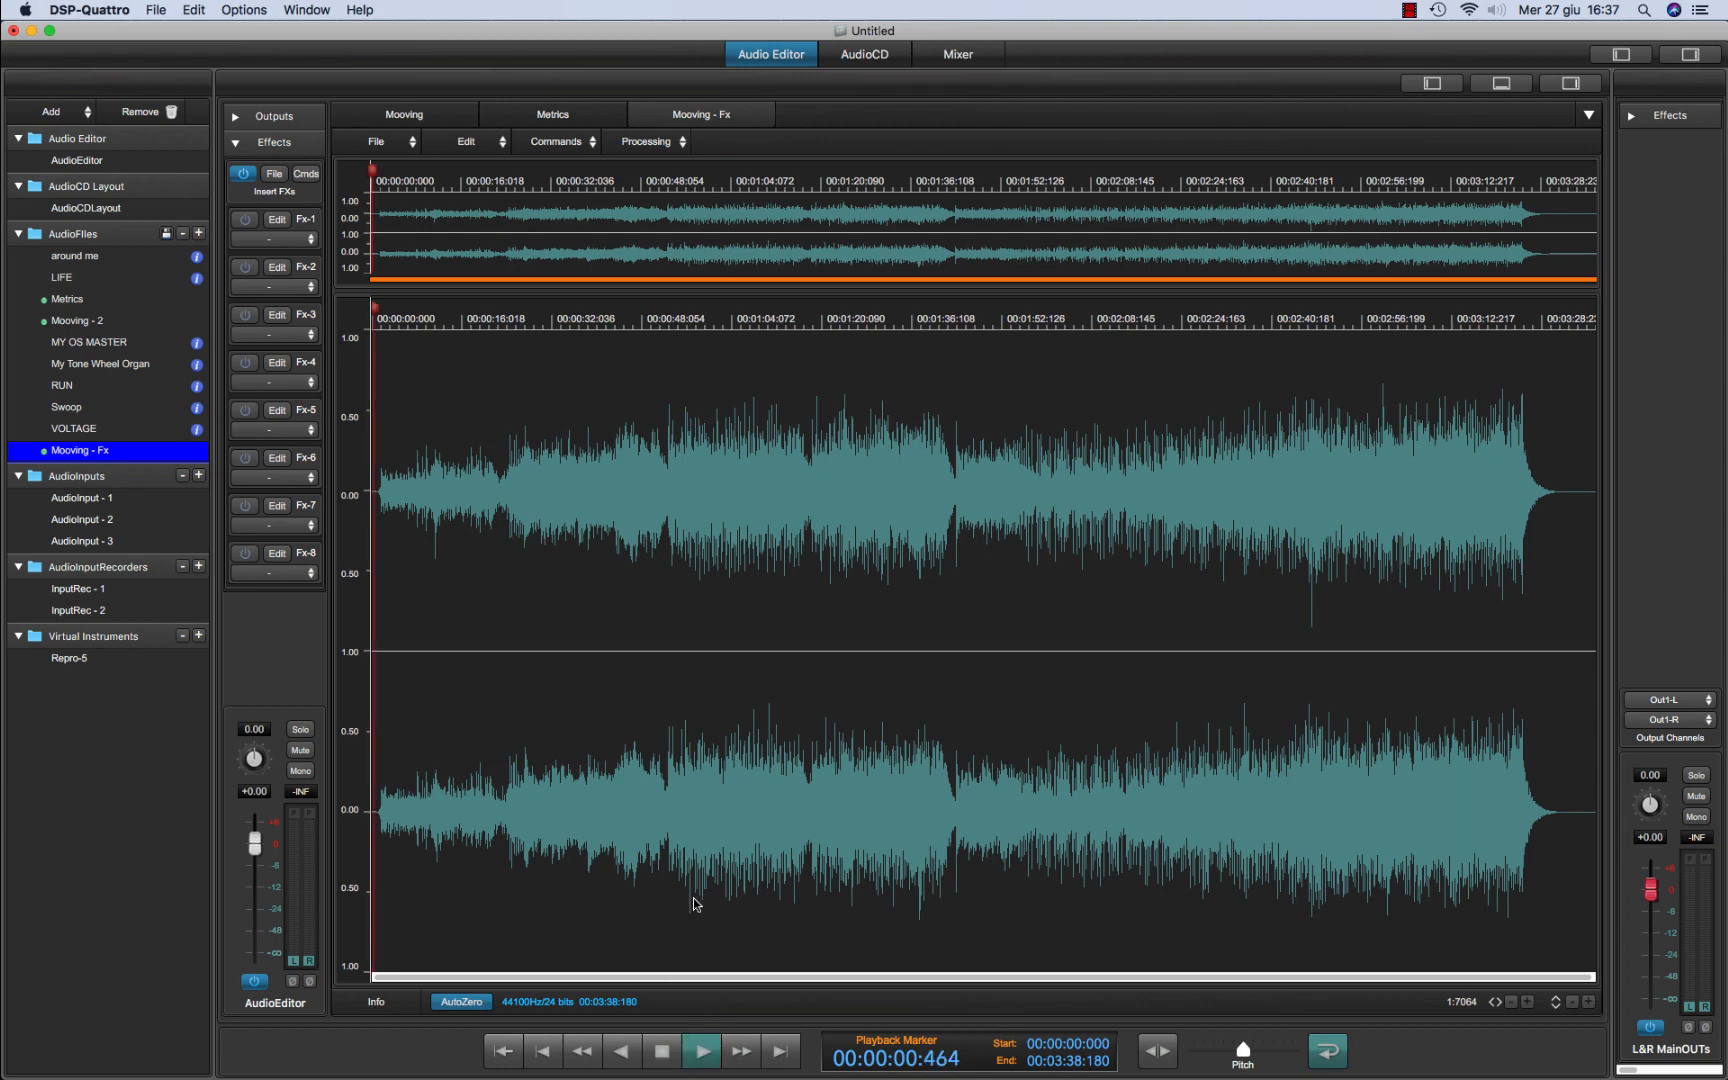
left_click(701, 1049)
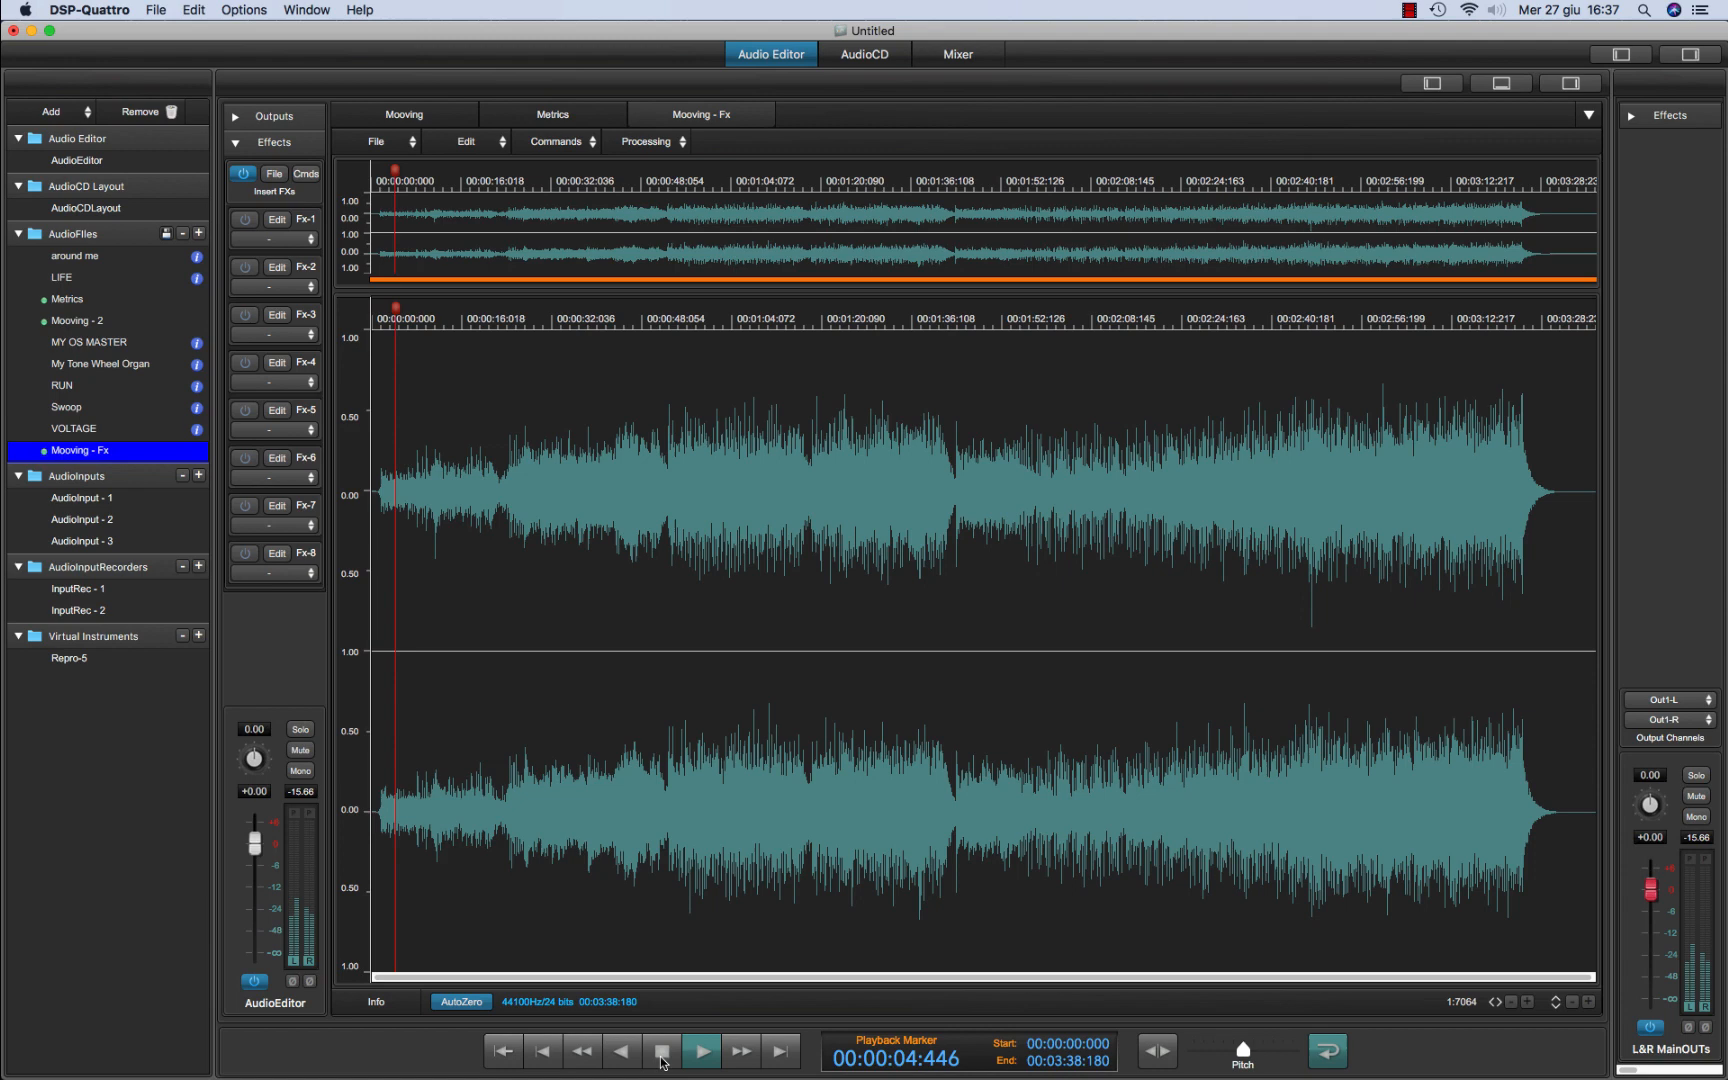
left_click(700, 1049)
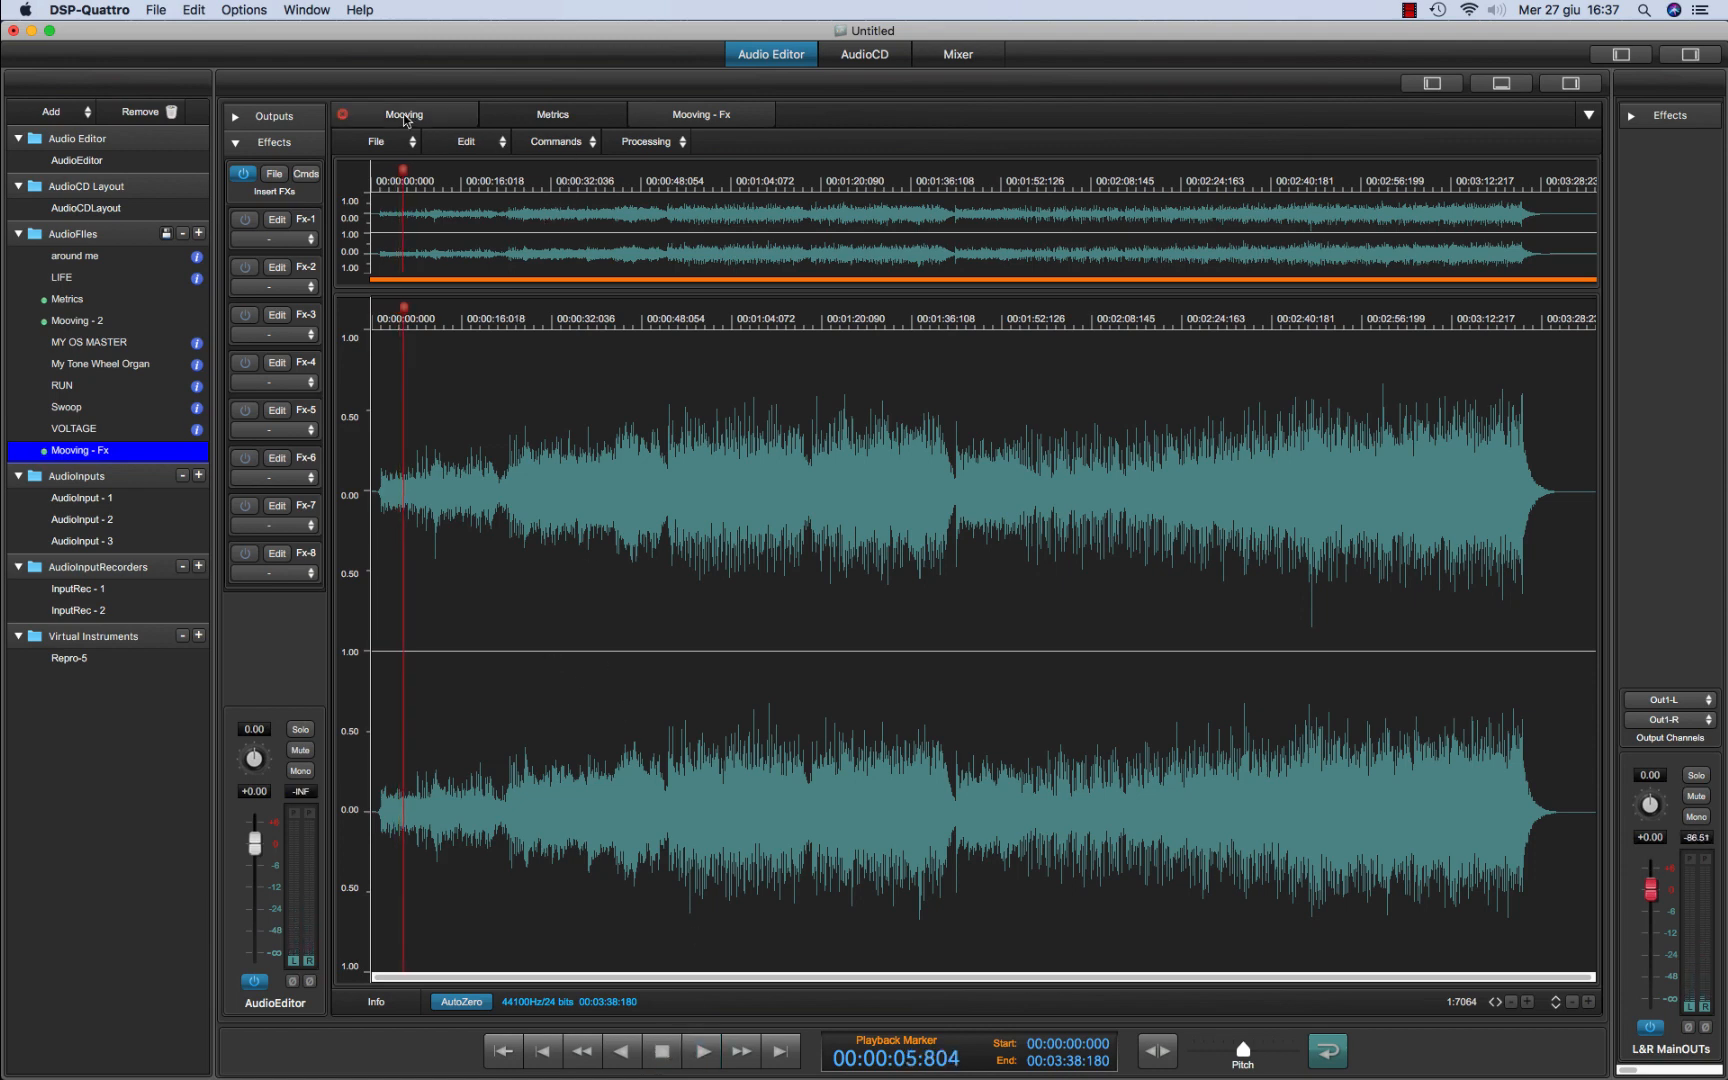
Play the original Mooving file, then switch to the AudioCD layout
left_click(270, 238)
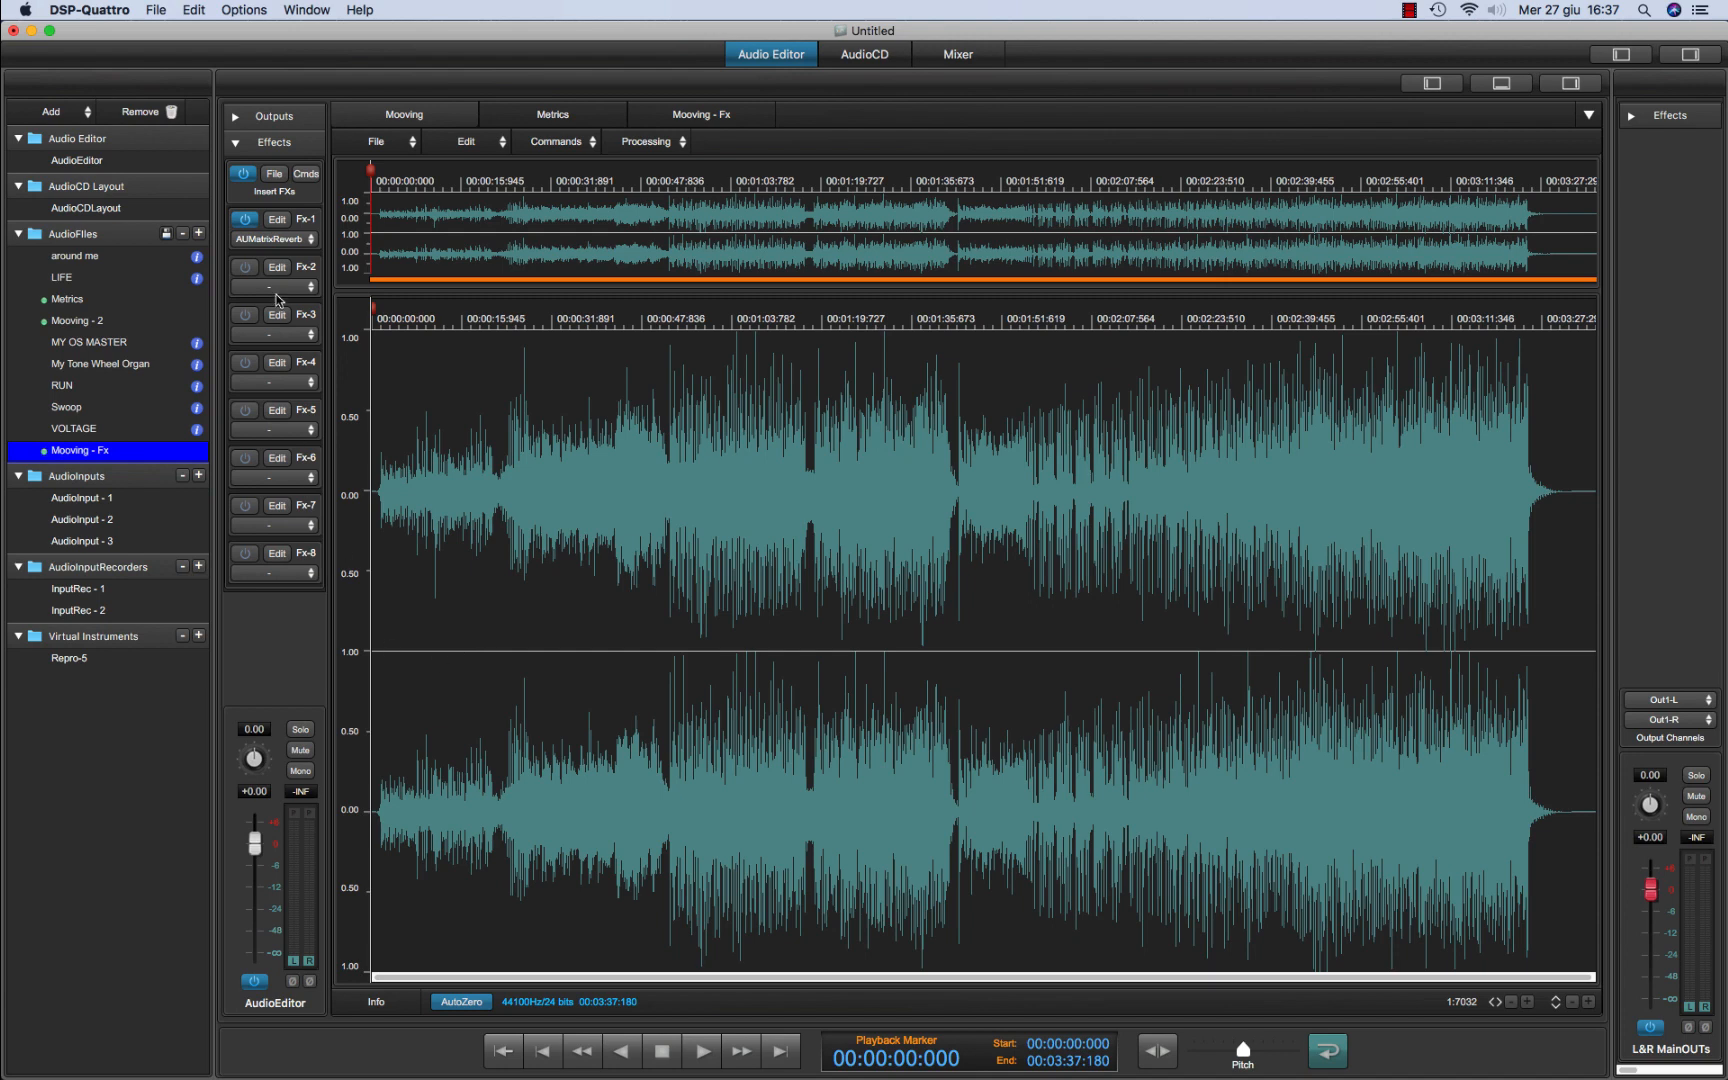
left_click(701, 1050)
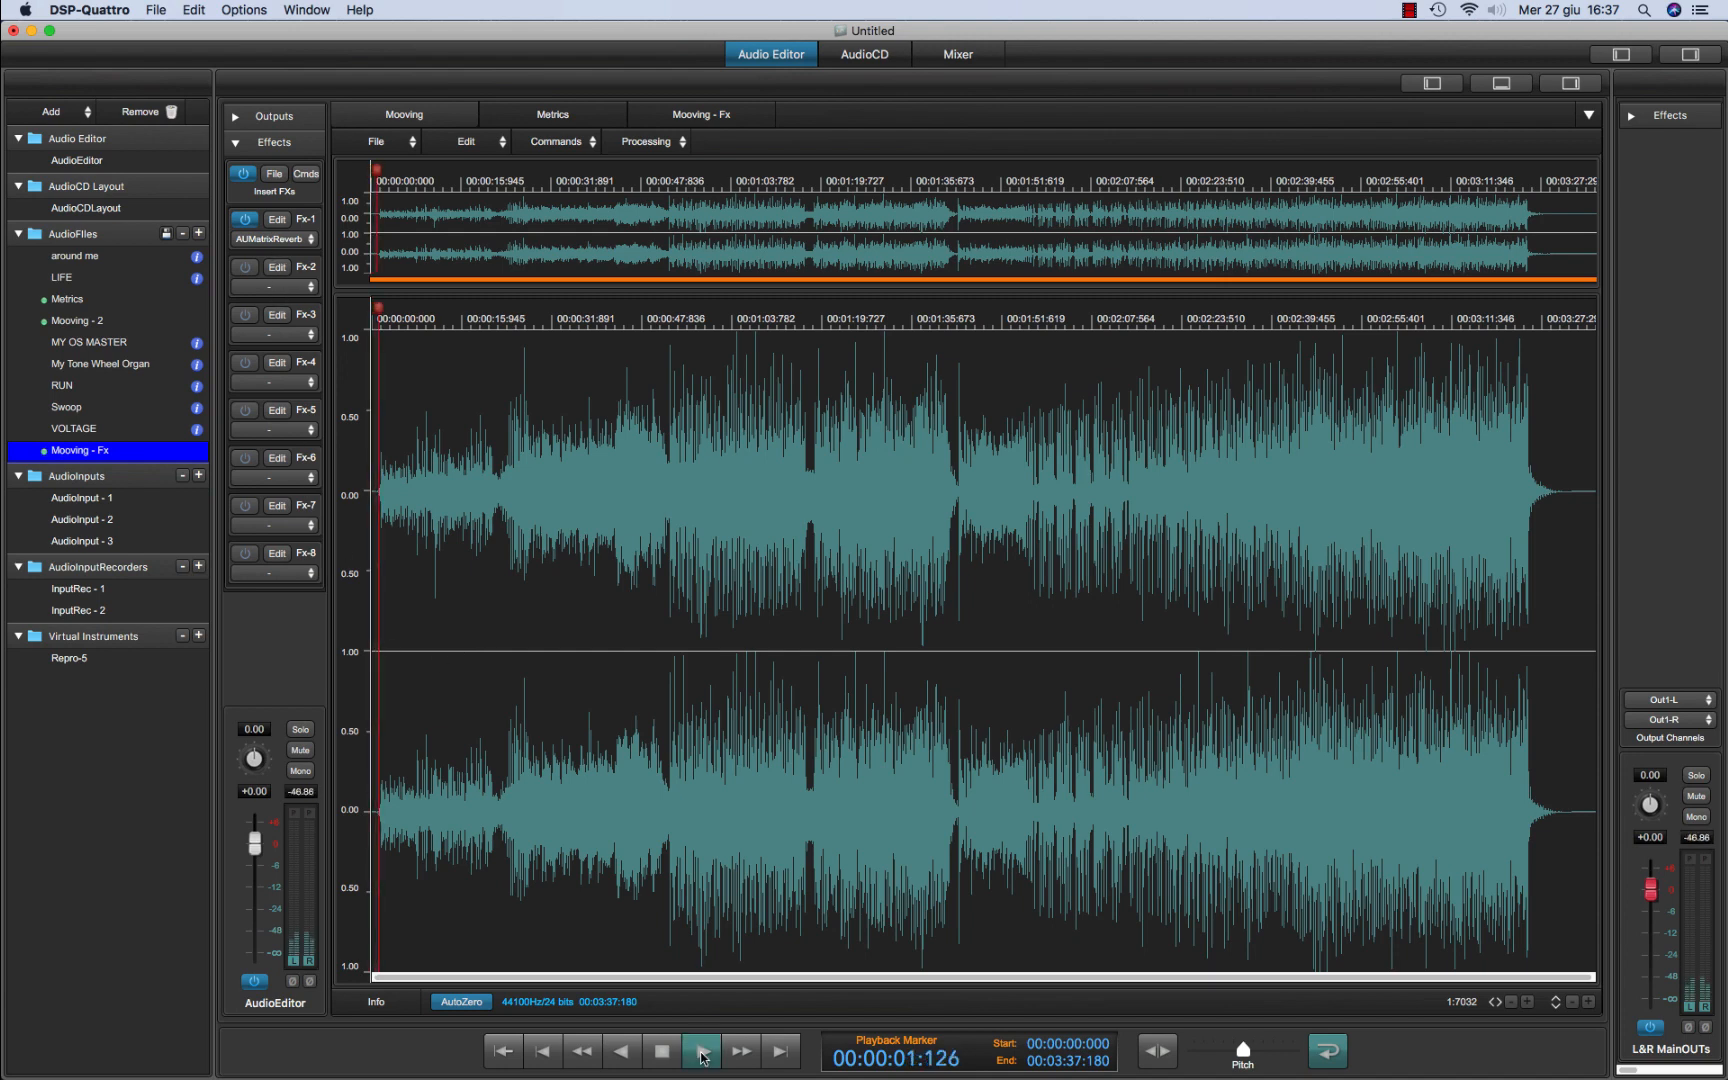
left_click(701, 1050)
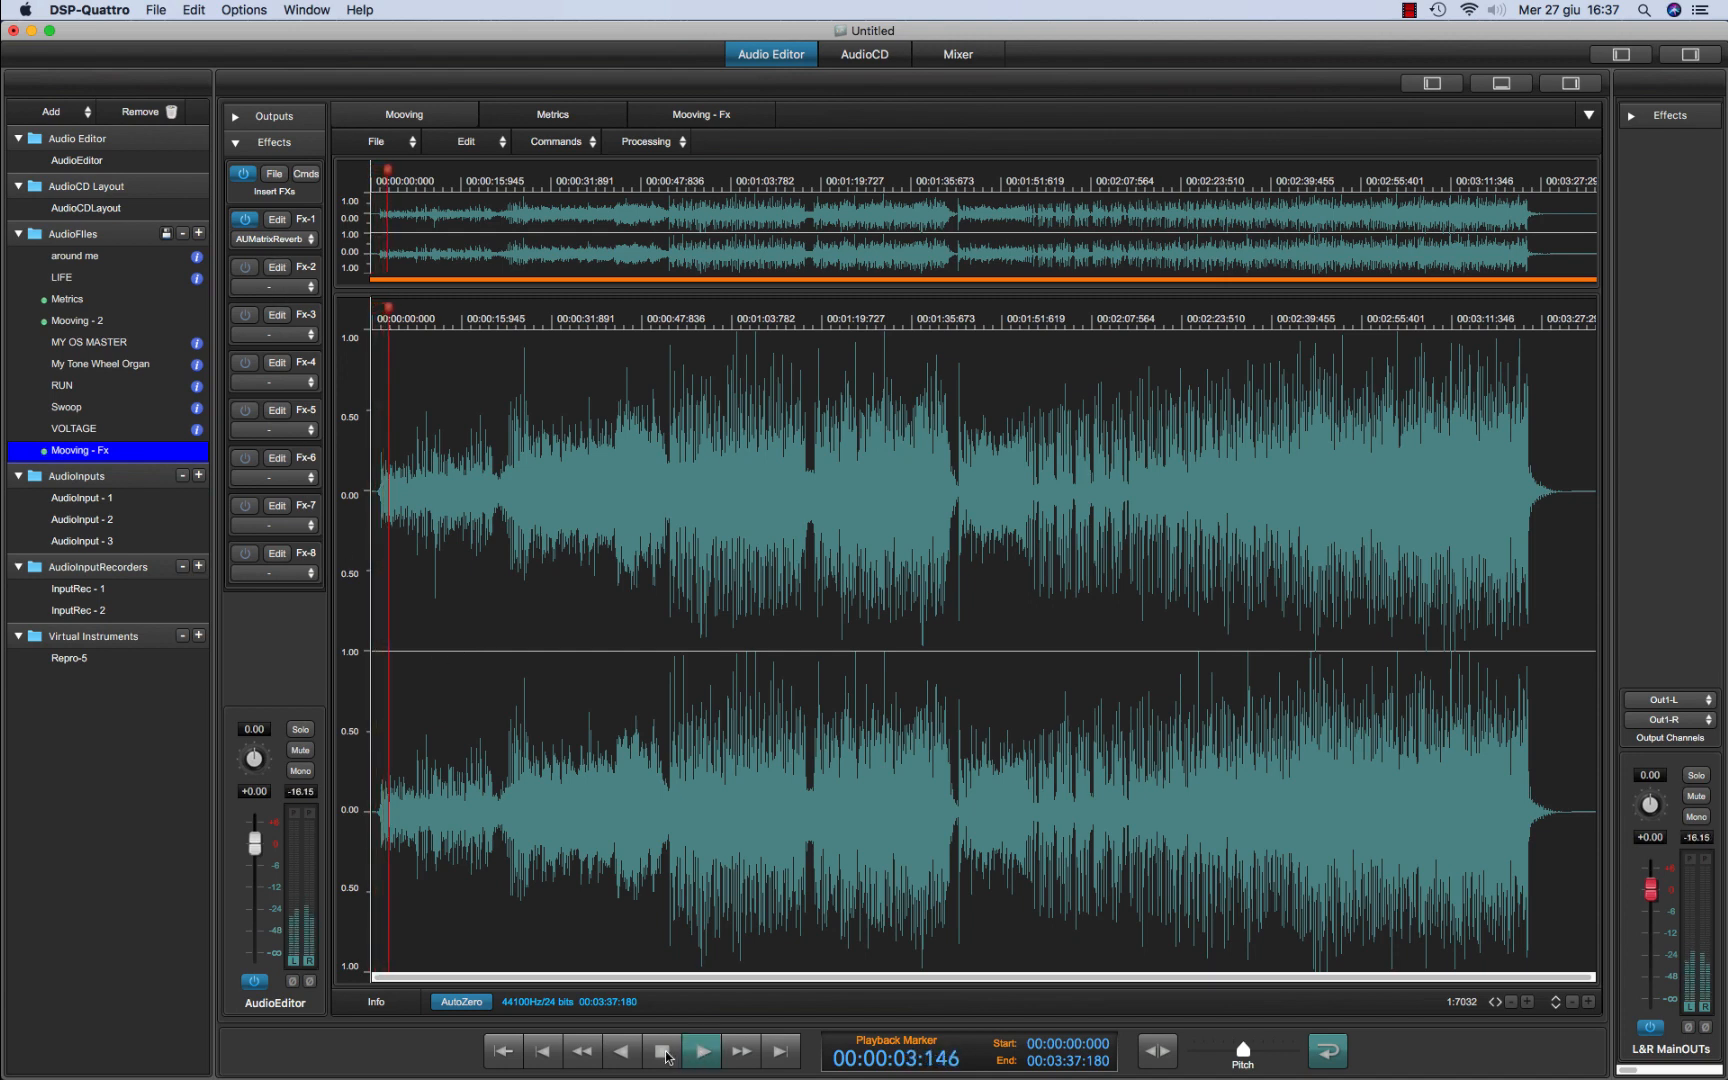
left_click(701, 1049)
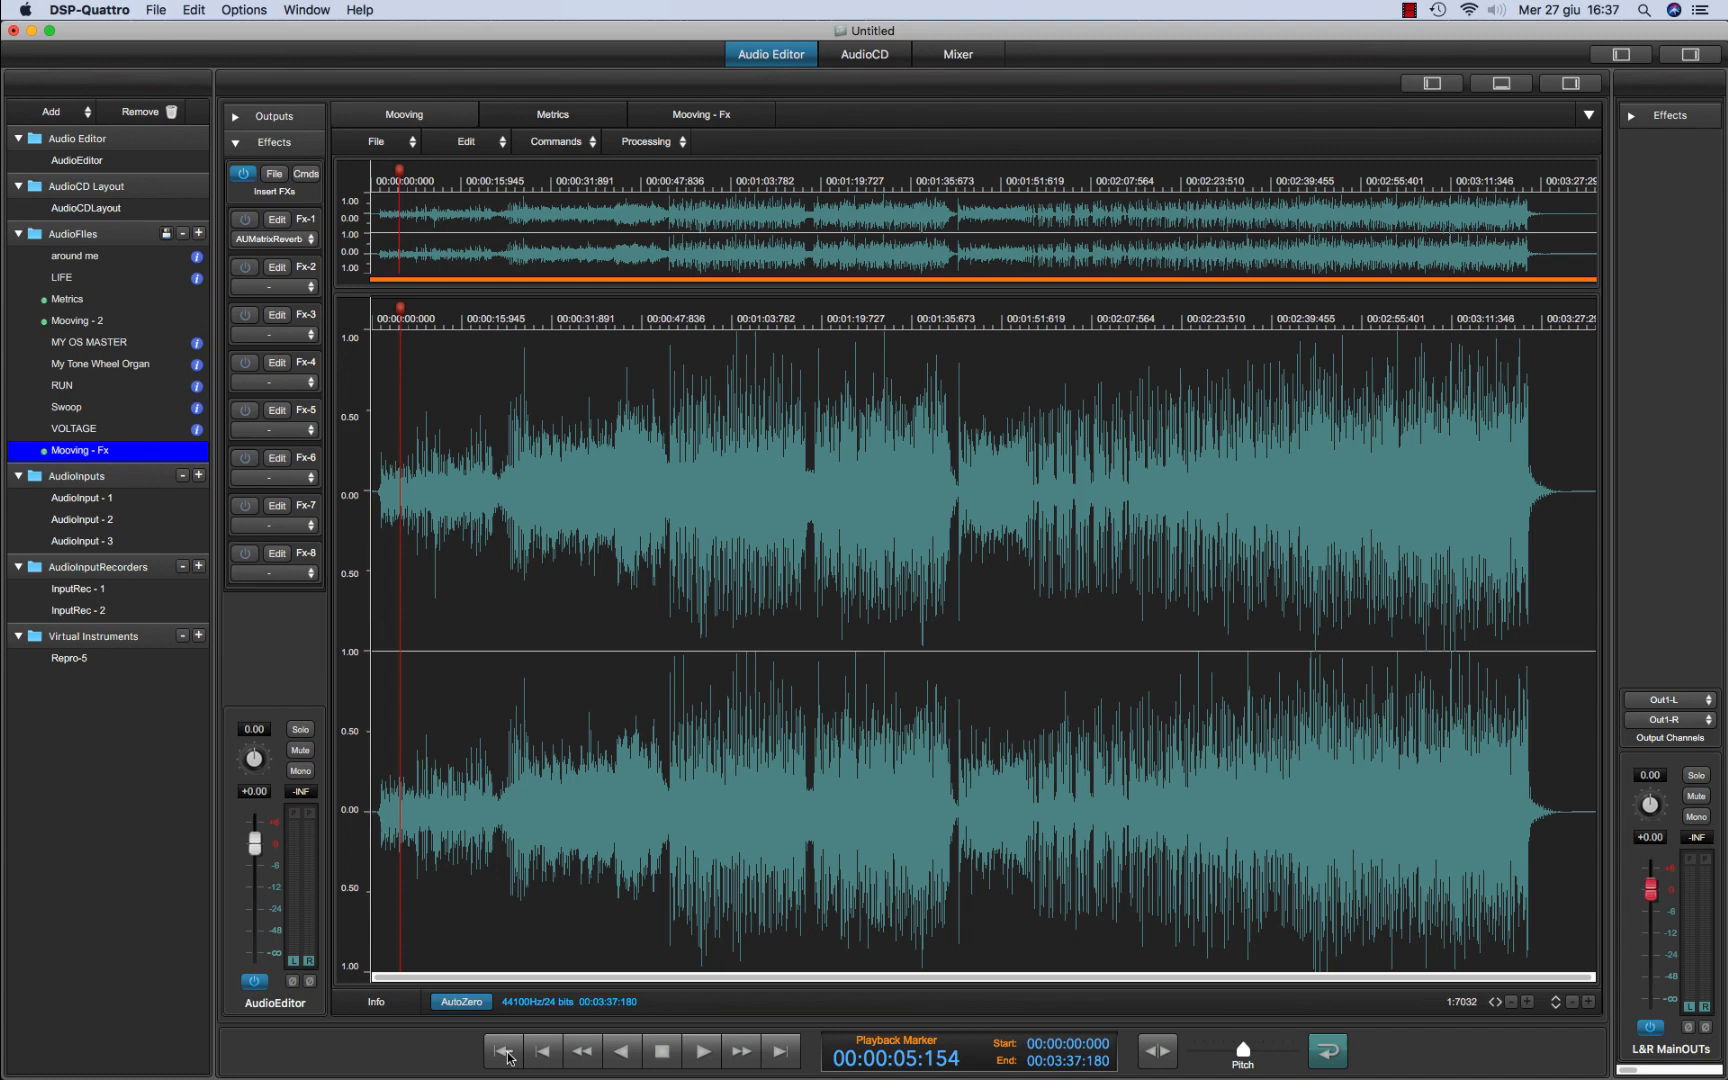
left_click(701, 1050)
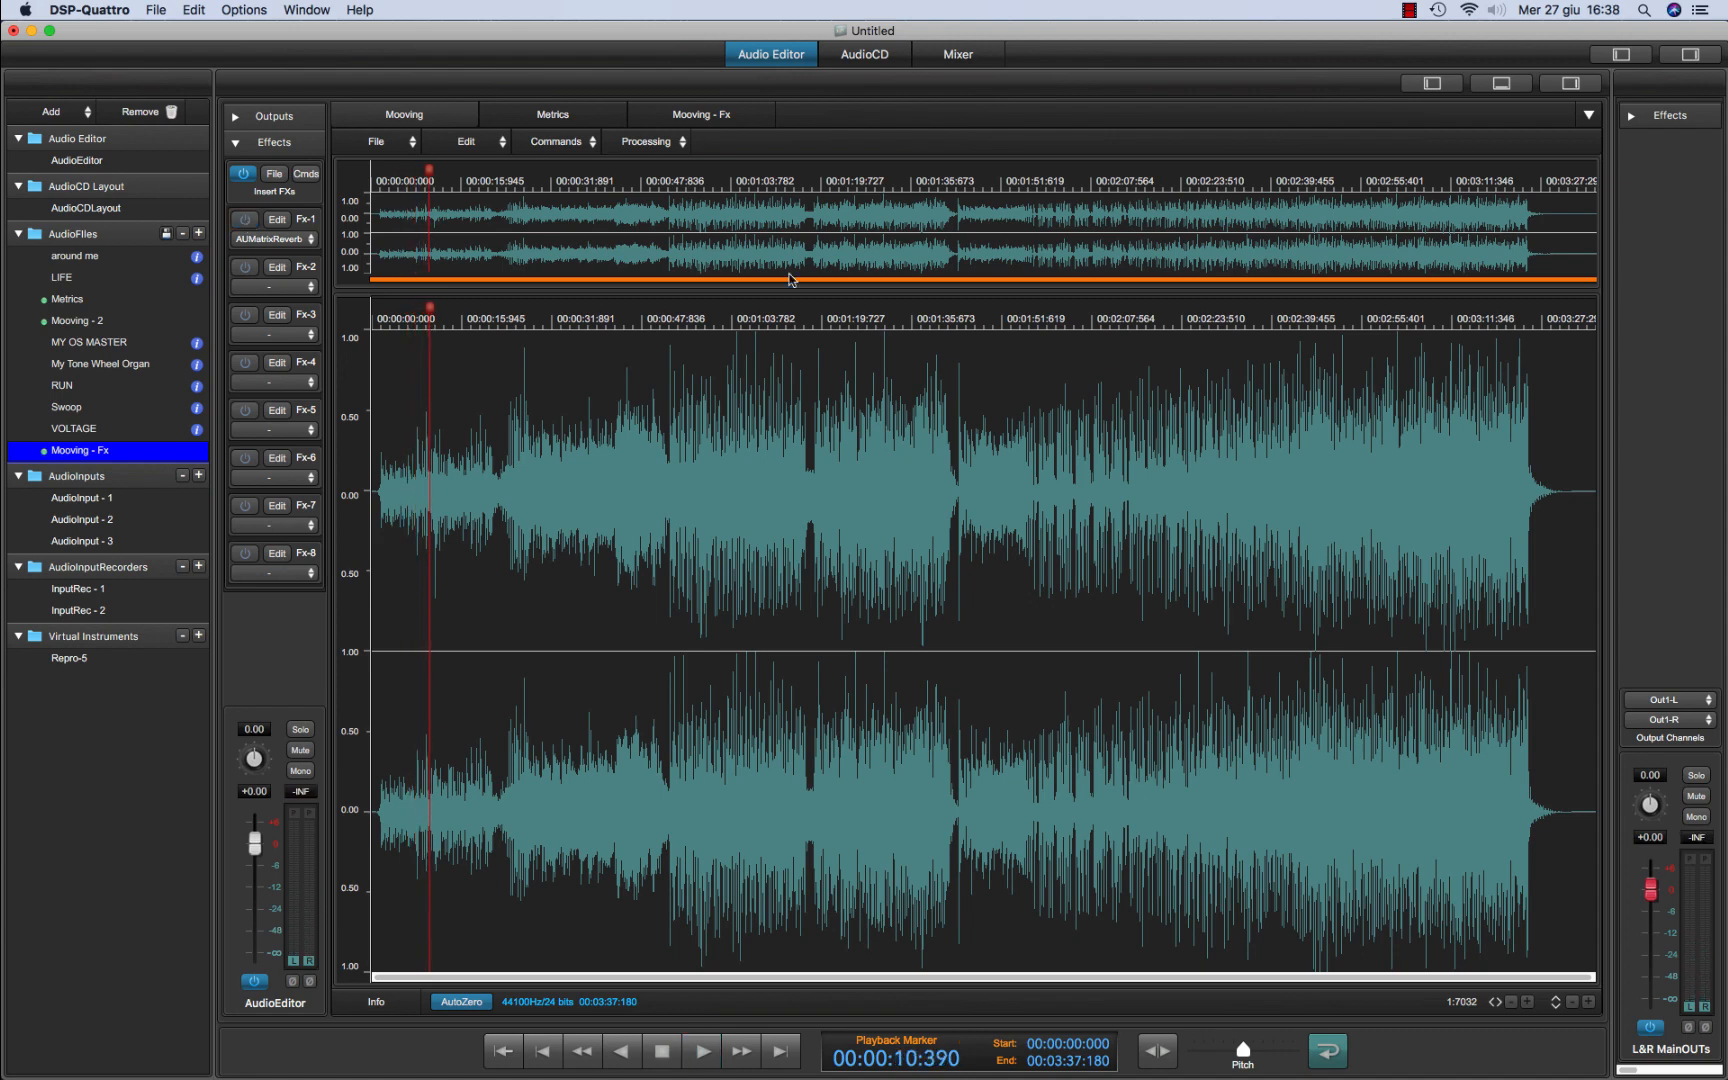
left_click(864, 54)
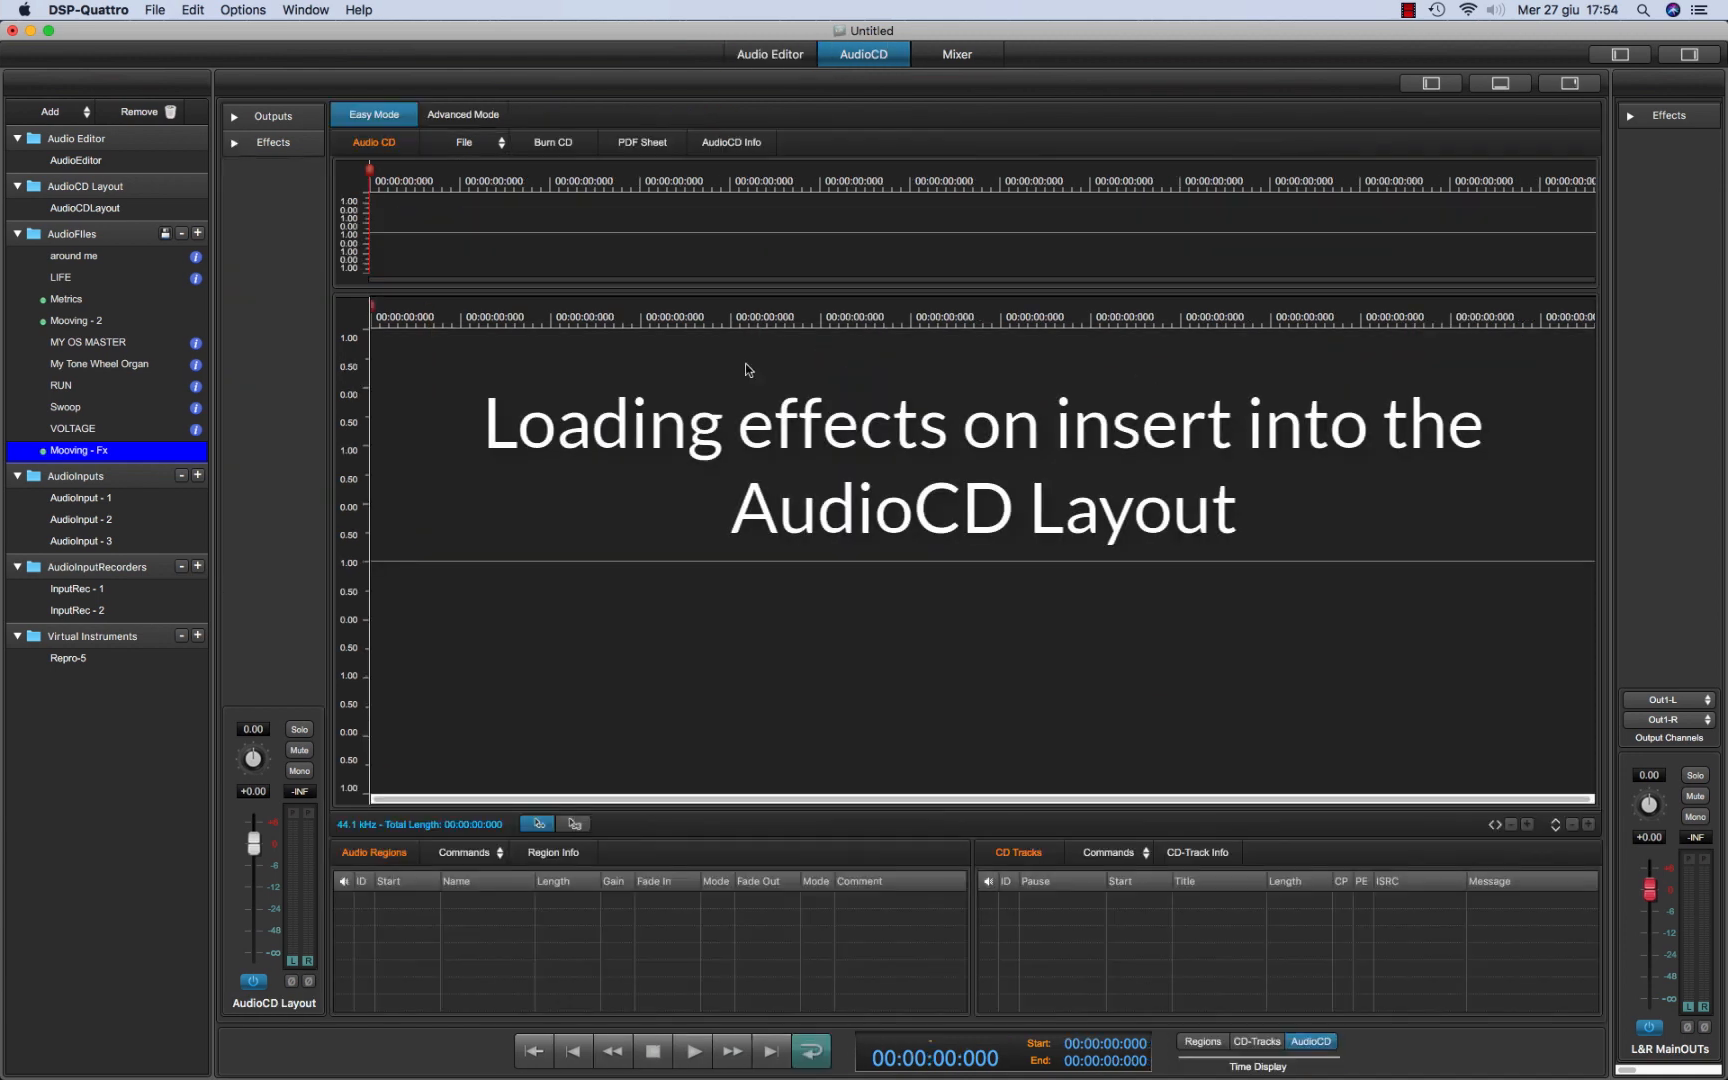
mouse_move(614, 423)
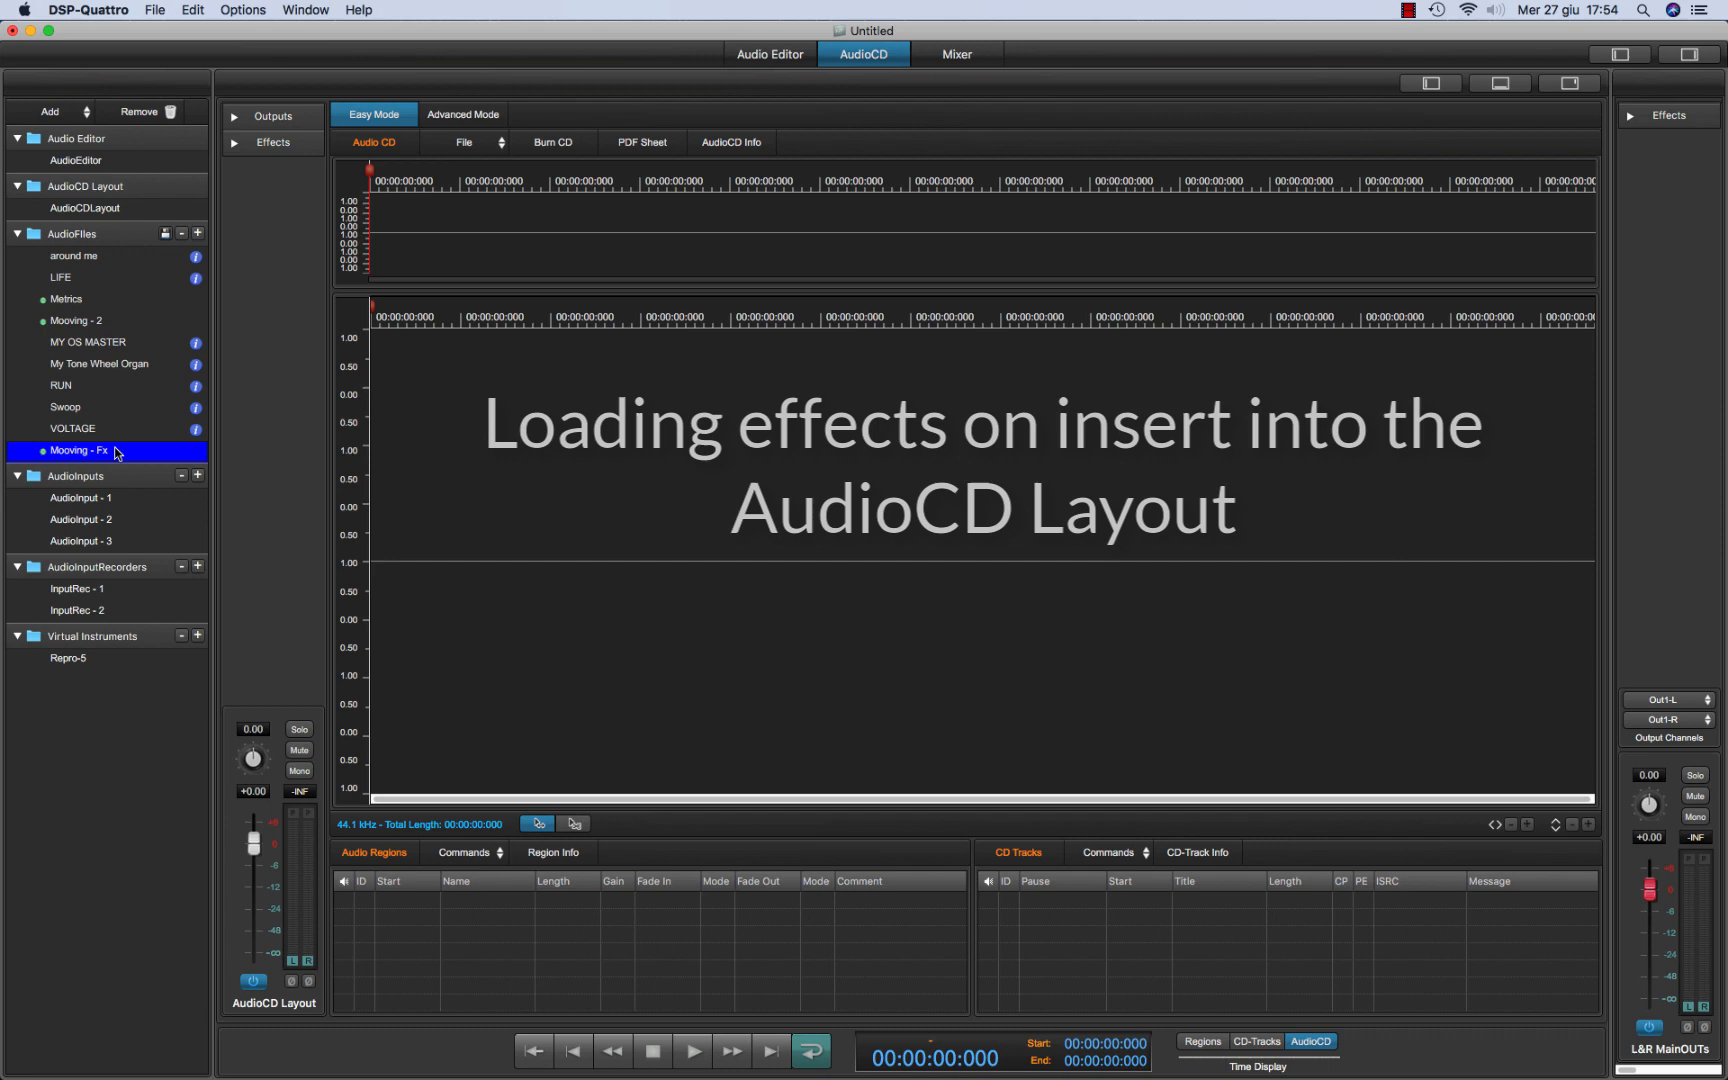
Add Mooving - Fx to the AudioCD layout as the track after Mooving
left_click(75, 321)
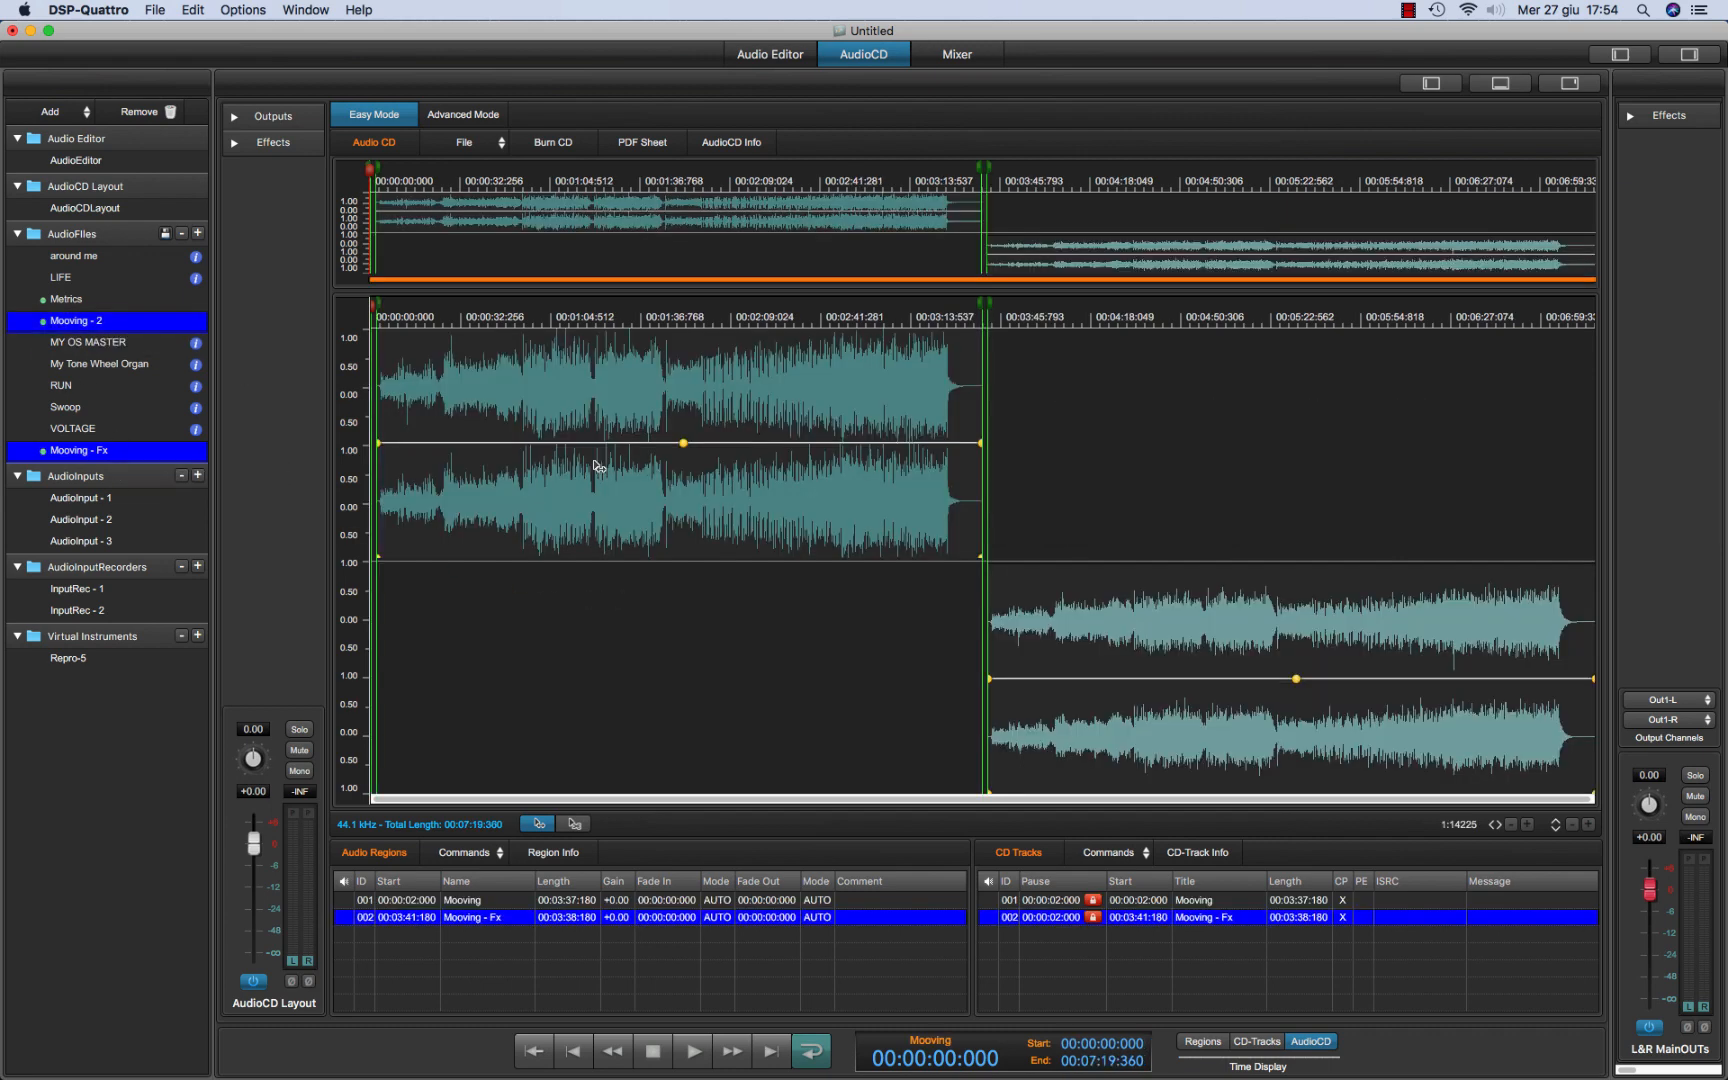
mouse_move(595, 465)
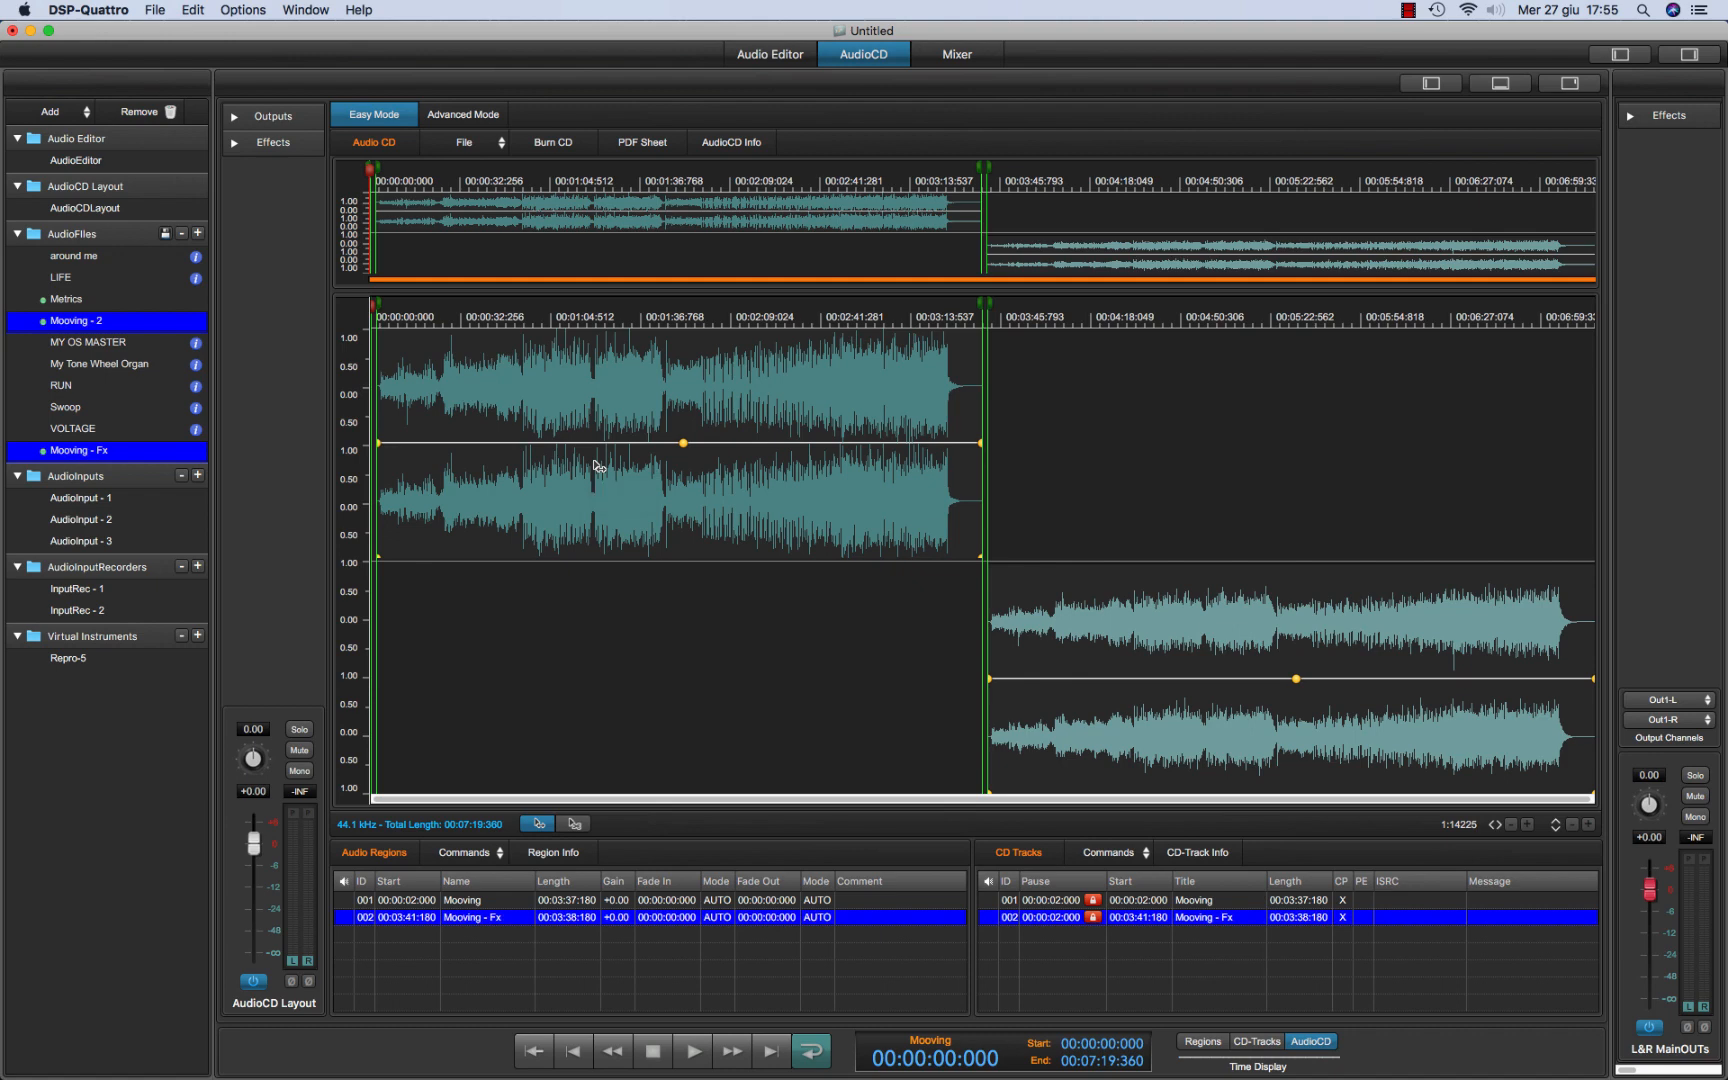
mouse_move(432, 476)
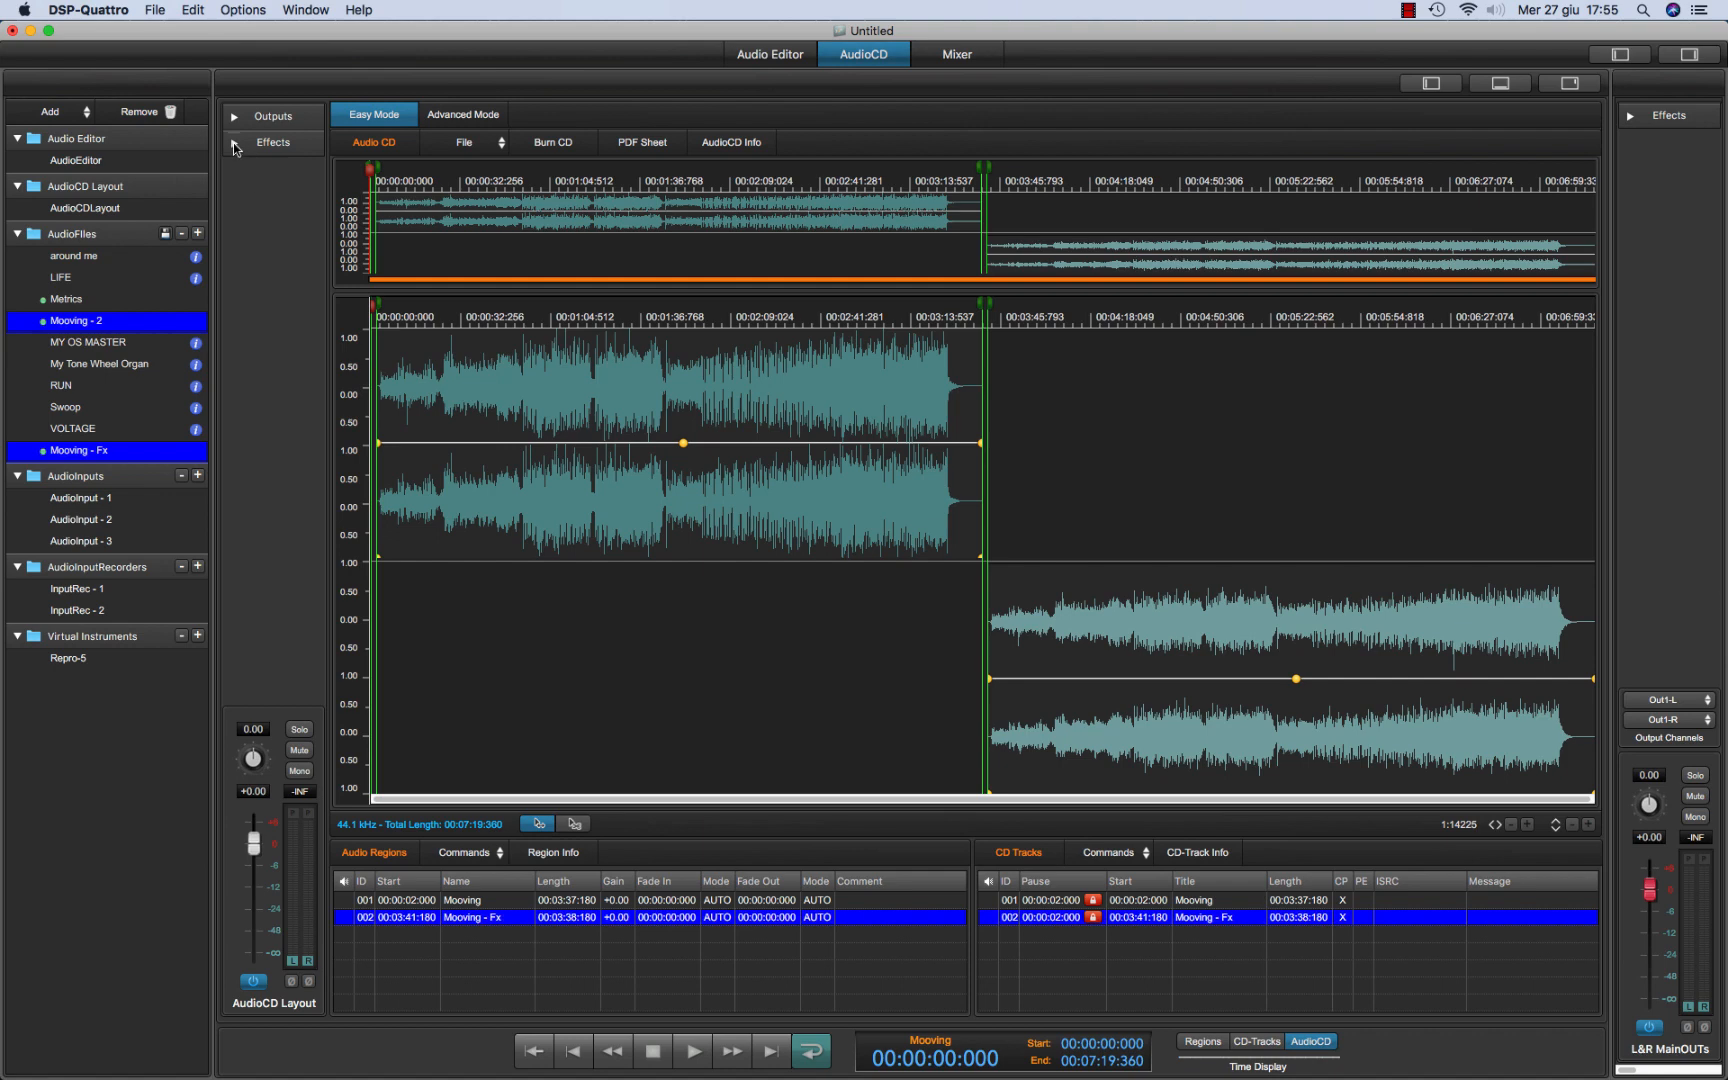
Reveal the layout's Effects insert slots and bring up the Fx-1 effect list
left_click(233, 142)
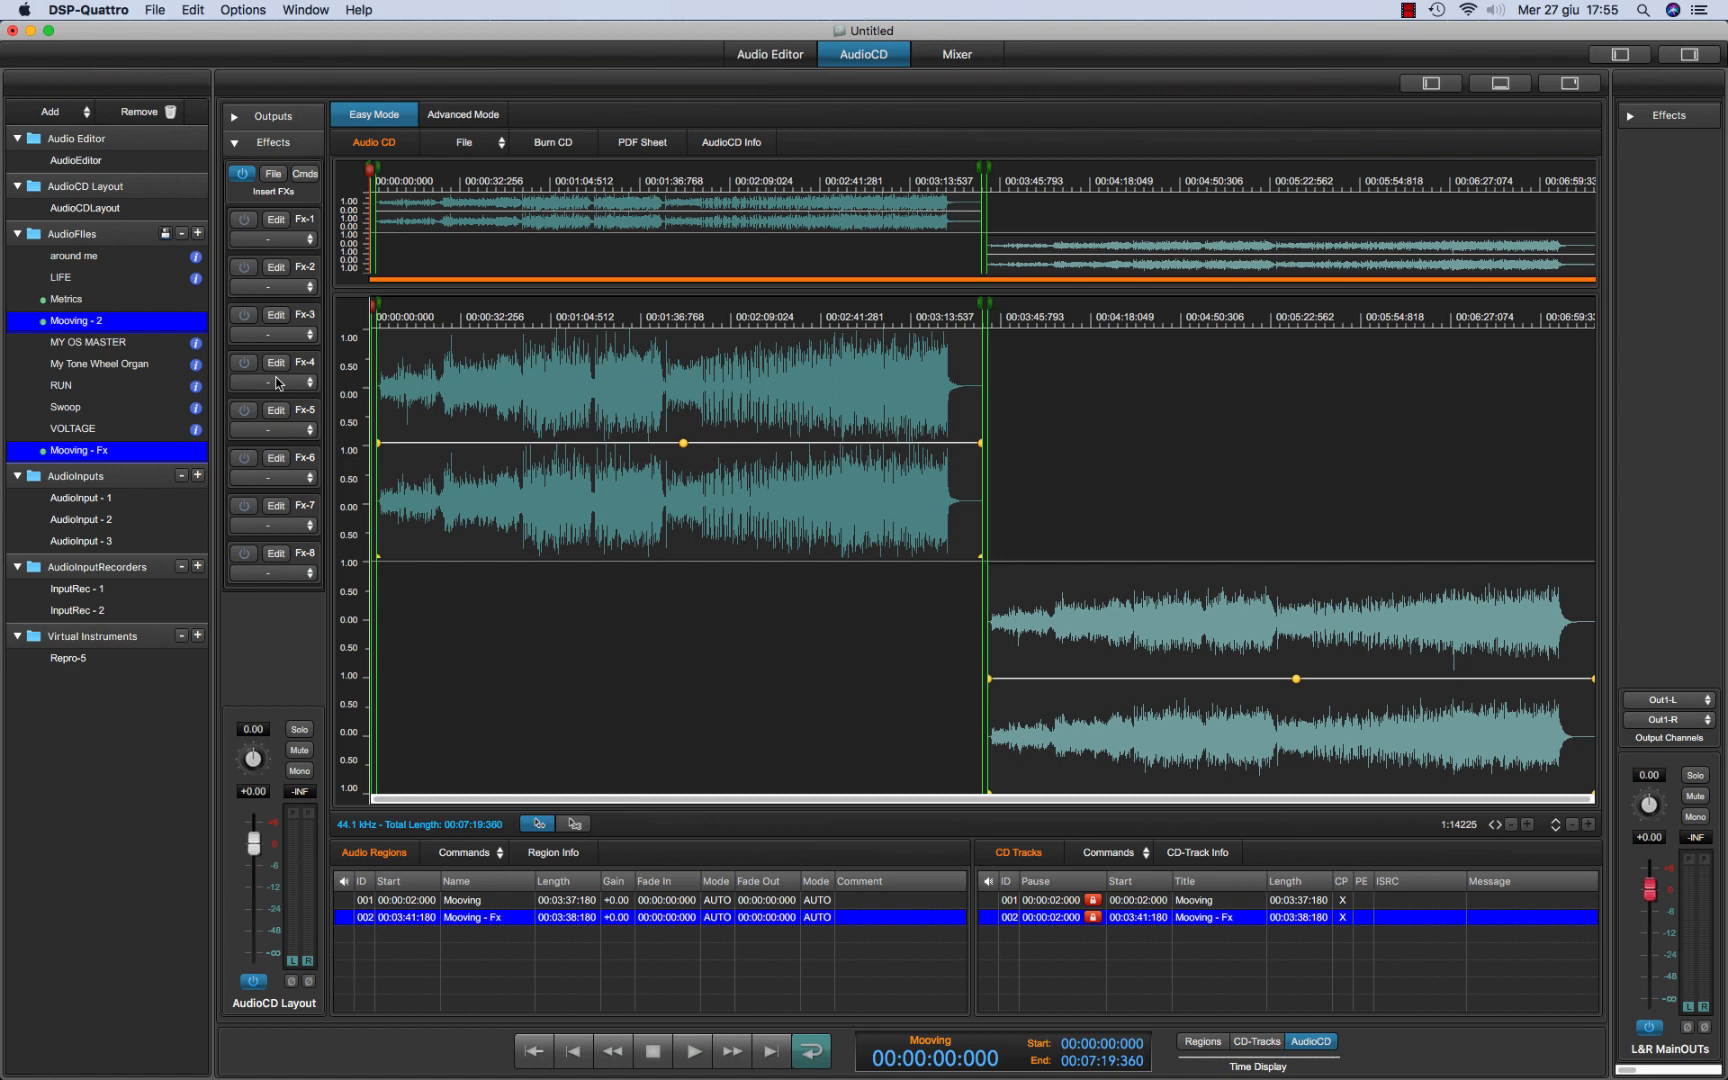
mouse_move(926, 620)
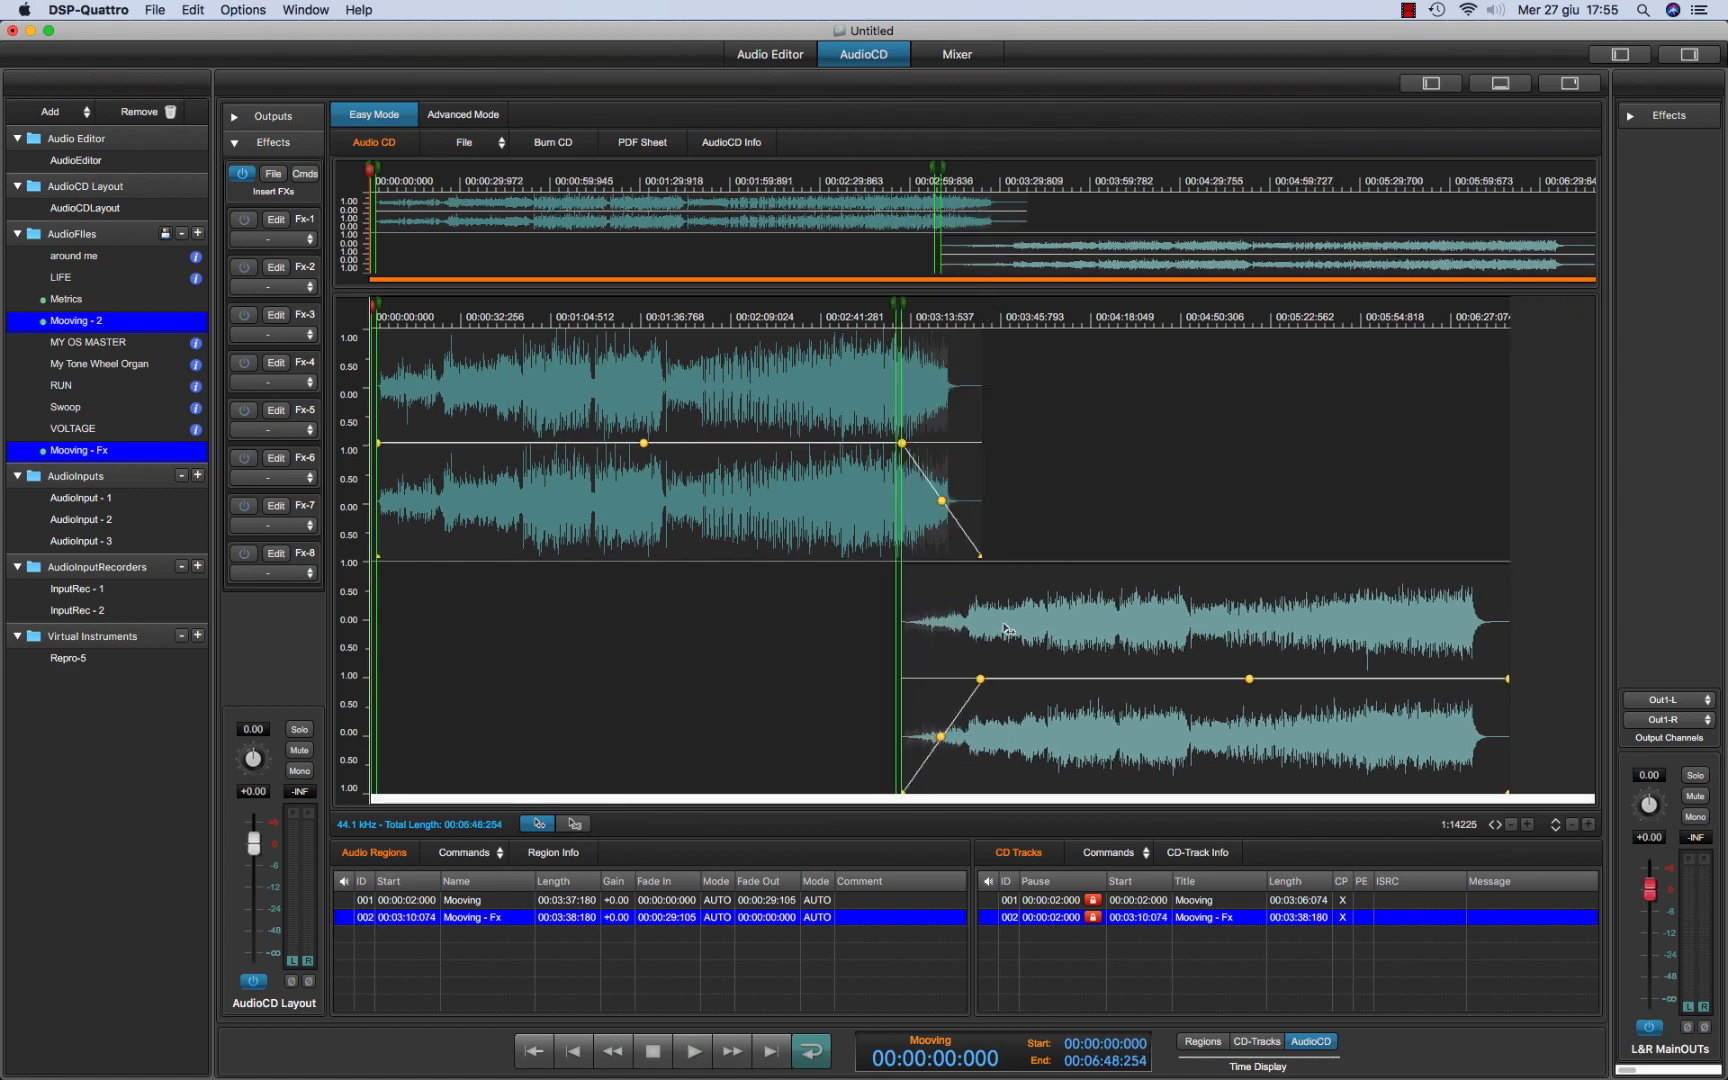
mouse_move(950, 587)
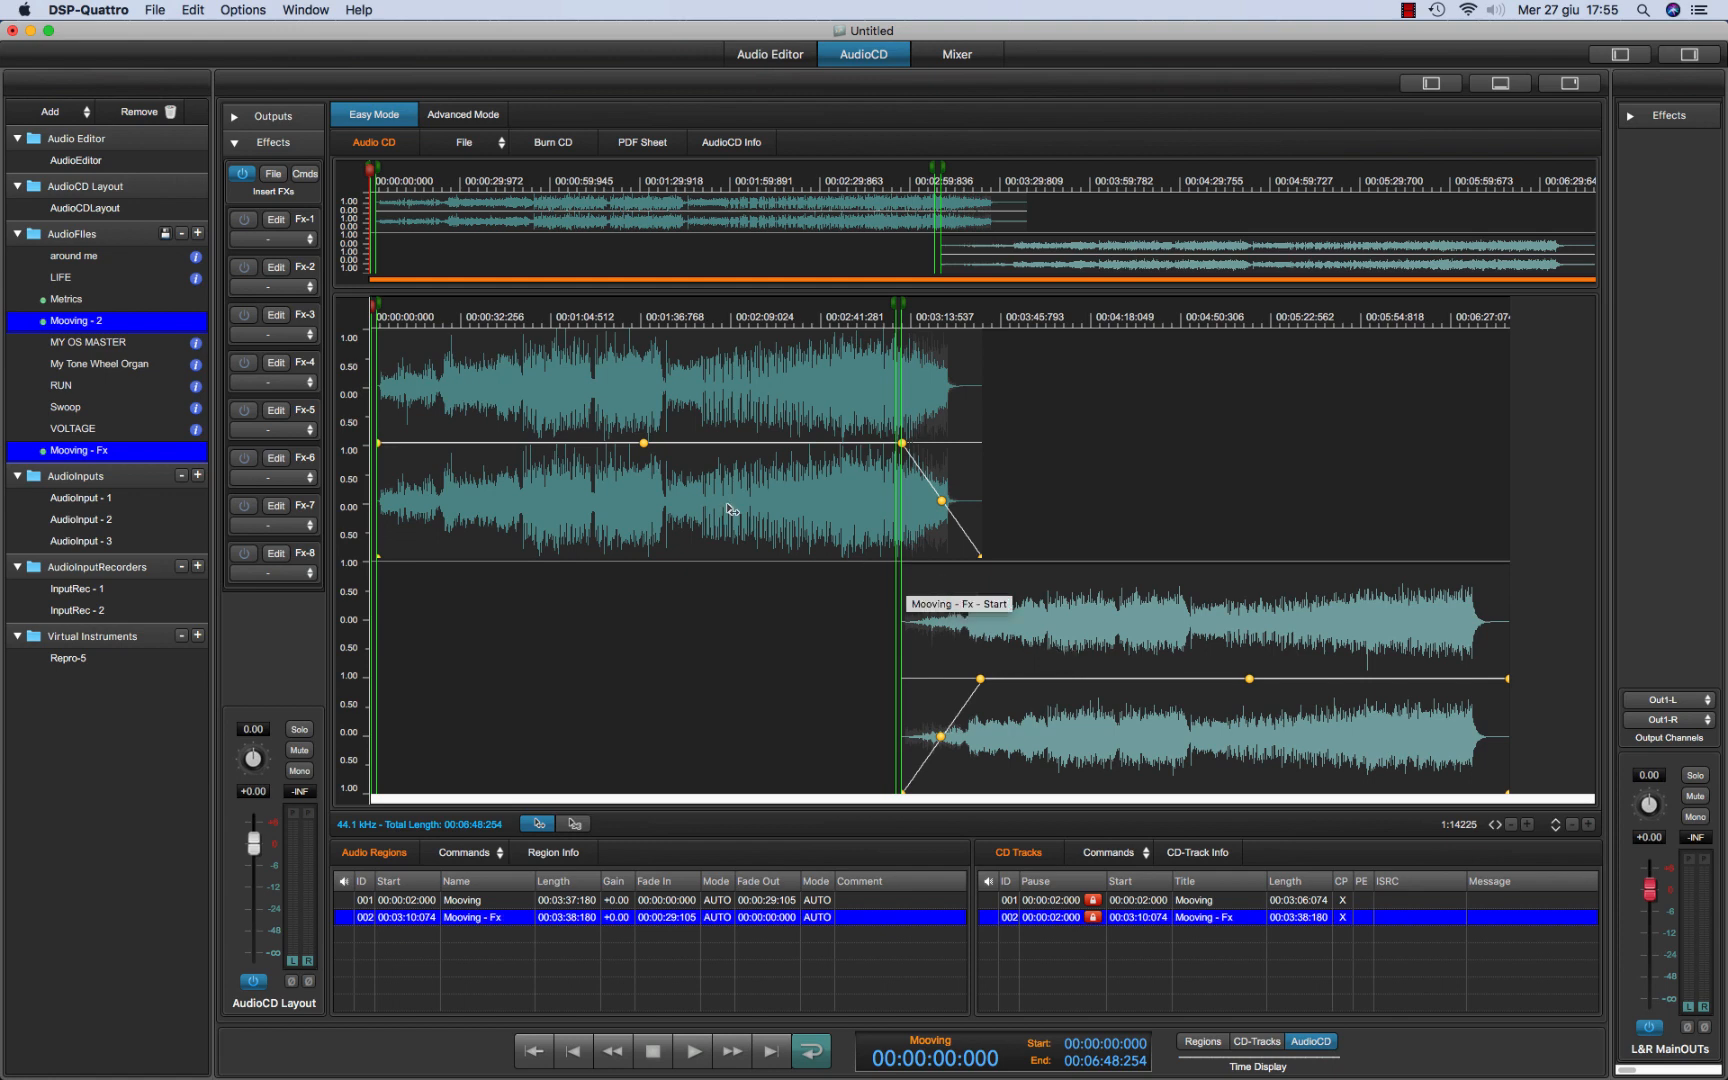
left_click(270, 245)
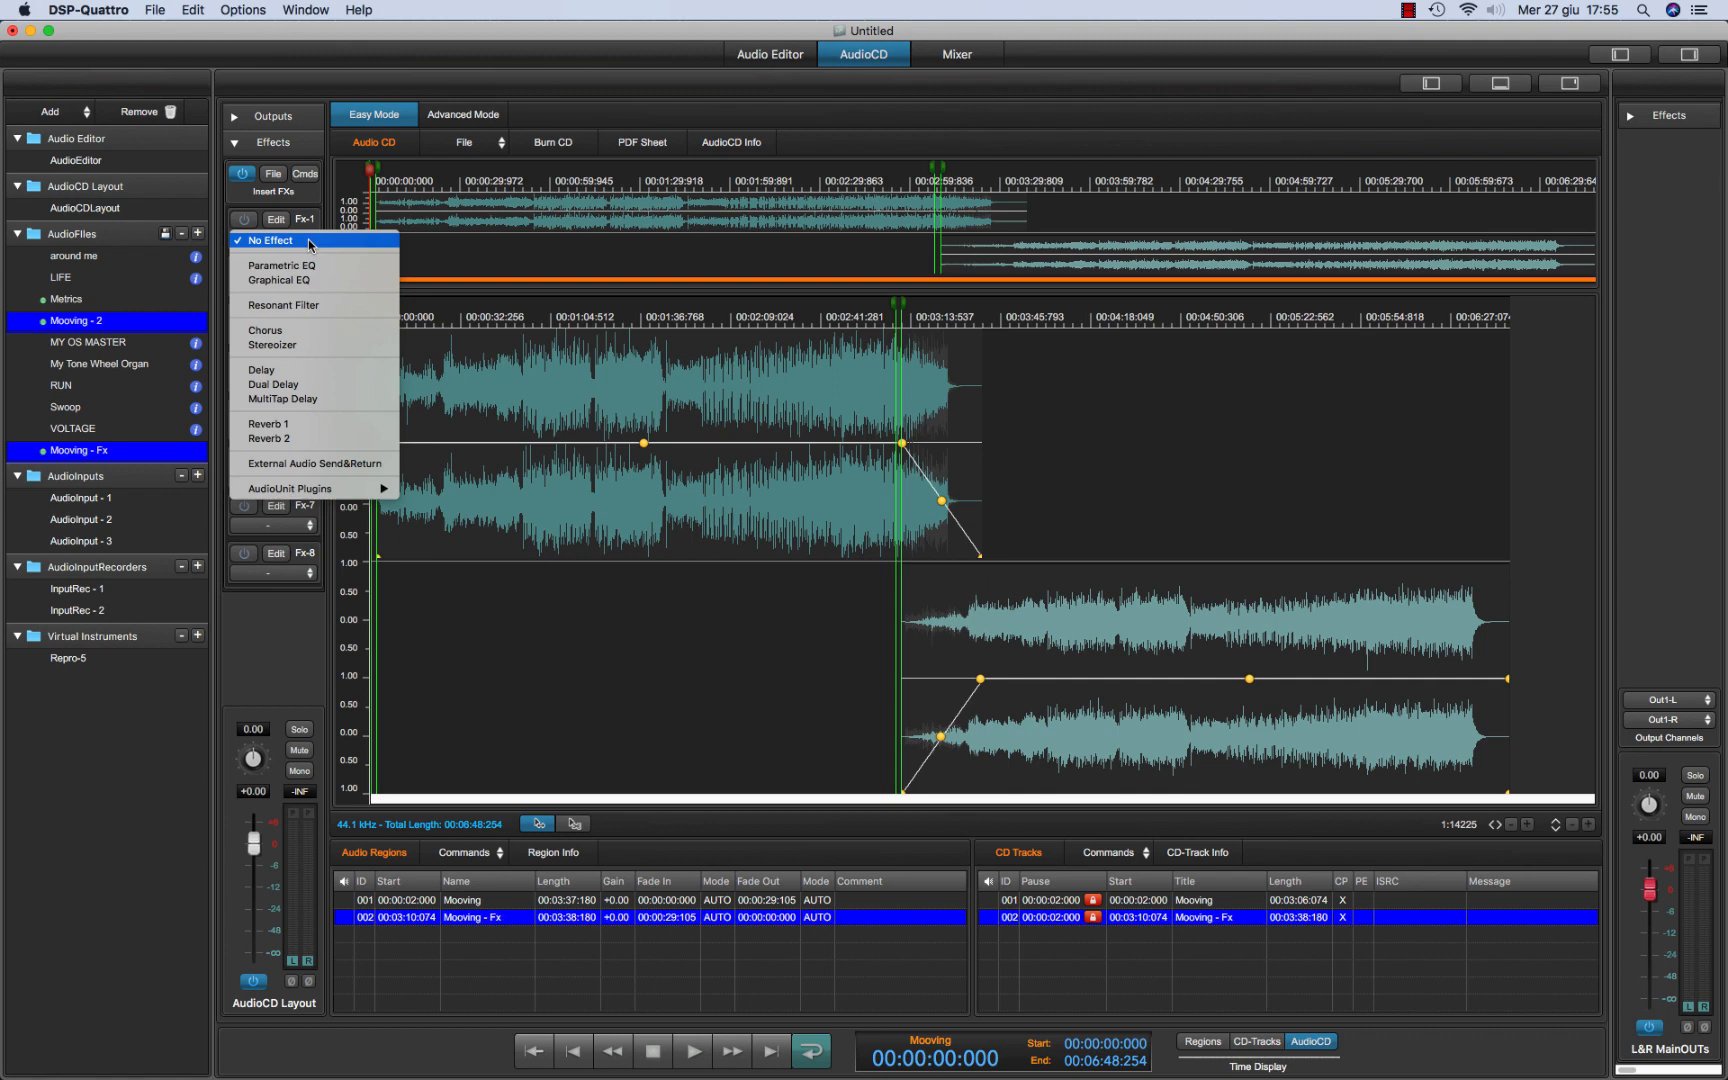
mouse_move(312, 488)
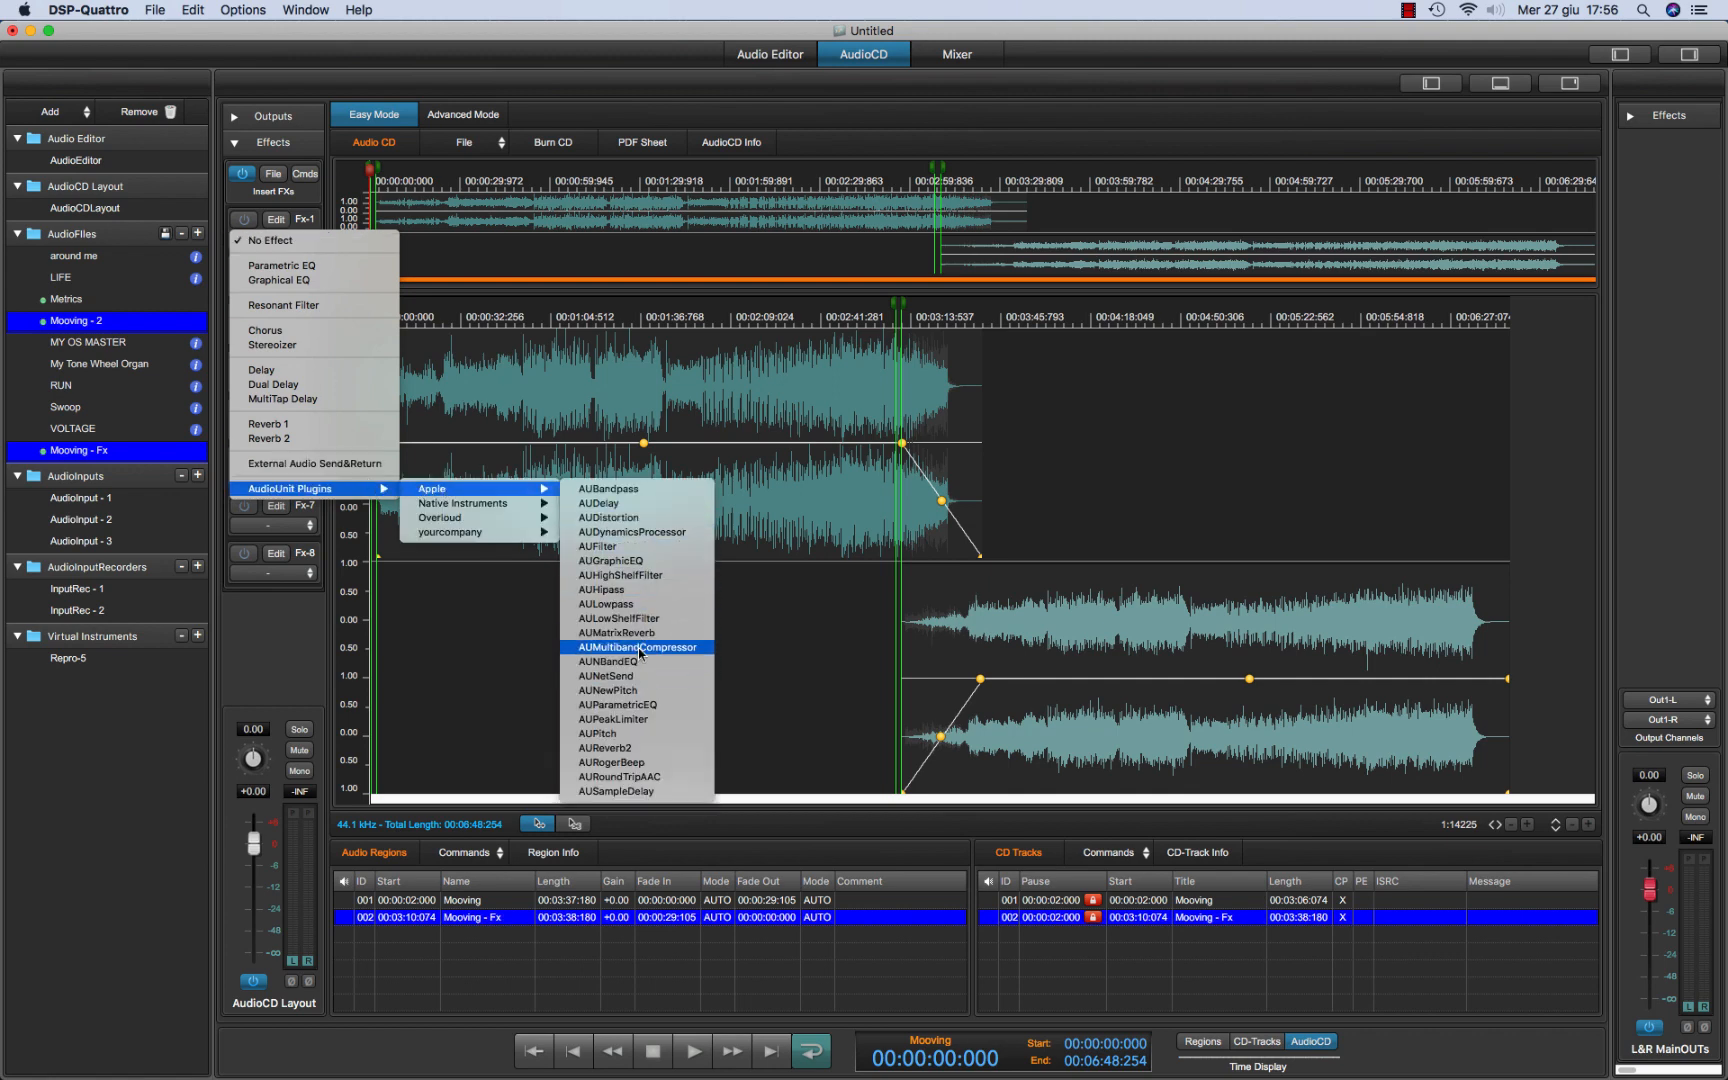
Load AUMatrixReverb on Fx-1 with the Cathedral preset and dry/wet mix near 80%
left_click(617, 633)
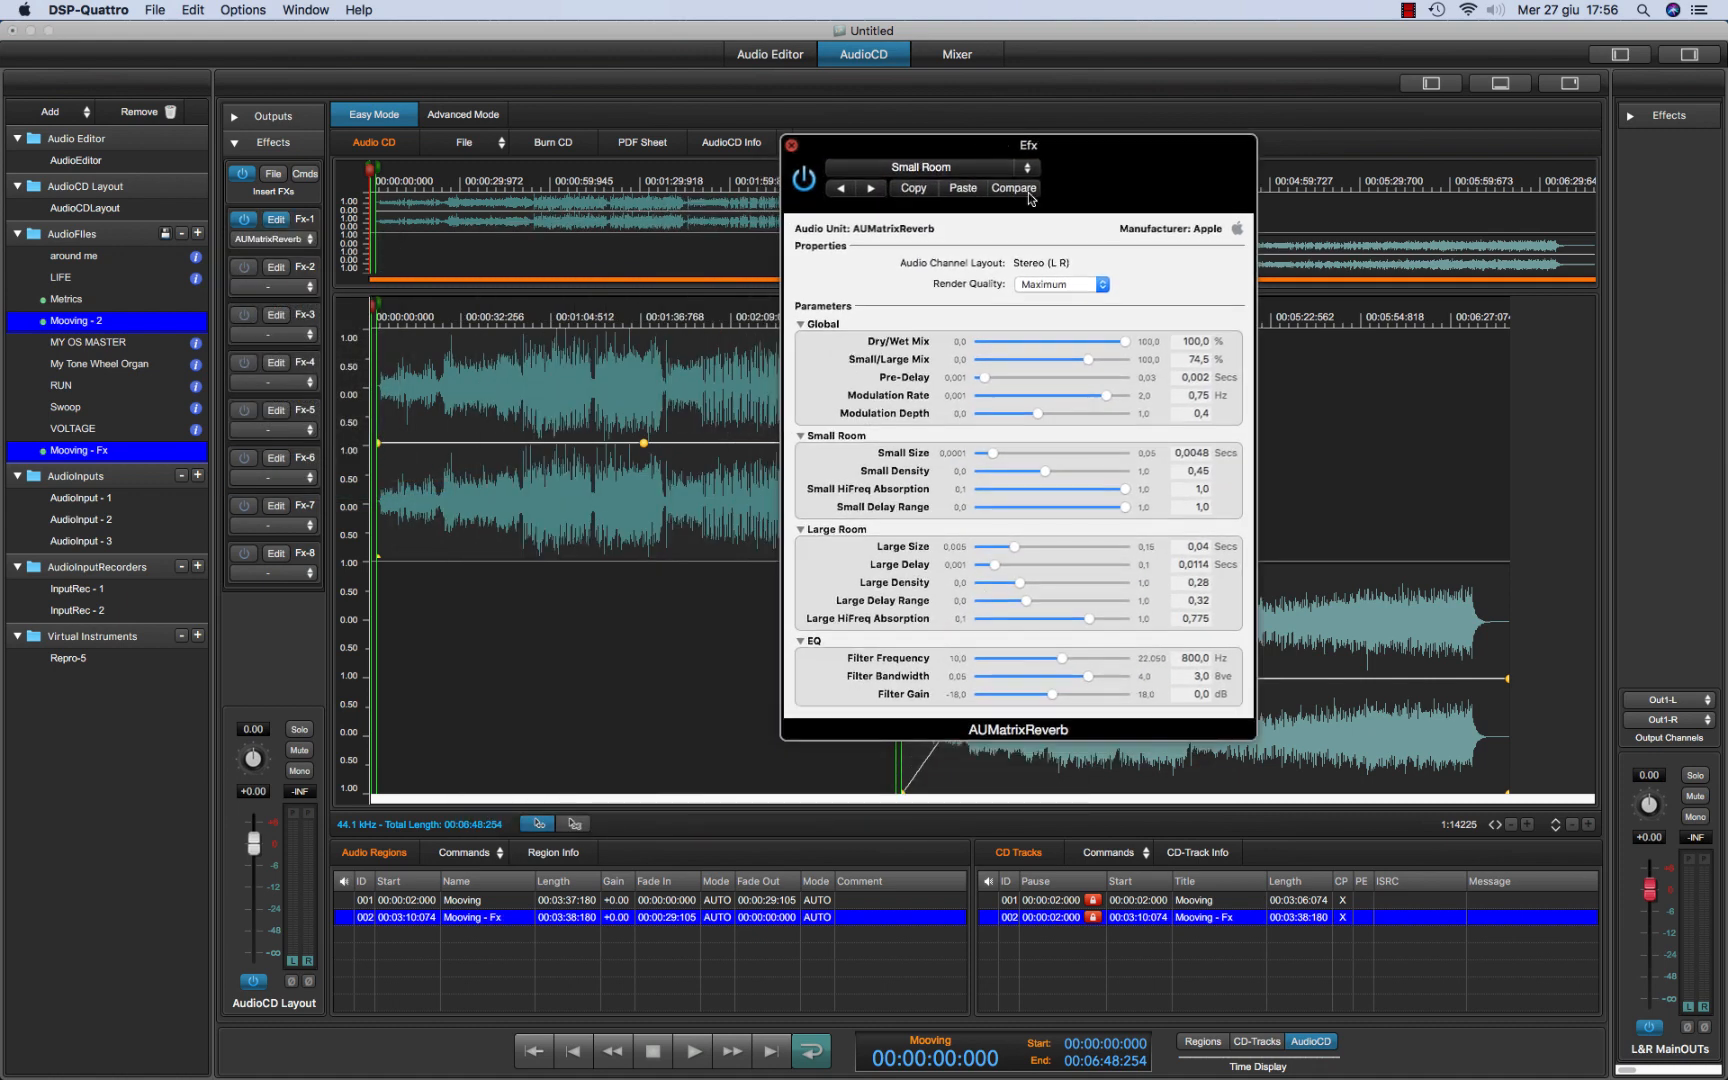
left_click(1027, 166)
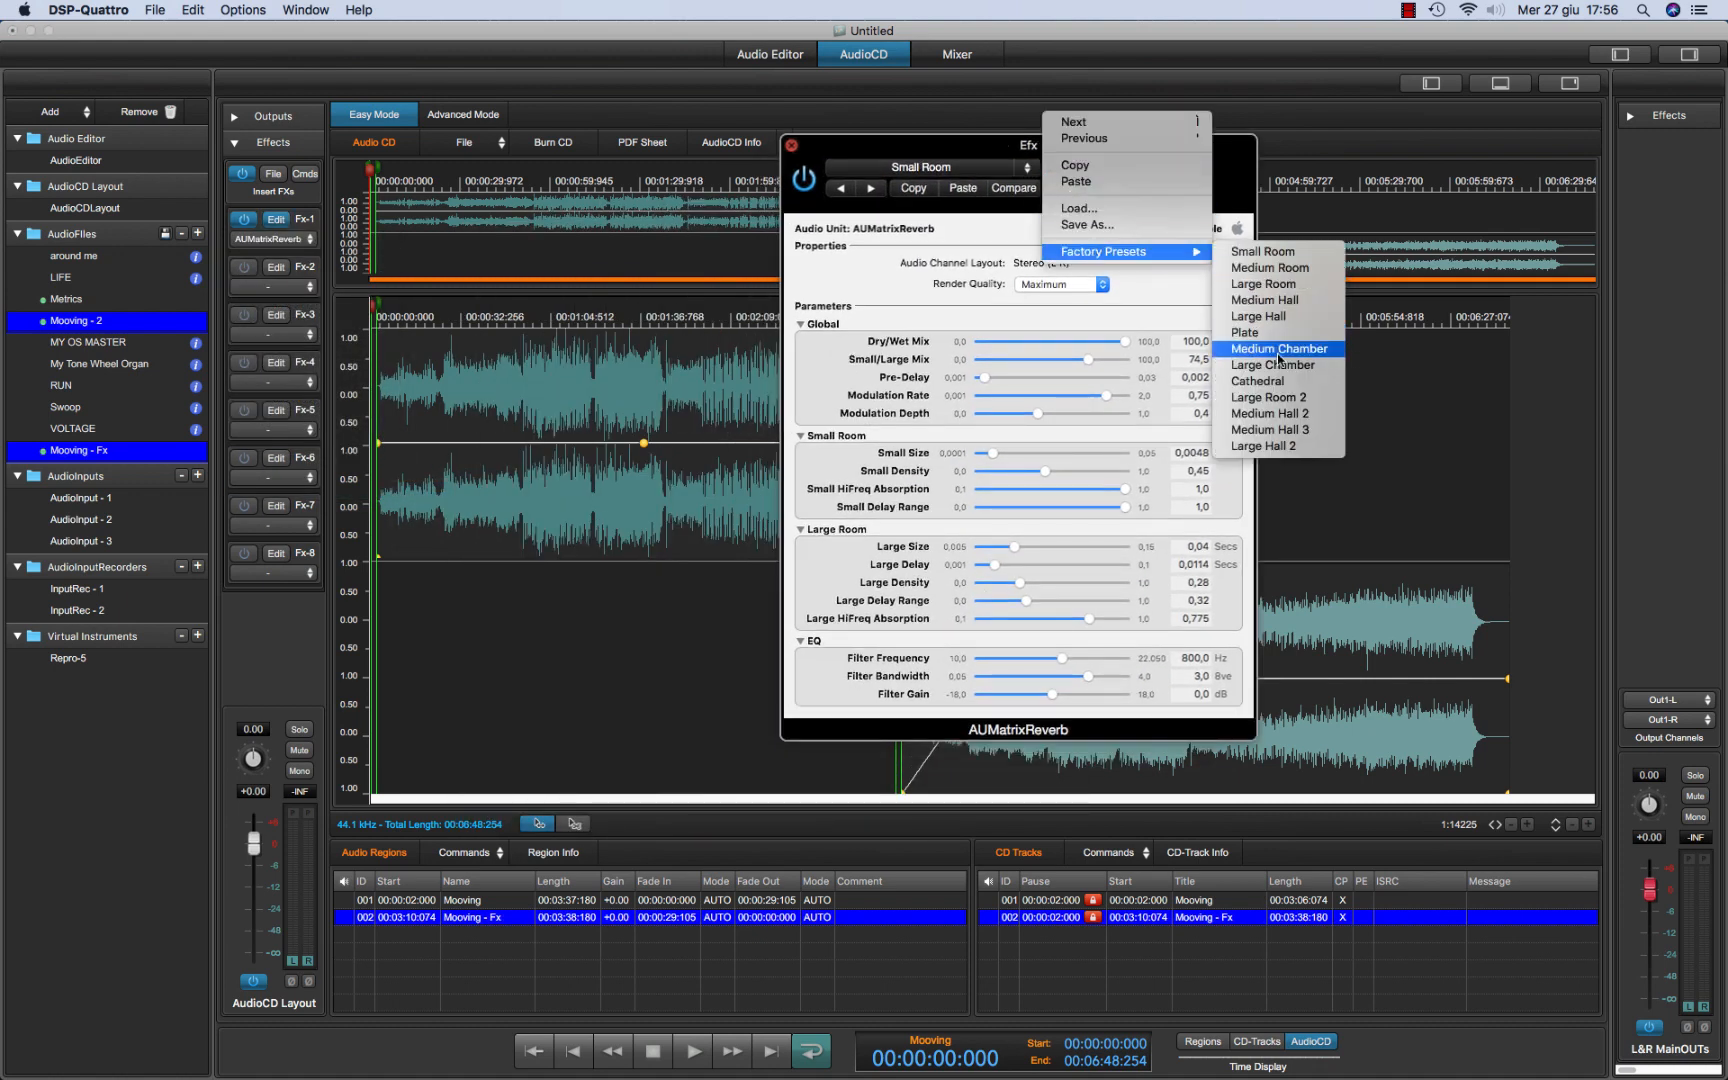
left_click(1257, 380)
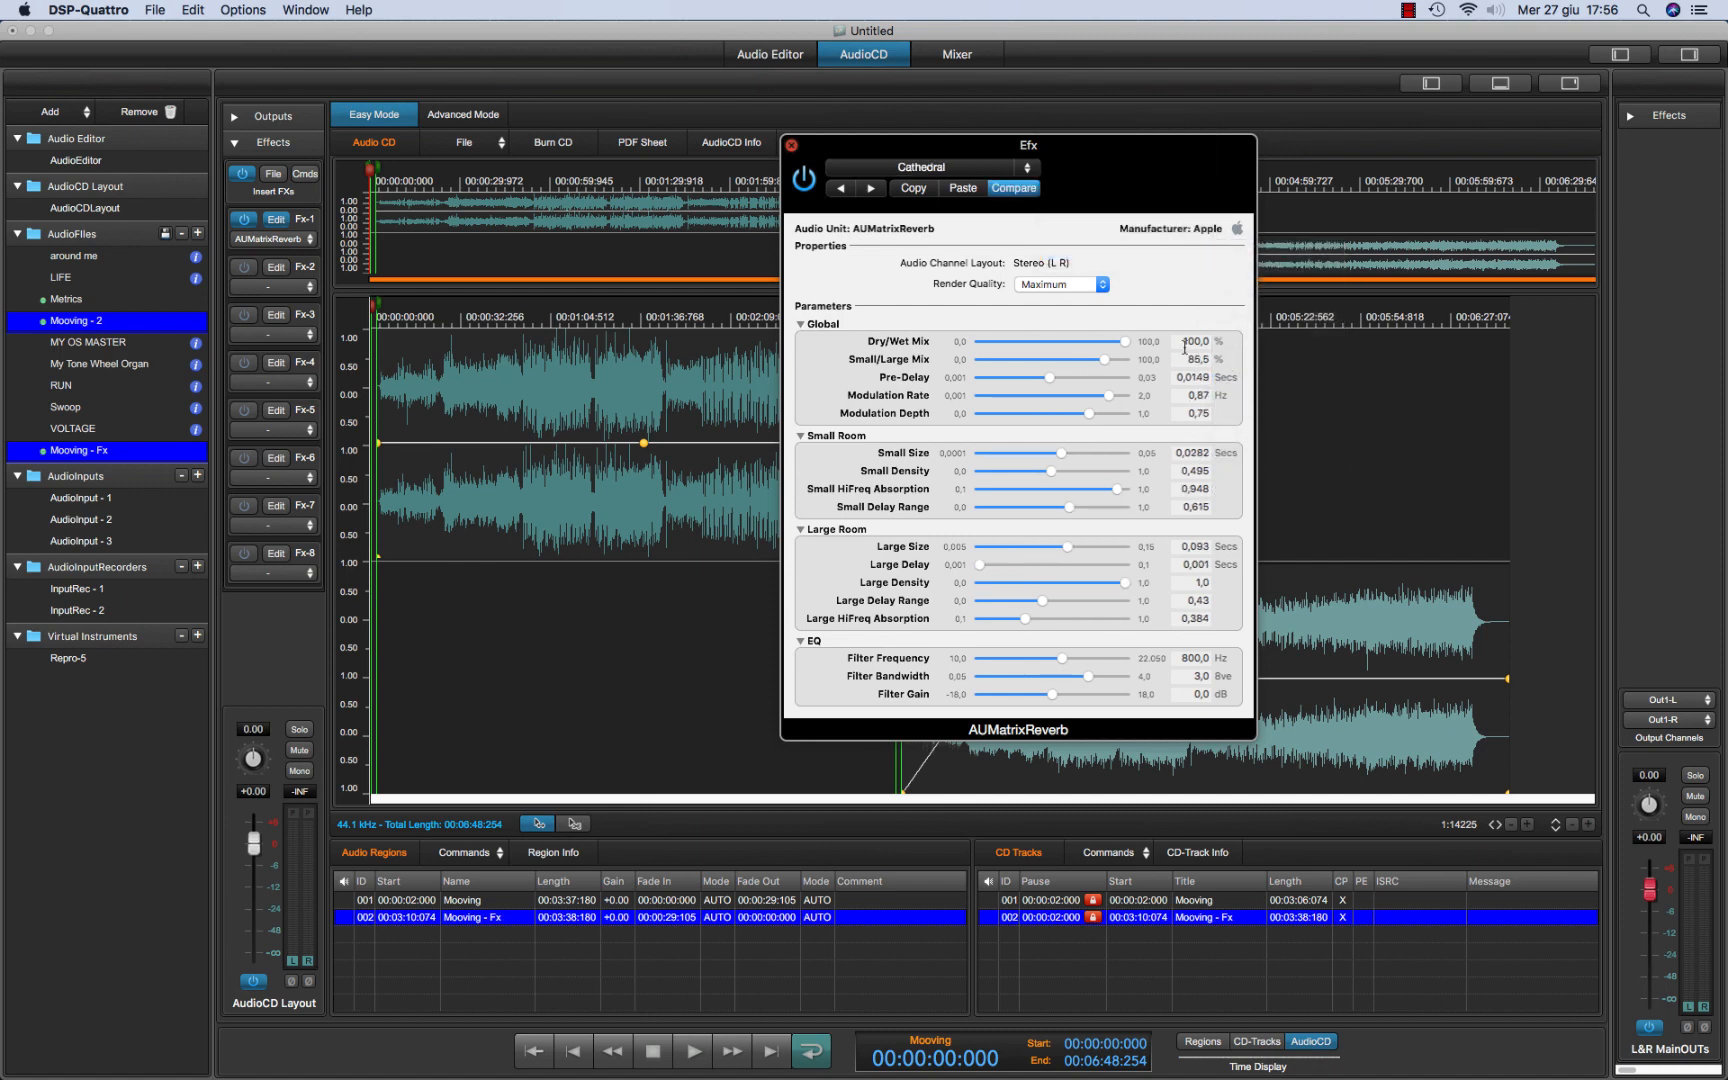
left_click_drag(1130, 342, 1111, 342)
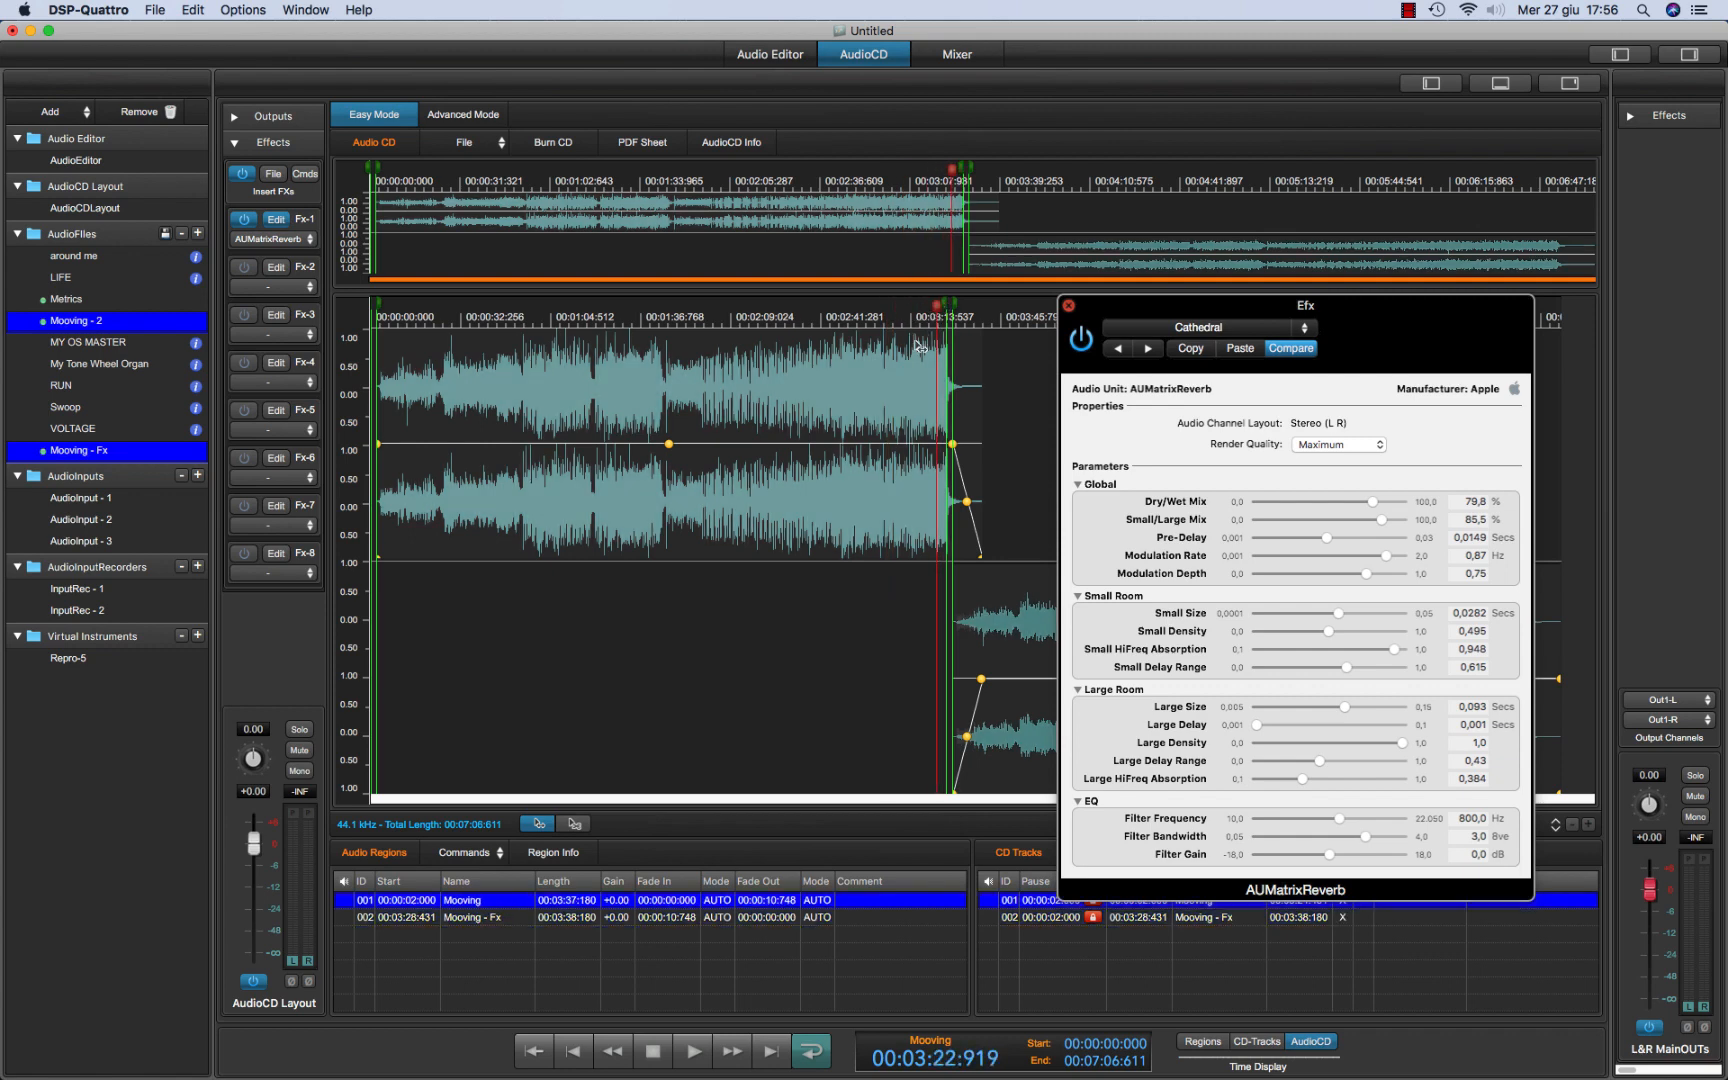
Play back the track transition through the reverb, then stop
left_click(692, 1050)
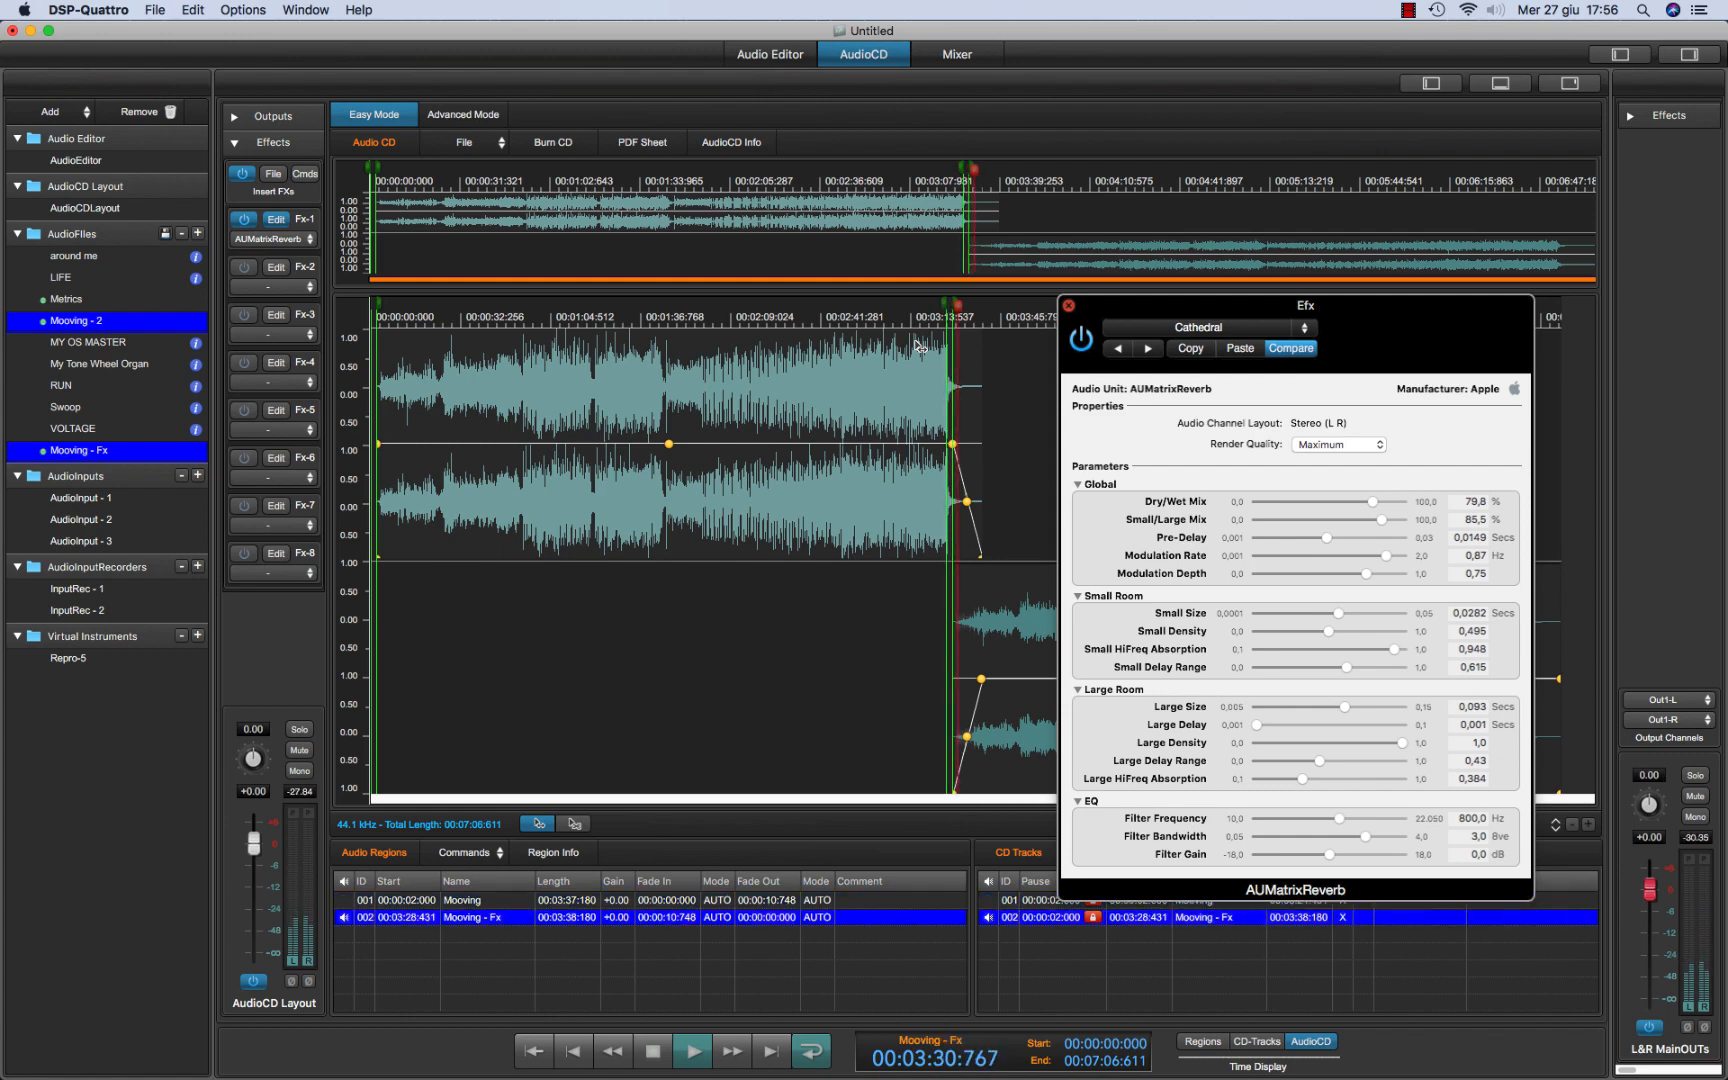
left_click(692, 1049)
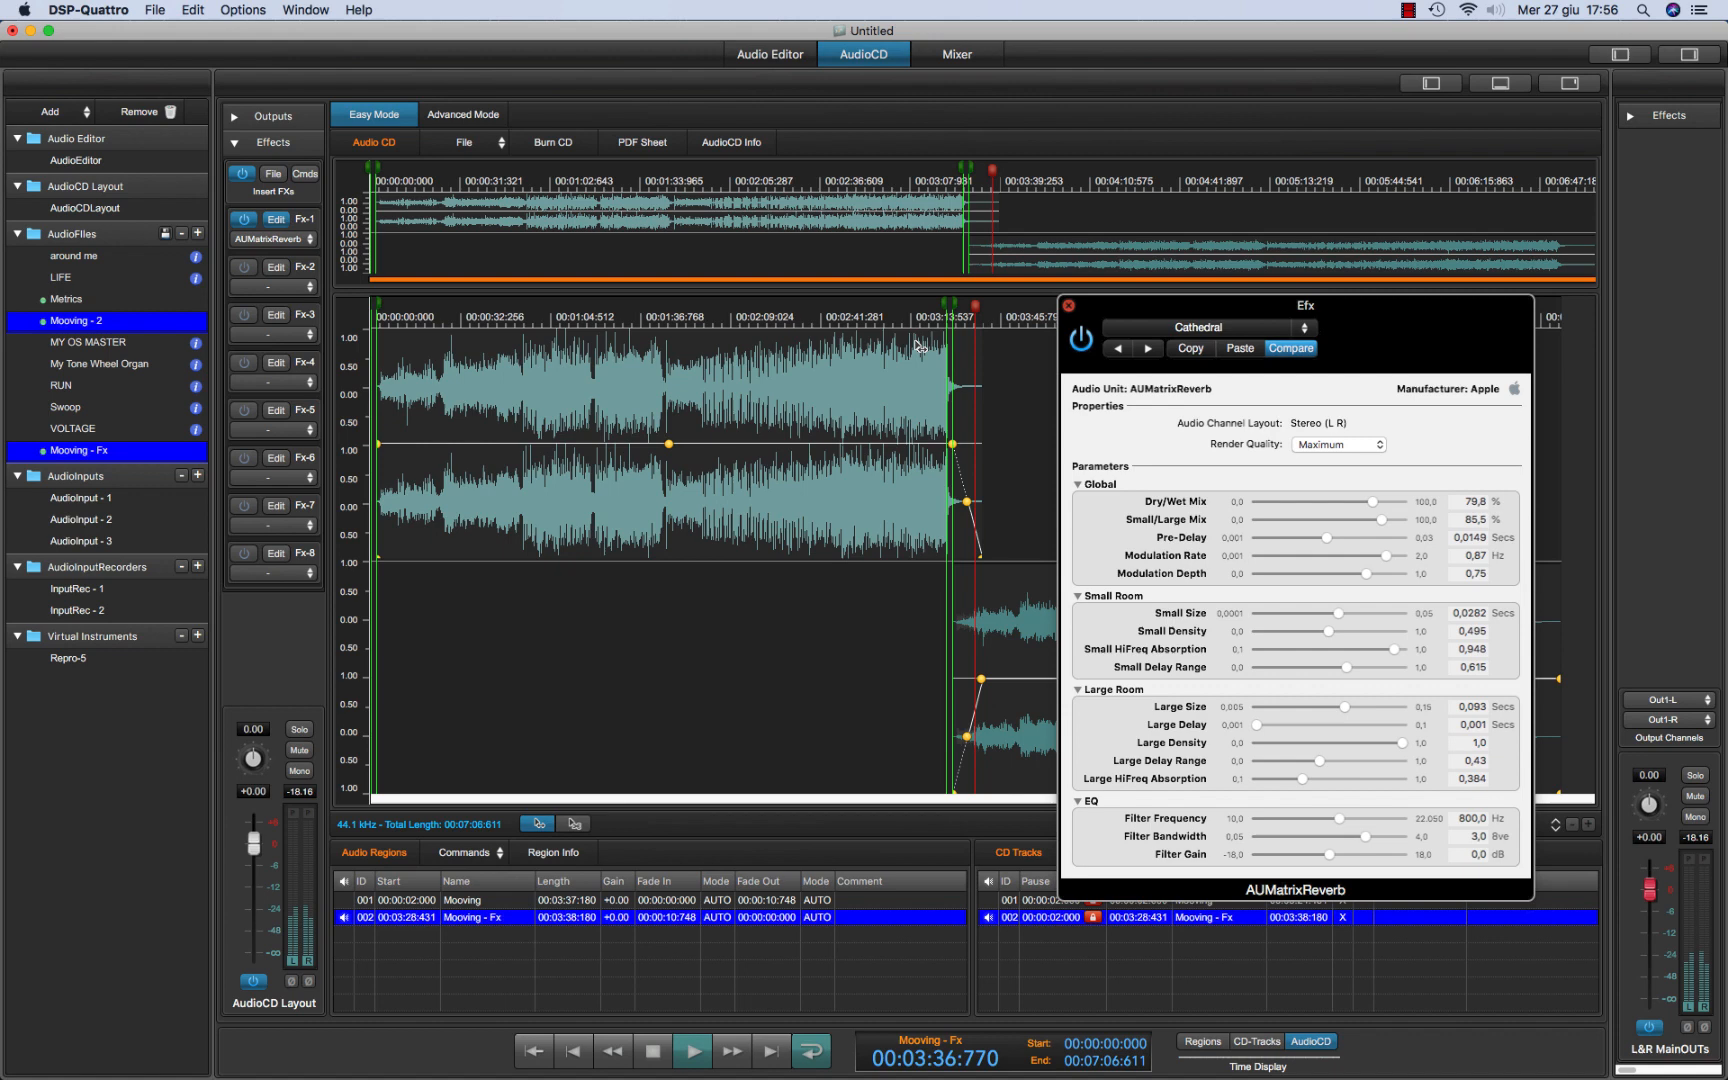
left_click(692, 1050)
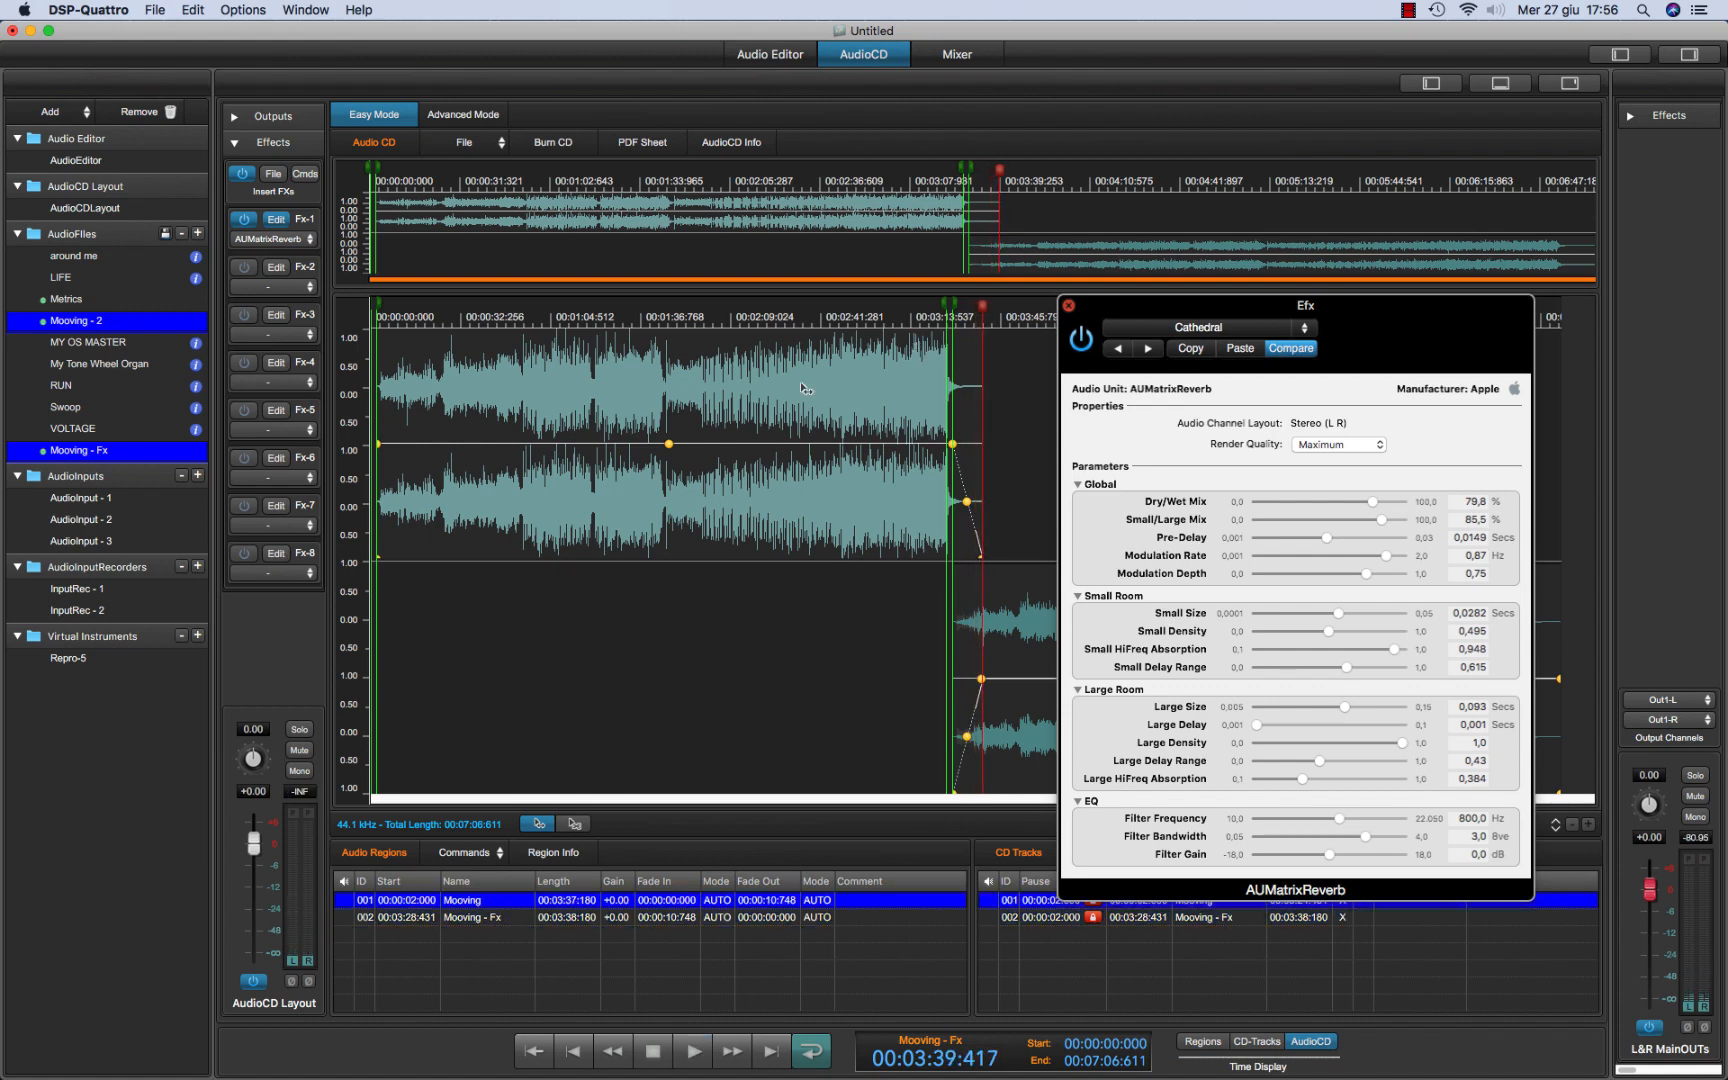
mouse_move(290, 252)
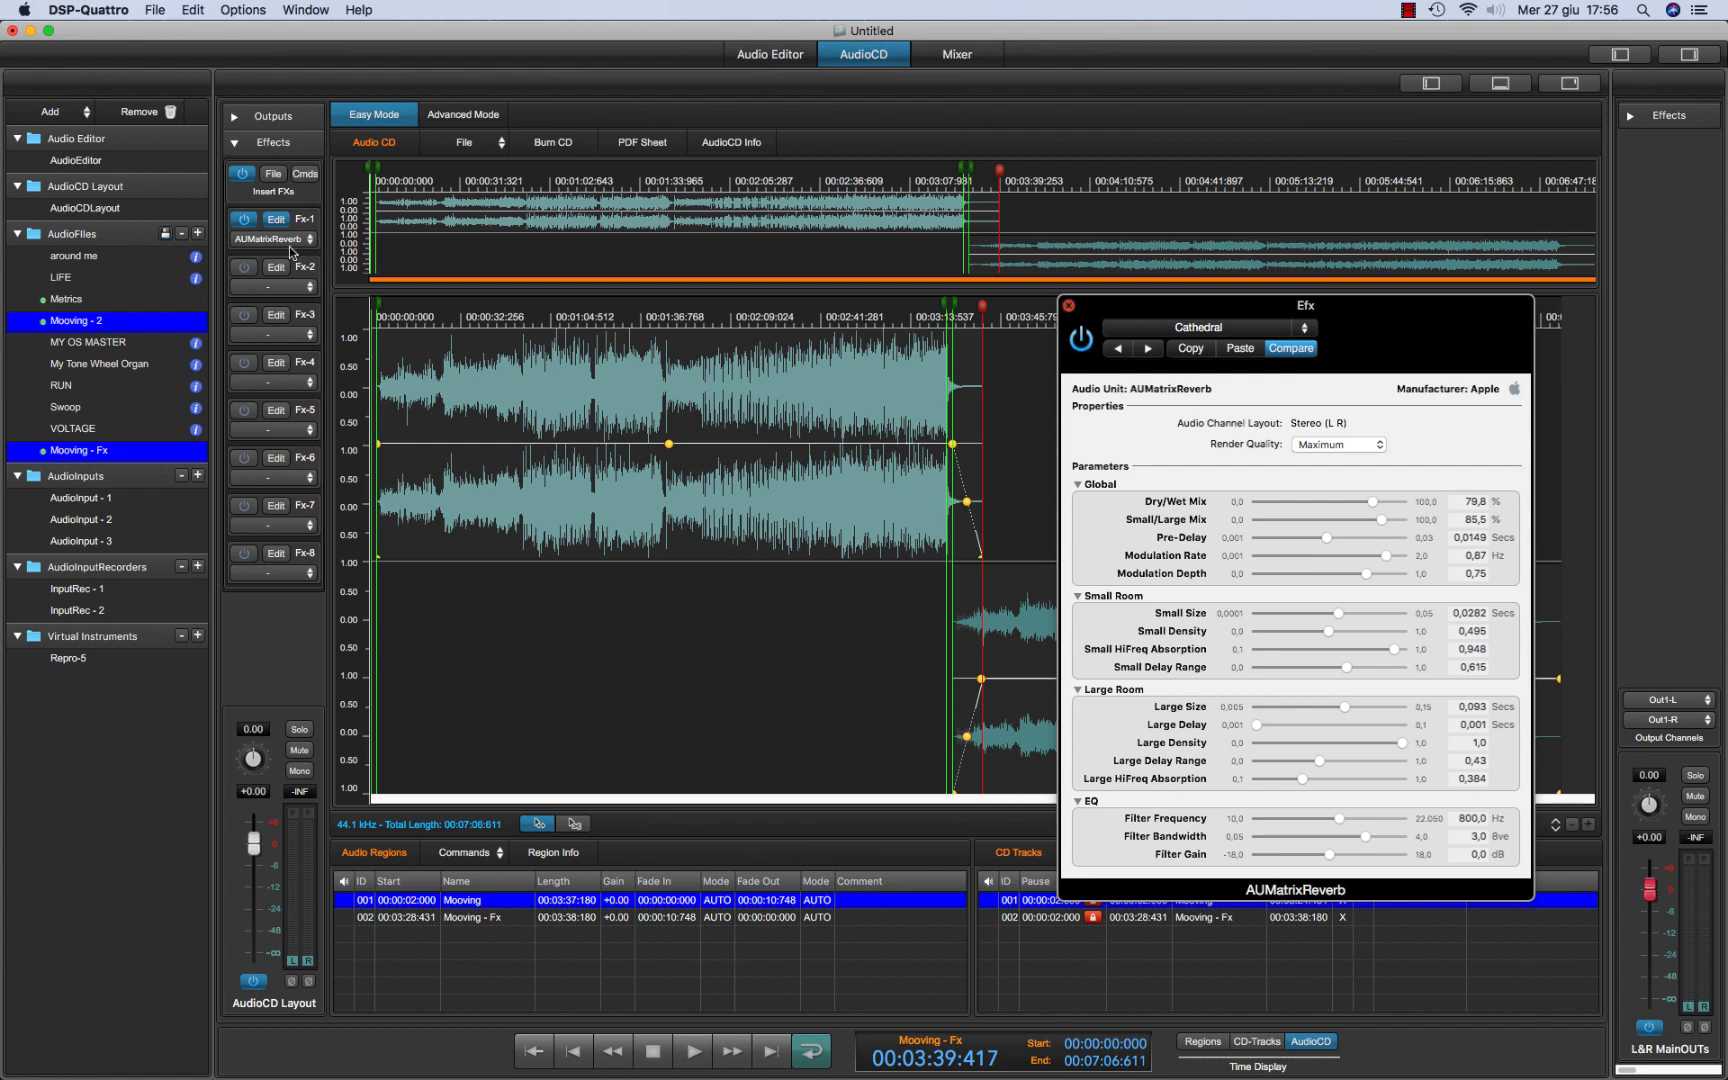
mouse_move(1045, 614)
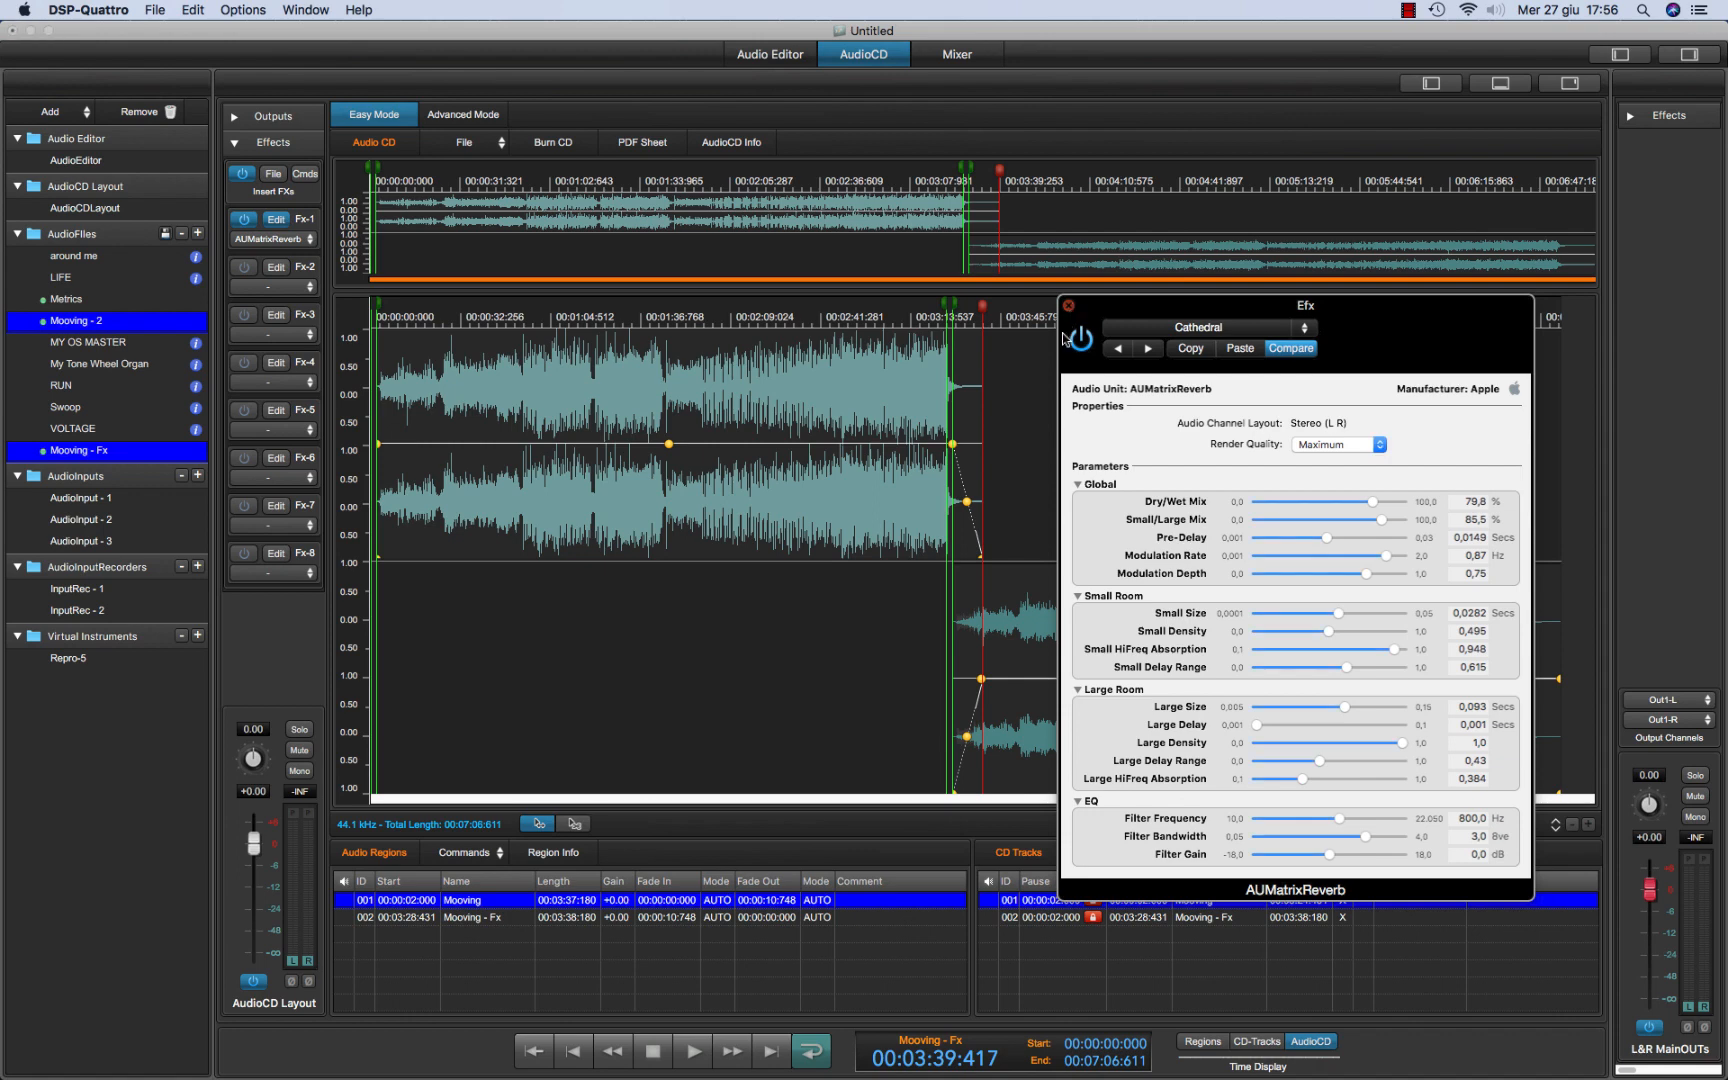
left_click(1067, 305)
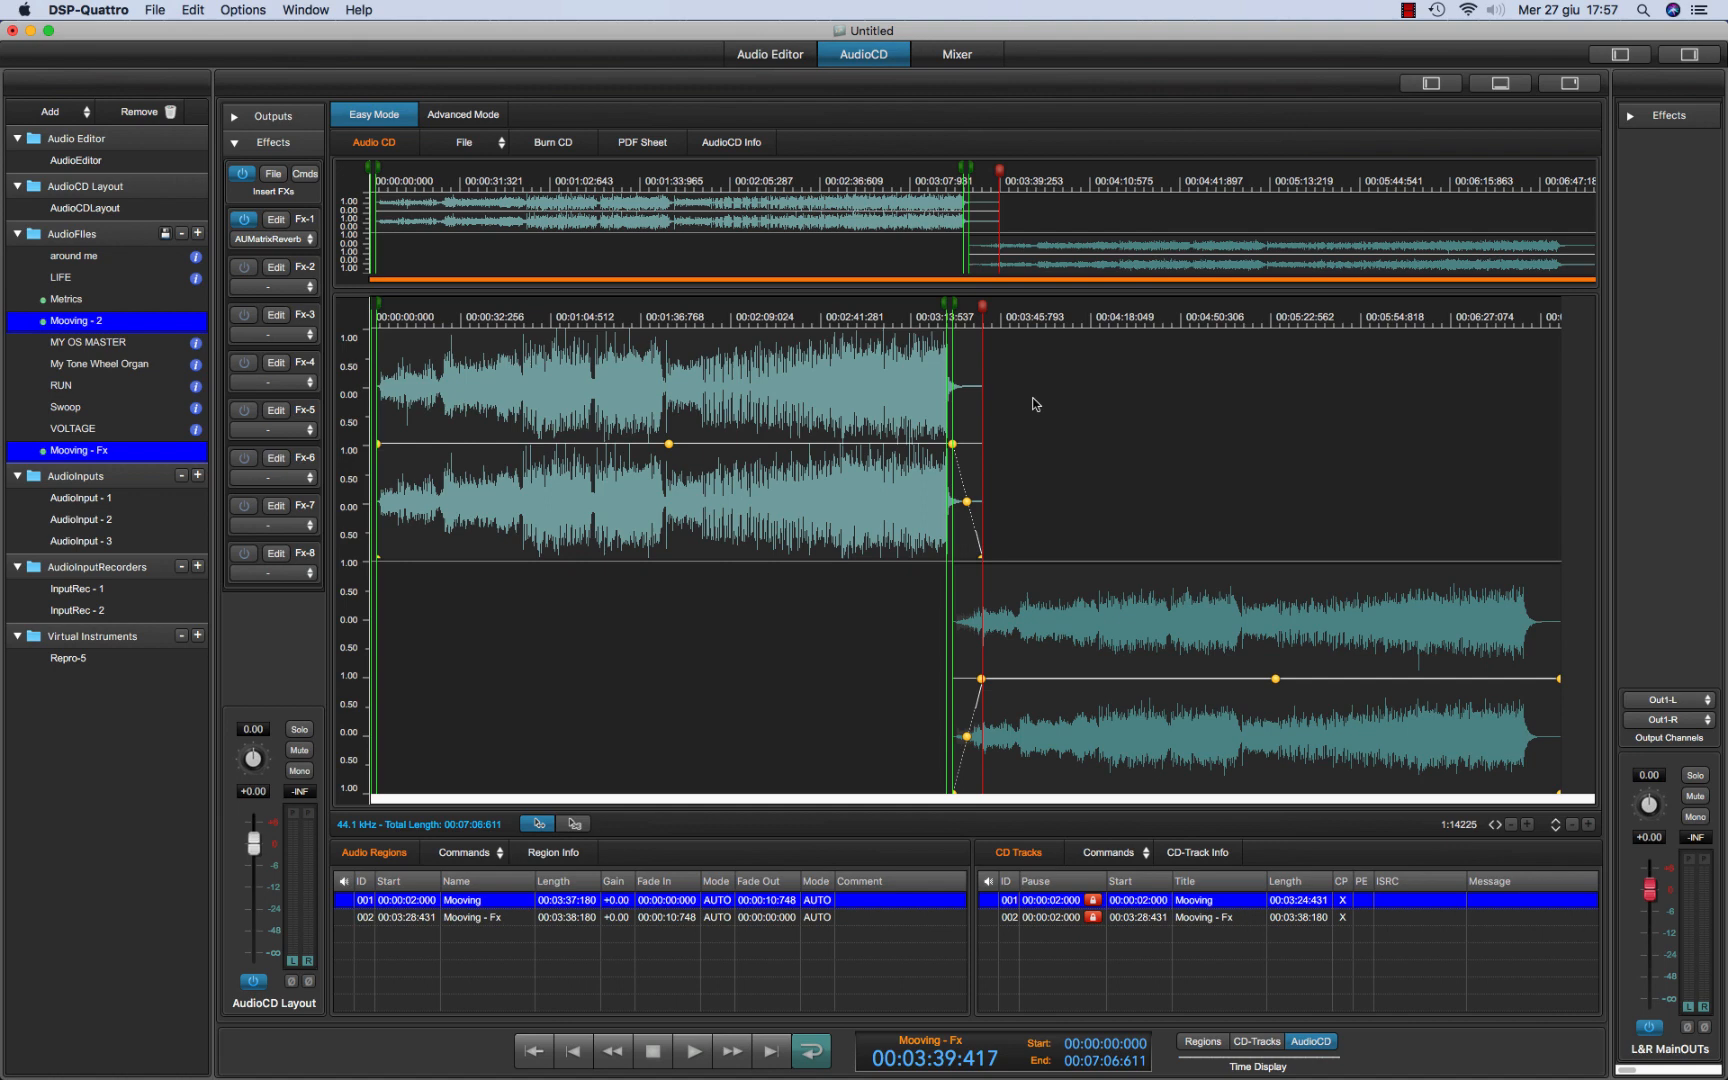
left_click(1567, 84)
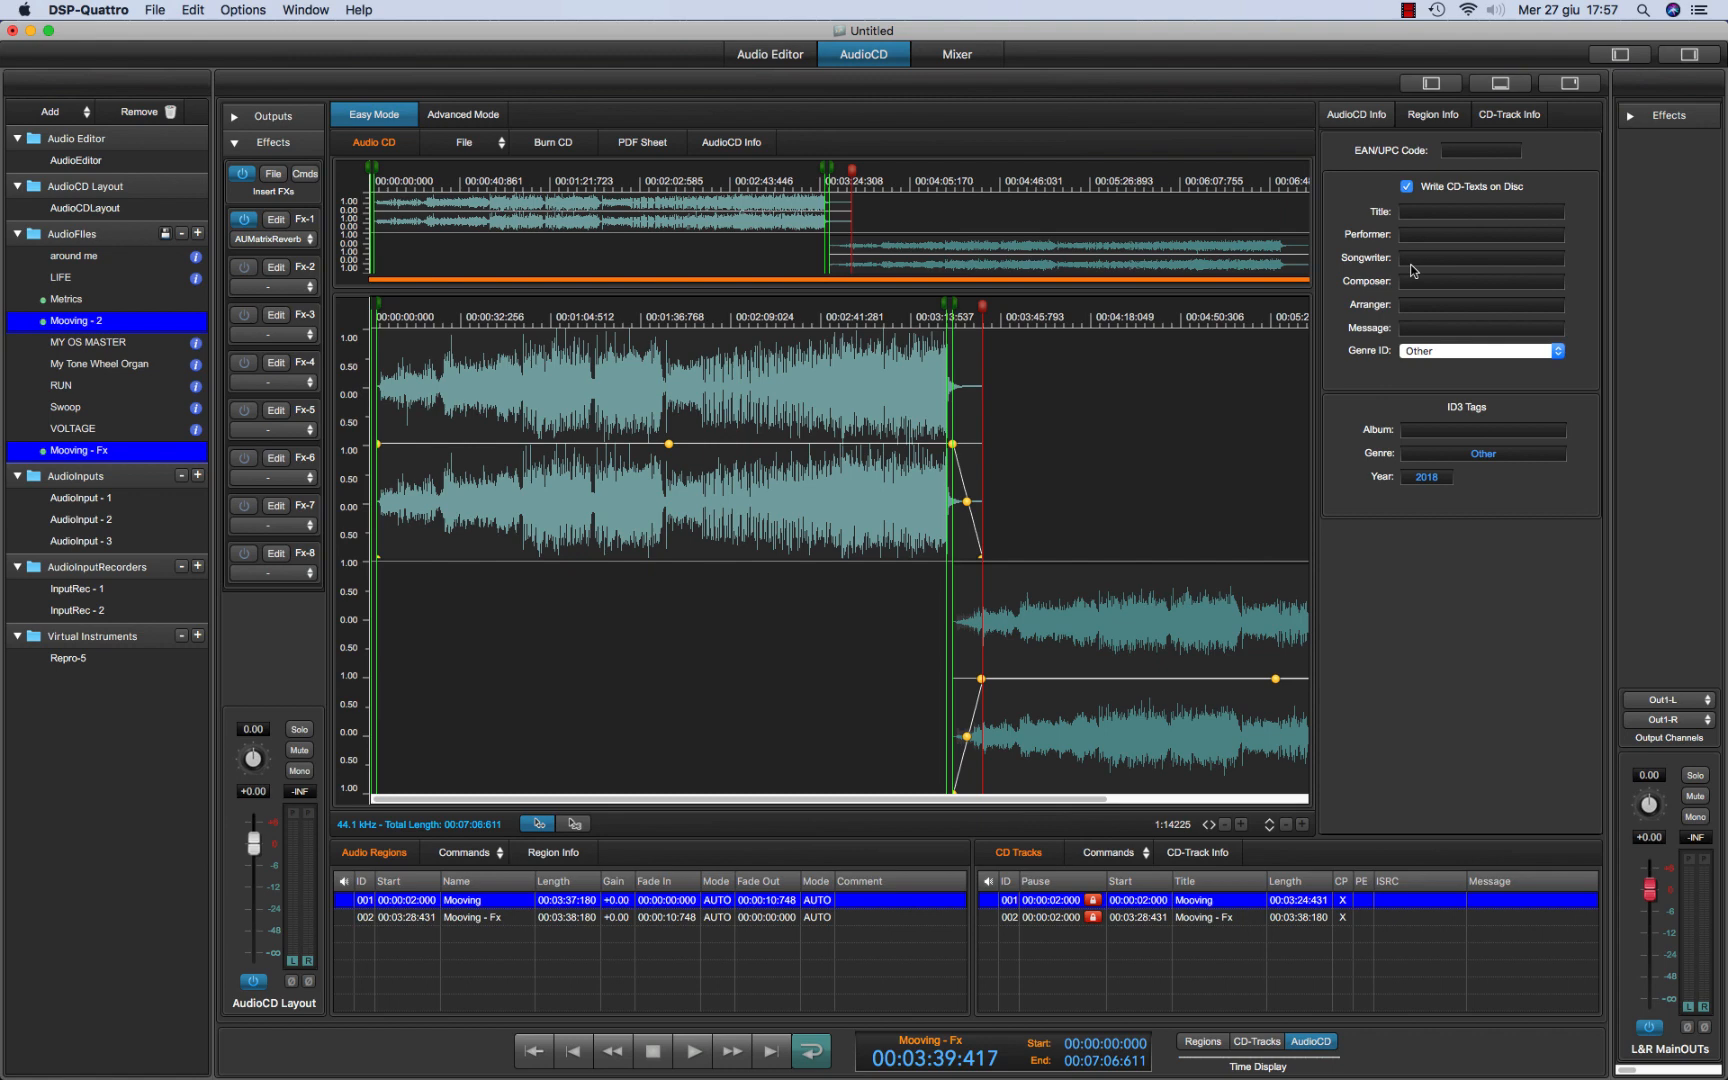
Show Region Info for Mooving and browse its Fx-1 insert list without choosing an effect
left_click(1432, 114)
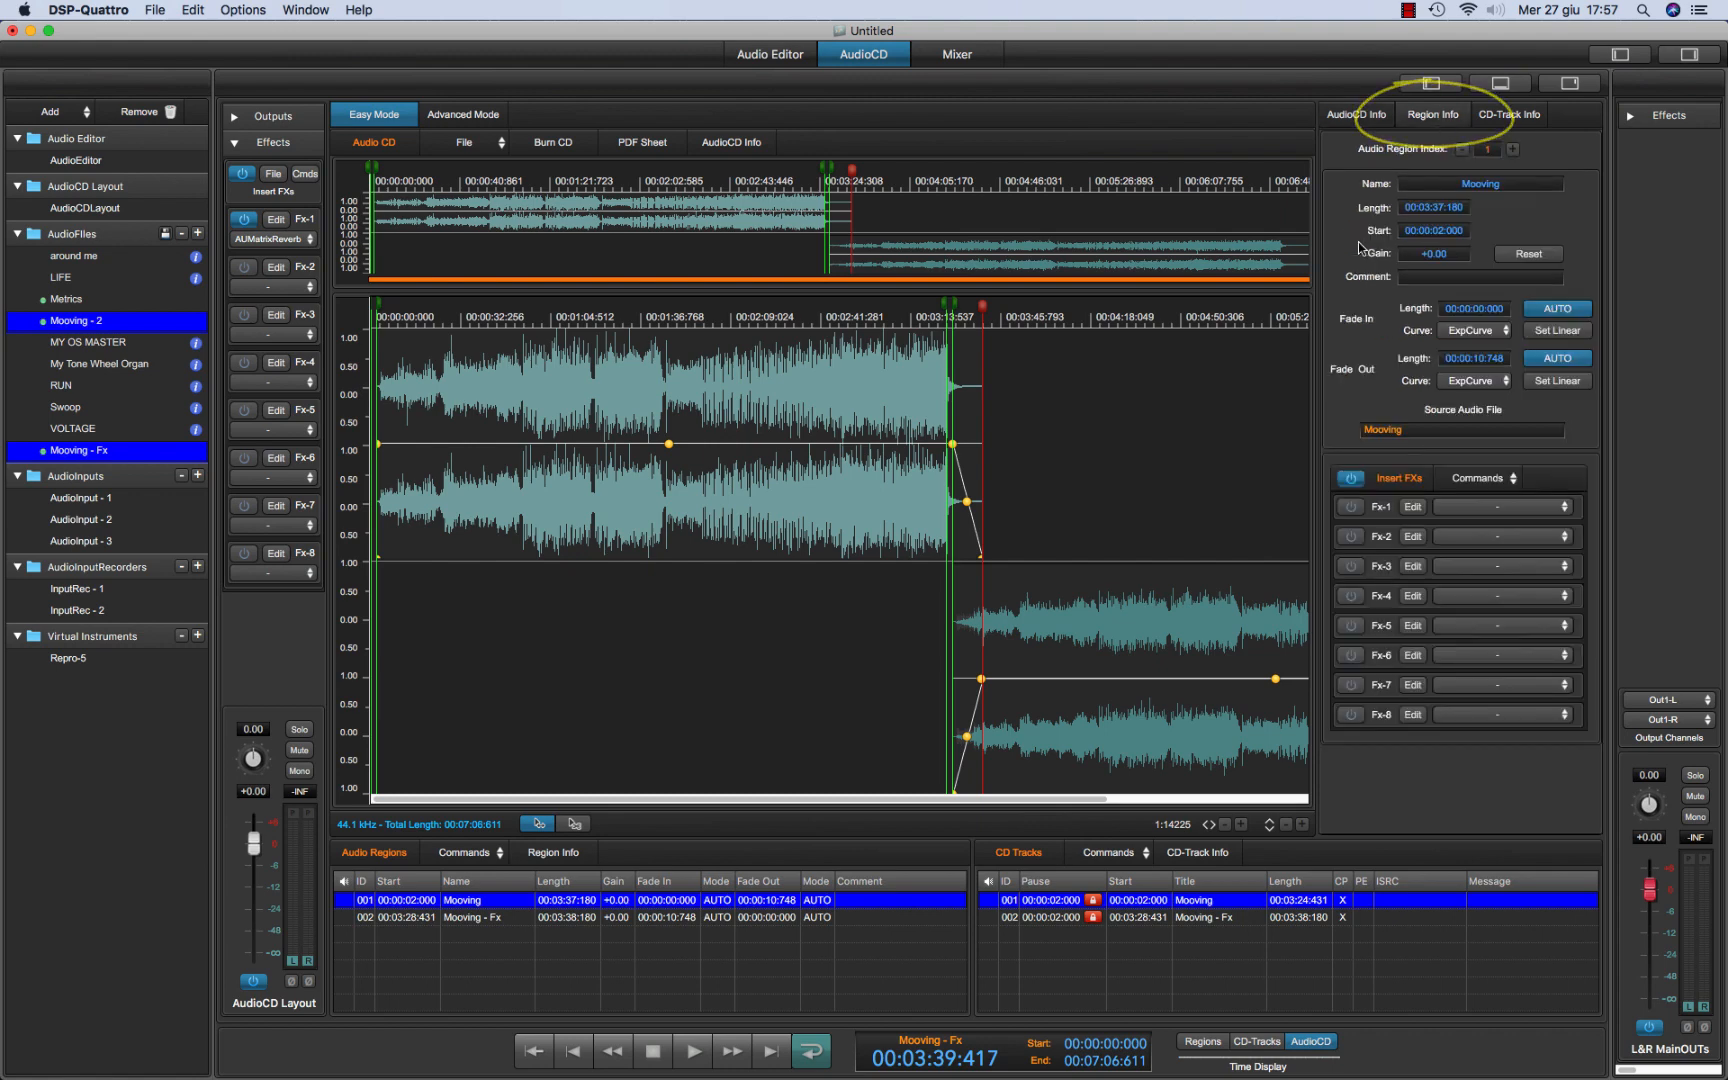
left_click(1513, 149)
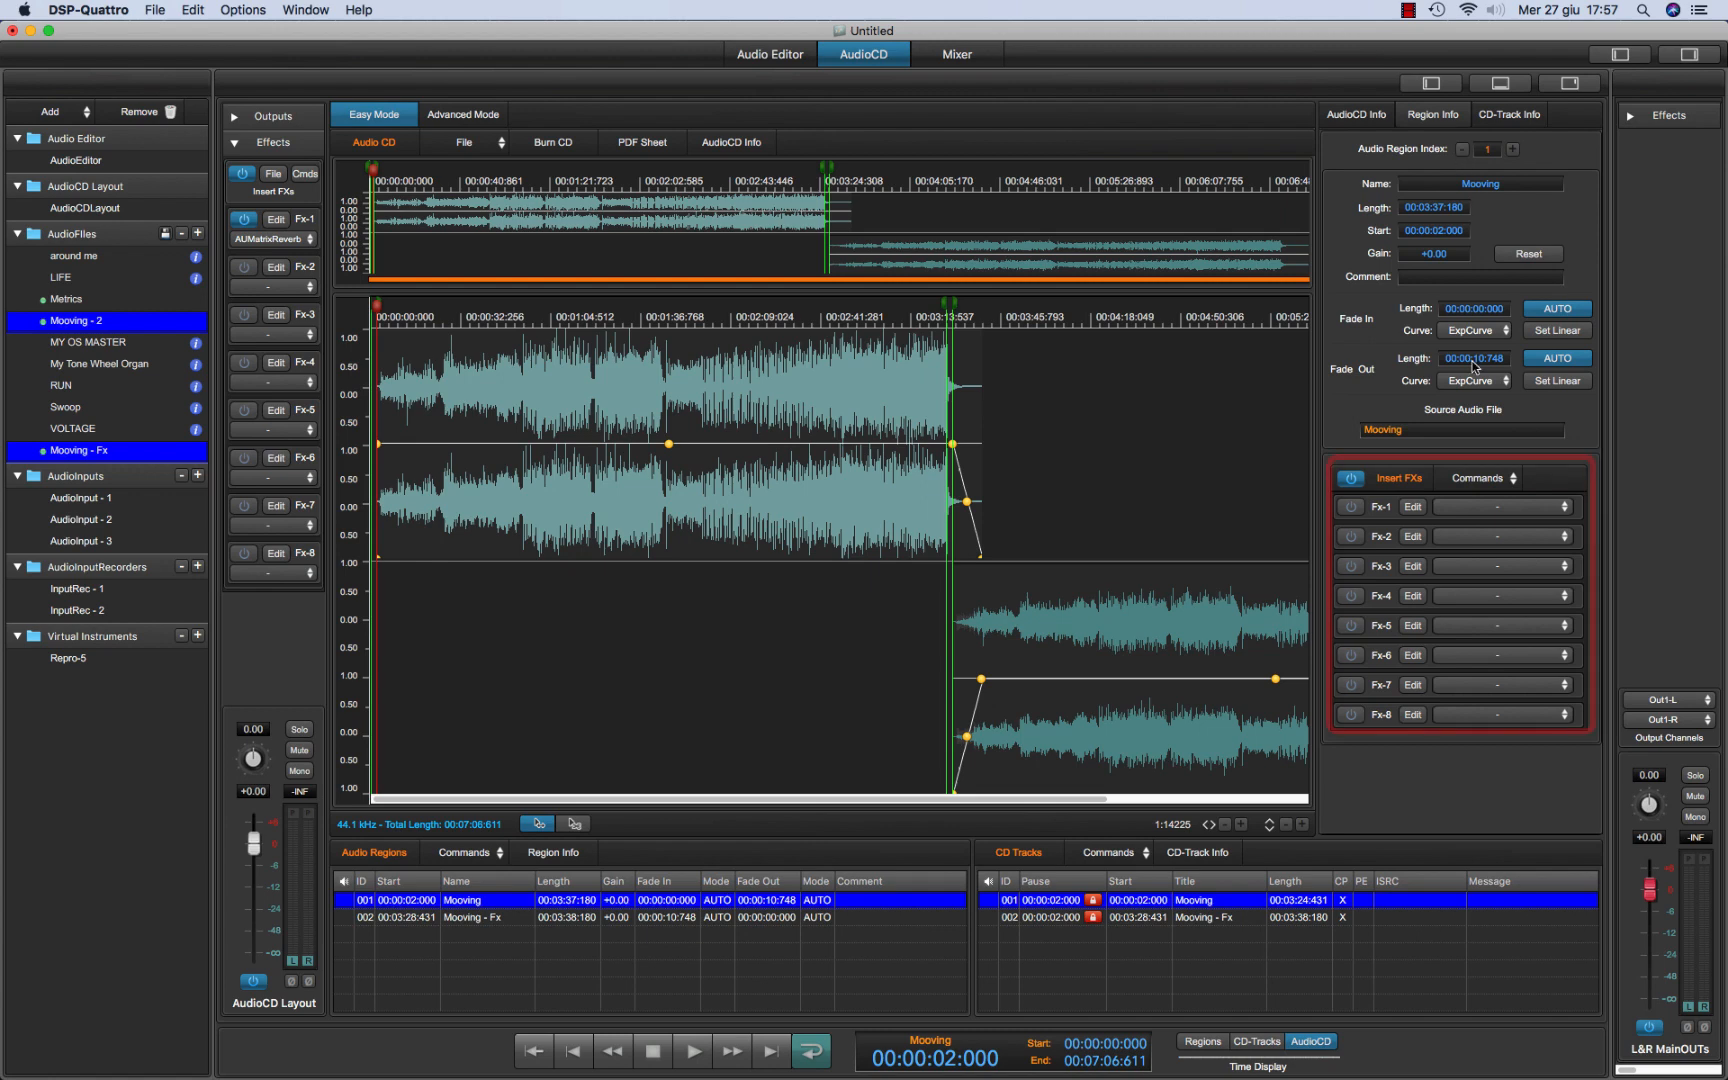
left_click(1554, 506)
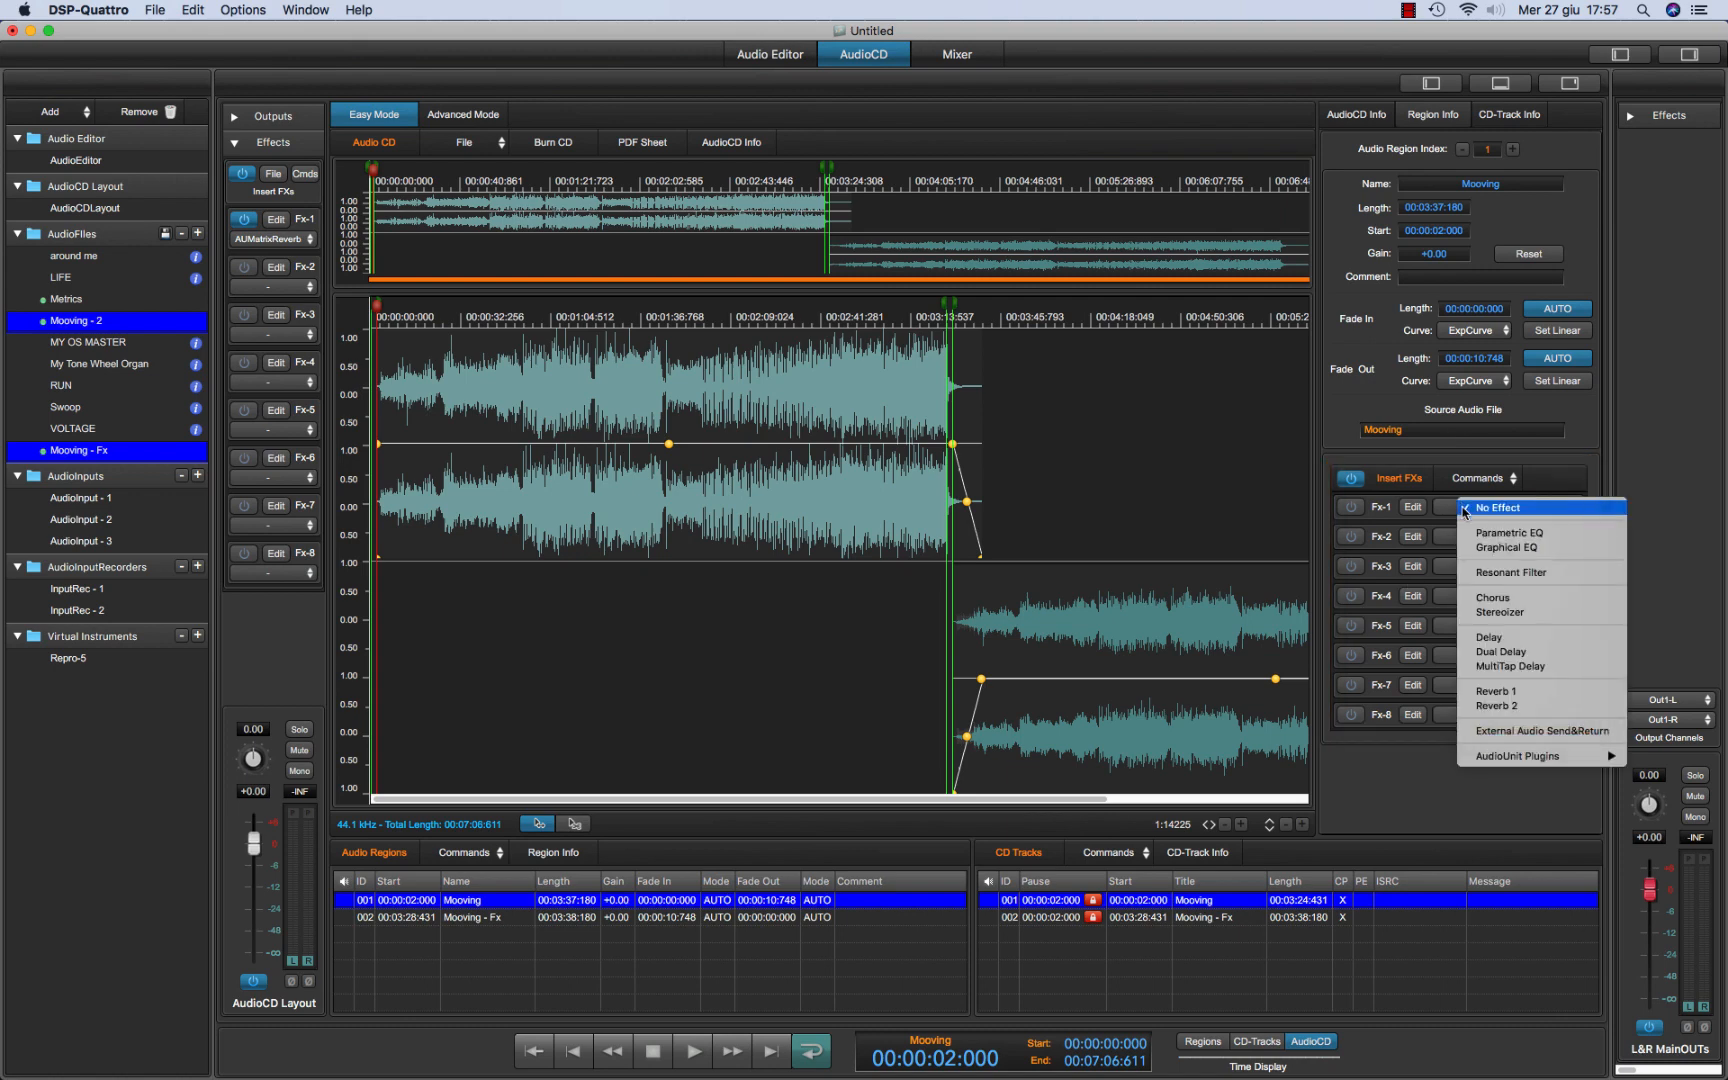
left_click(1497, 507)
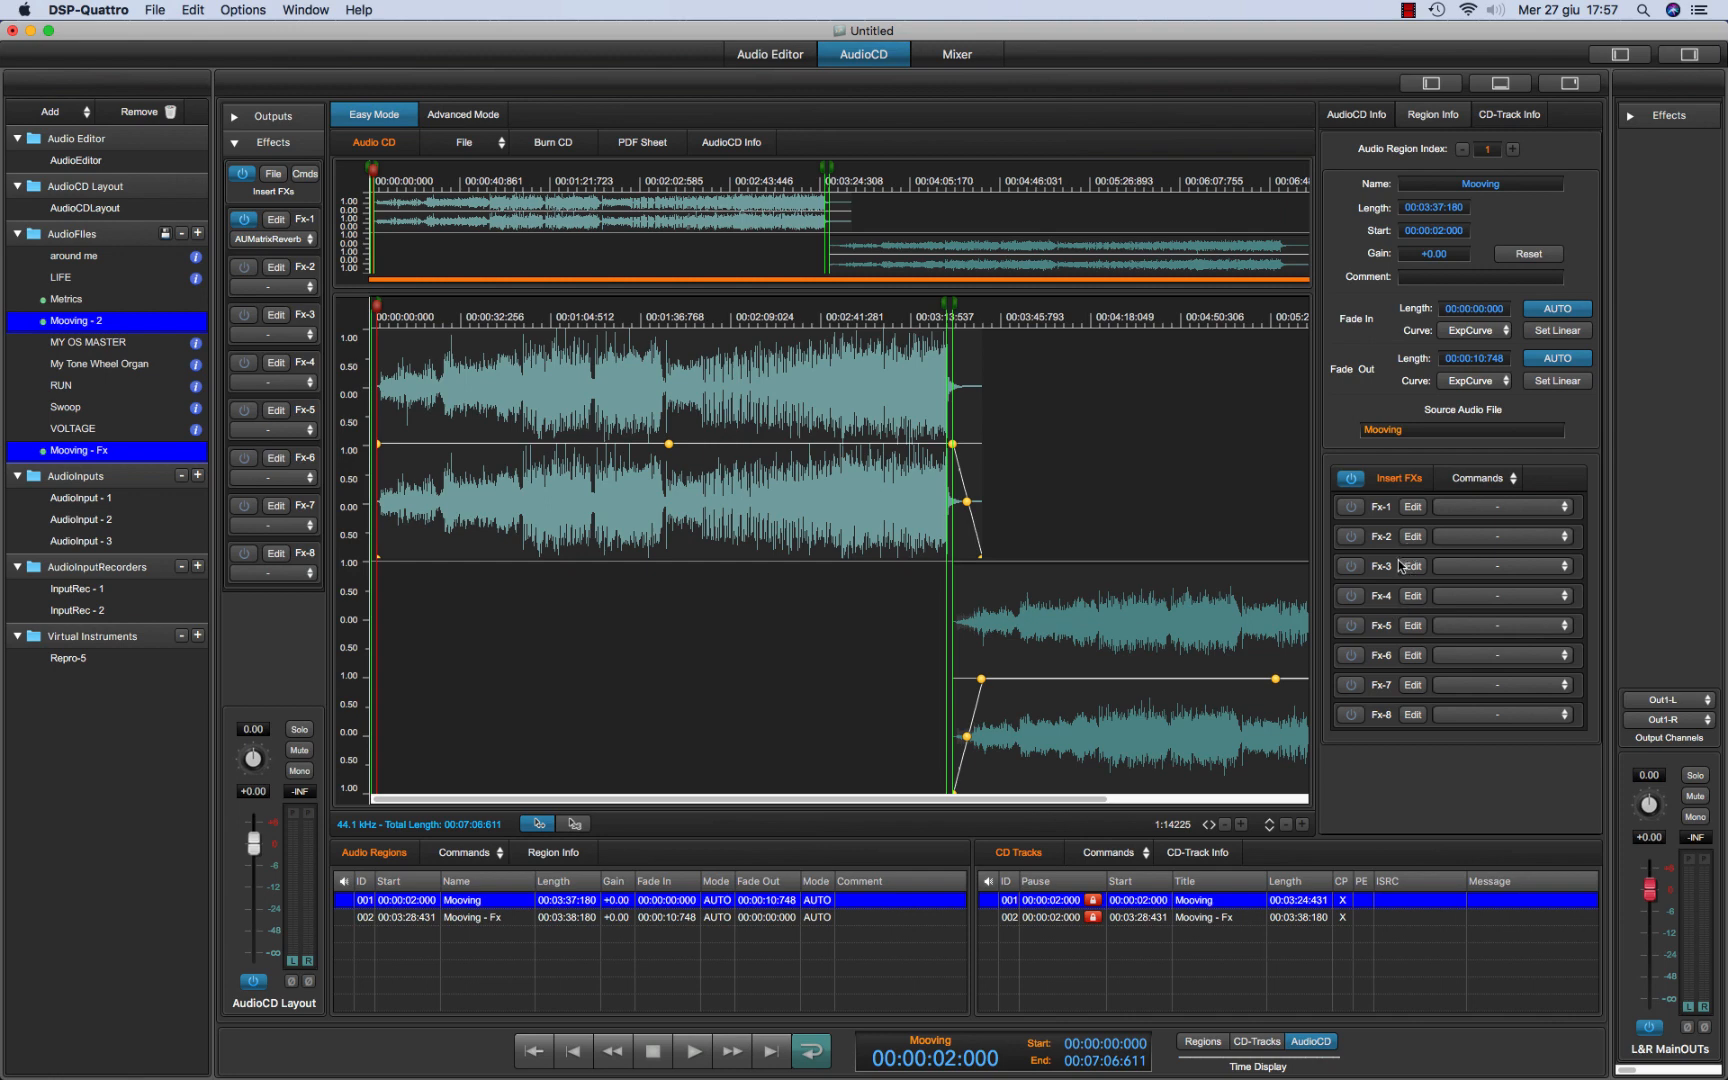
mouse_move(768, 410)
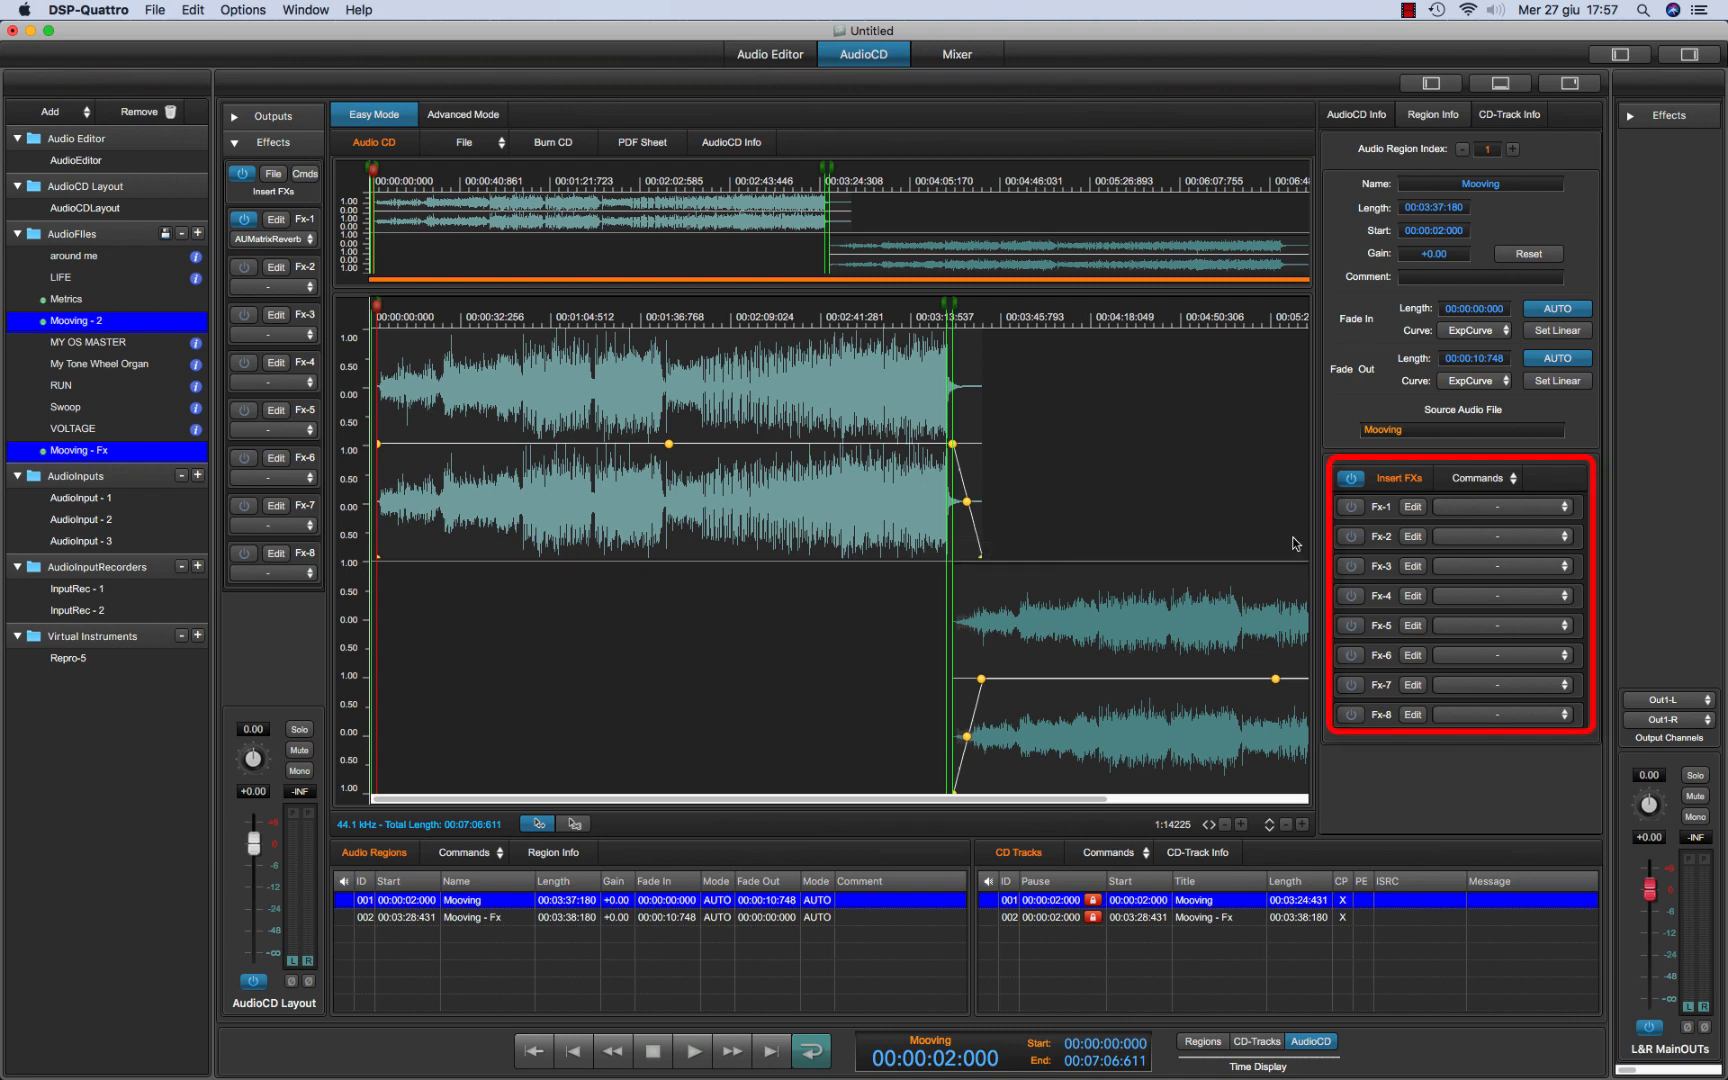
mouse_move(796, 515)
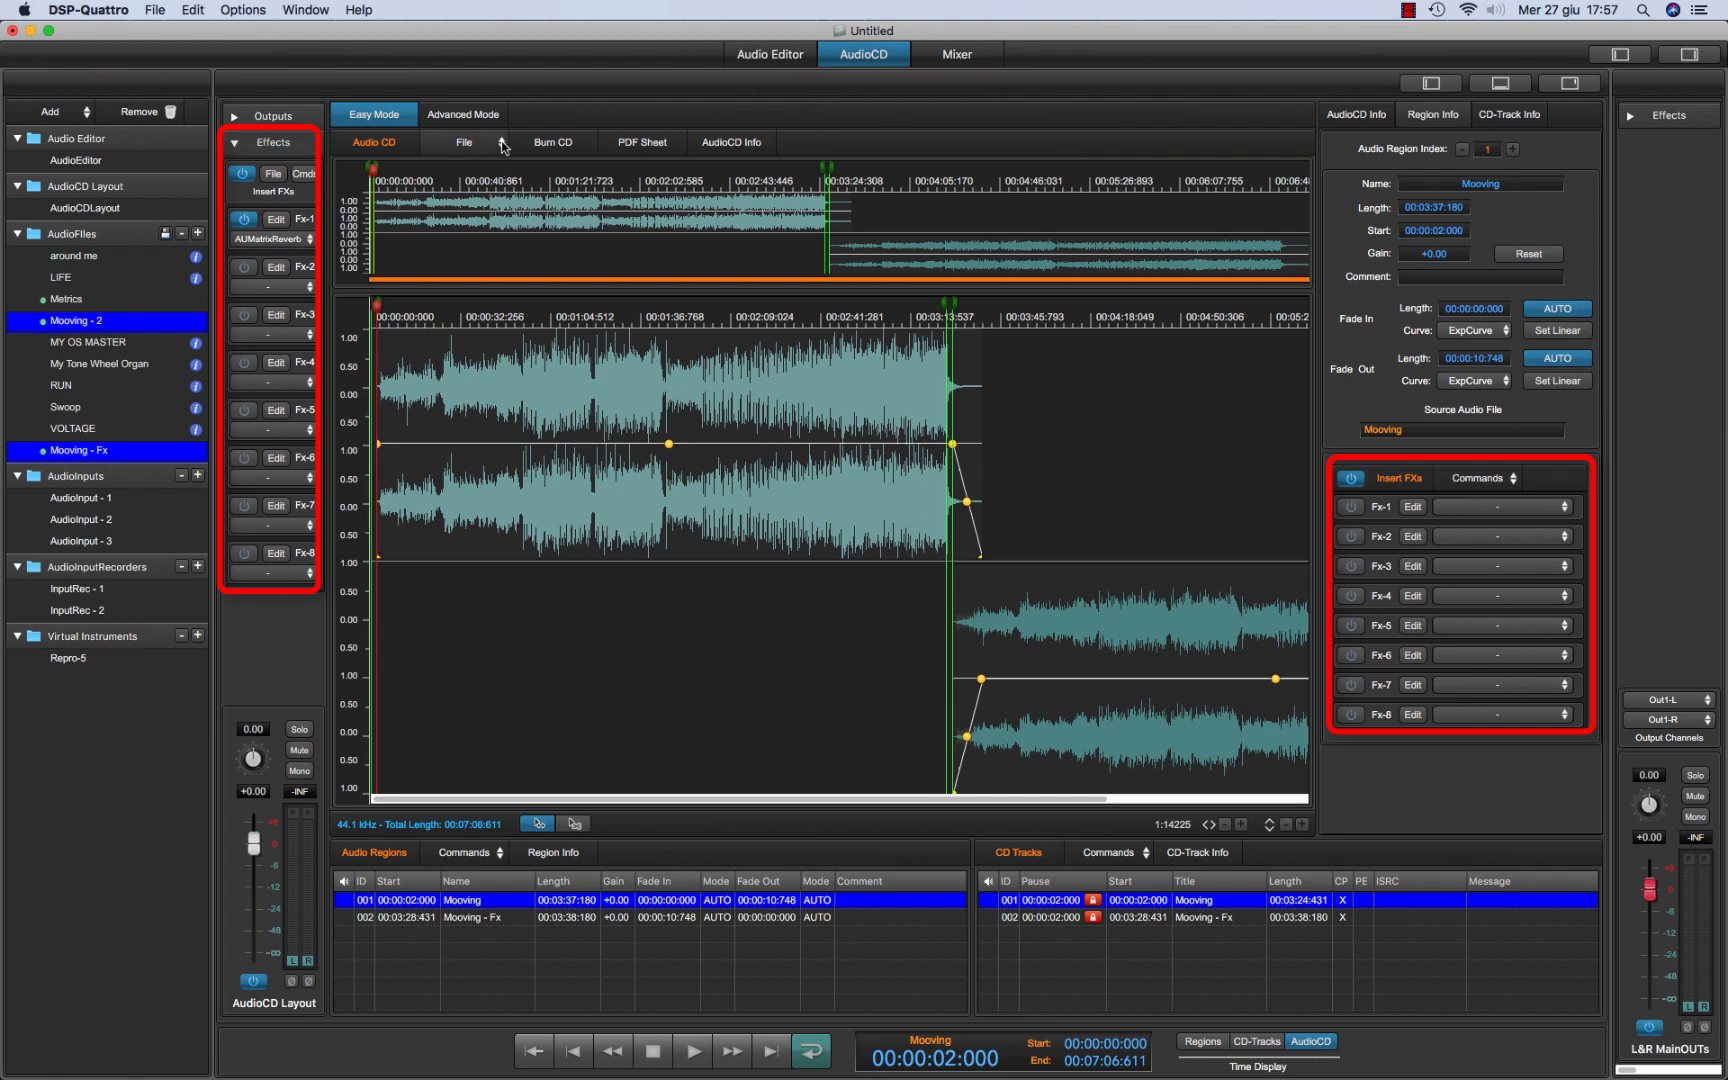
Open the AudioCD File menu's Export submenu with mp3 and DDP options
left_click(464, 142)
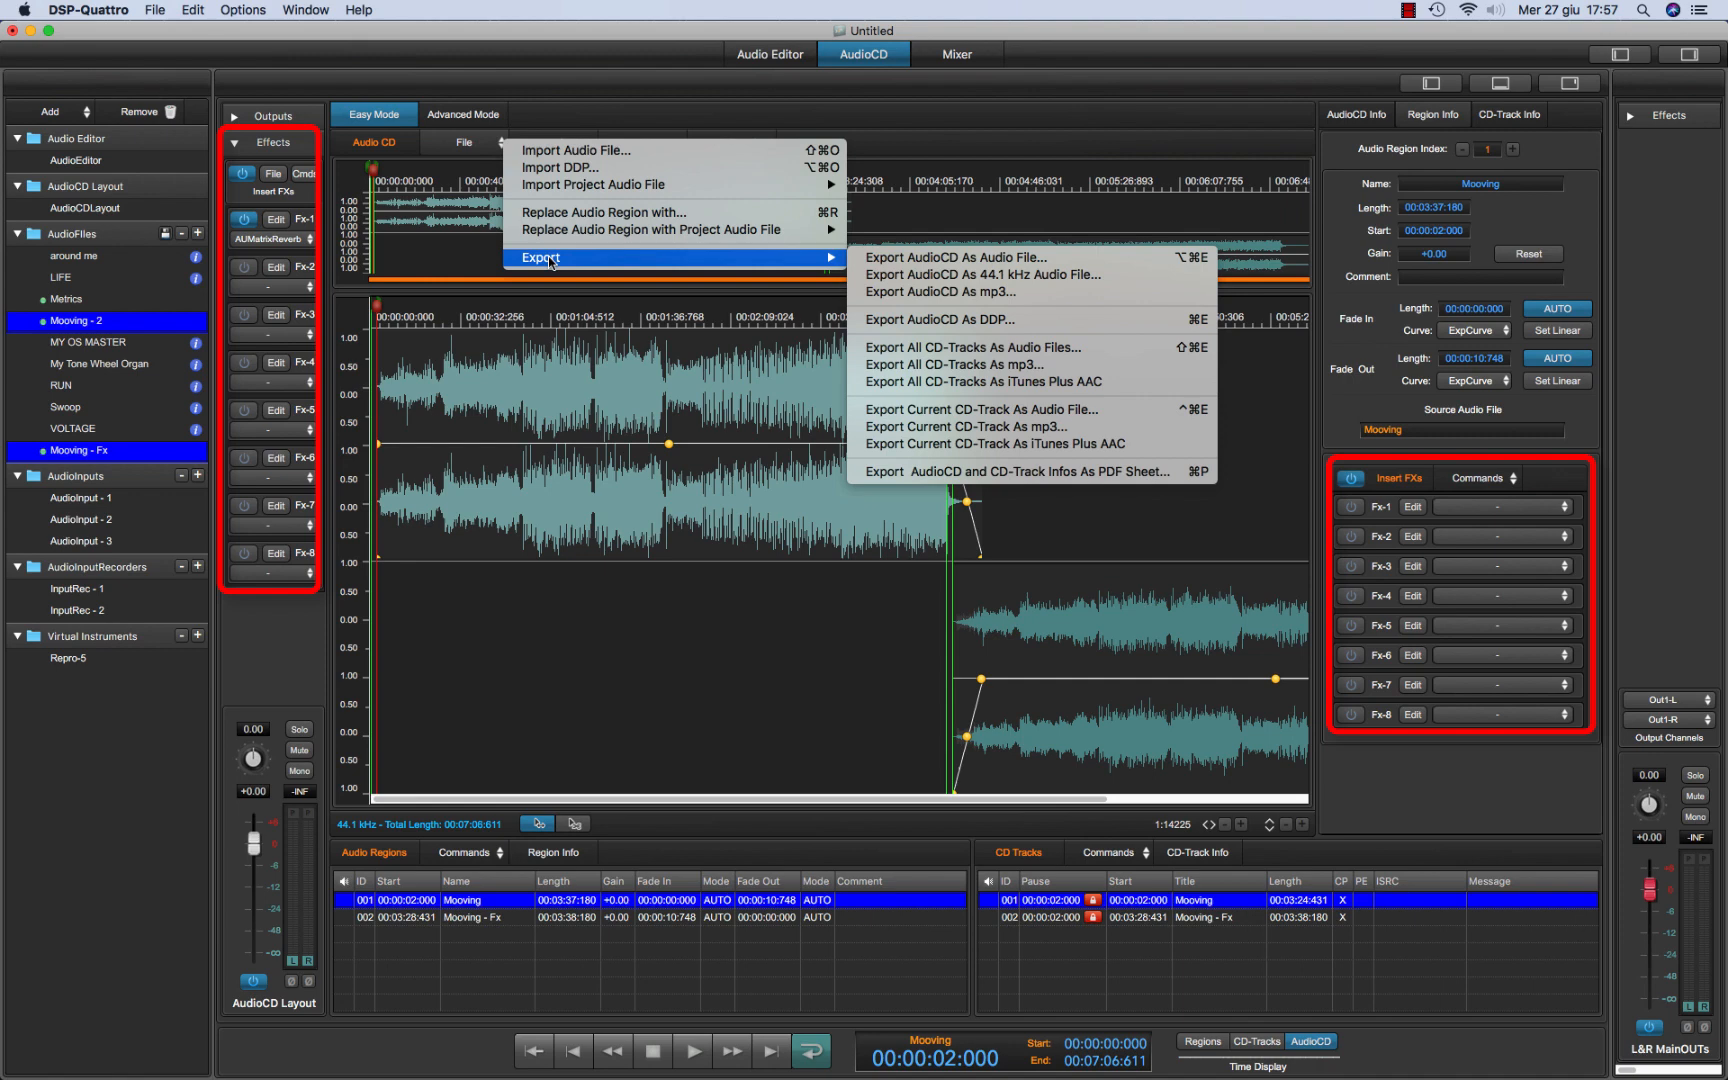
mouse_move(590, 338)
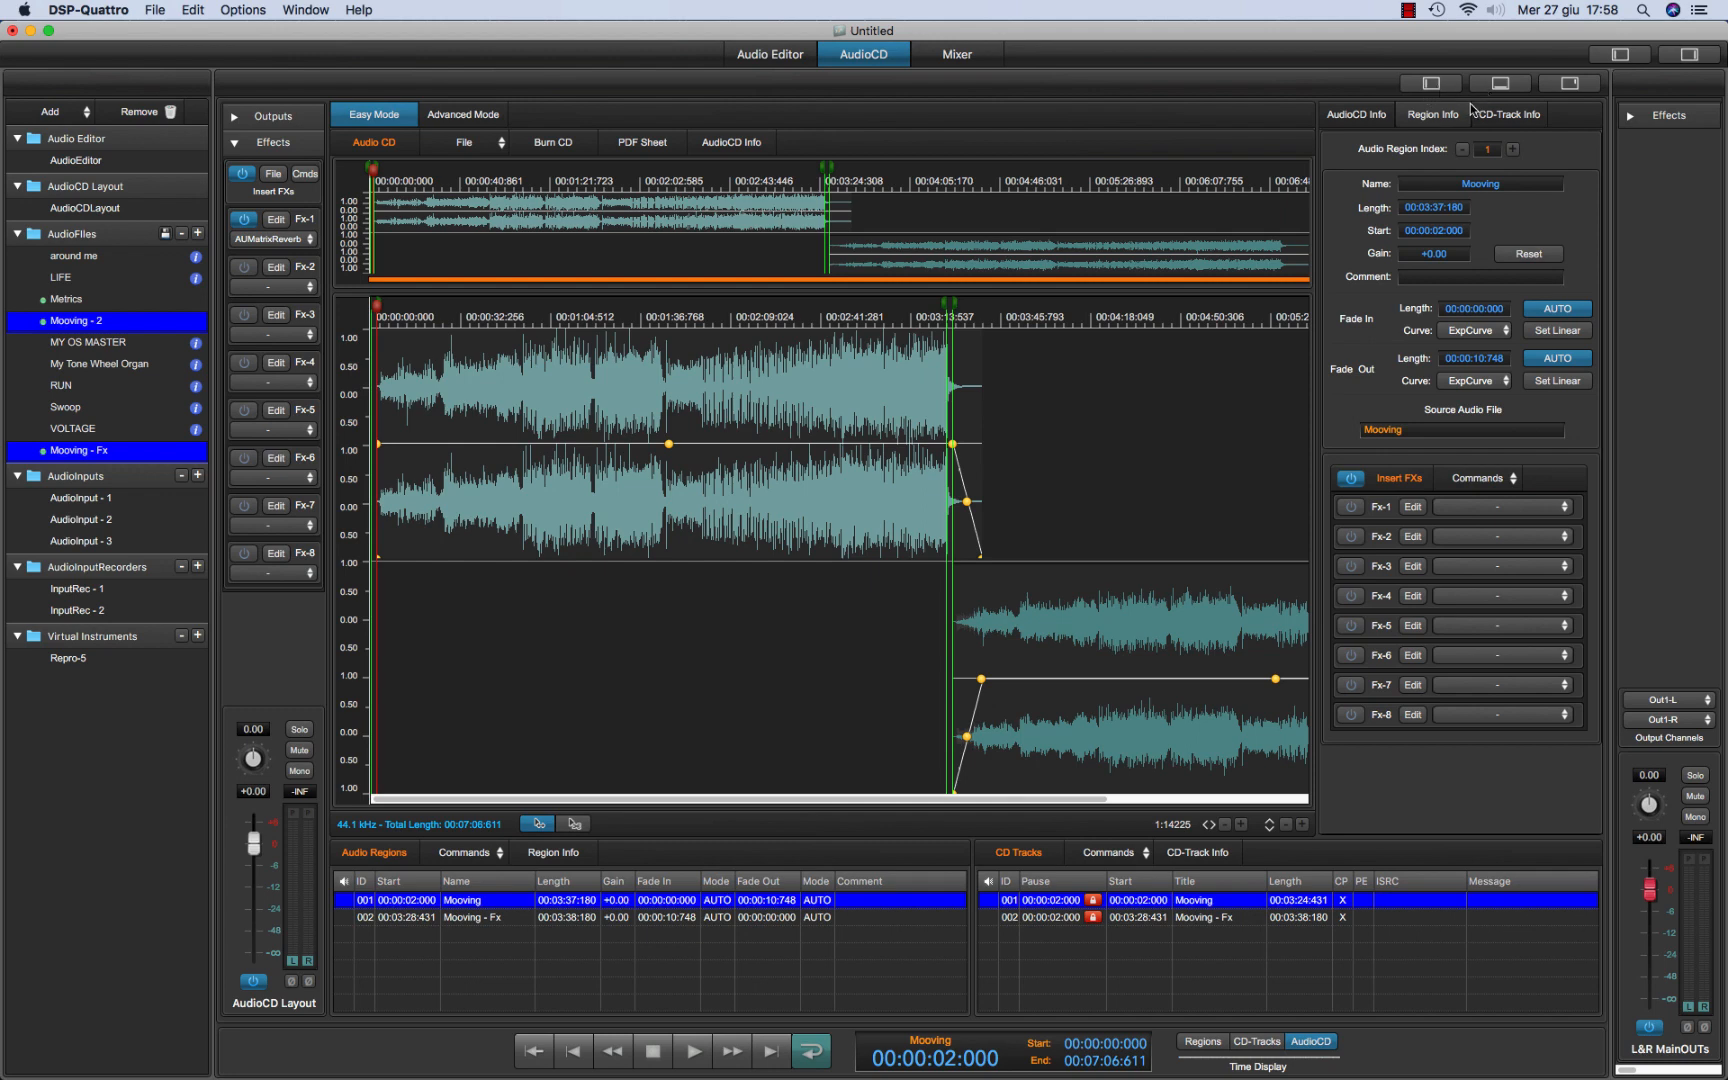
mouse_move(1447, 121)
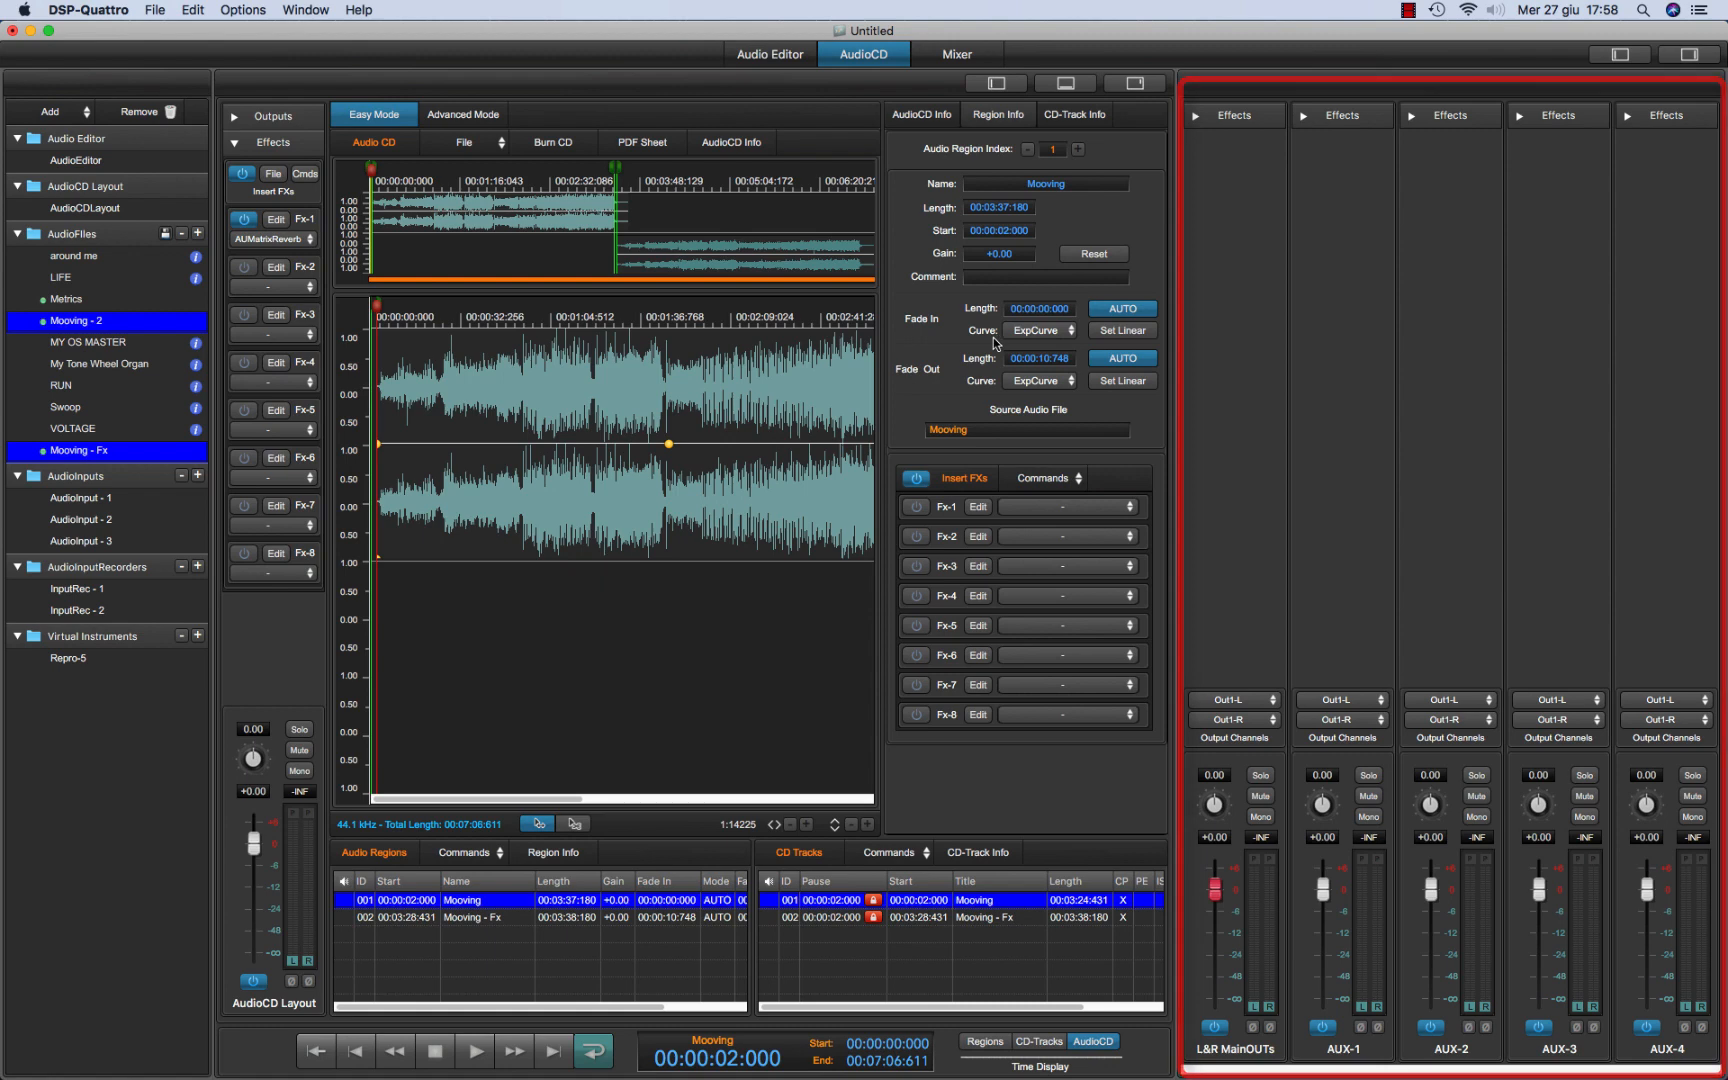
Open the Mixer showing all channel strips, L&R MainOUTs and four Aux strips
left_click(957, 53)
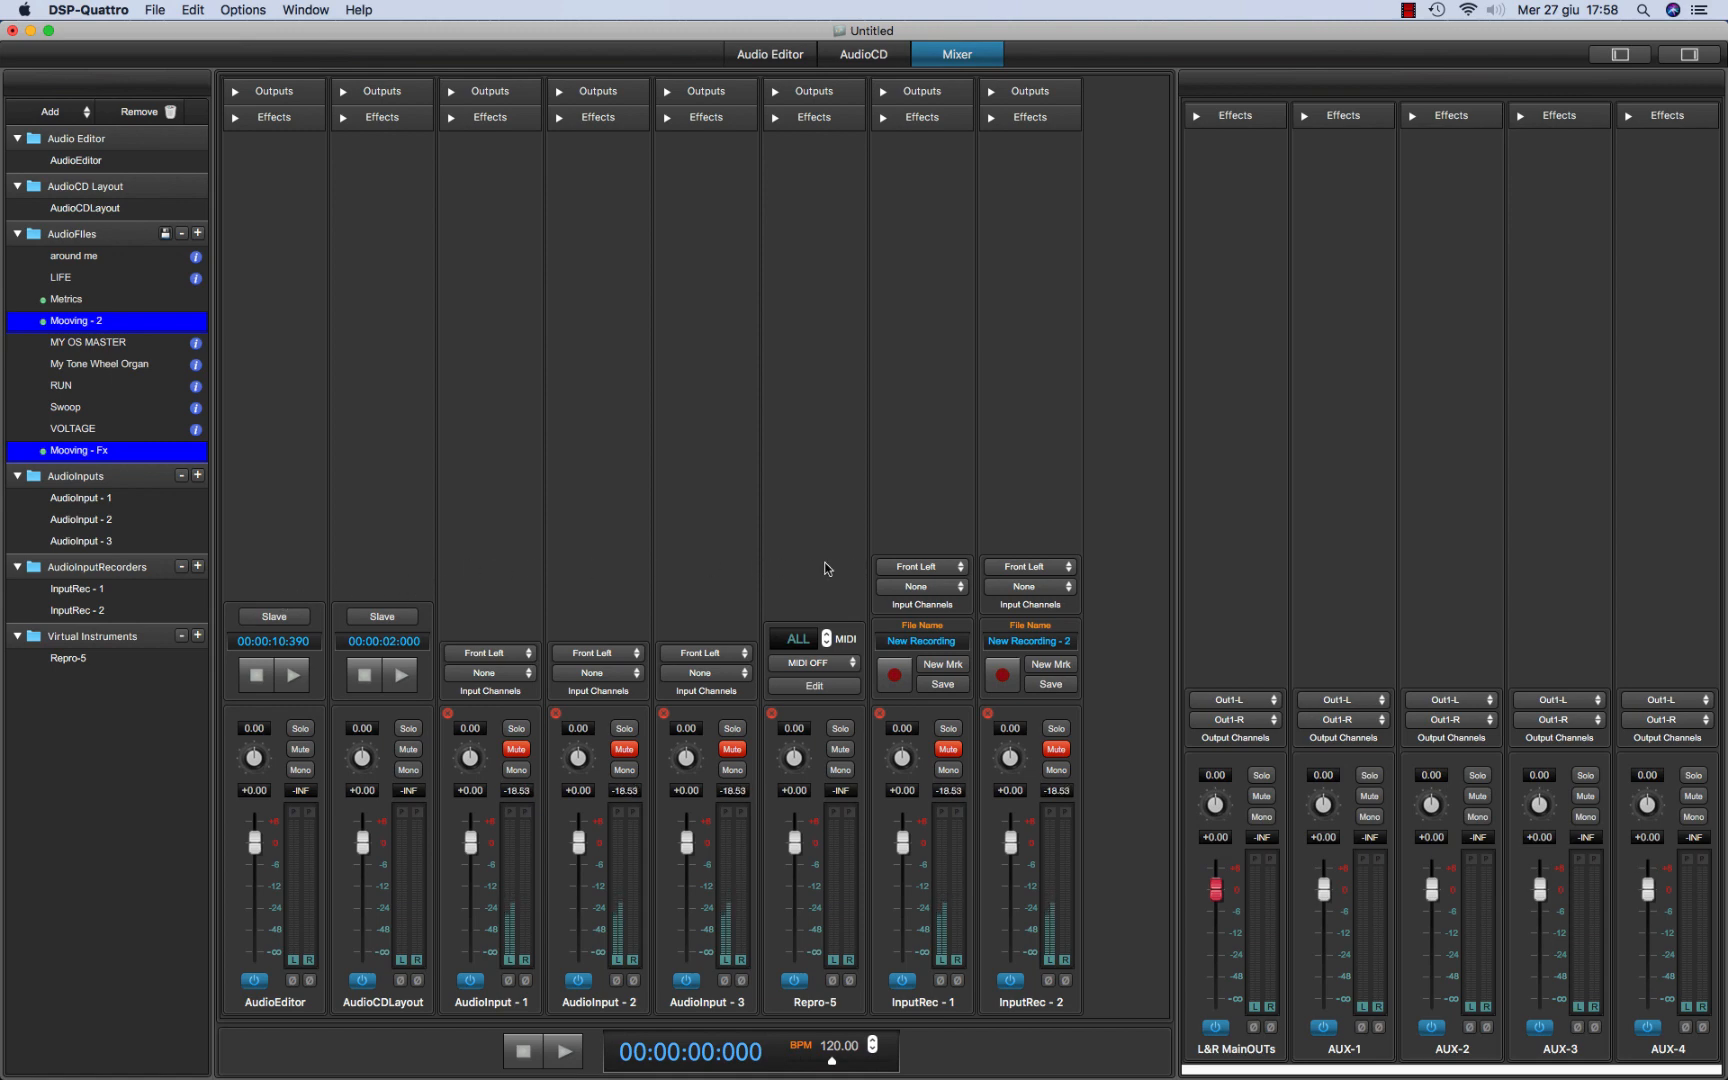
mouse_move(908, 512)
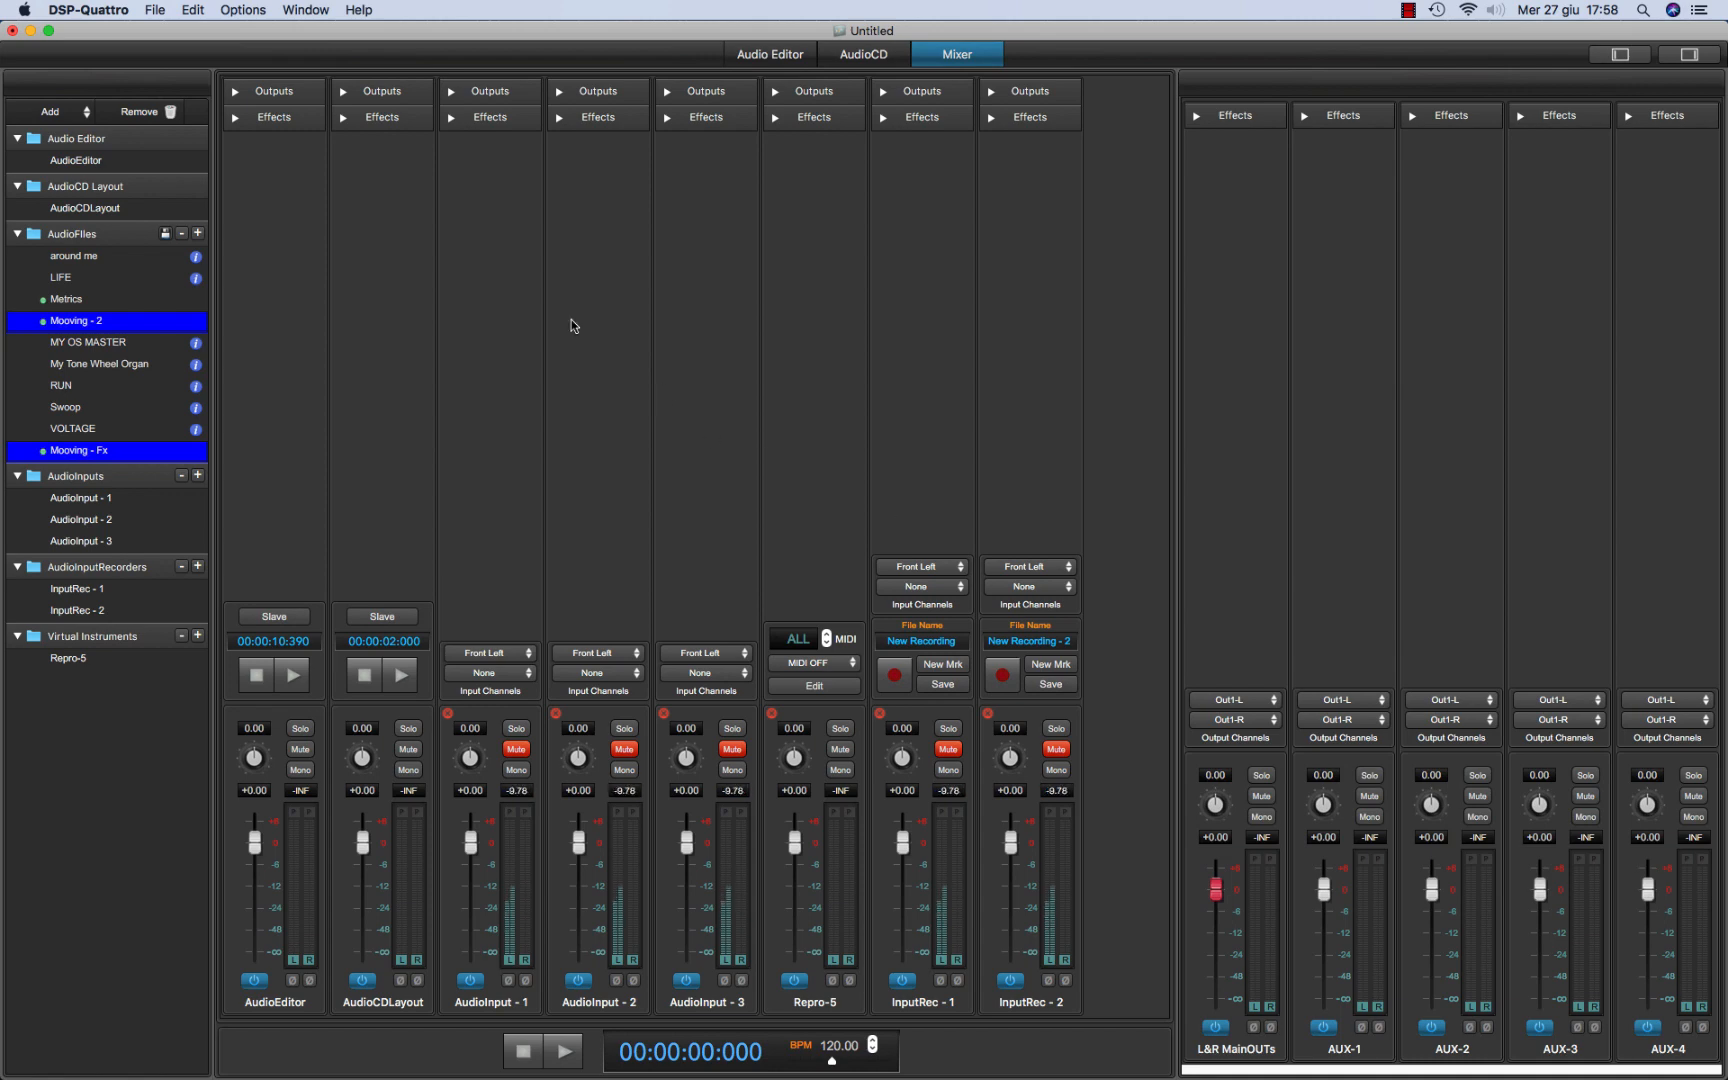
left_click(345, 117)
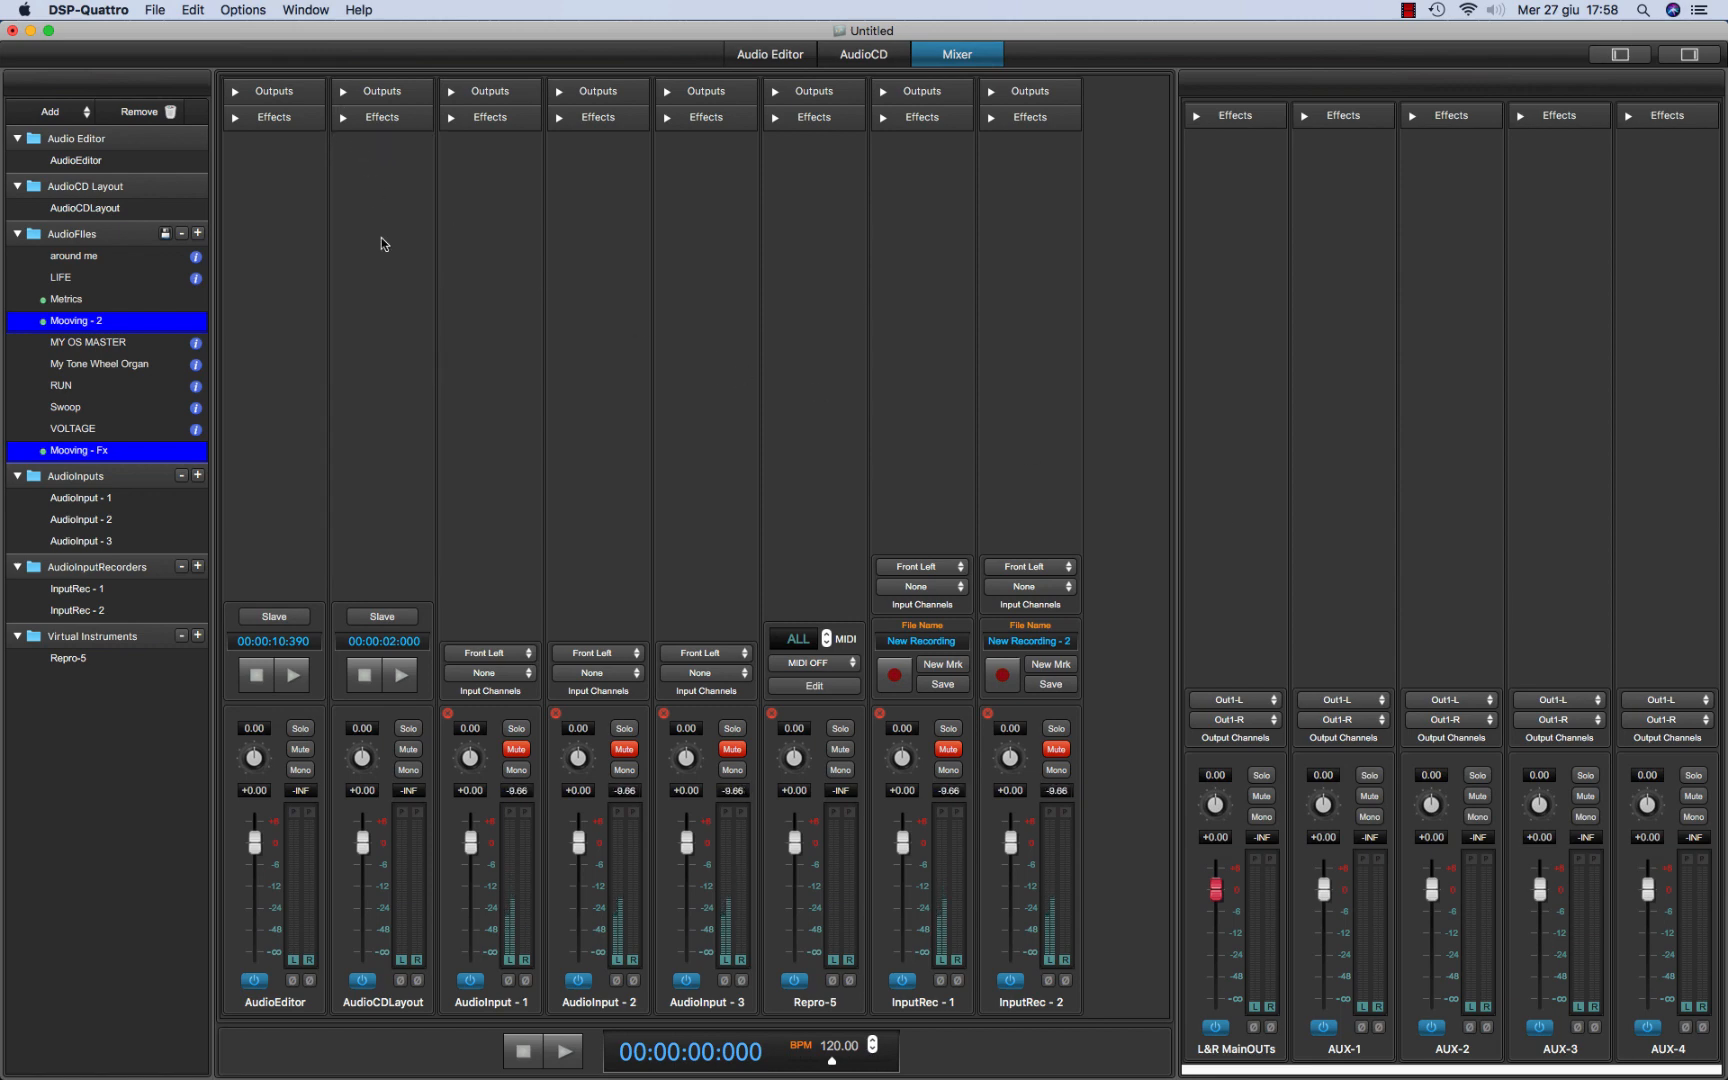
Expand AudioEditor and AudioCDLayout output routing, audition the editor, and return to the Mixer
left_click(235, 90)
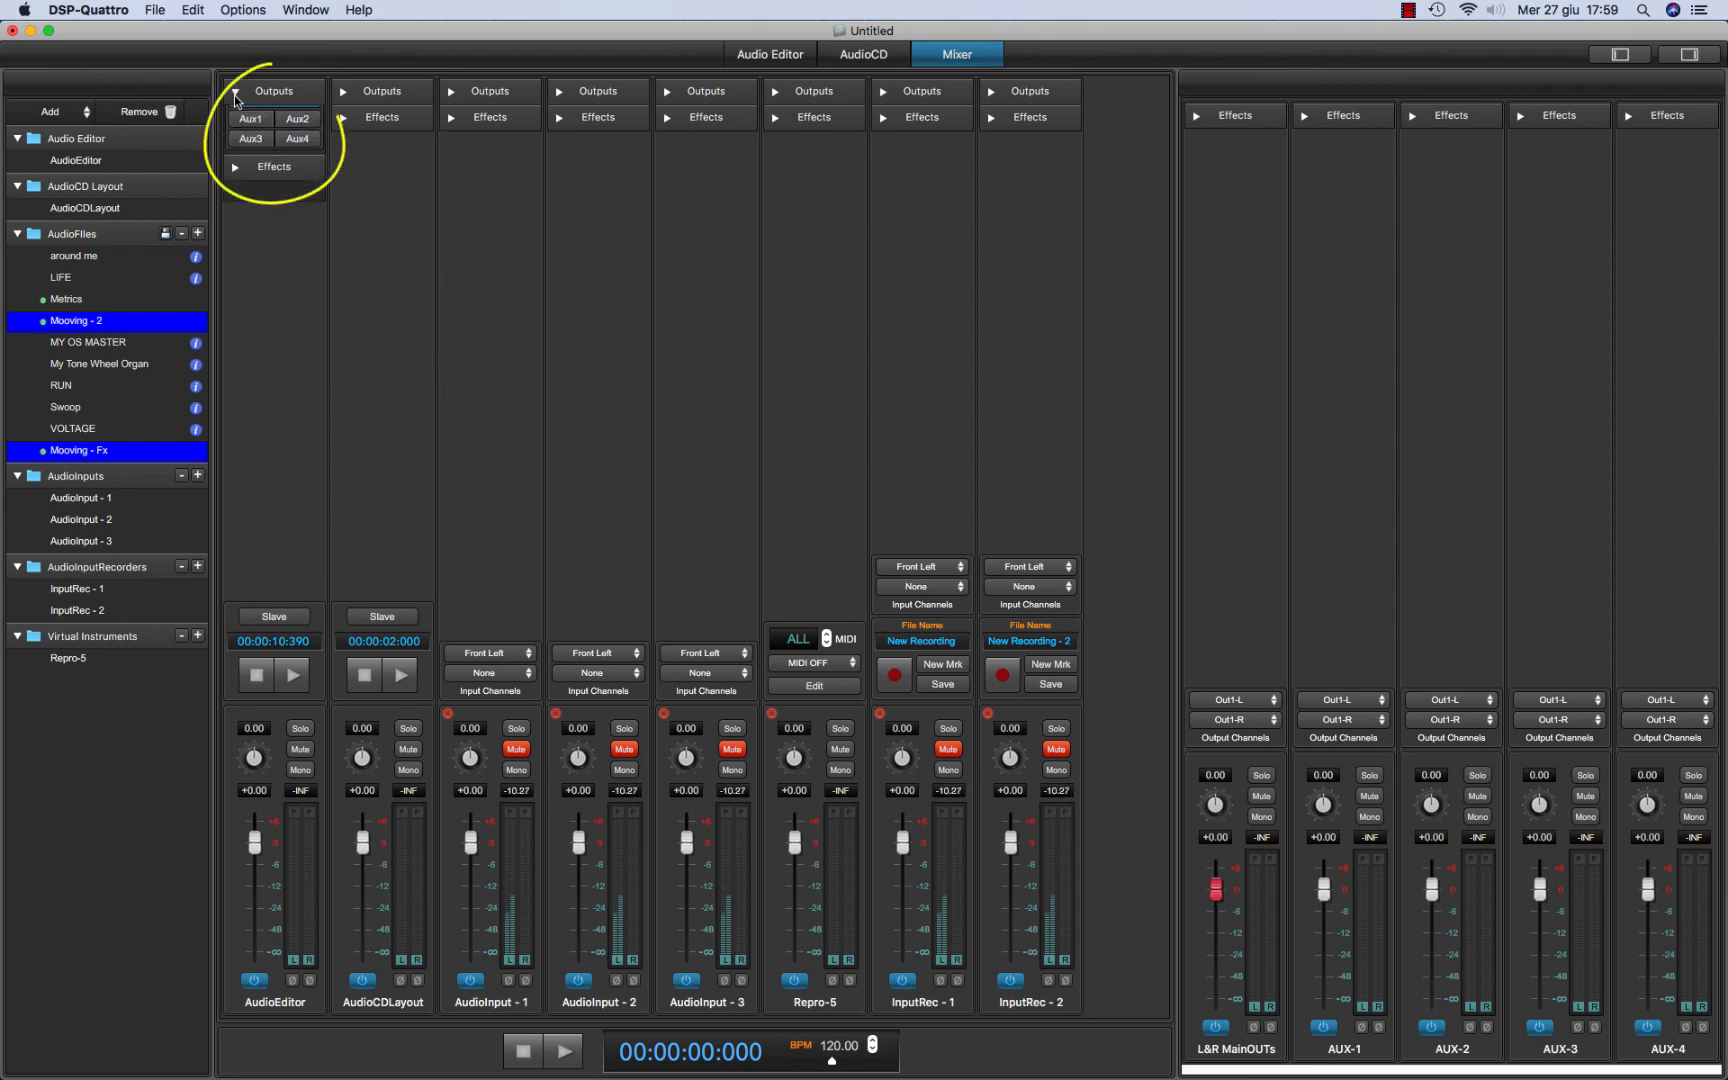
left_click(343, 90)
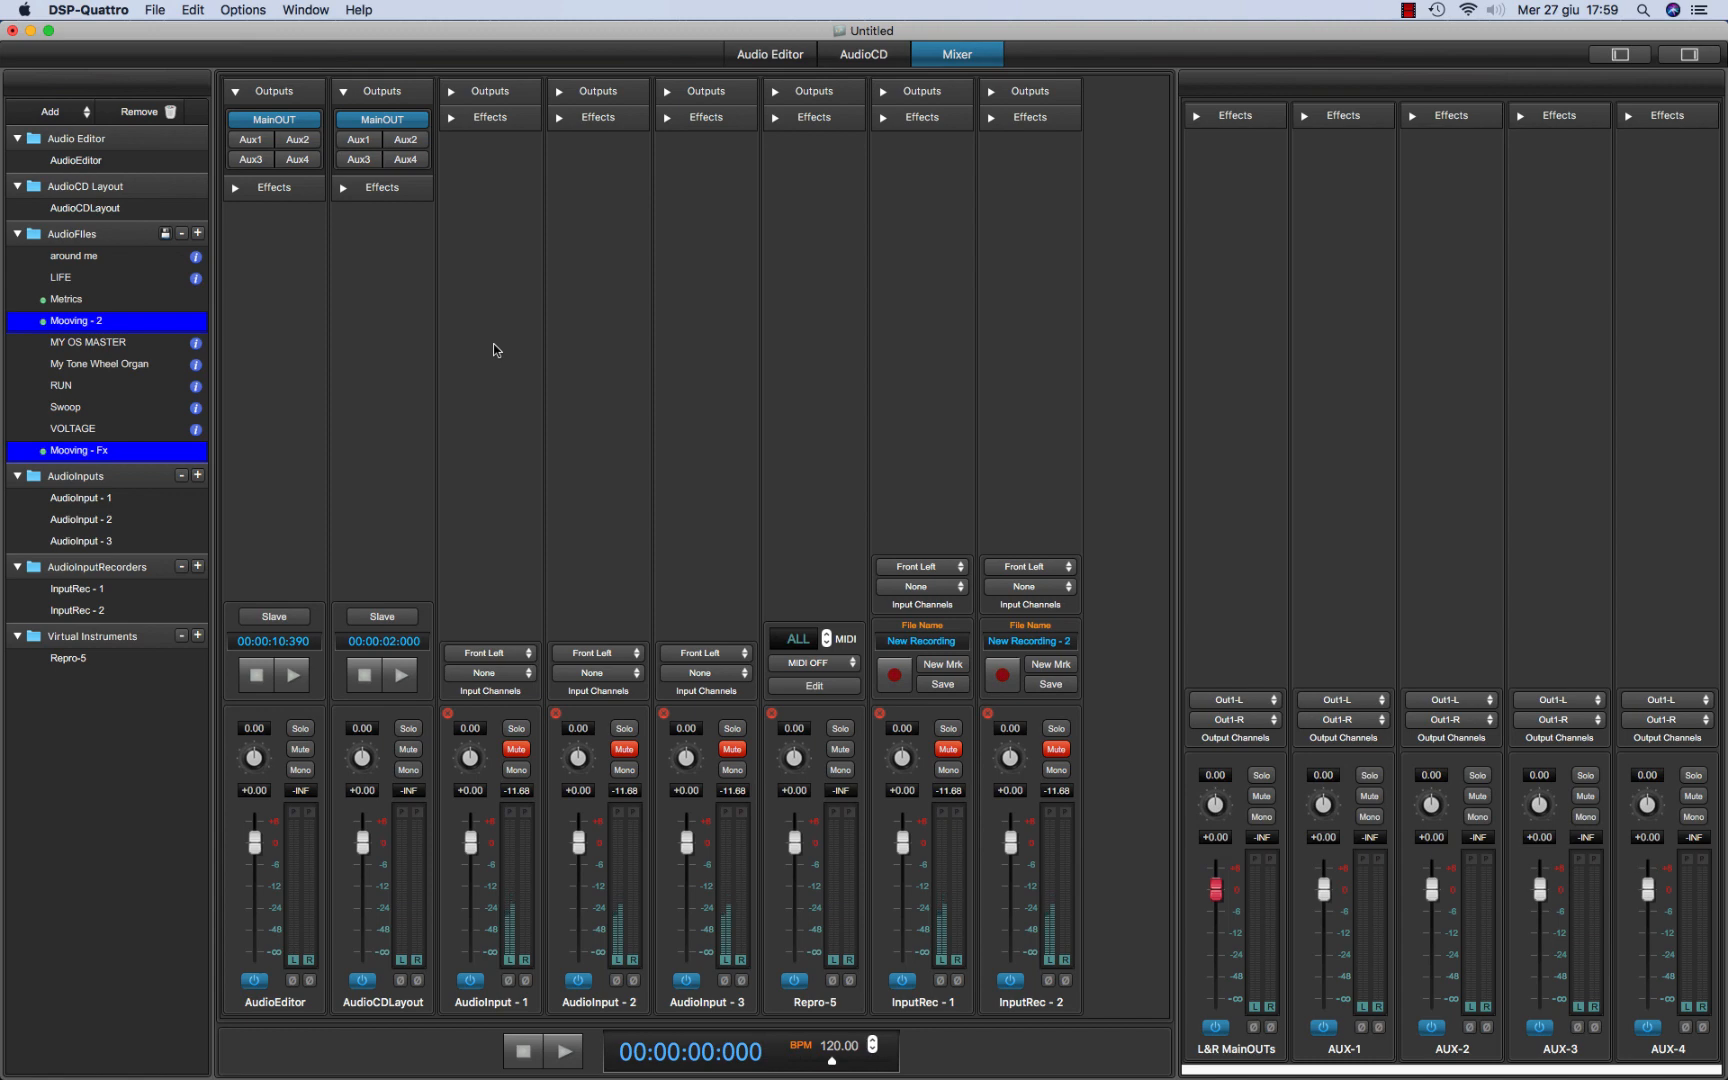
left_click(291, 674)
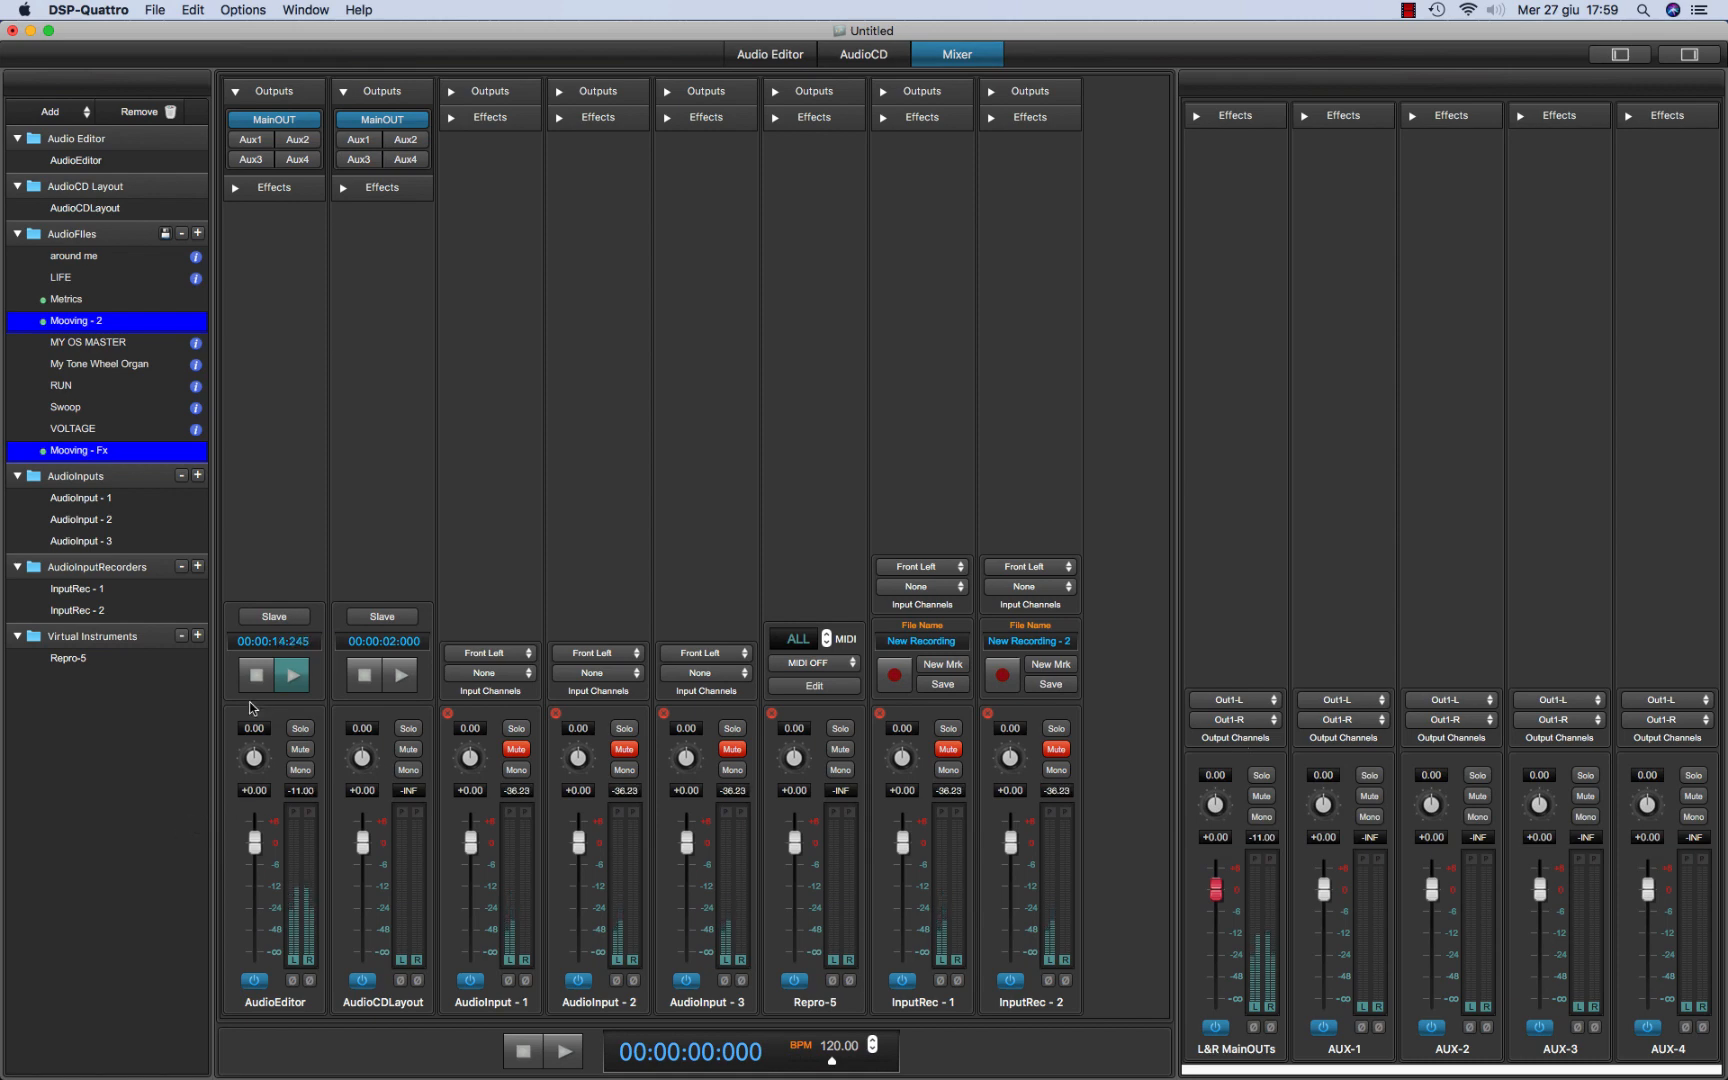
left_click(292, 673)
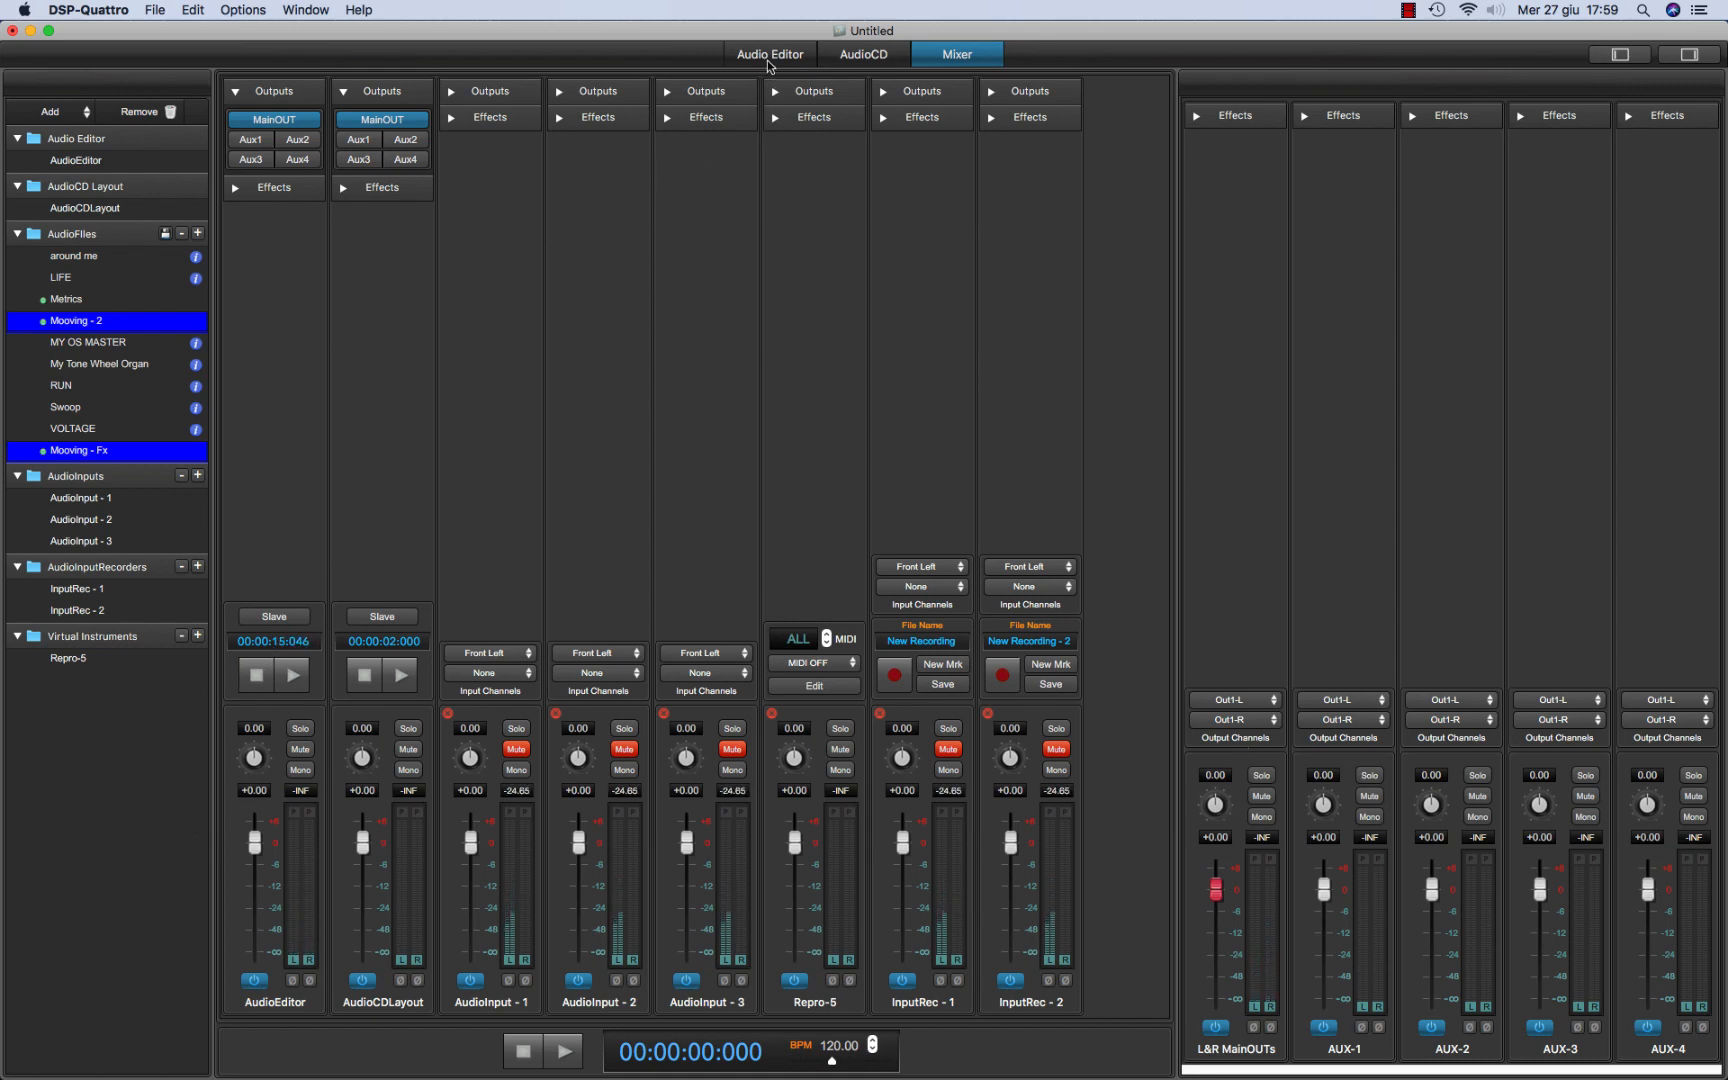
left_click(769, 53)
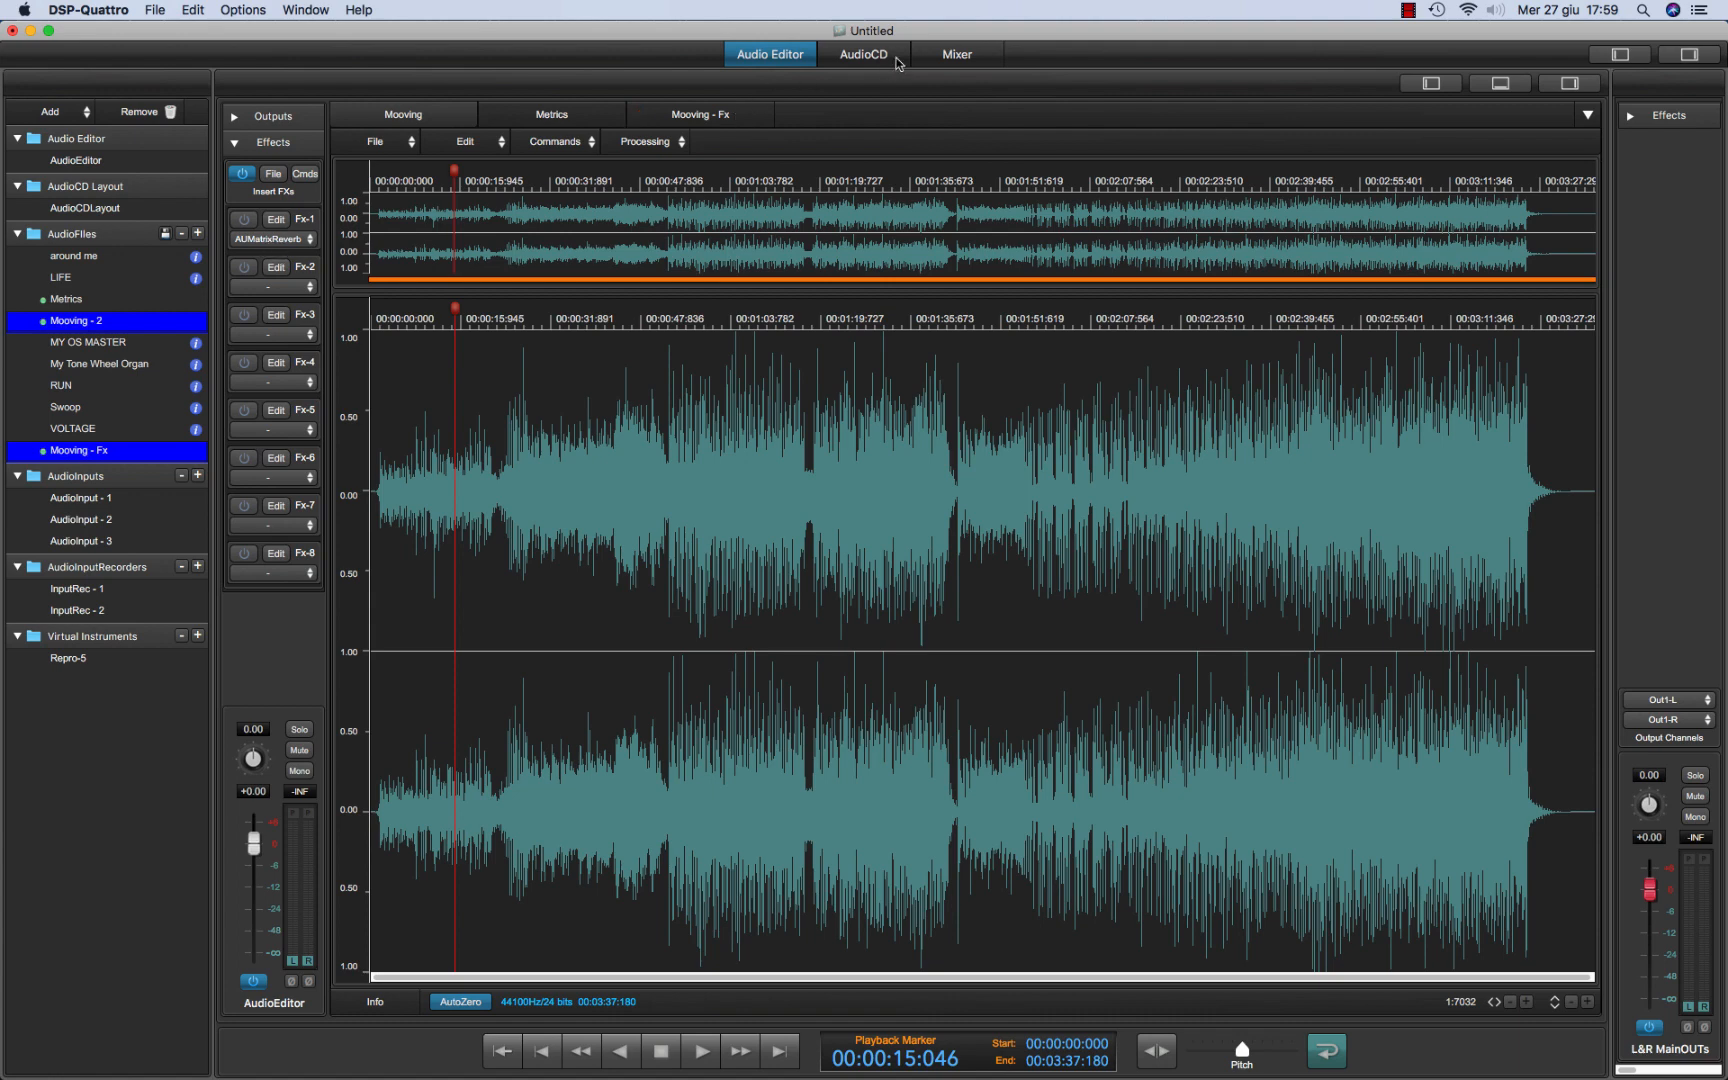
left_click(955, 53)
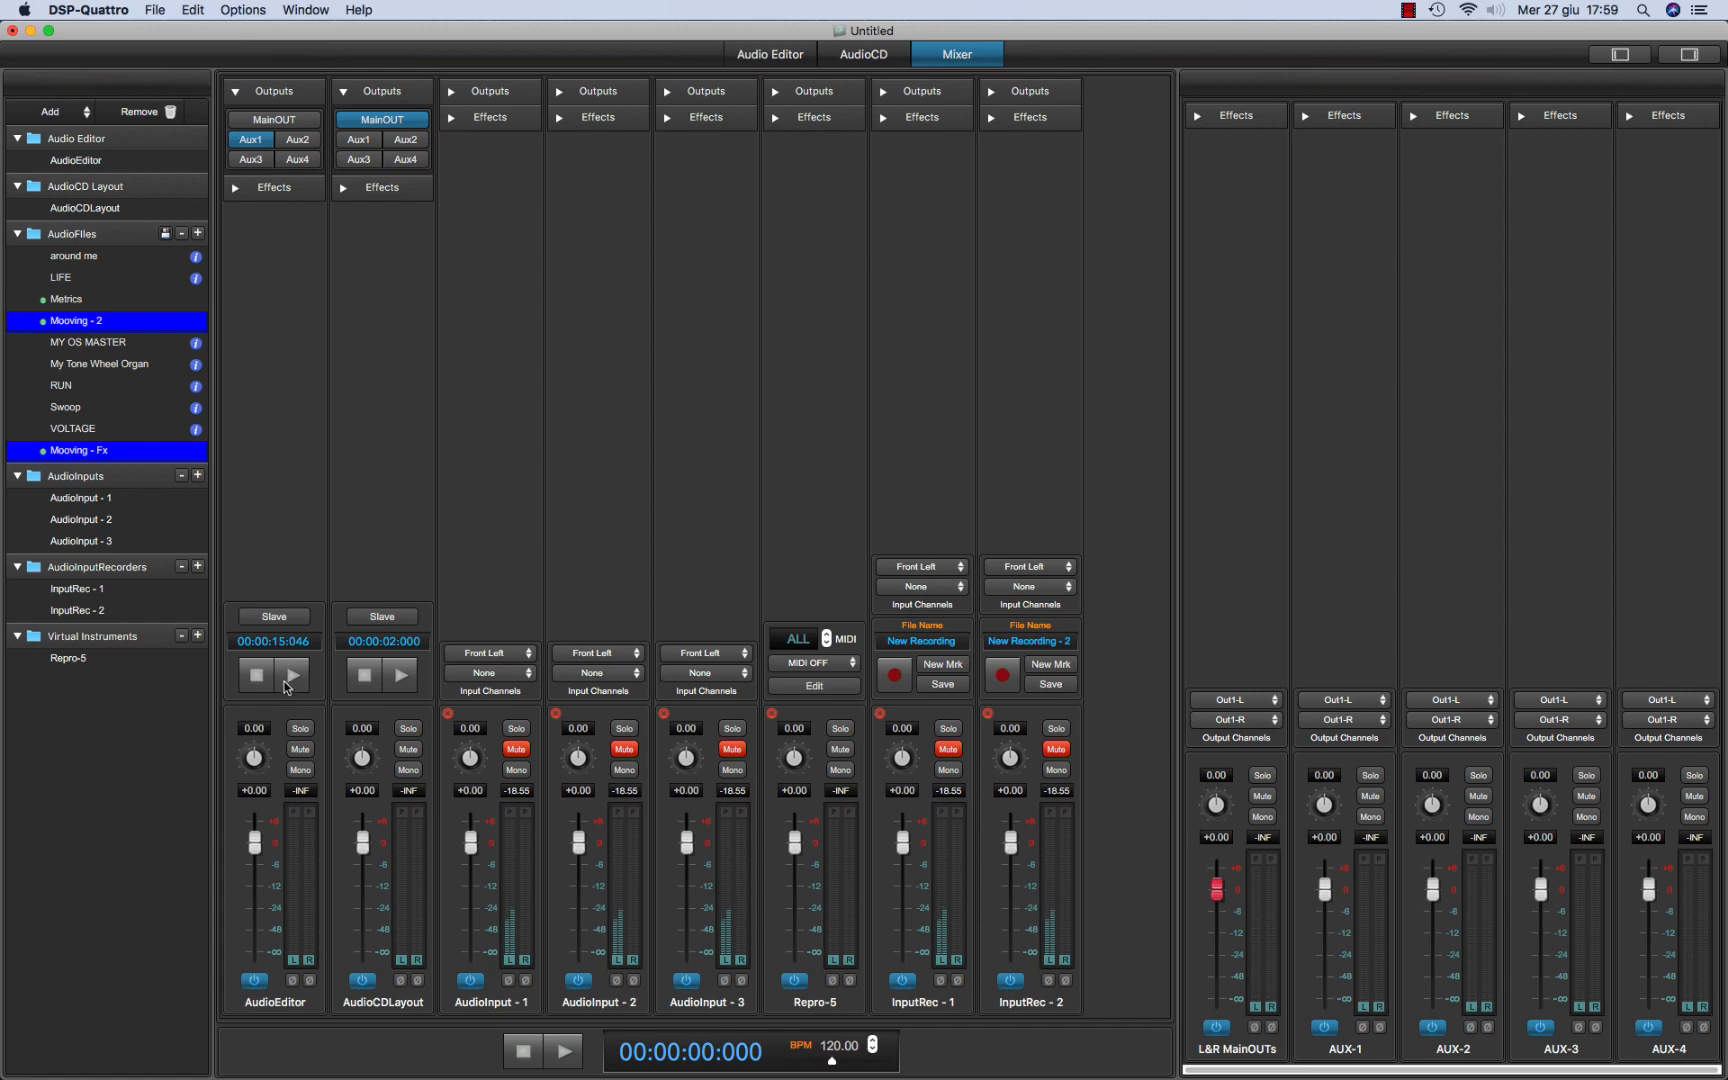
Play the editor's audio while switching its output to Aux3, then Aux4
left_click(291, 673)
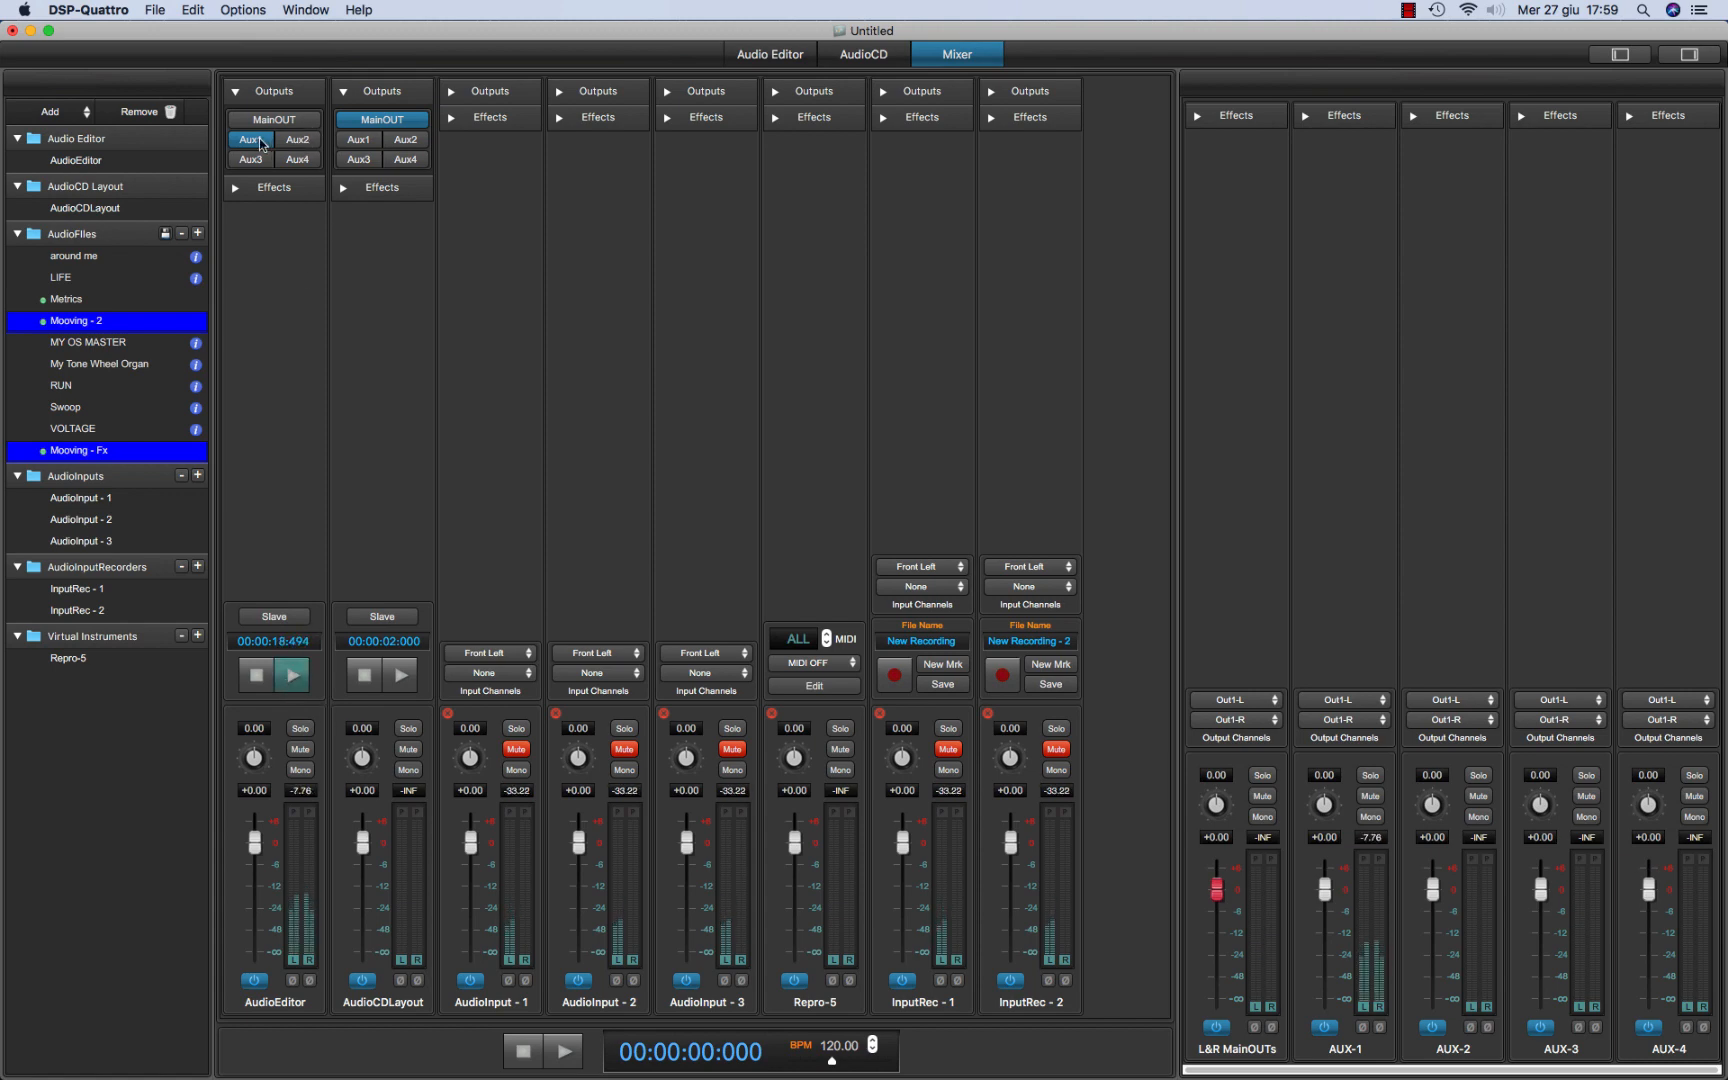
left_click(290, 673)
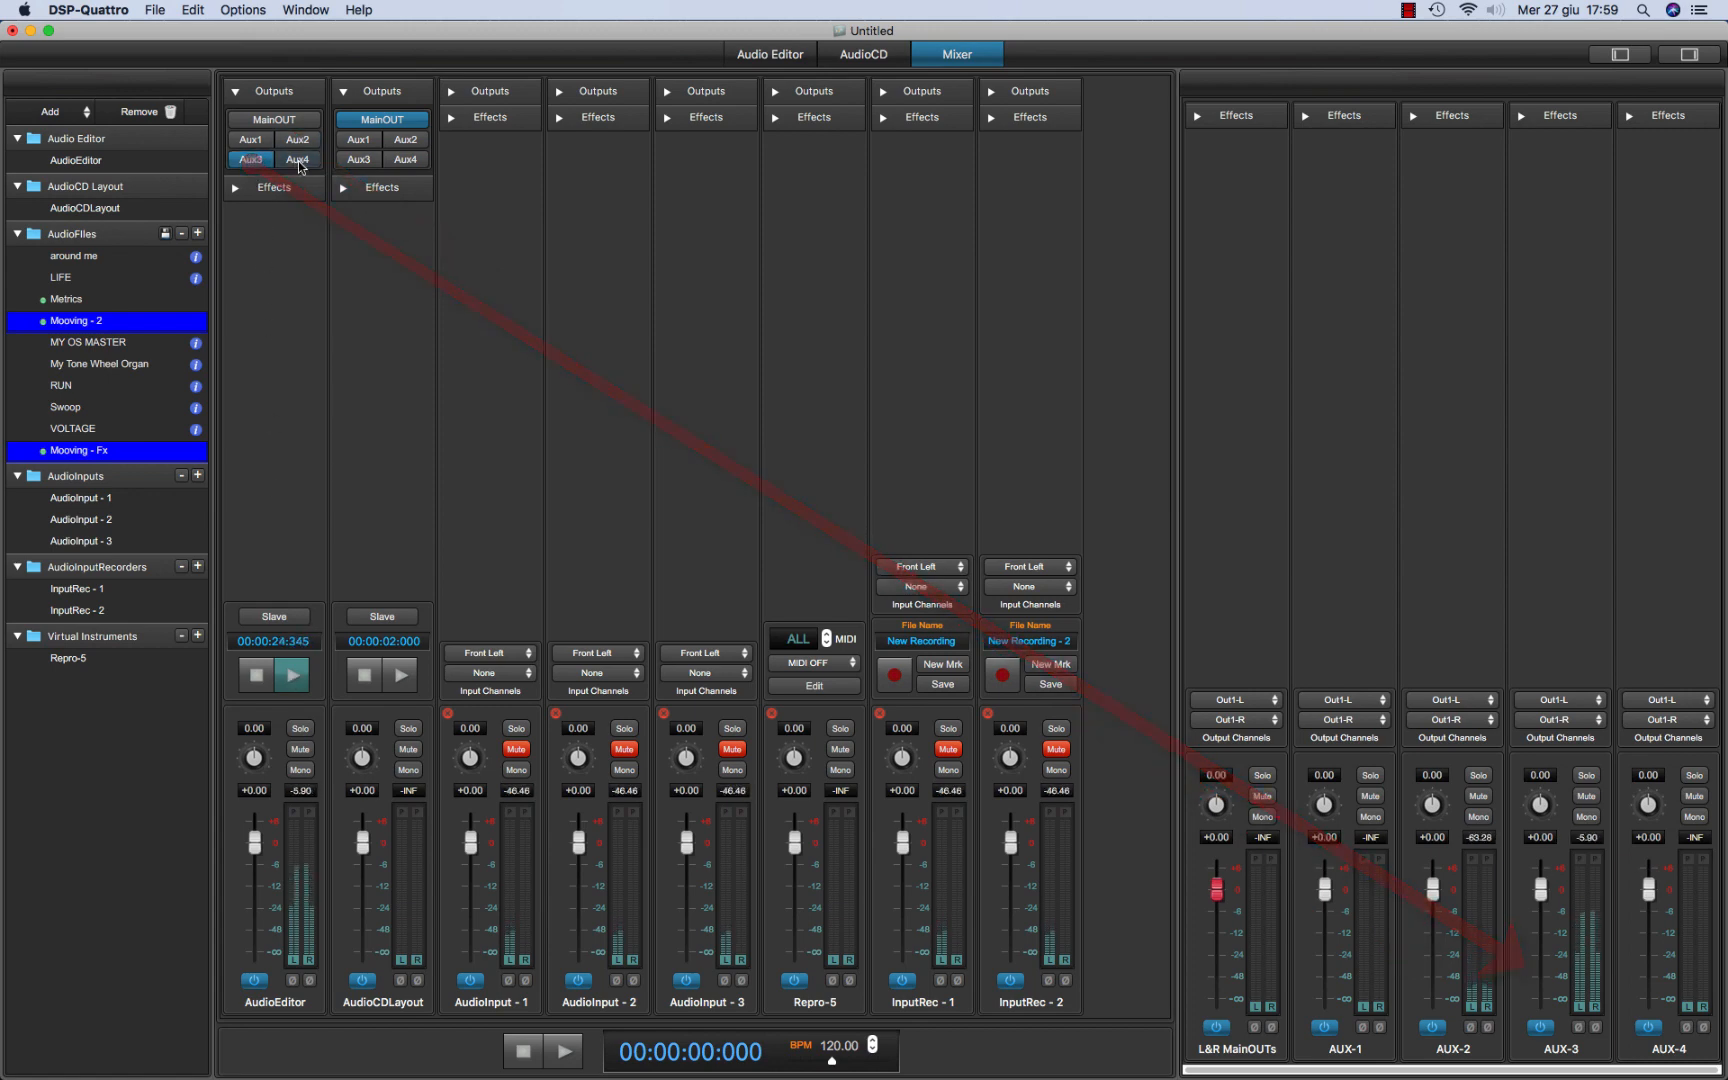
left_click(296, 160)
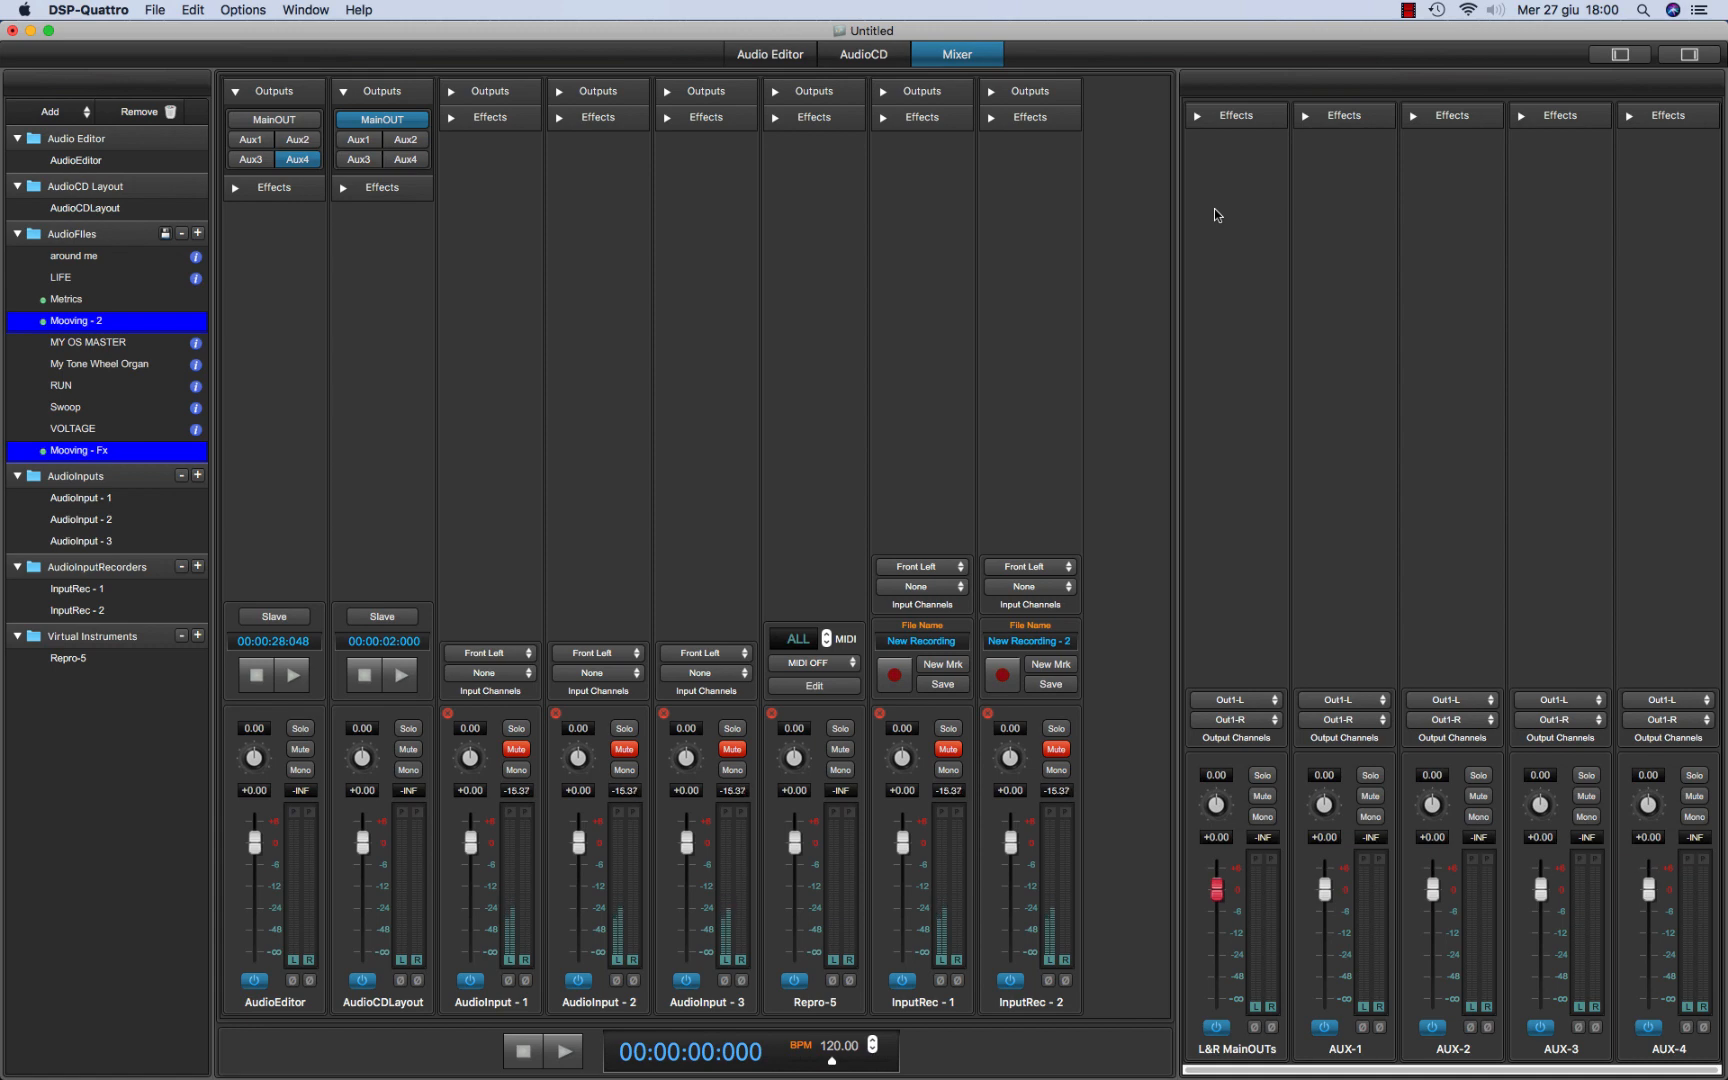
Reveal the eight empty insert-effect slots on the L&R MainOUTs strip
left_click(1197, 115)
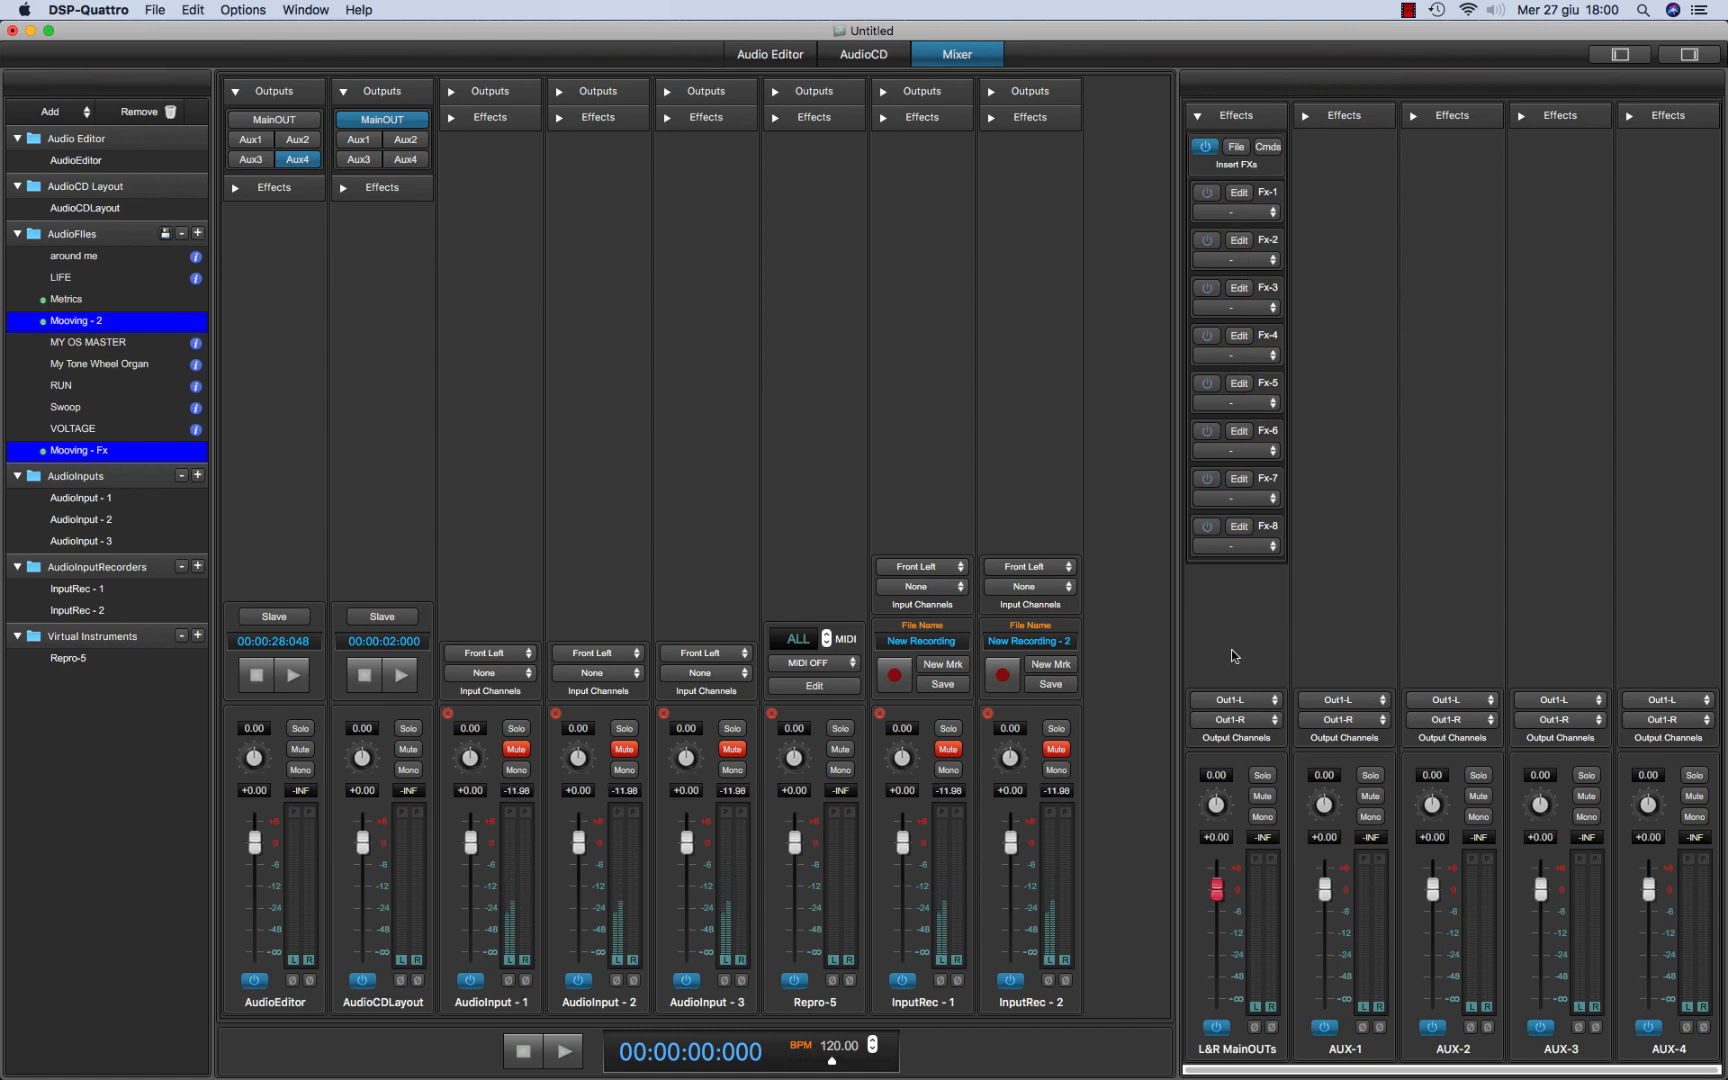
mouse_move(276, 374)
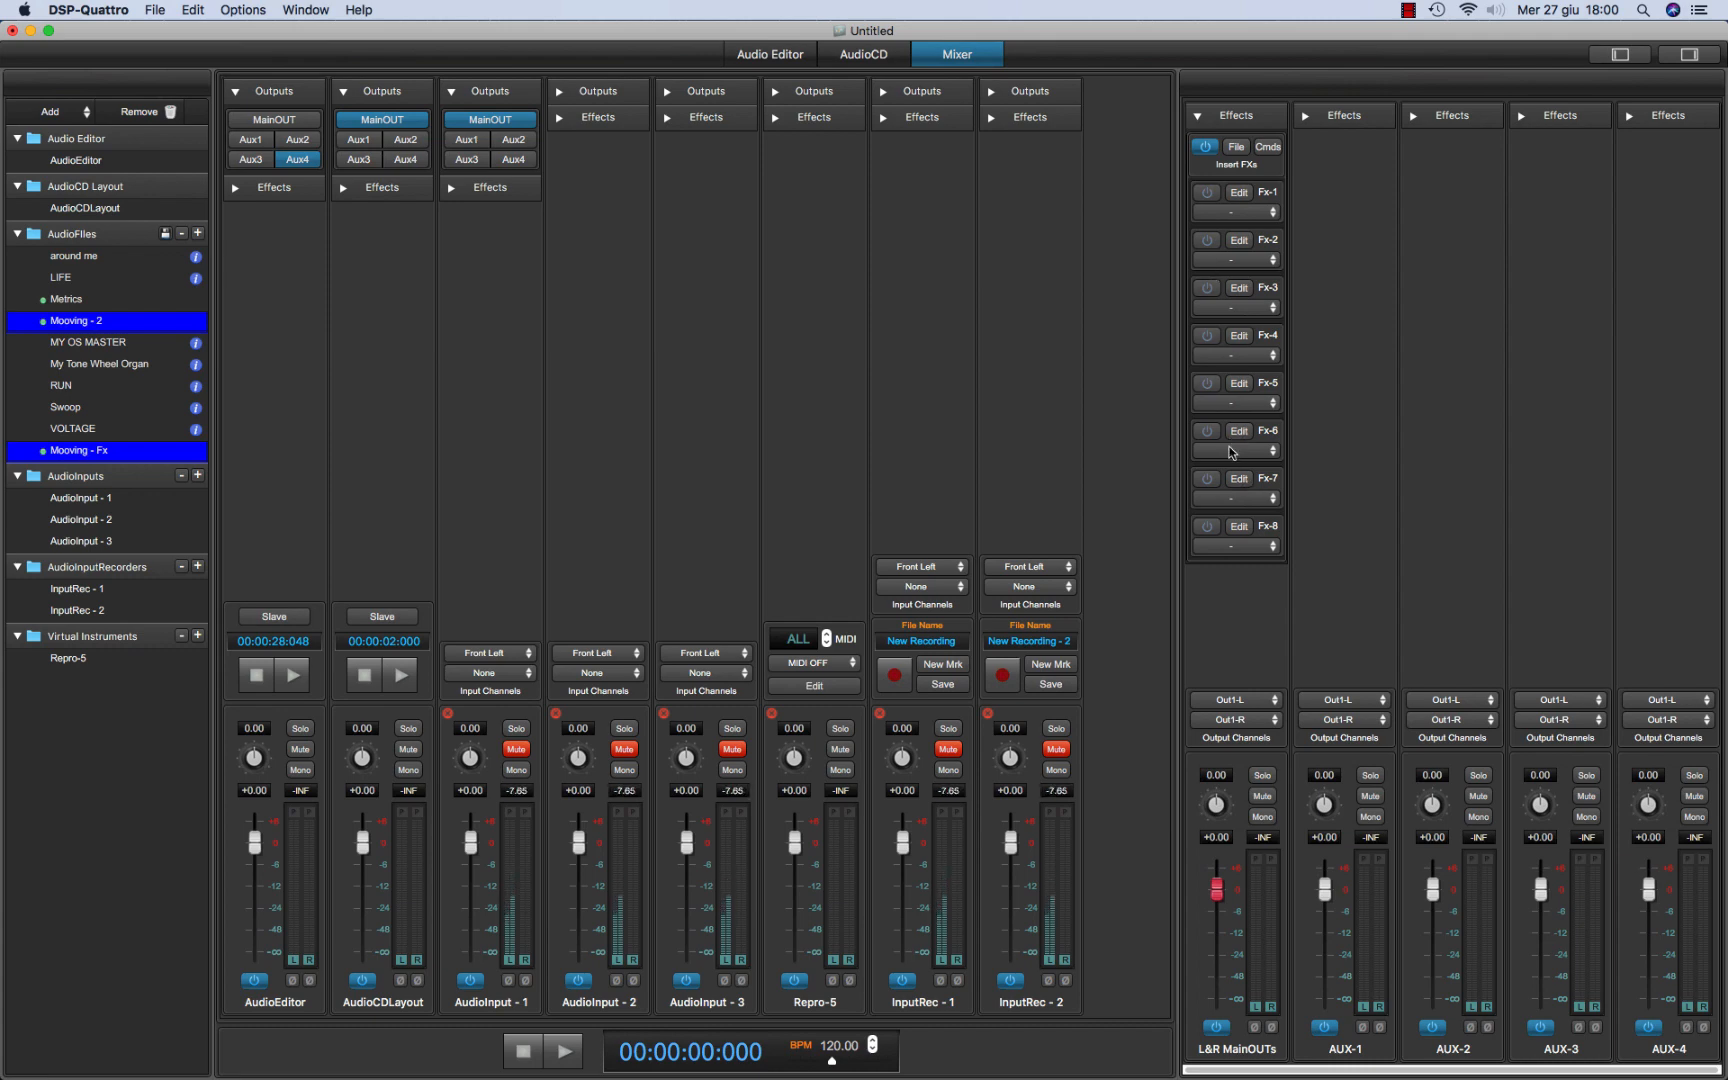
left_click(306, 9)
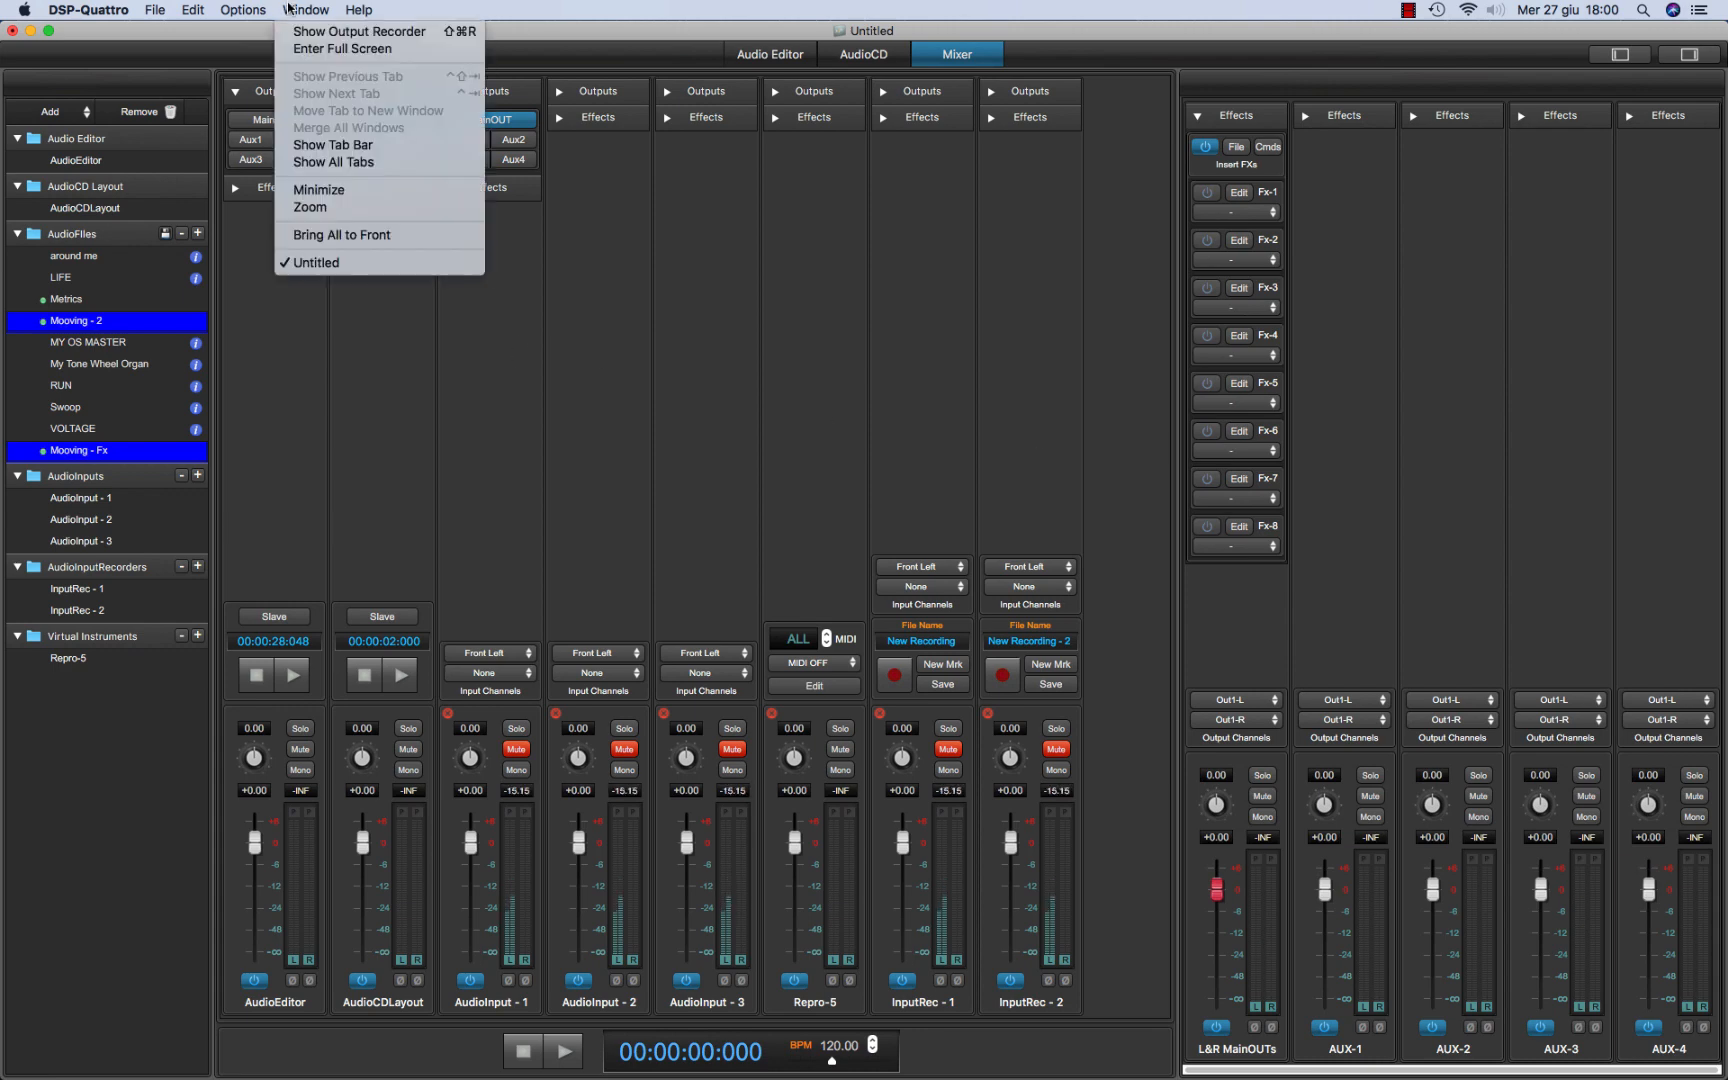
left_click(358, 31)
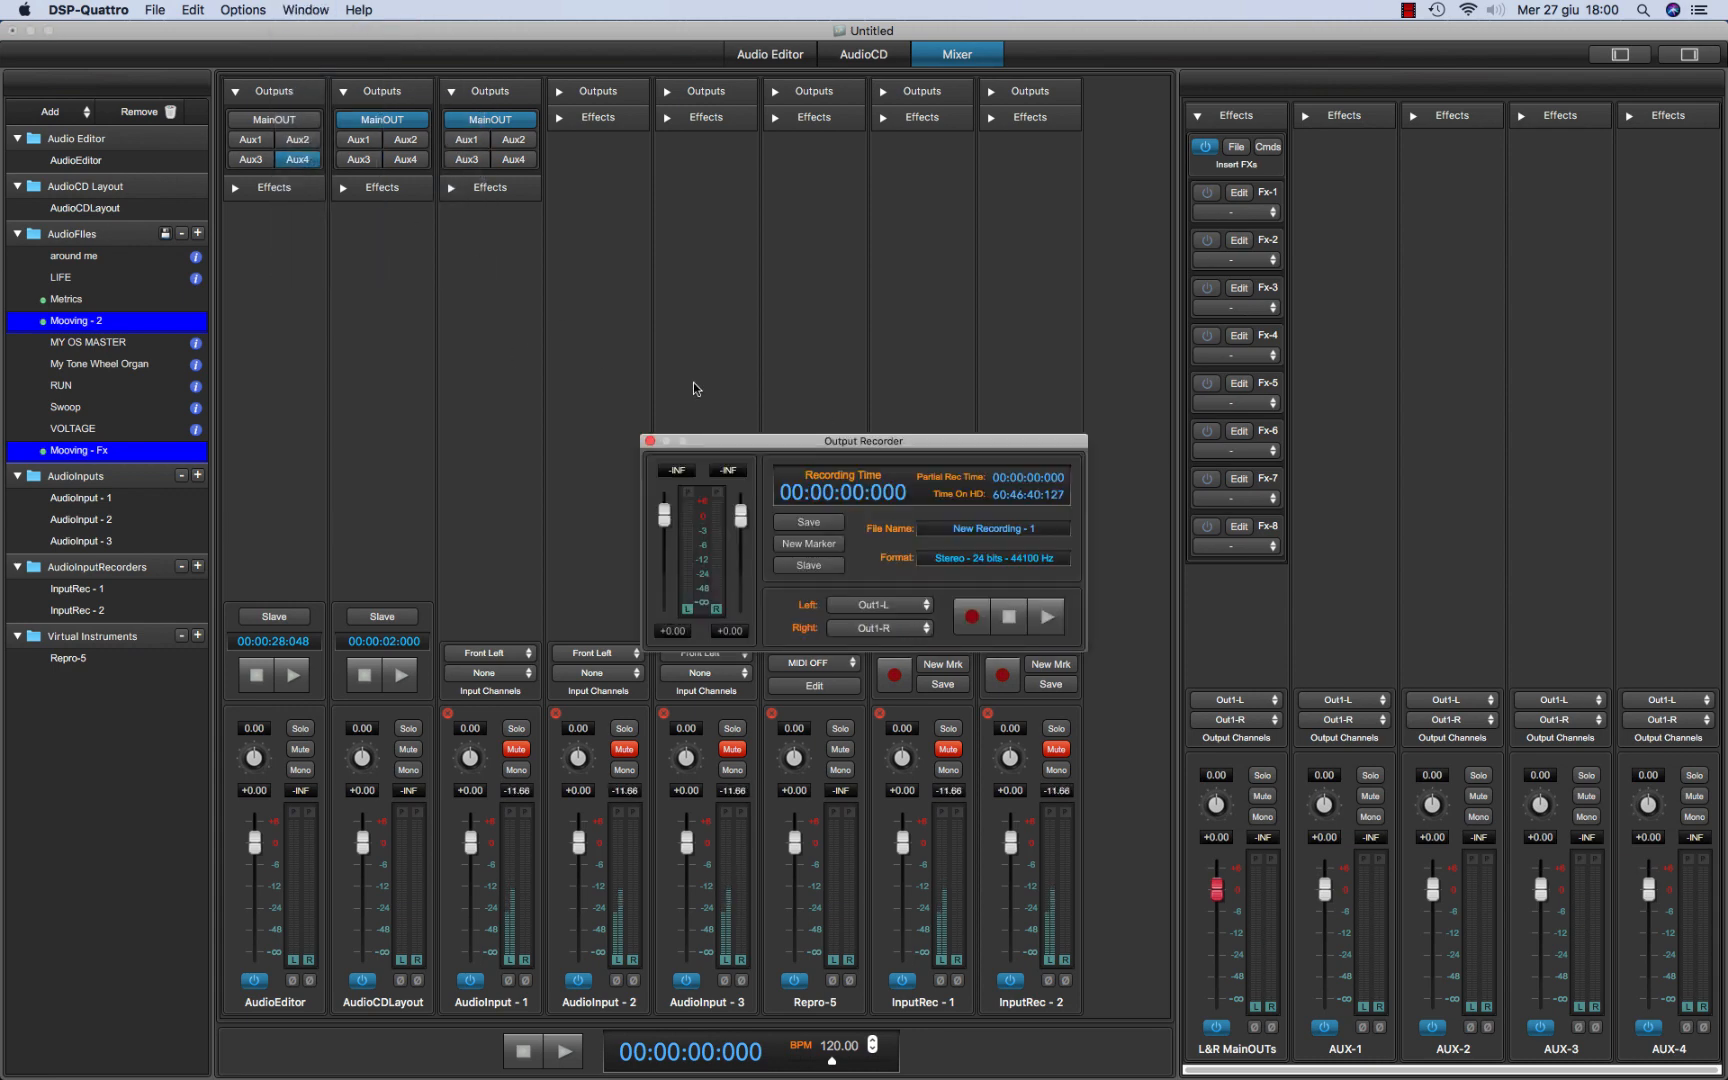
left_click_drag(864, 441, 786, 314)
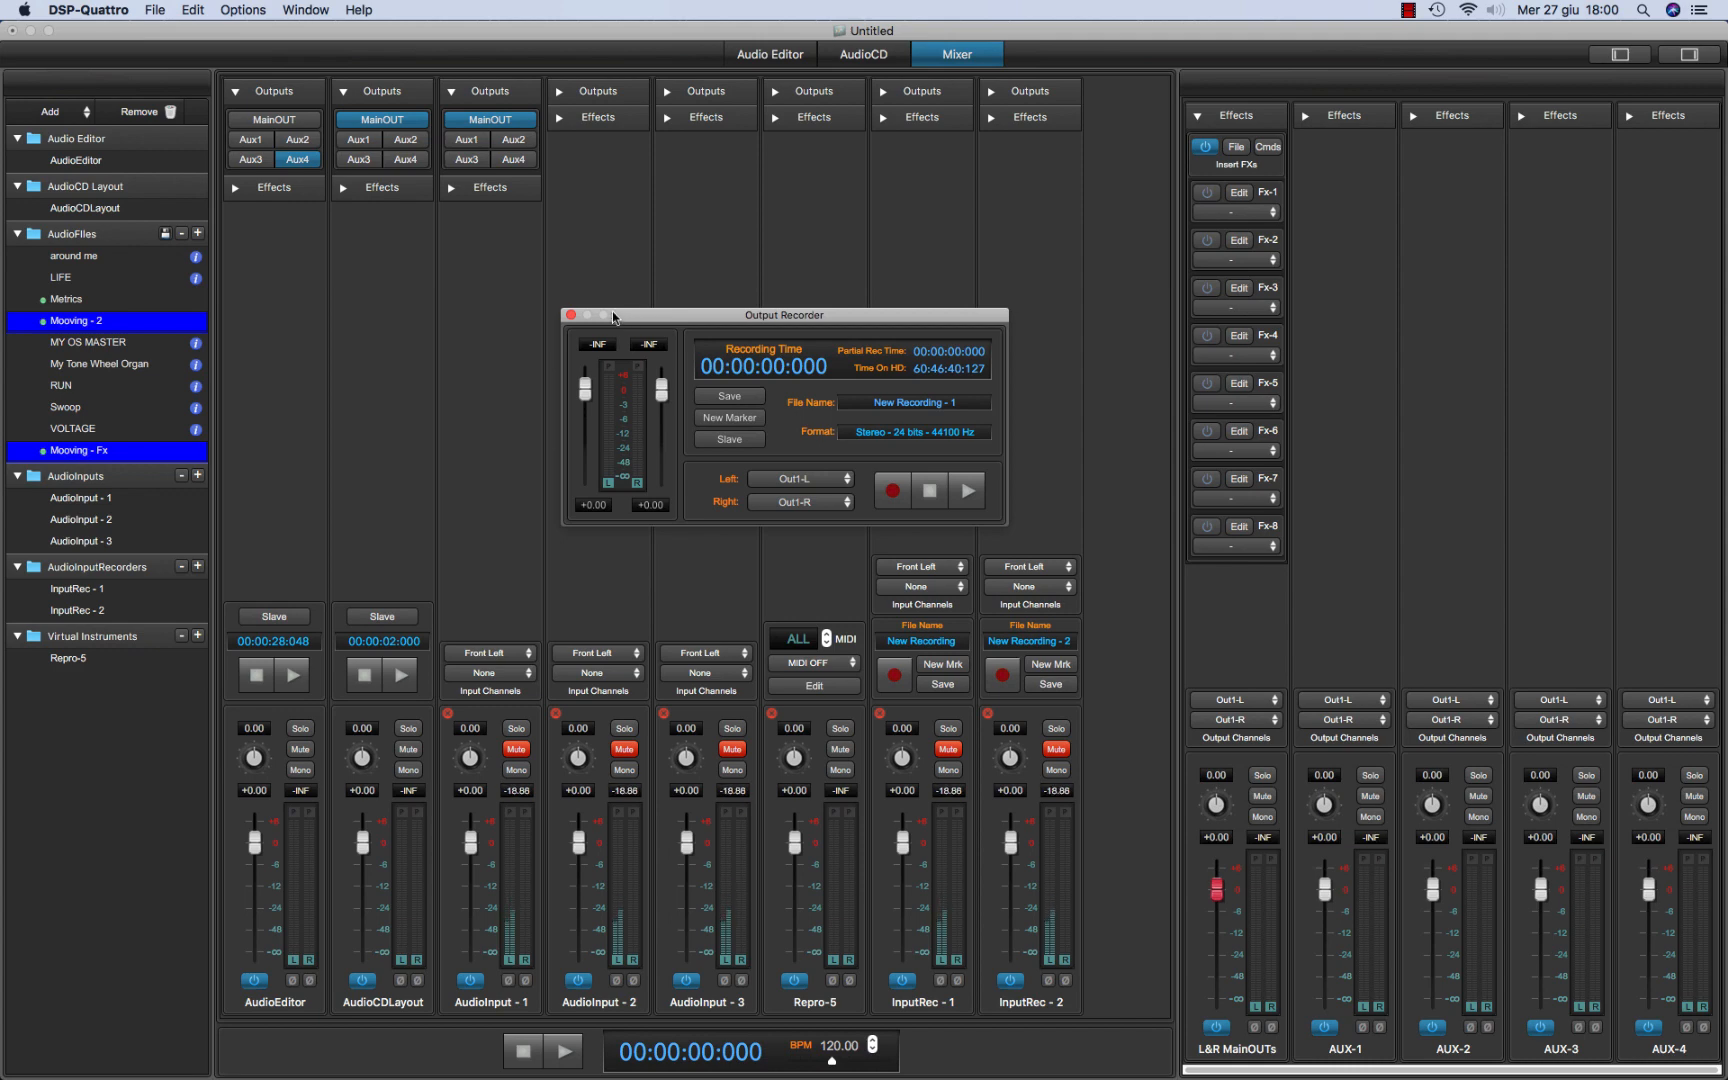
left_click(570, 315)
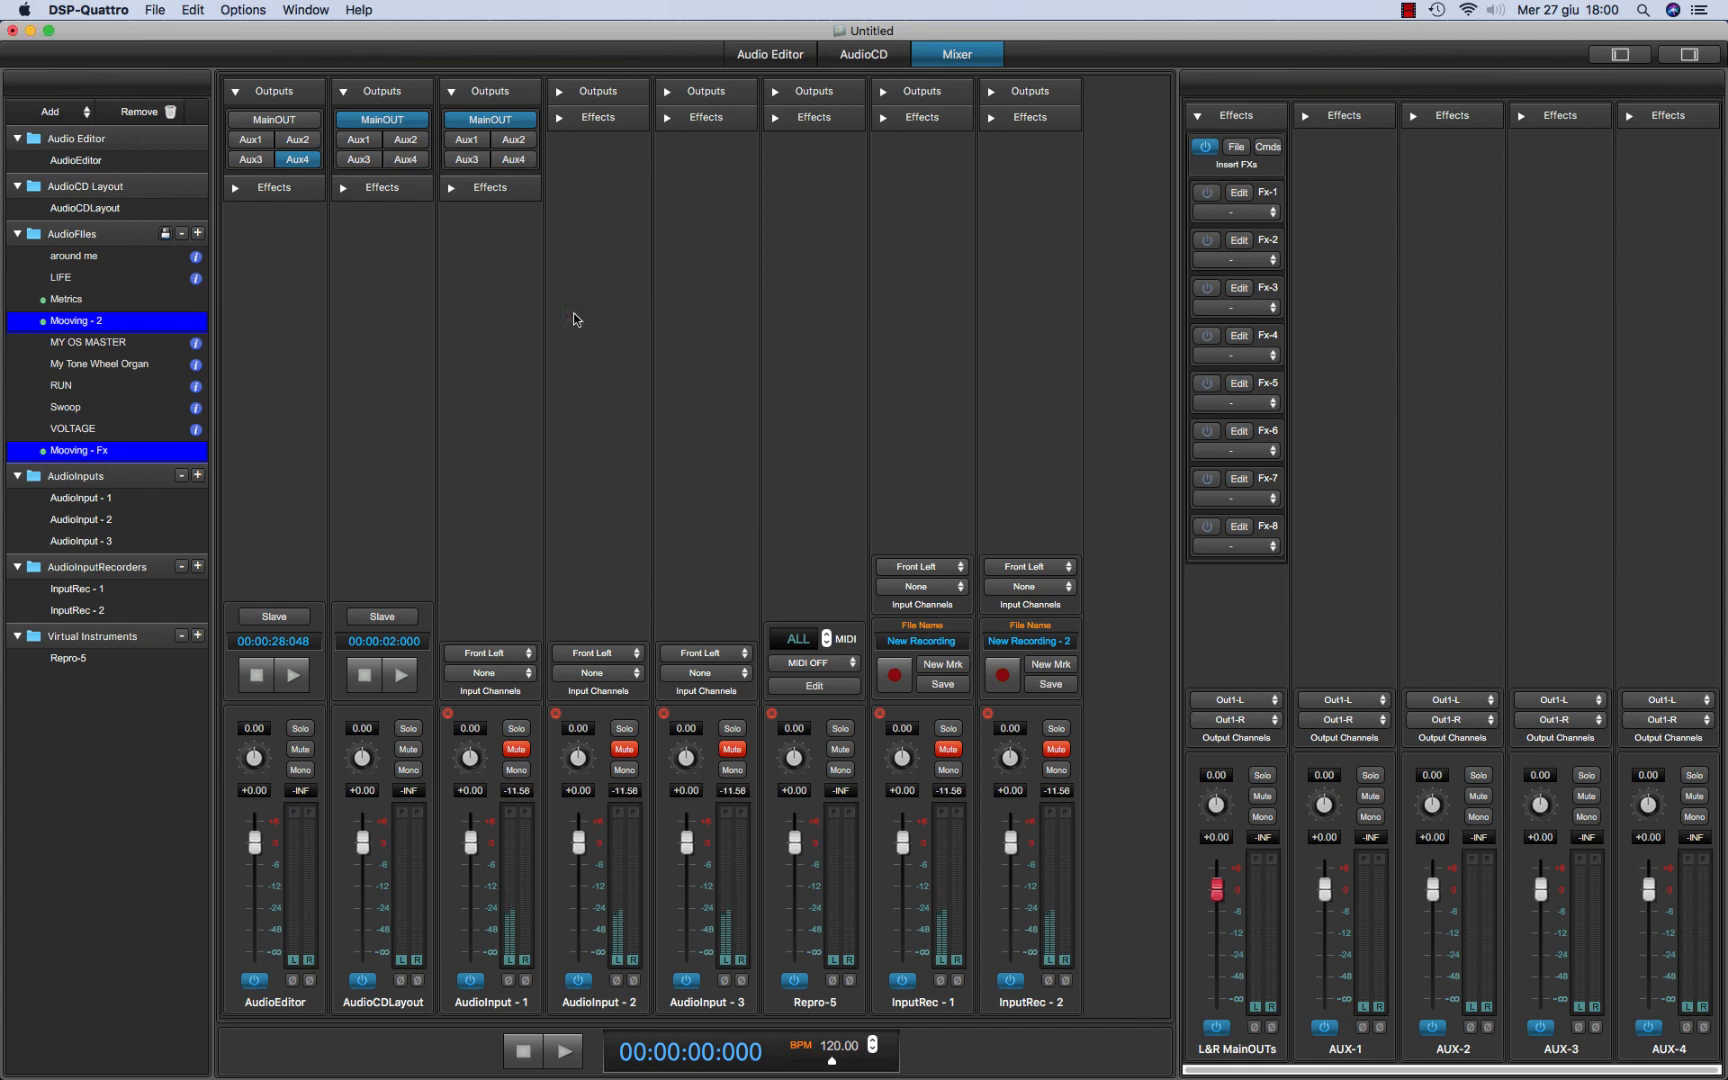